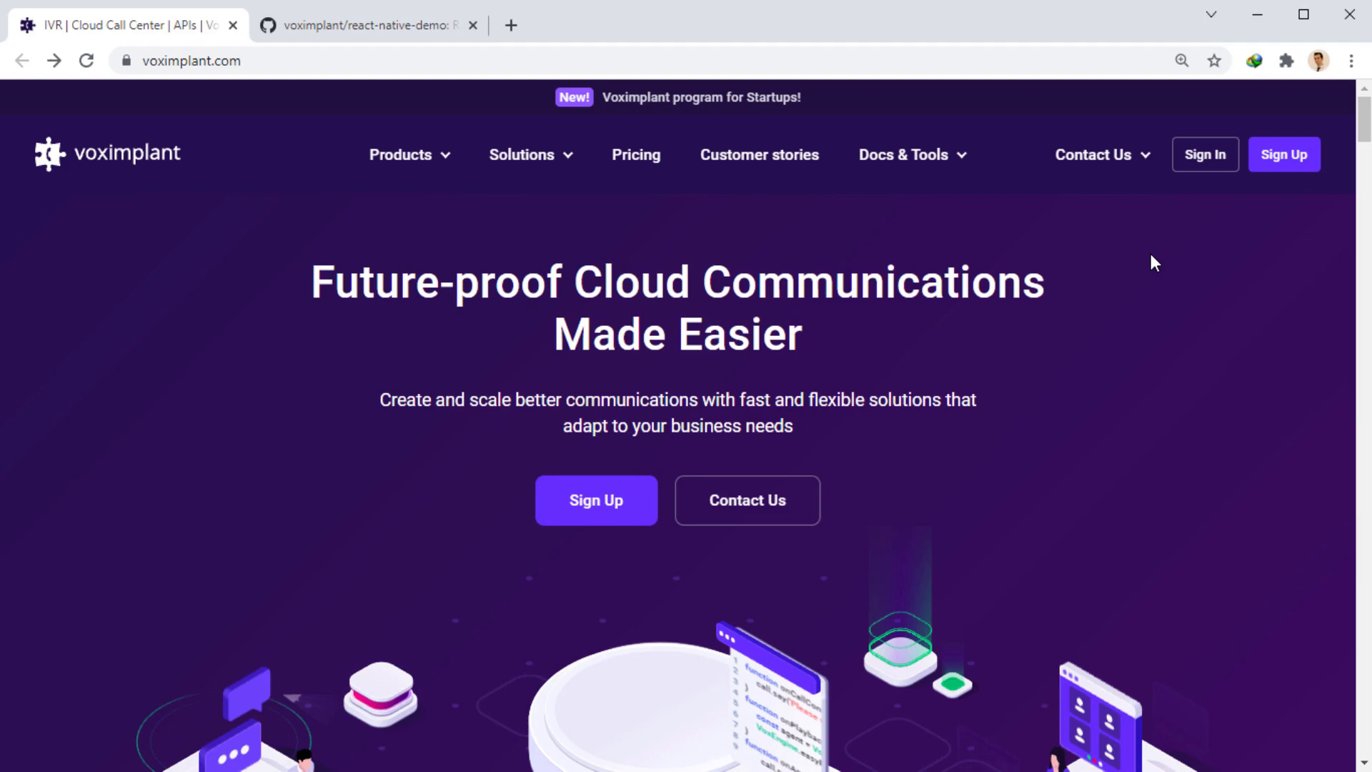
# Scroll the Voximplant homepage down to the industry solutions section.
pyautogui.scroll(-3)
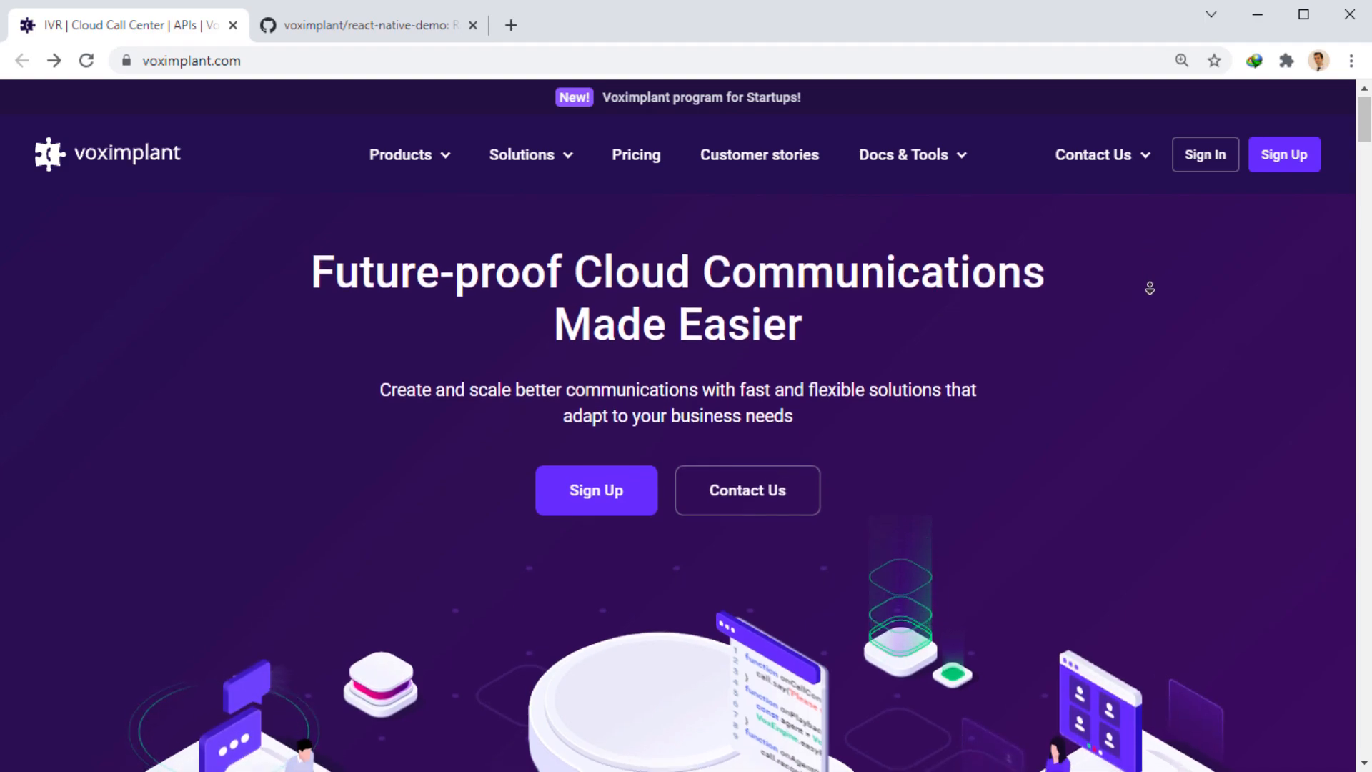
pyautogui.scroll(-3)
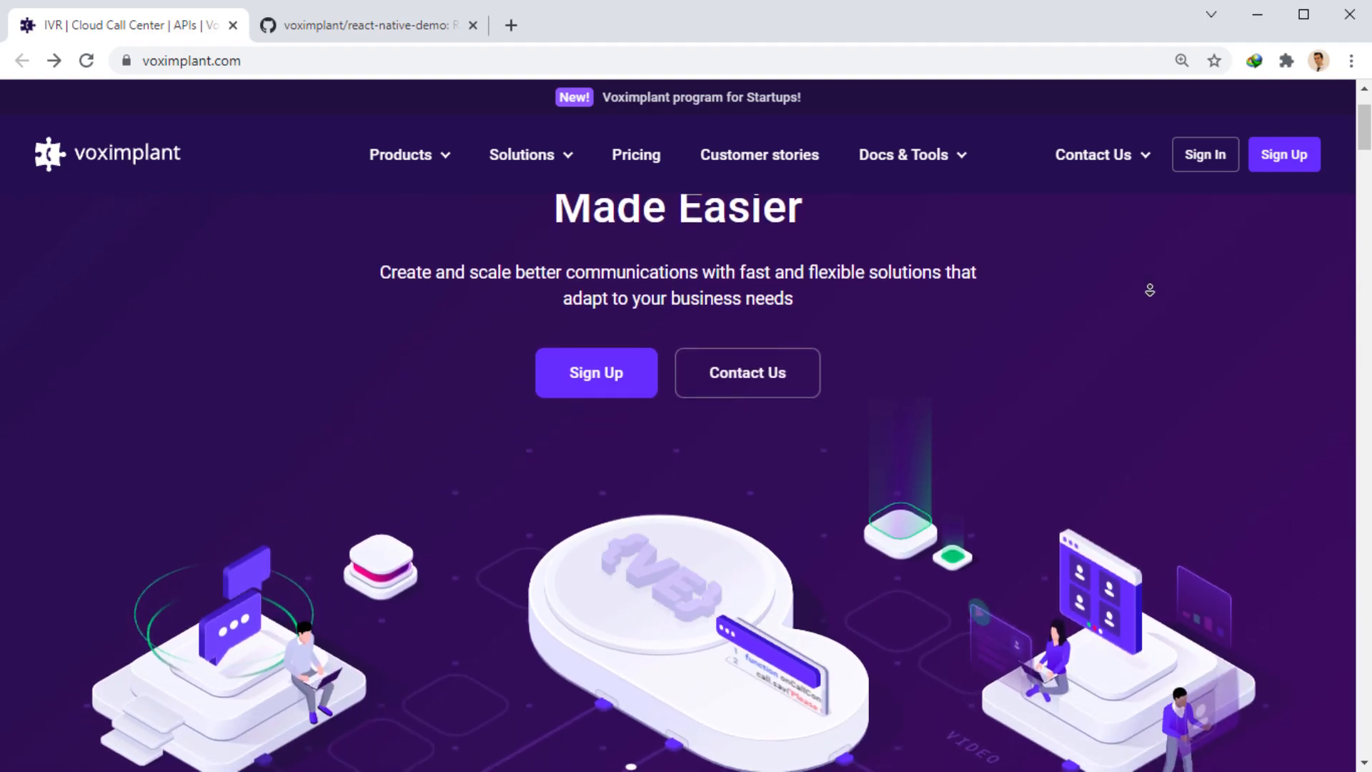
pyautogui.scroll(-3)
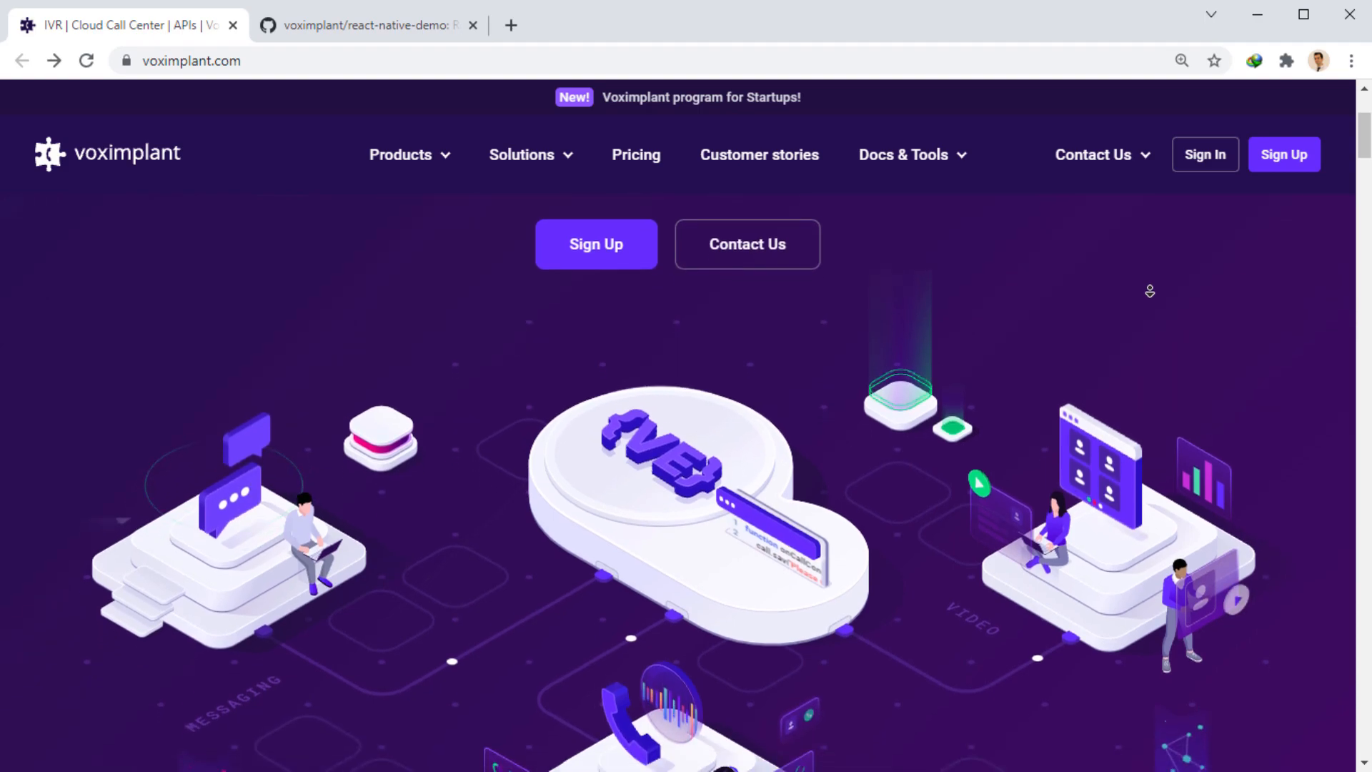
pyautogui.scroll(-3)
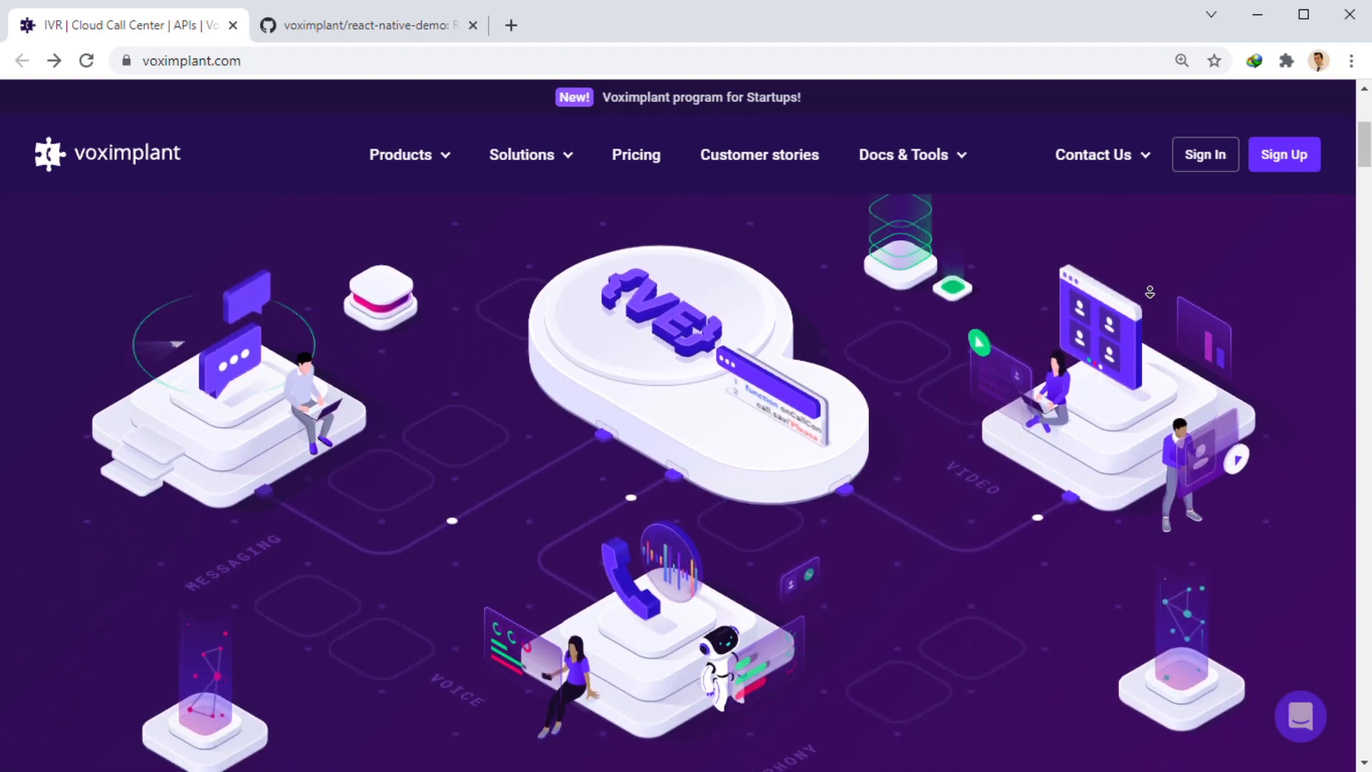
pyautogui.scroll(-3)
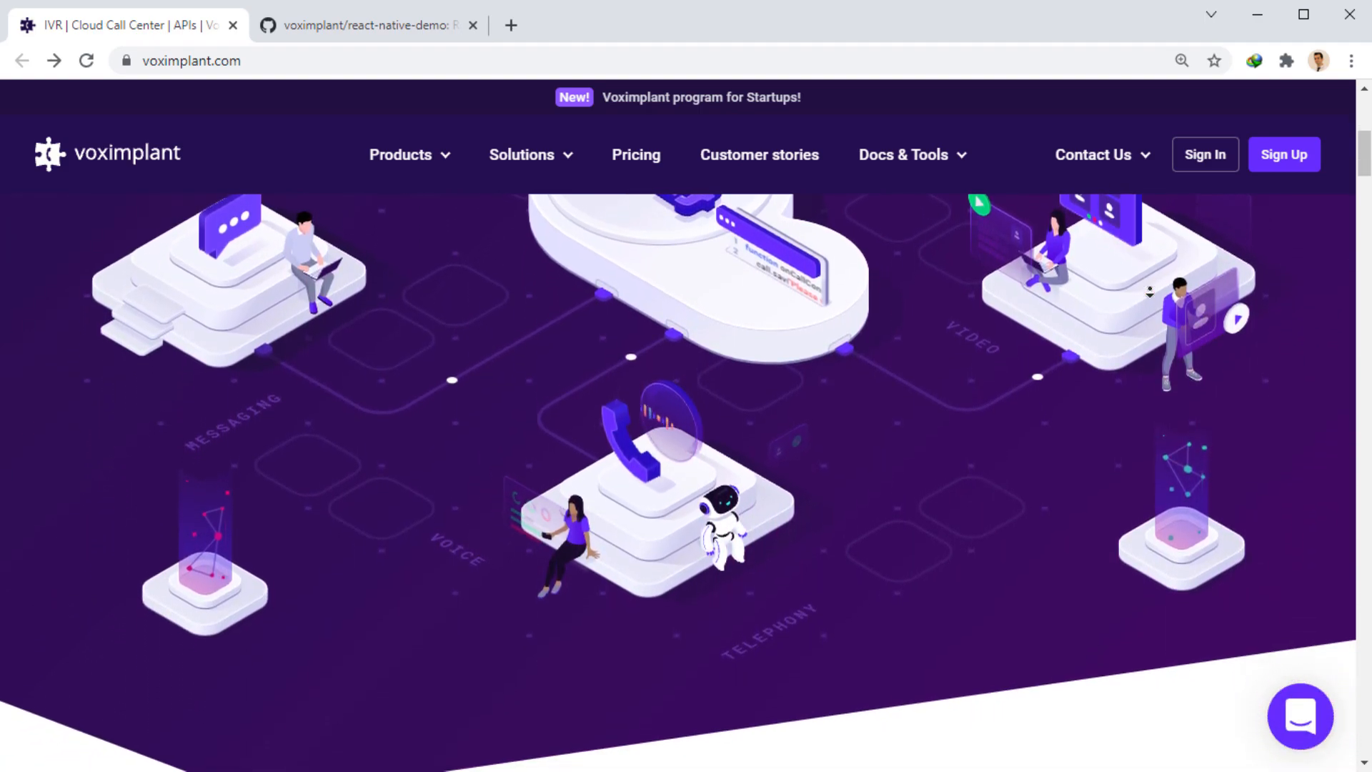
pyautogui.scroll(-3)
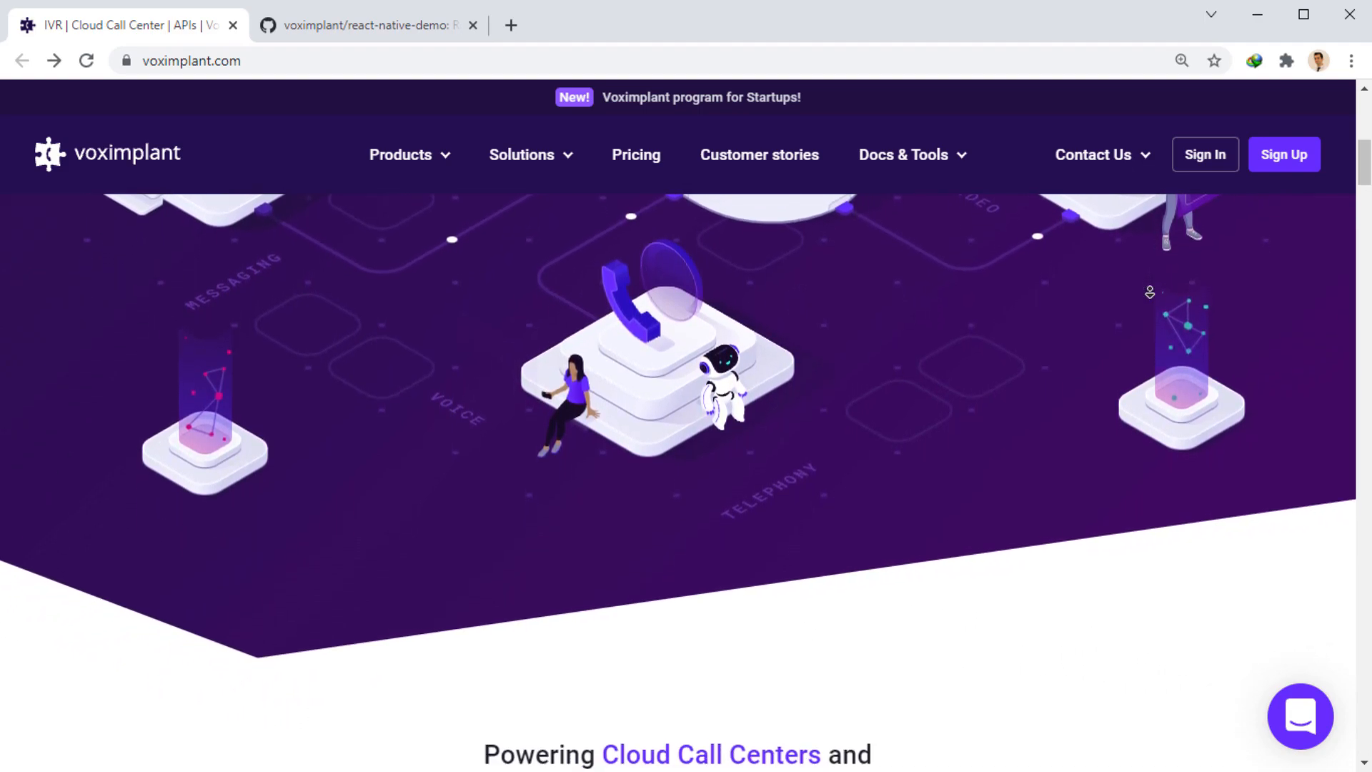
pyautogui.scroll(-3)
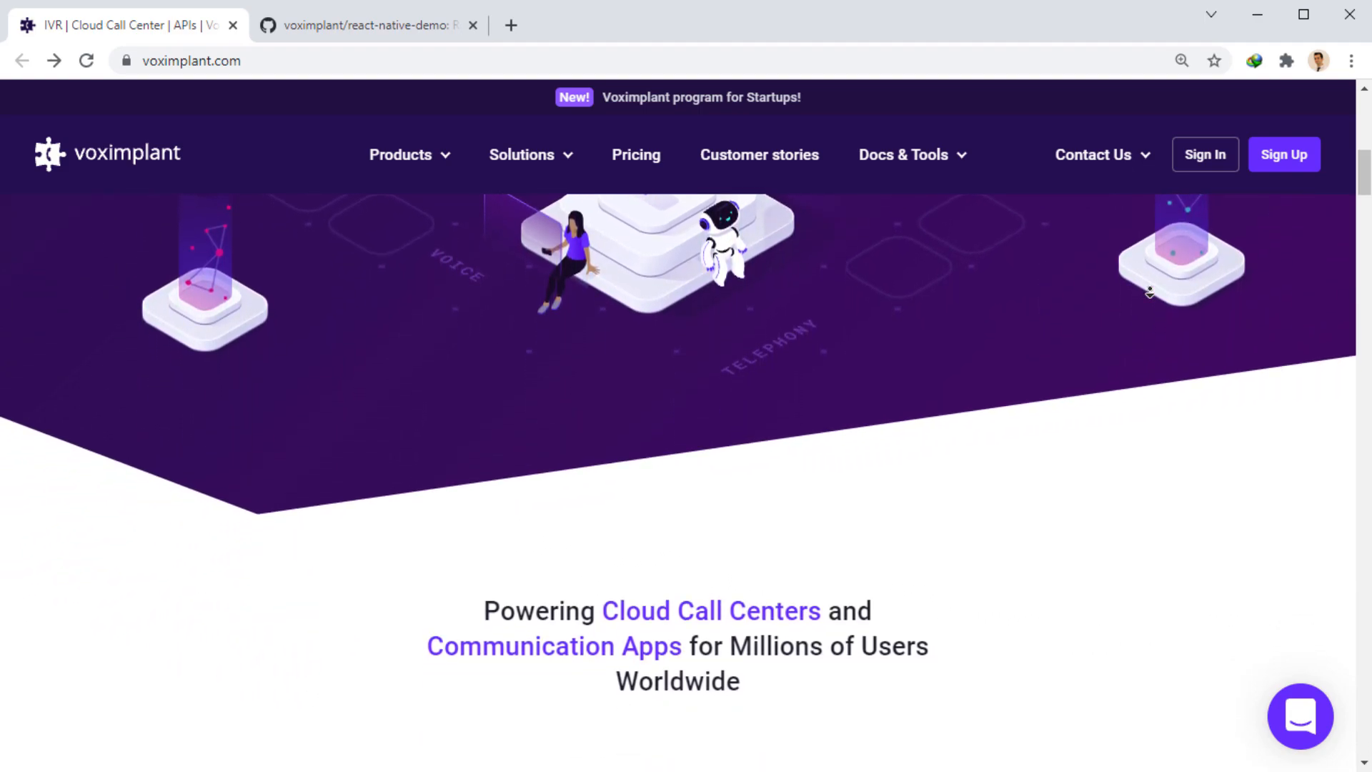
pyautogui.scroll(-3)
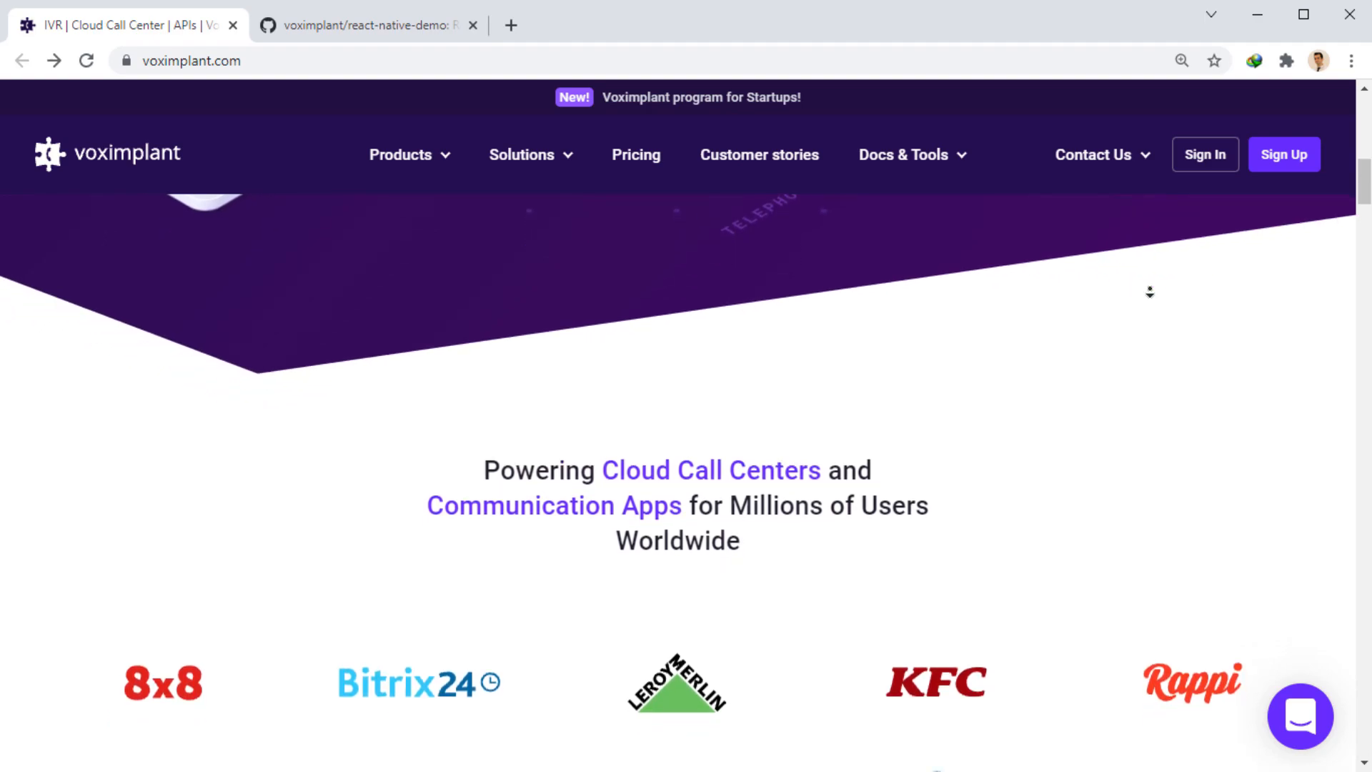
pyautogui.scroll(-3)
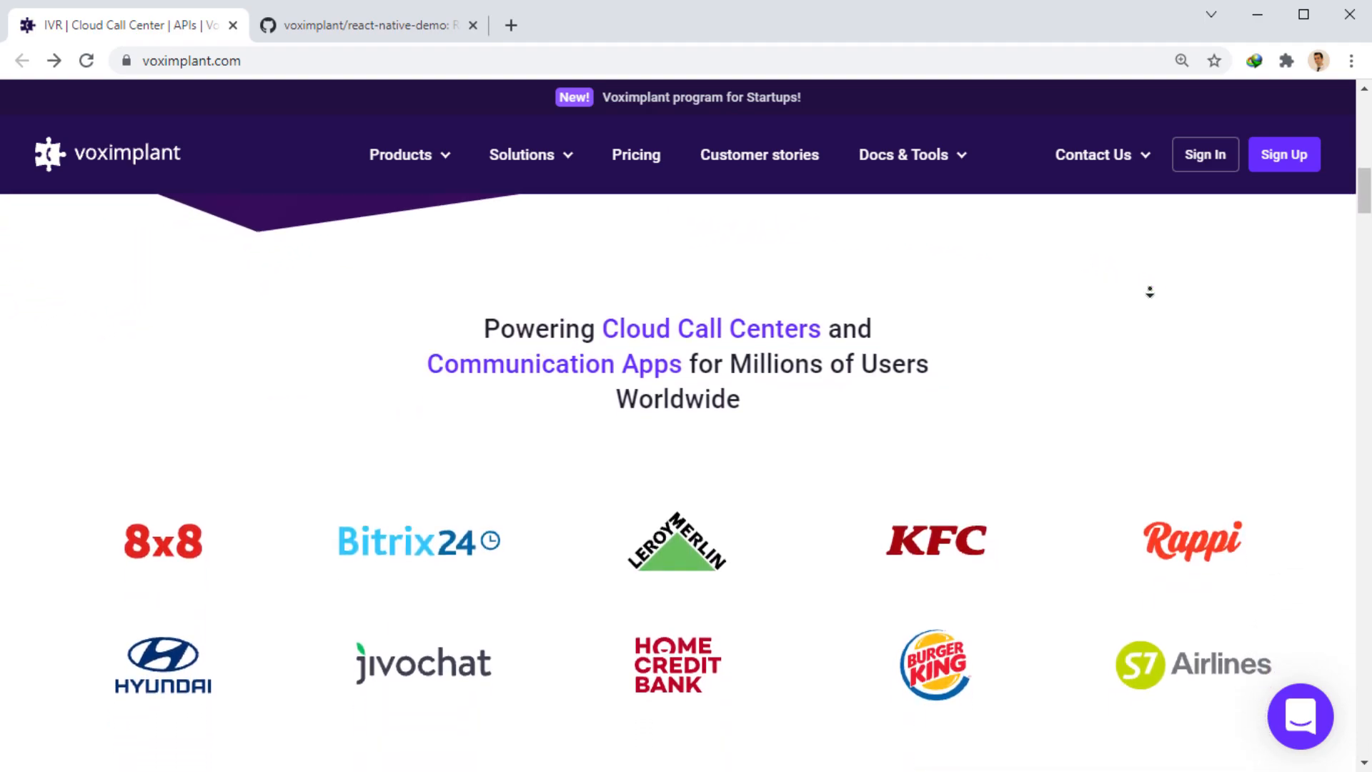
pyautogui.scroll(-3)
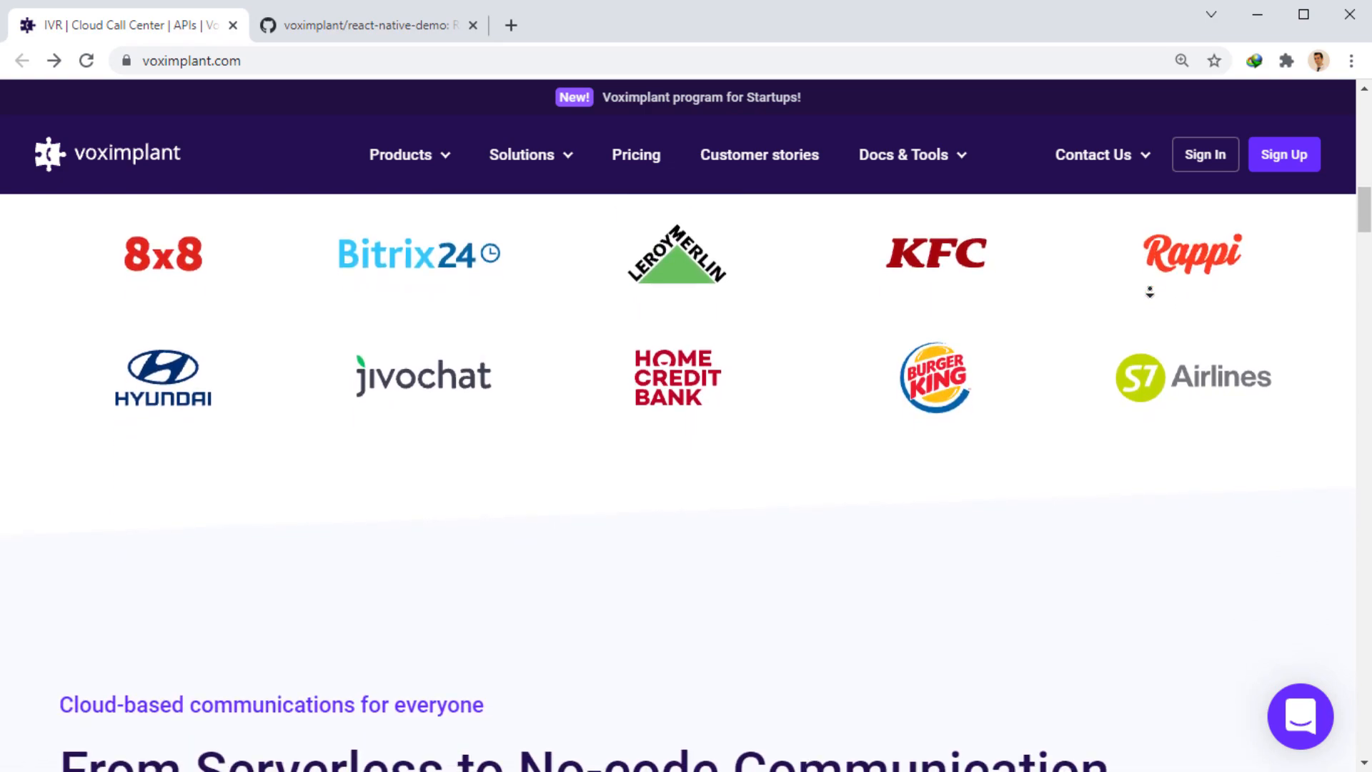
pyautogui.scroll(-3)
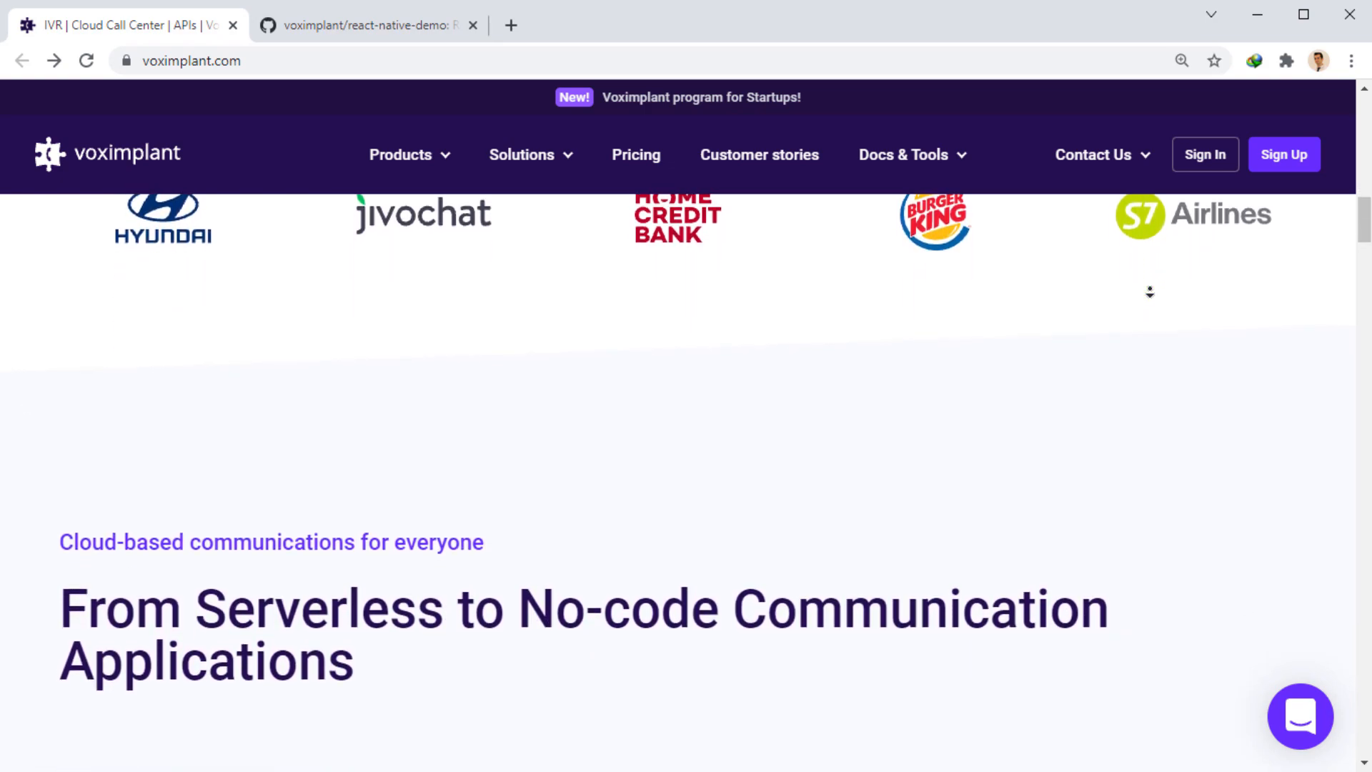
pyautogui.scroll(-3)
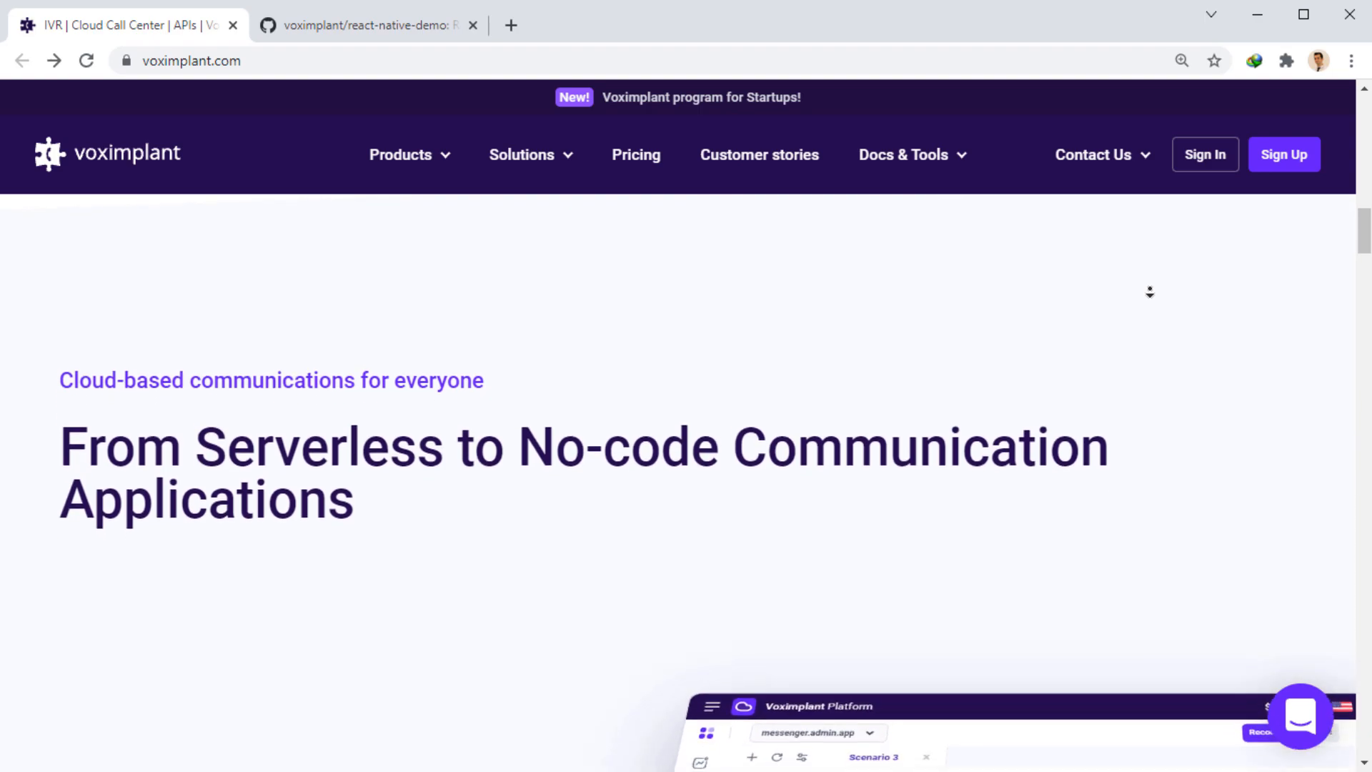
pyautogui.scroll(-3)
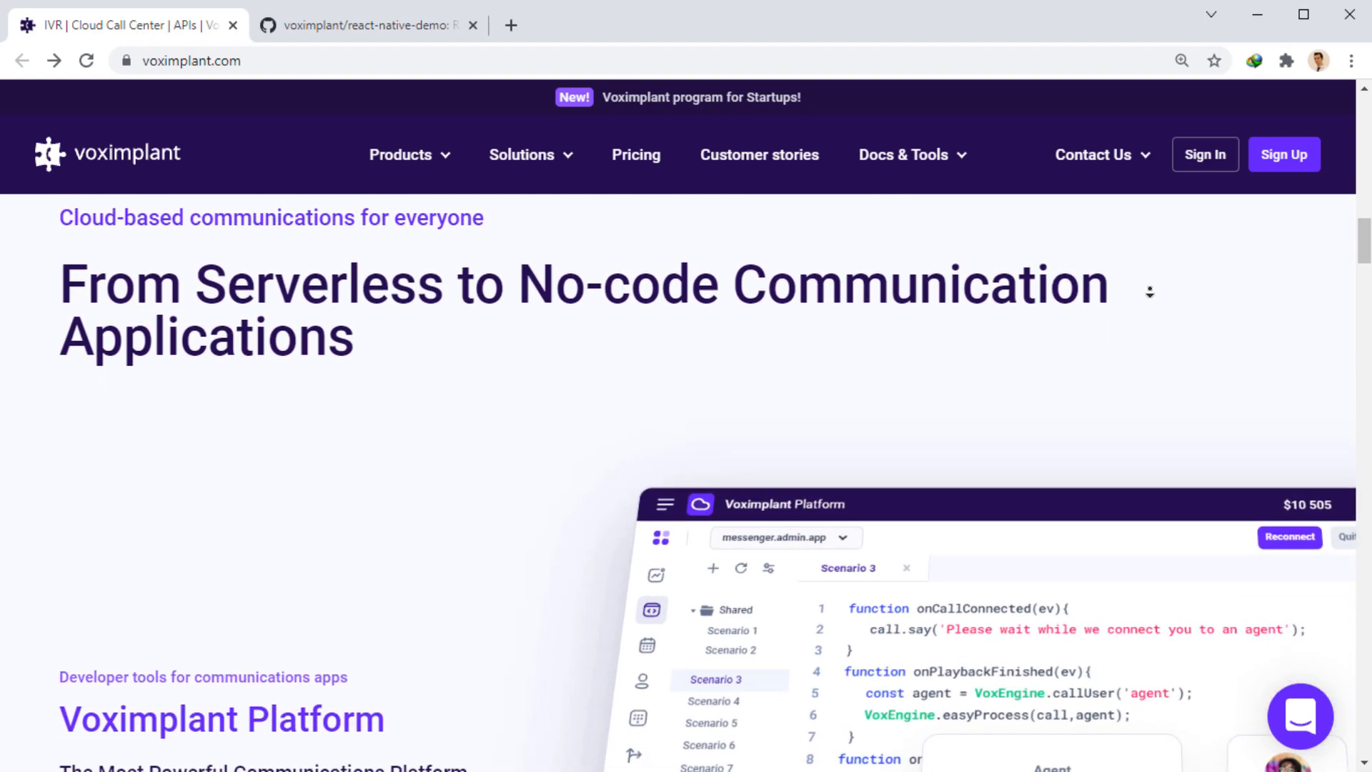
pyautogui.scroll(-3)
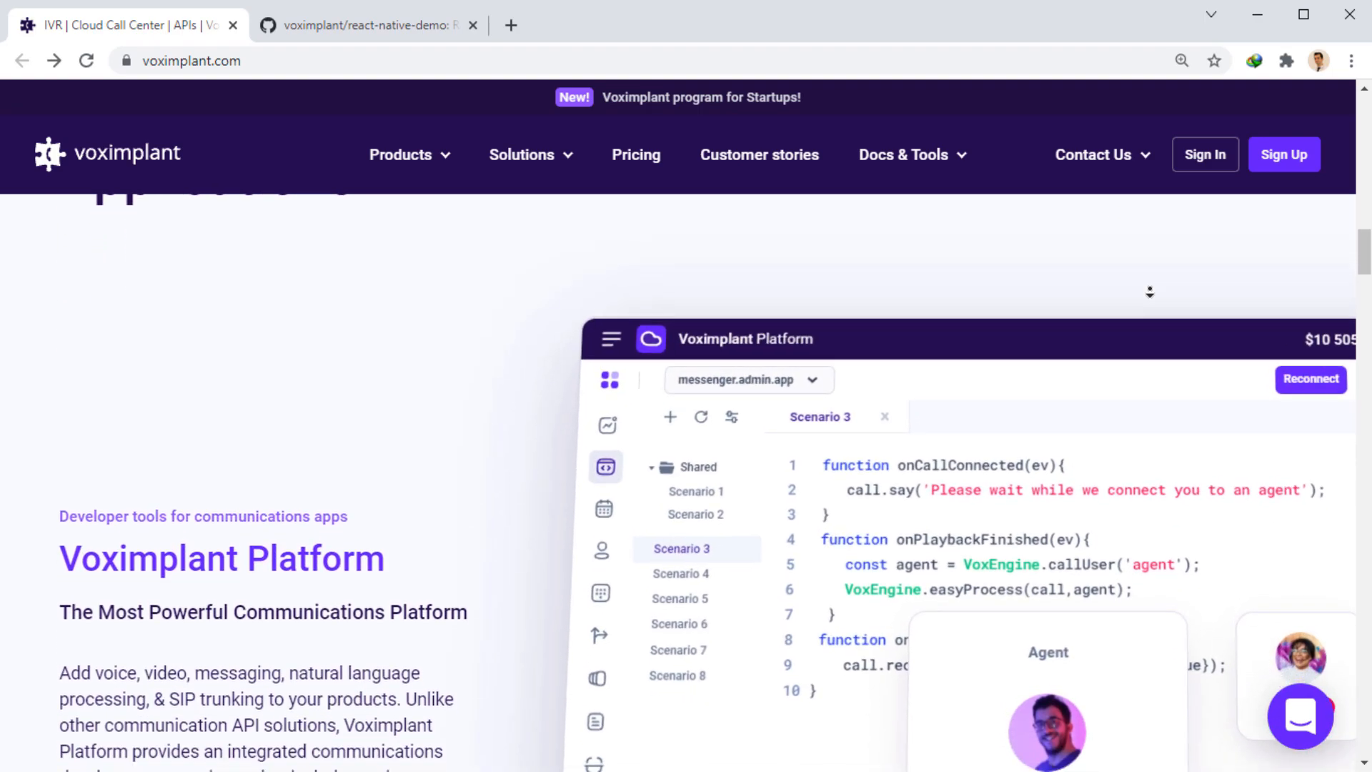
pyautogui.scroll(-3)
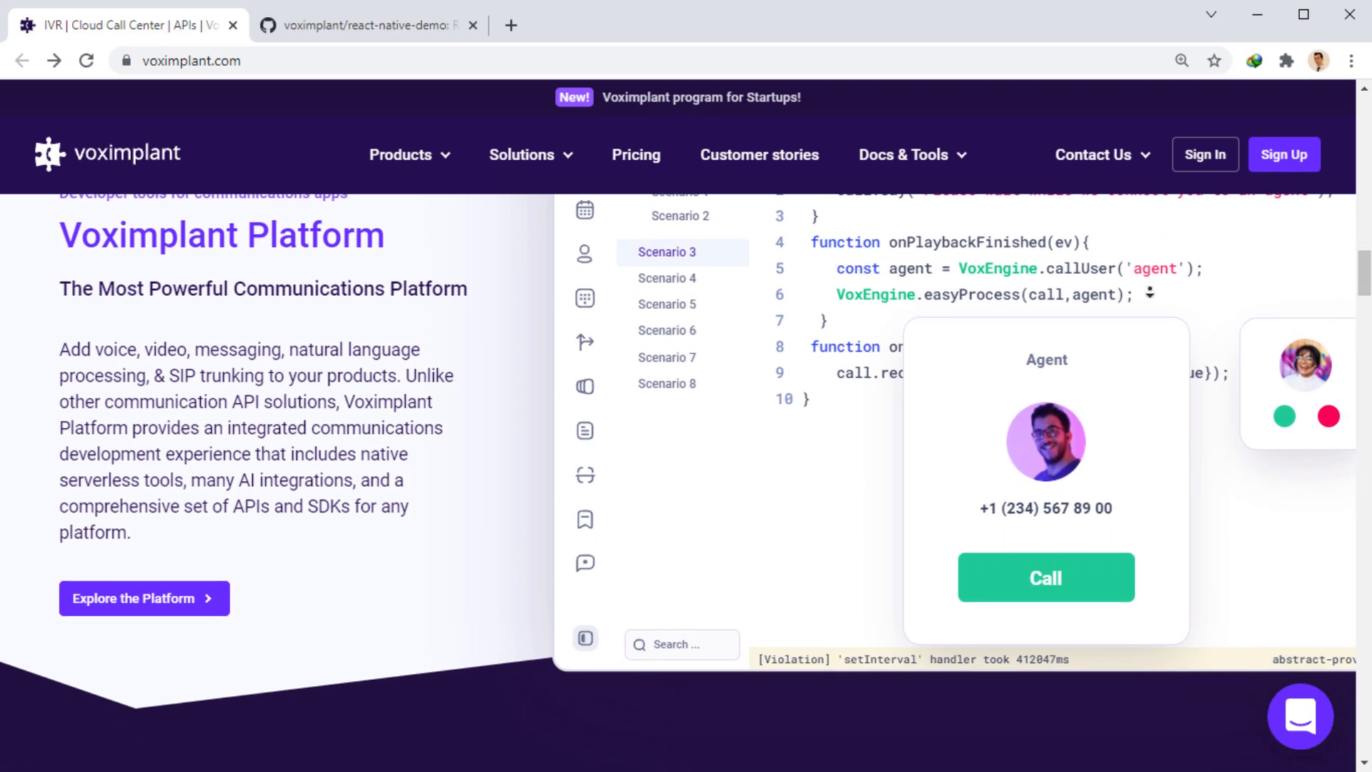
pyautogui.scroll(-3)
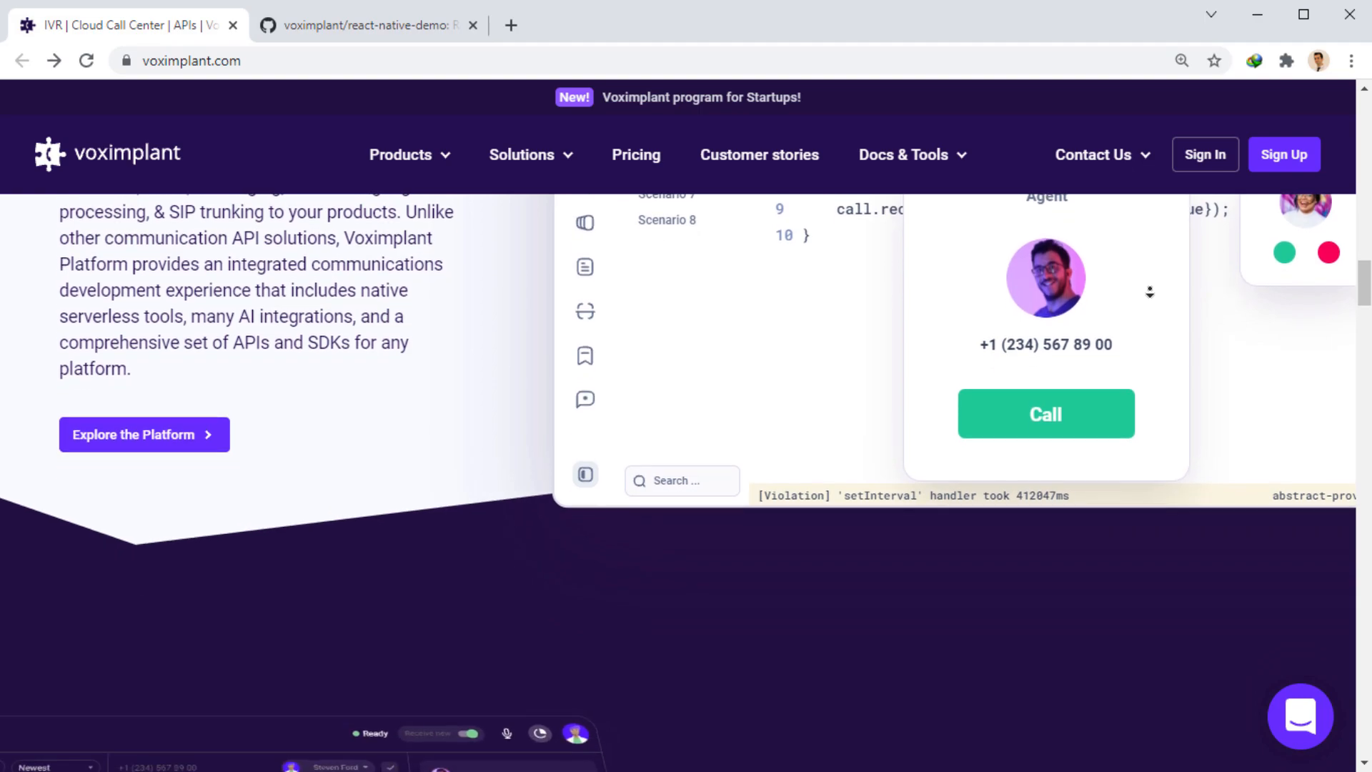
pyautogui.scroll(-3)
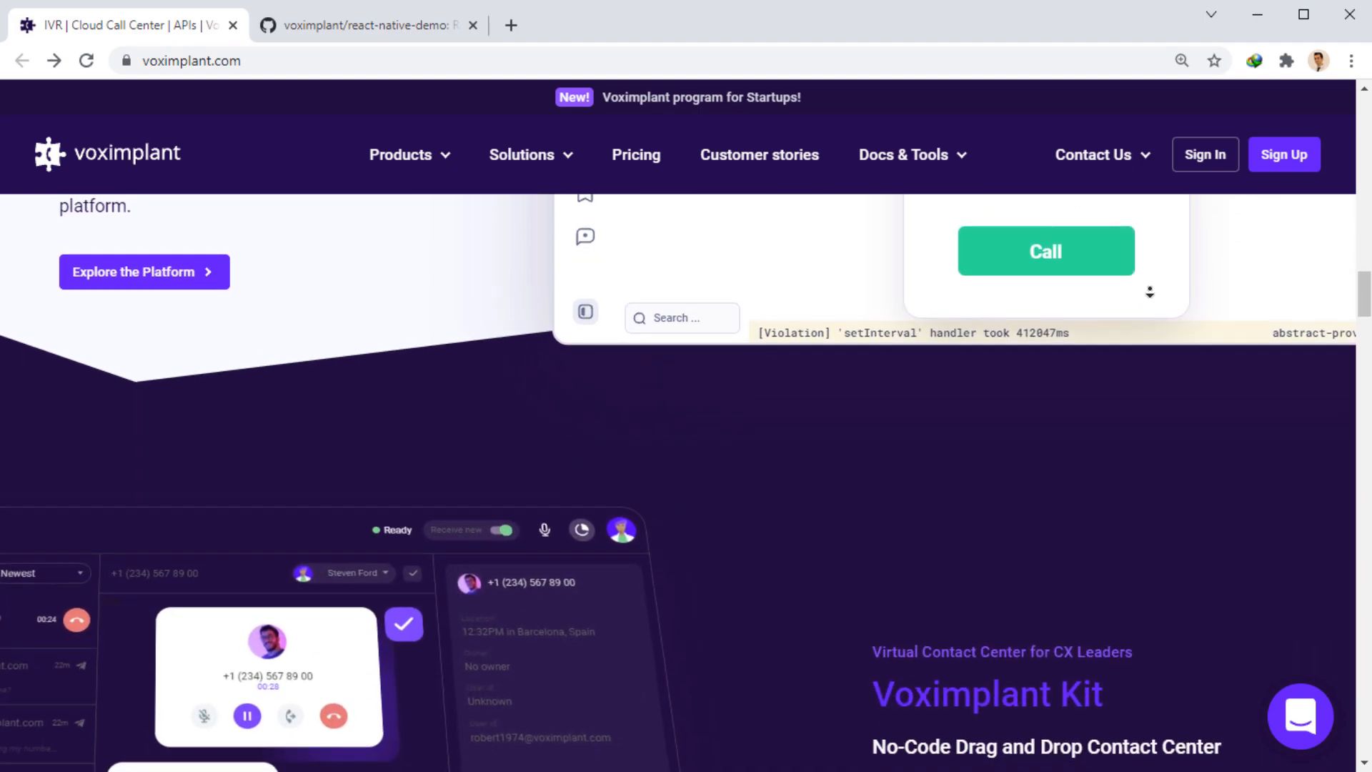
pyautogui.scroll(-3)
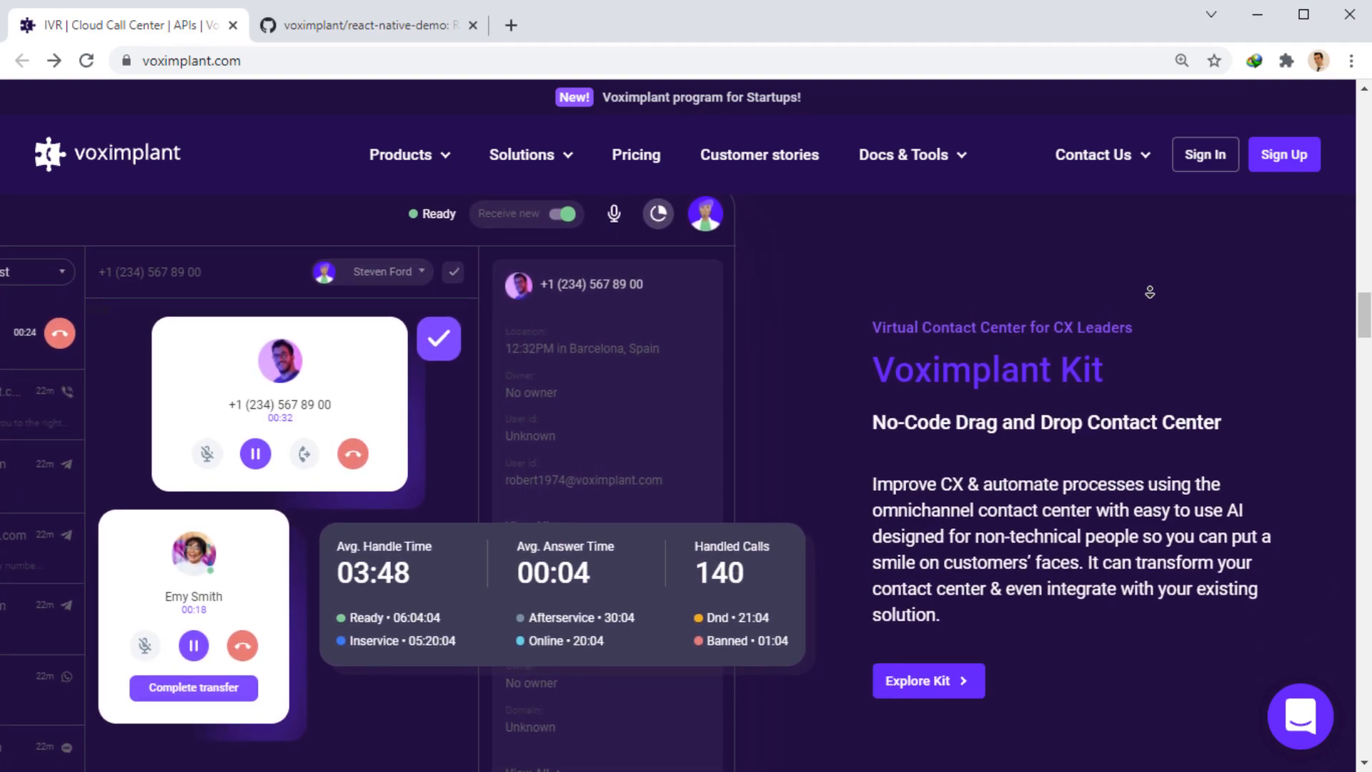
pyautogui.scroll(-3)
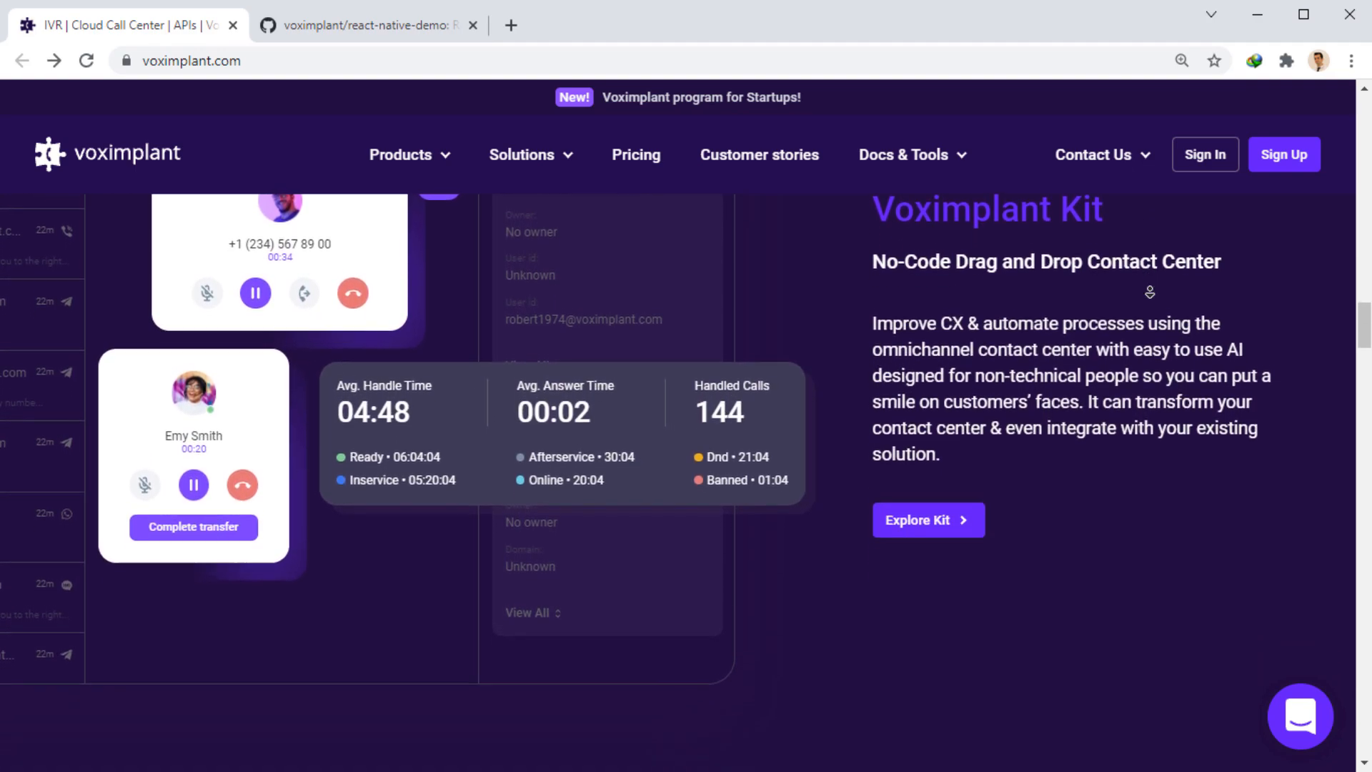
pyautogui.scroll(-3)
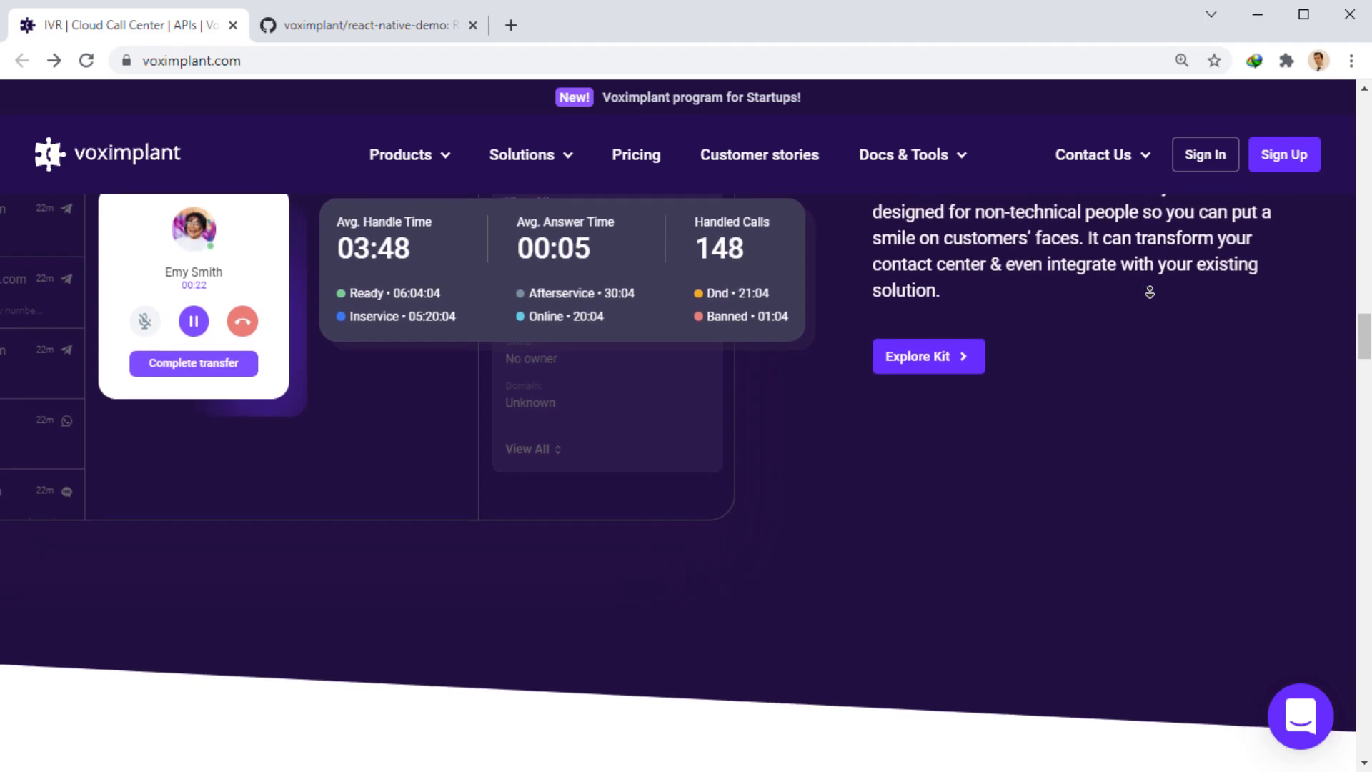
pyautogui.scroll(-3)
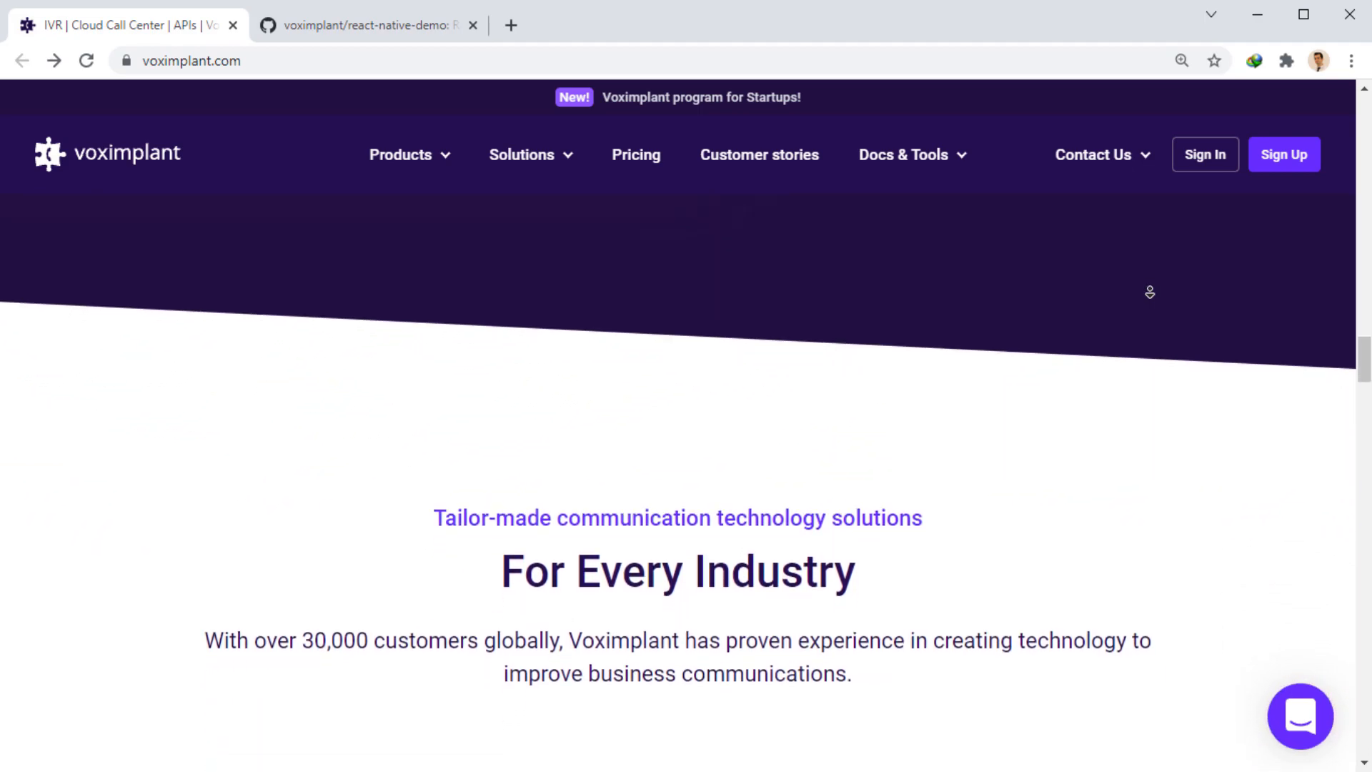
pyautogui.scroll(-3)
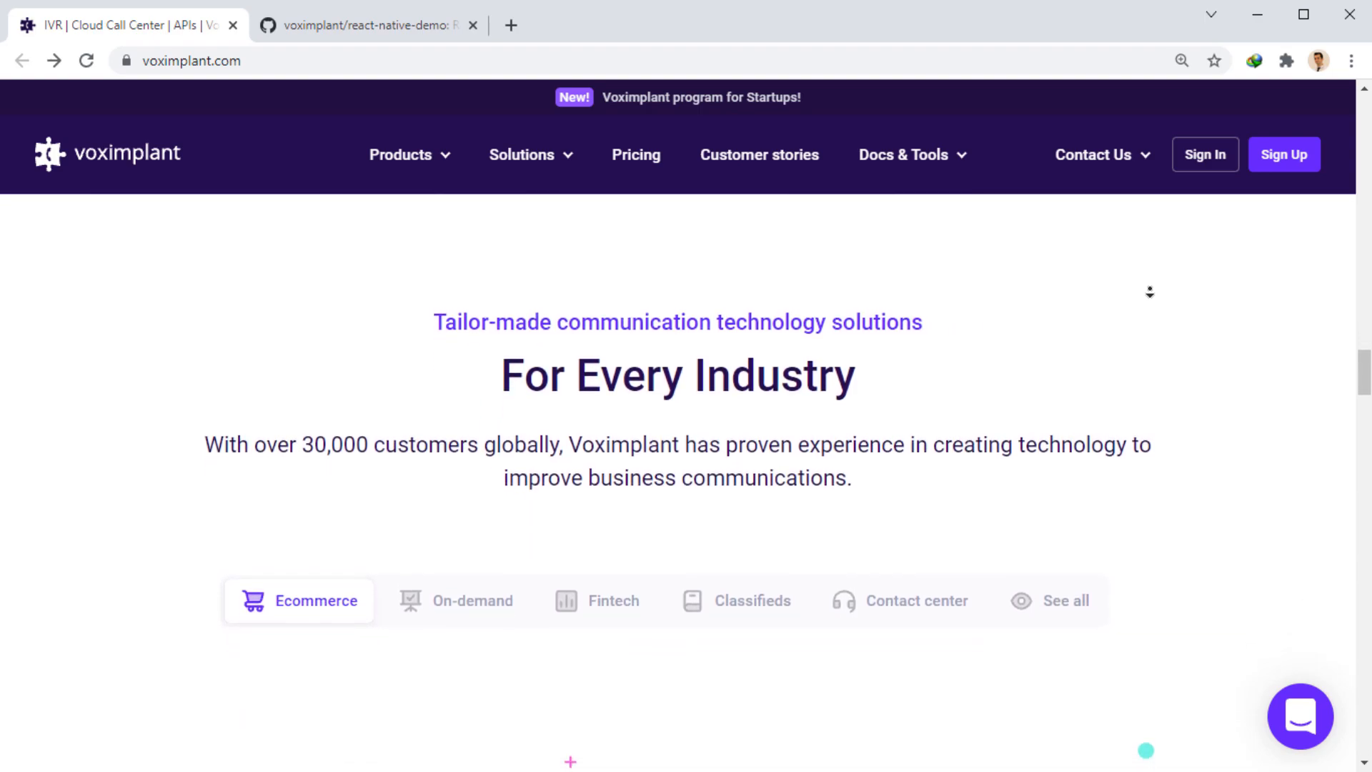
pyautogui.scroll(-3)
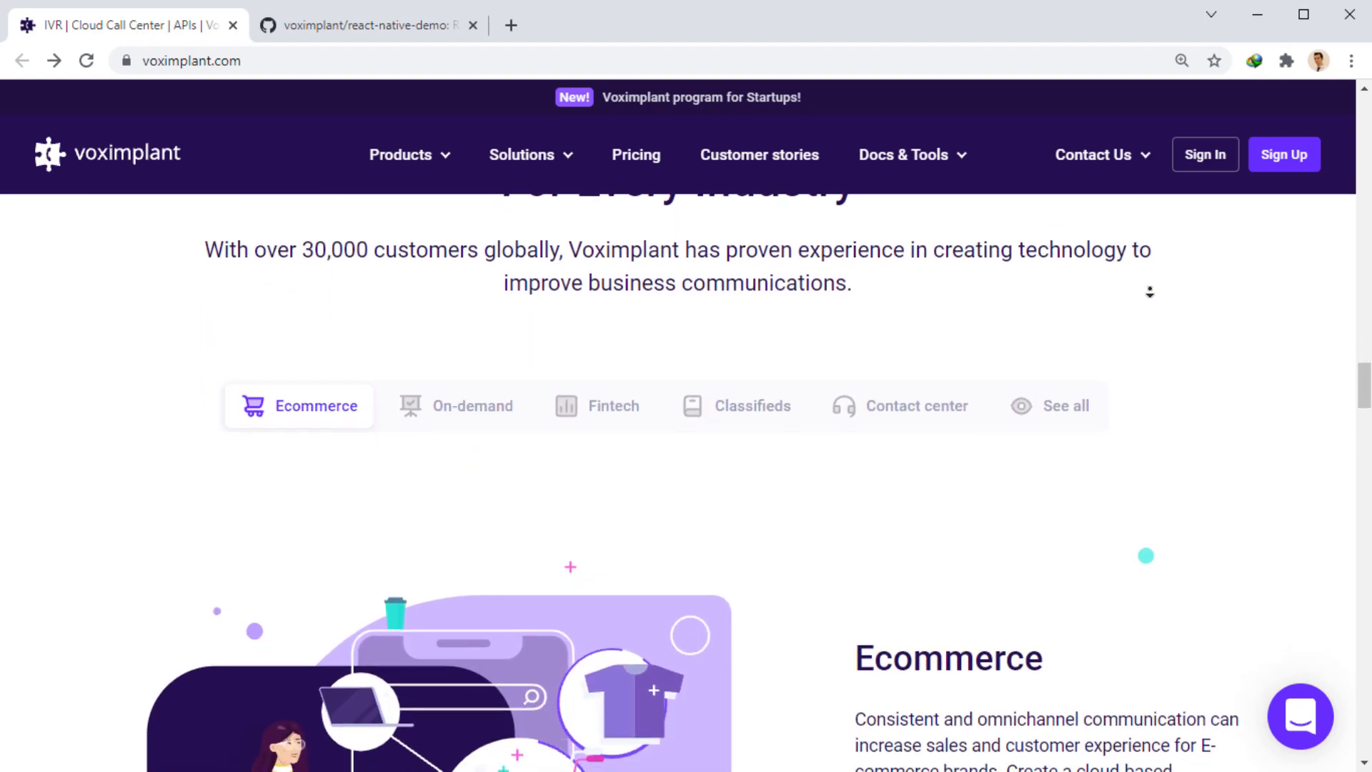
pyautogui.scroll(-3)
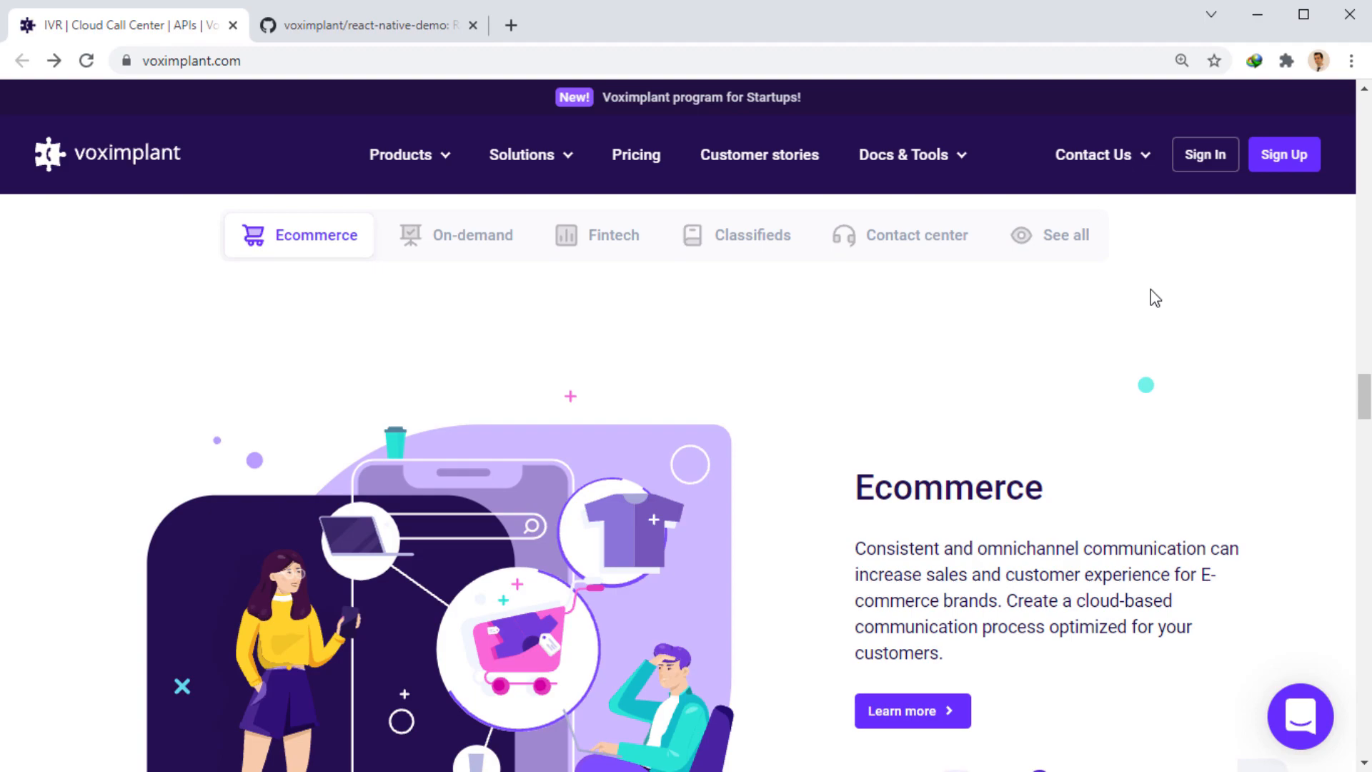
pyautogui.moveTo(302, 274)
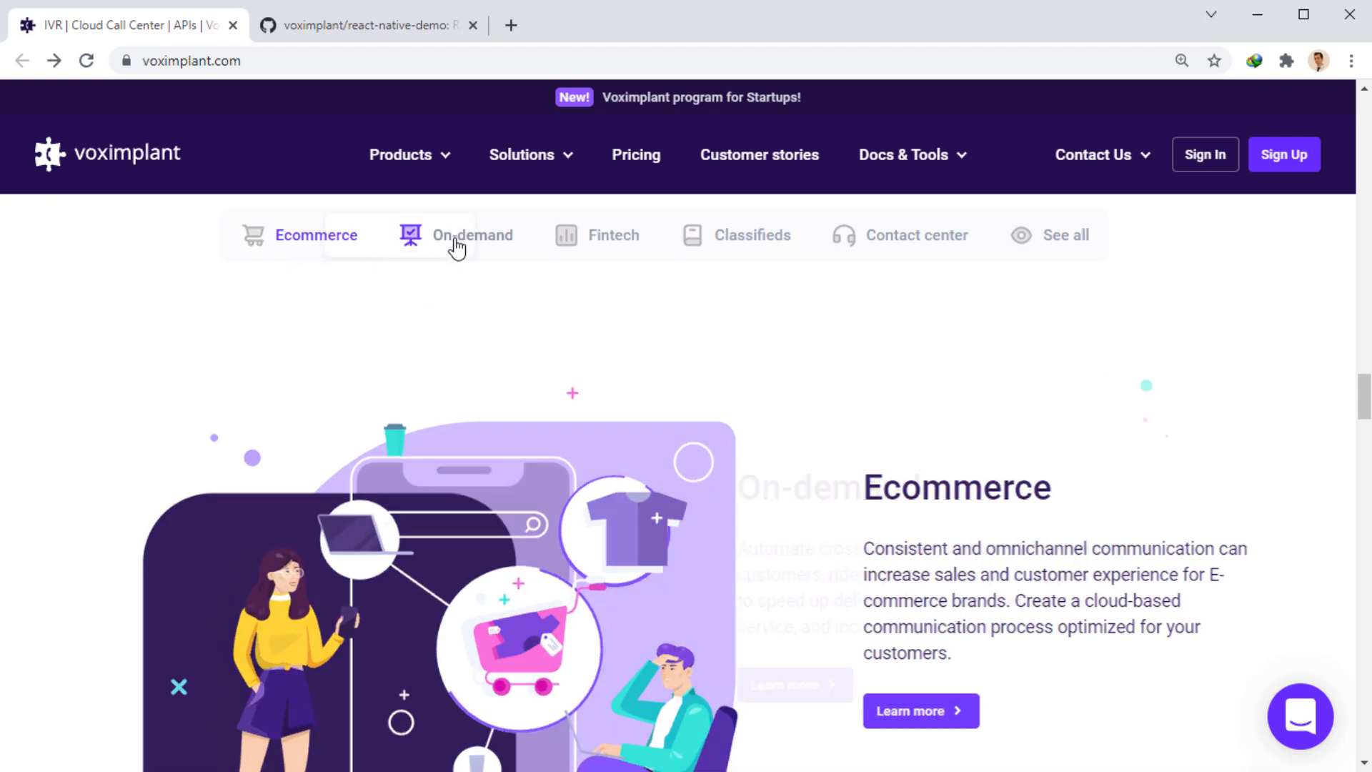
# Browse the On-demand, Fintech, Classifieds and Contact center industry solutions.
pyautogui.click(471, 234)
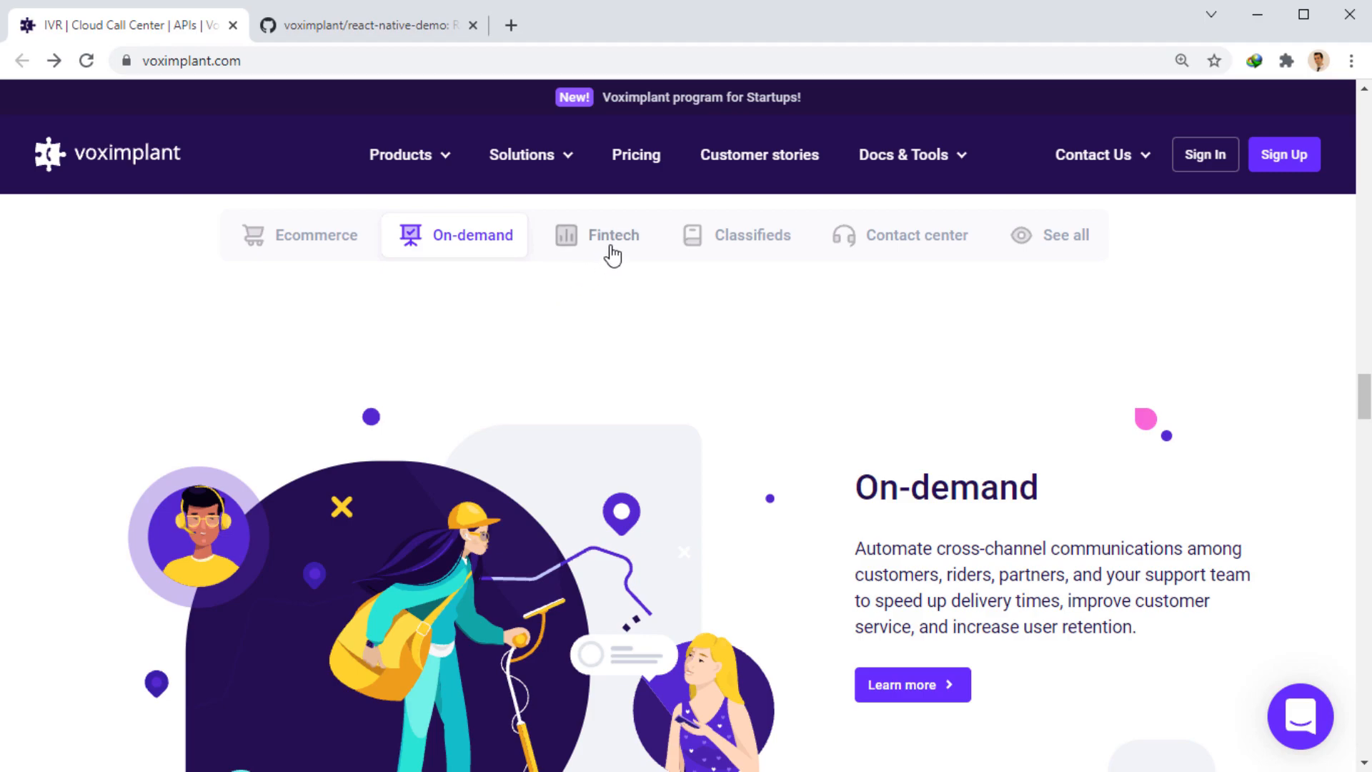
pyautogui.click(615, 234)
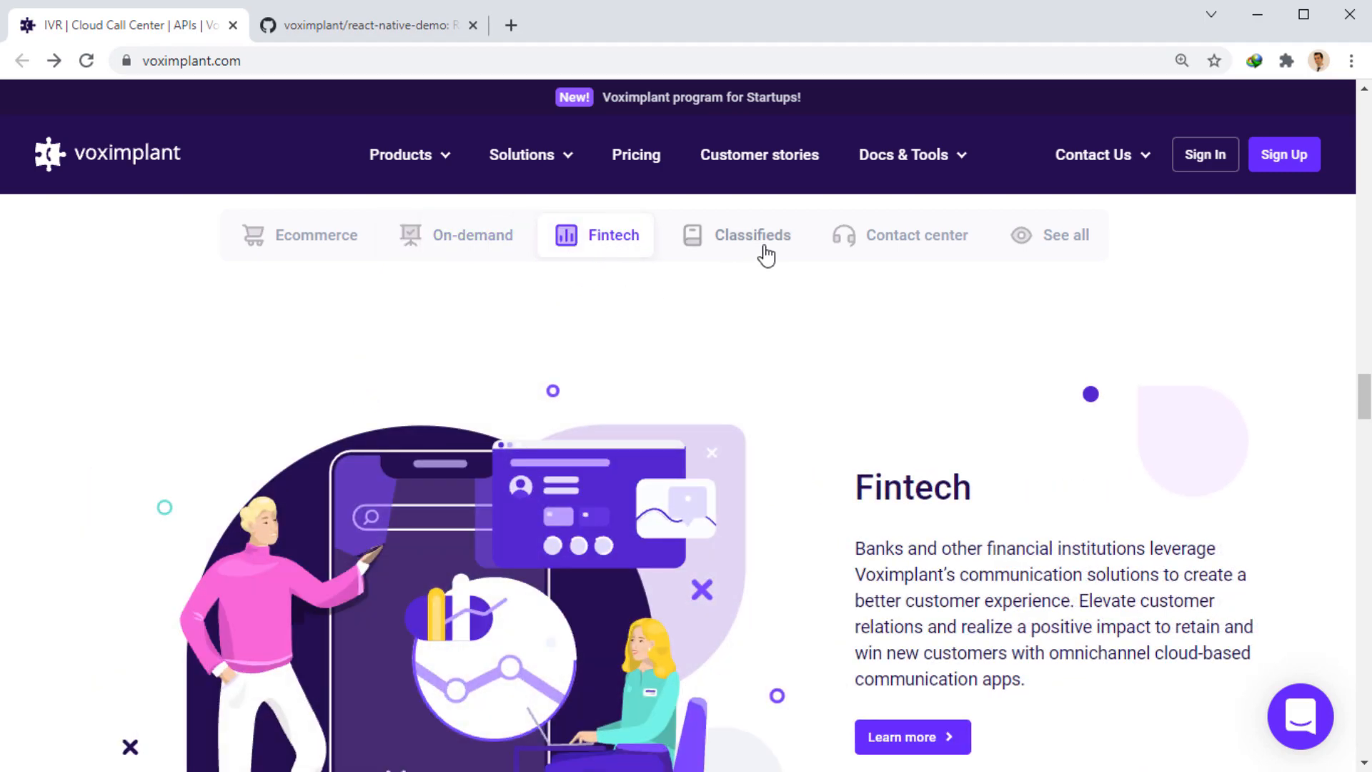
pyautogui.click(752, 234)
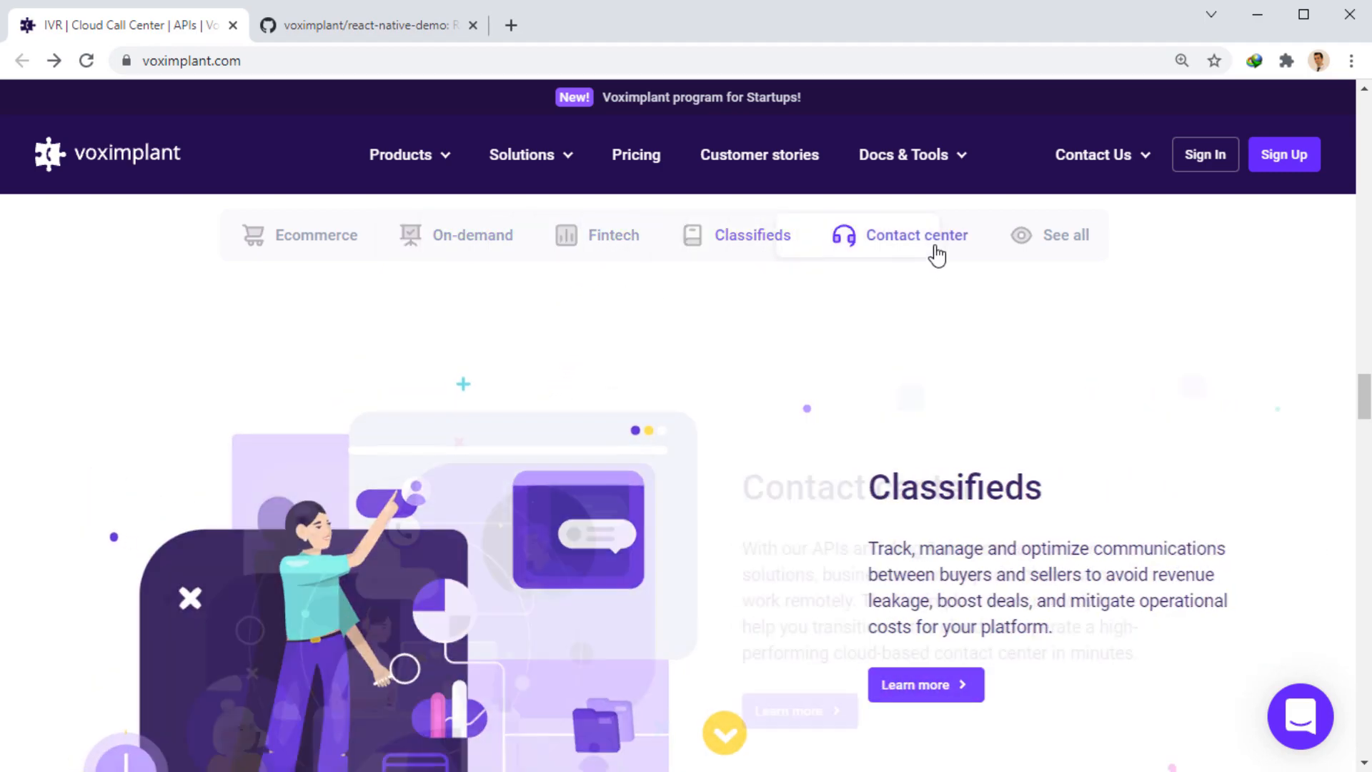
pyautogui.click(917, 234)
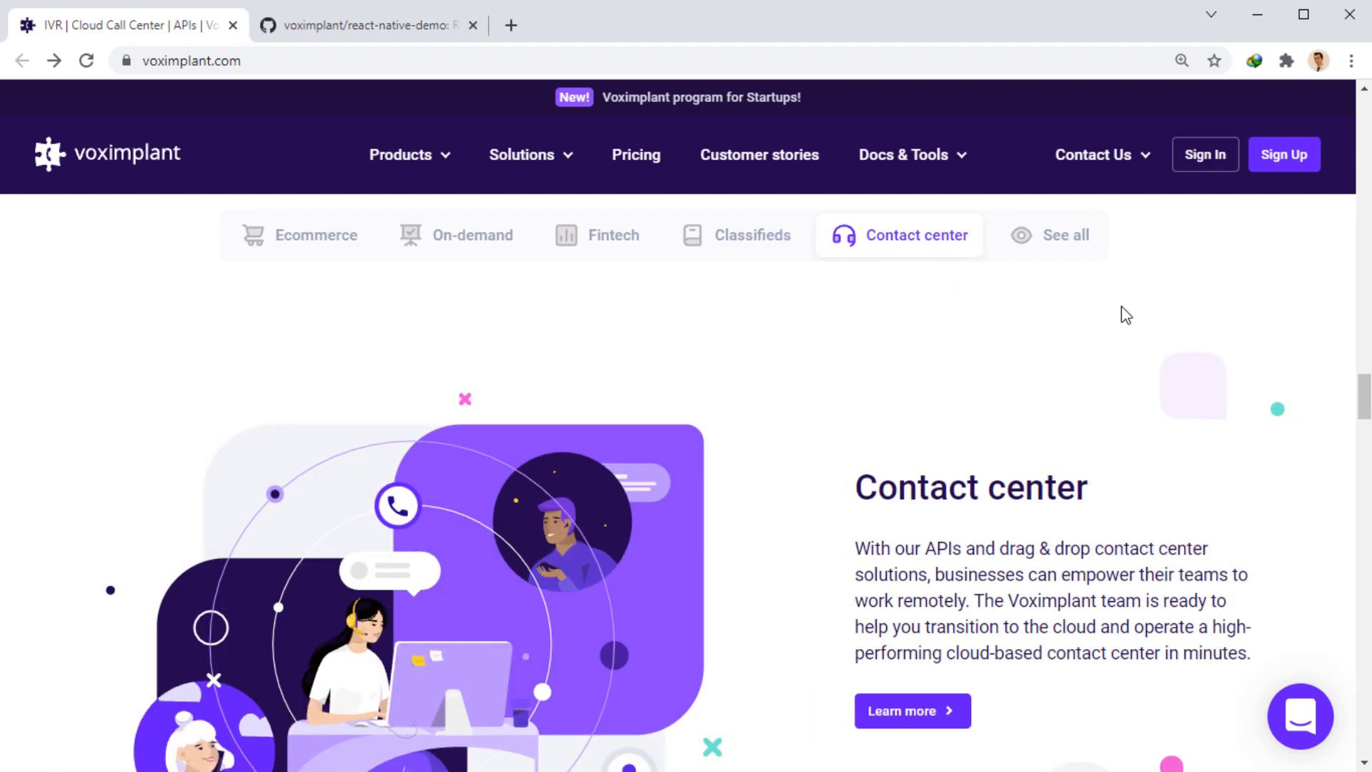
pyautogui.moveTo(1120, 317)
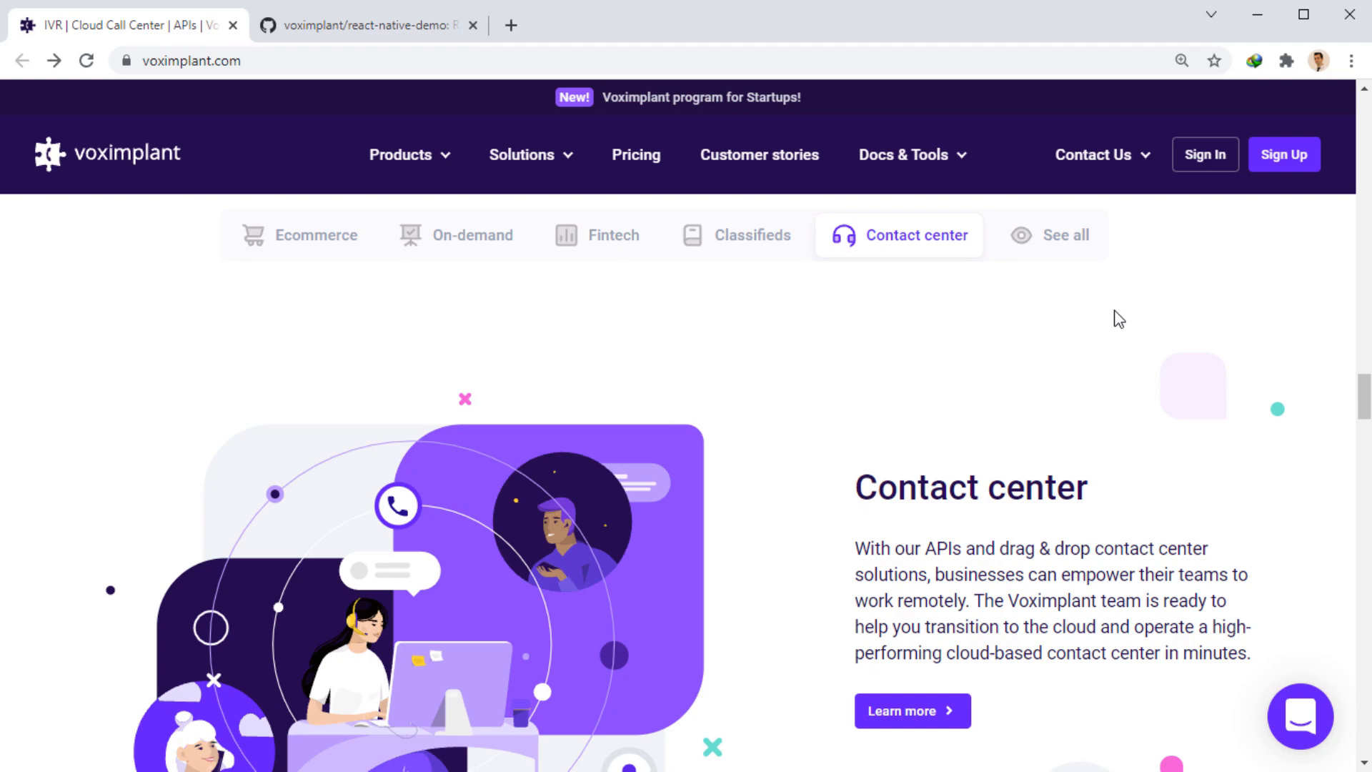
# Switch to the react-native-demo GitHub repository and scroll through its file list.
pyautogui.click(368, 24)
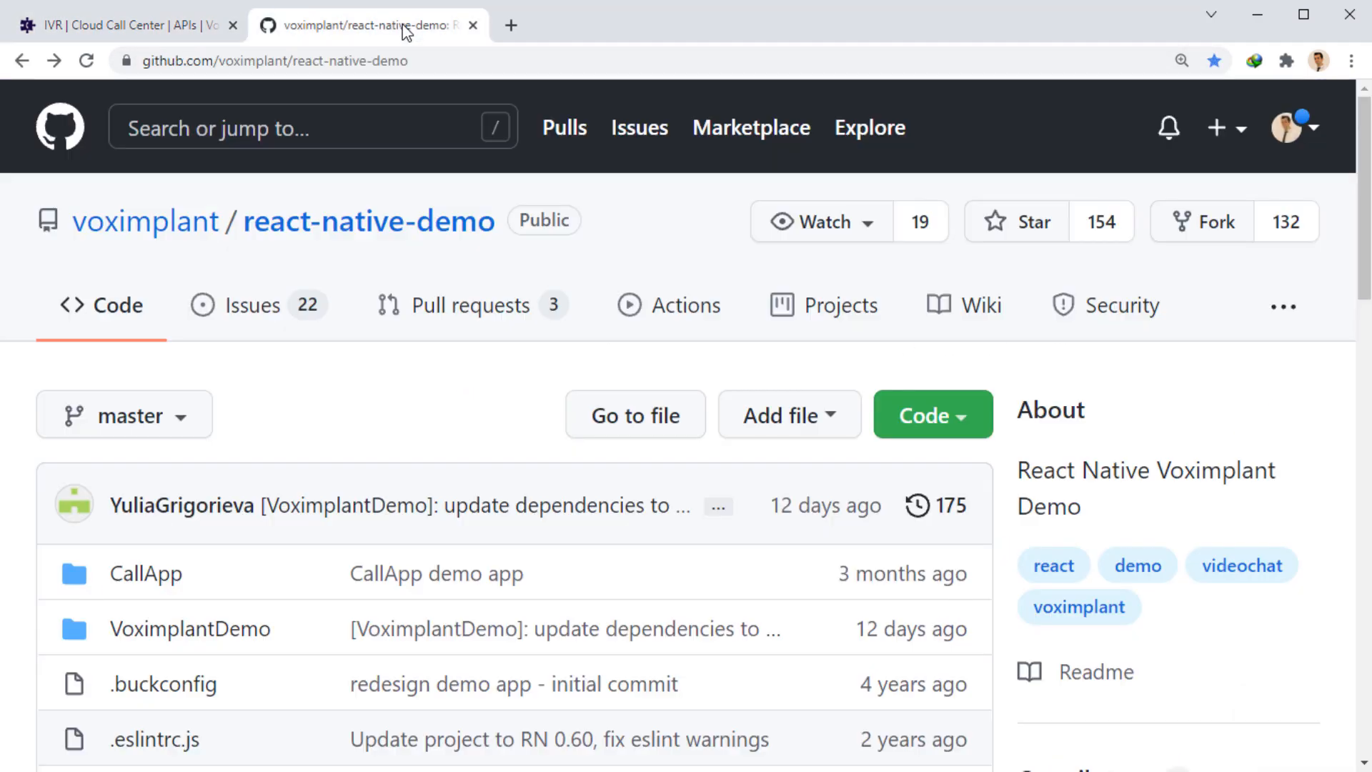
pyautogui.moveTo(313, 268)
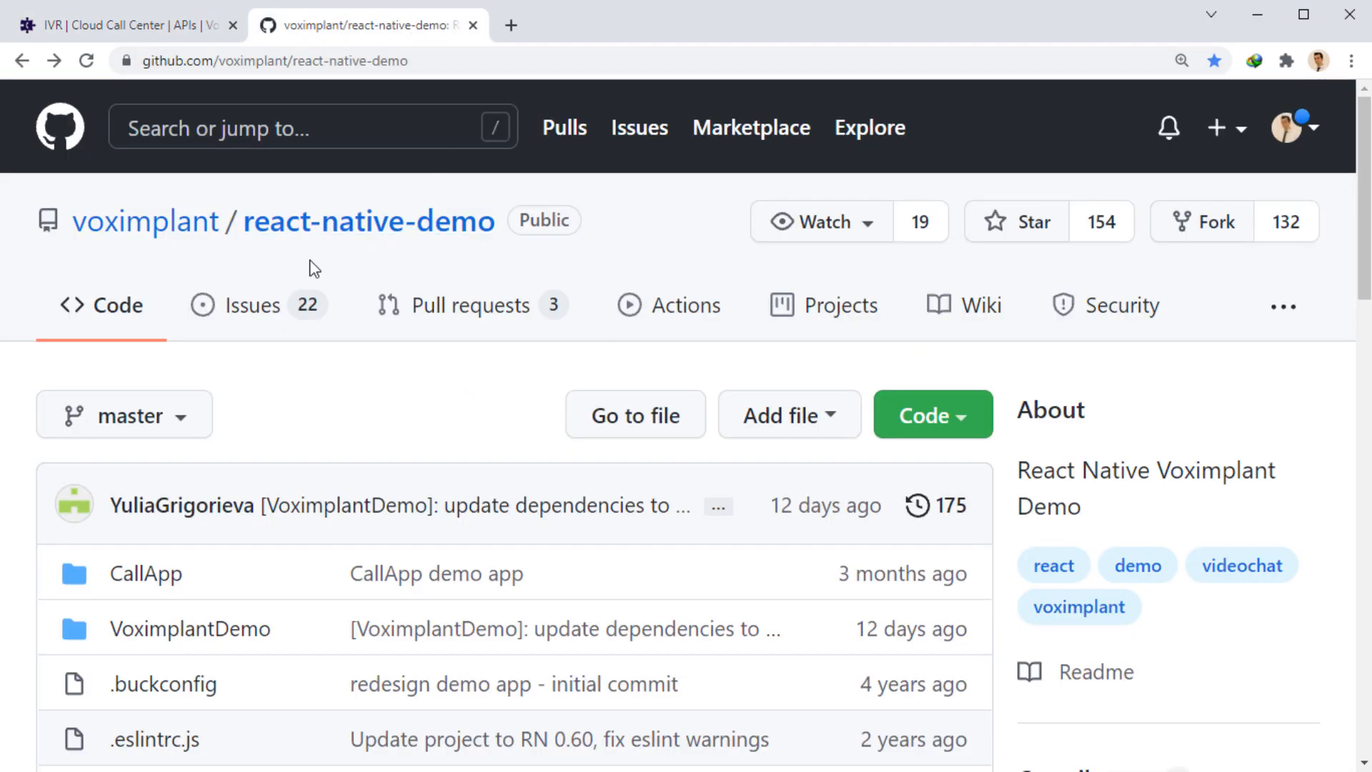
pyautogui.scroll(-3)
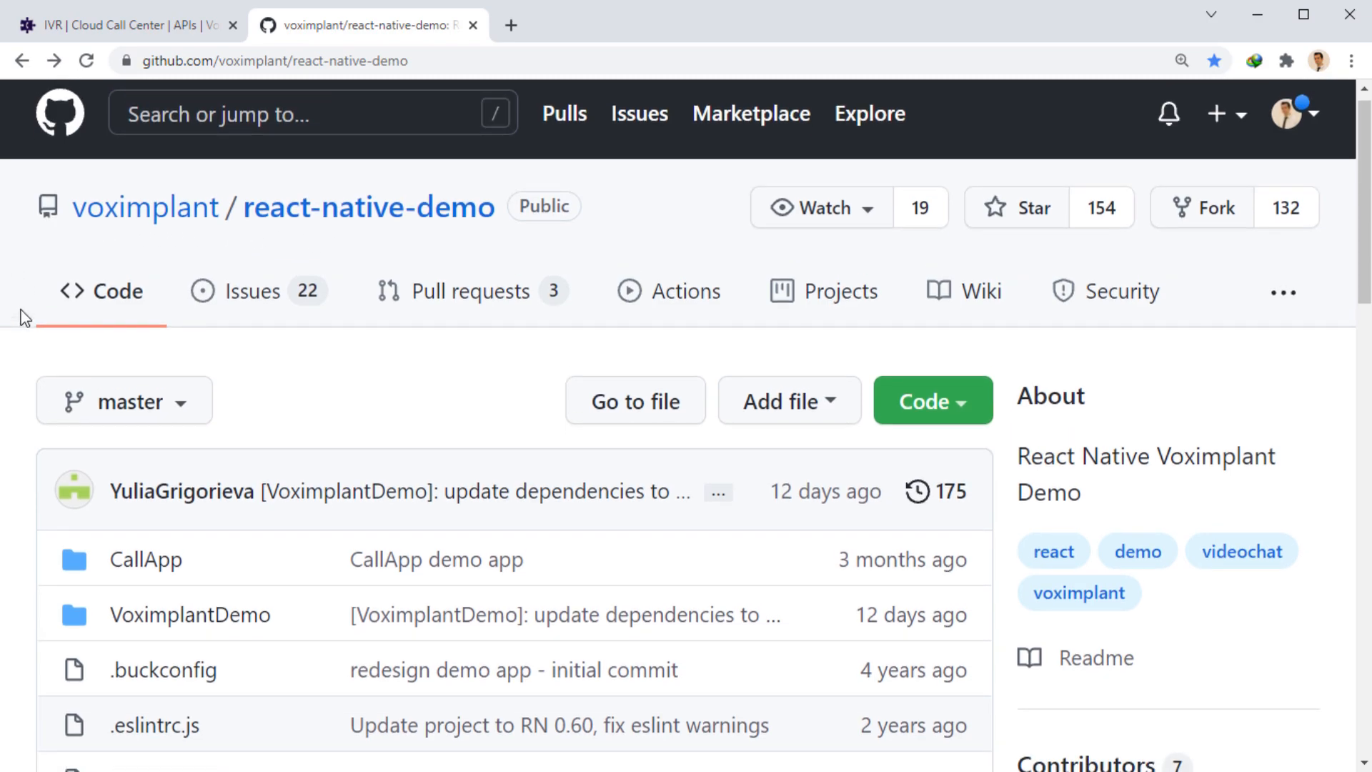
pyautogui.scroll(-3)
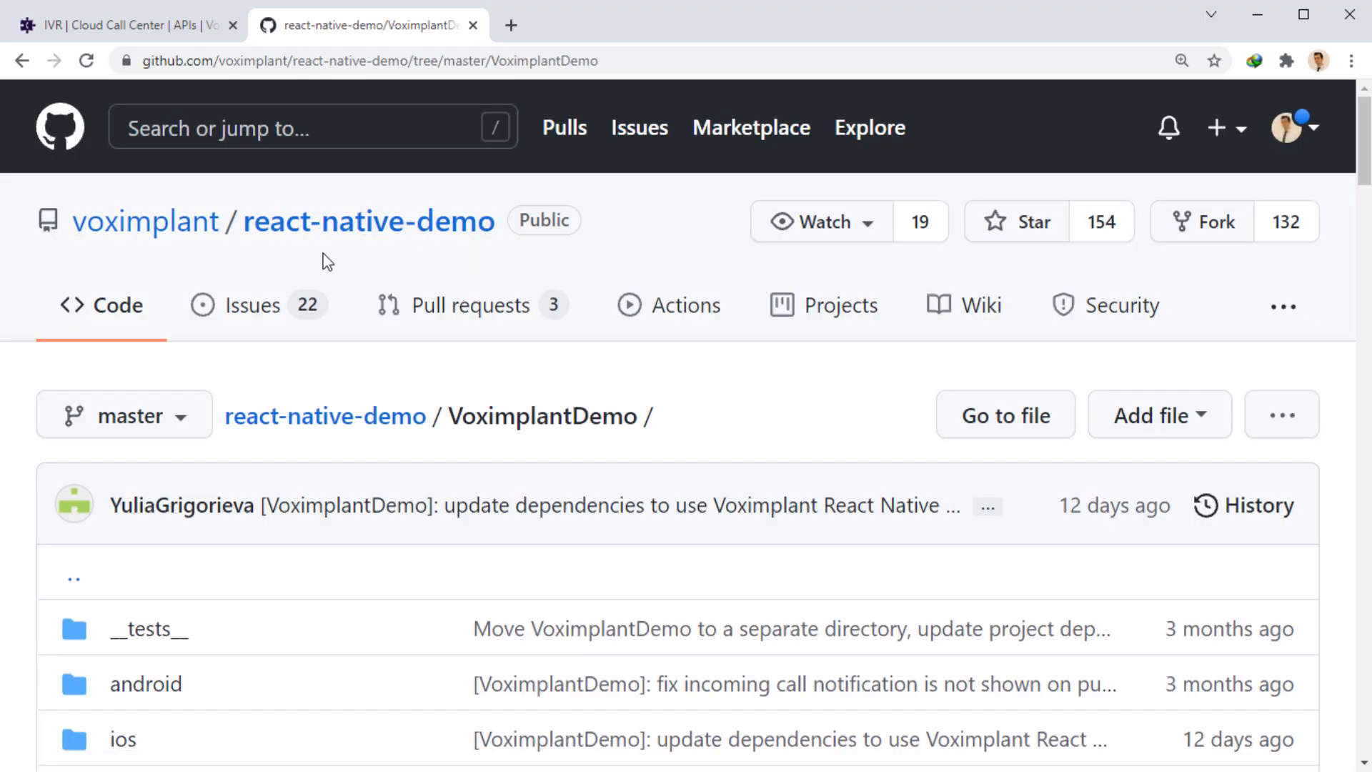
pyautogui.scroll(-3)
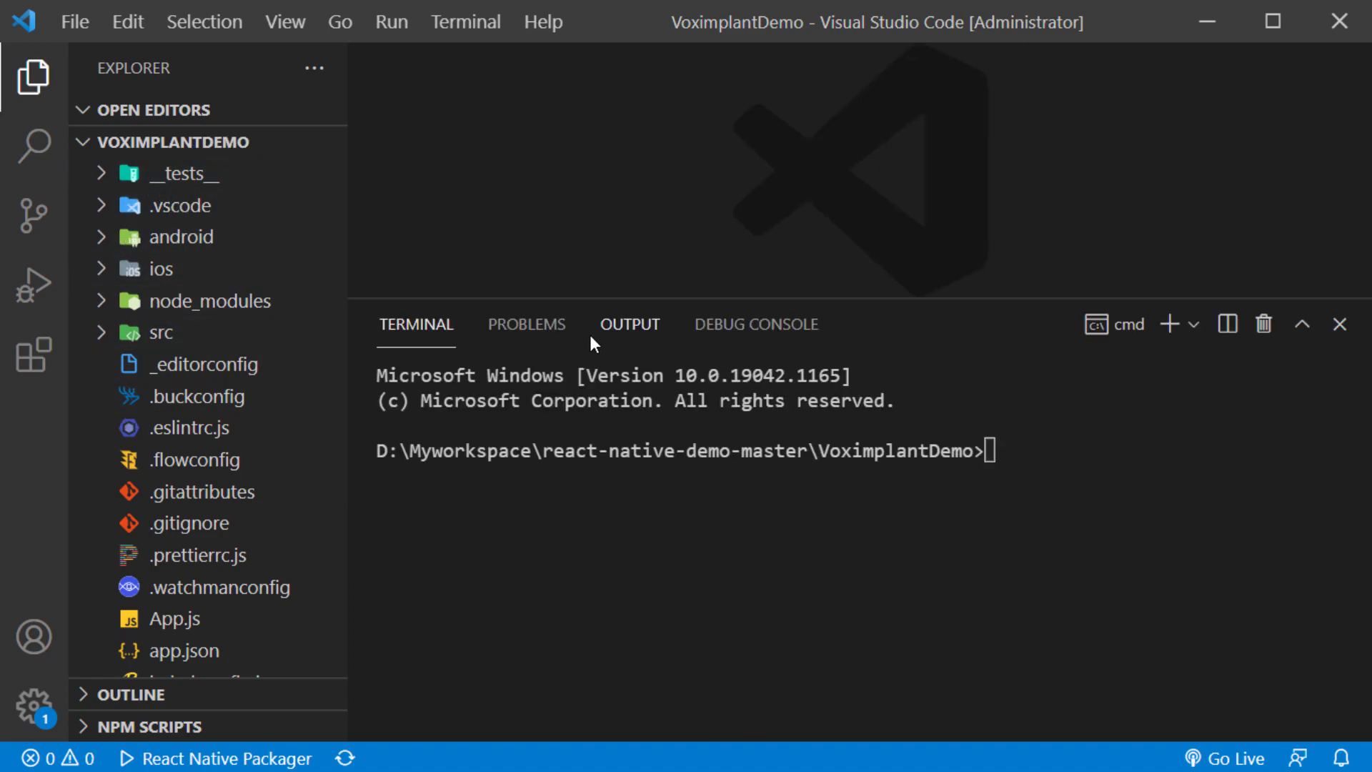
# Run npm install in the VoximplantDemo terminal, then enter npm run android.
pyautogui.write('n')
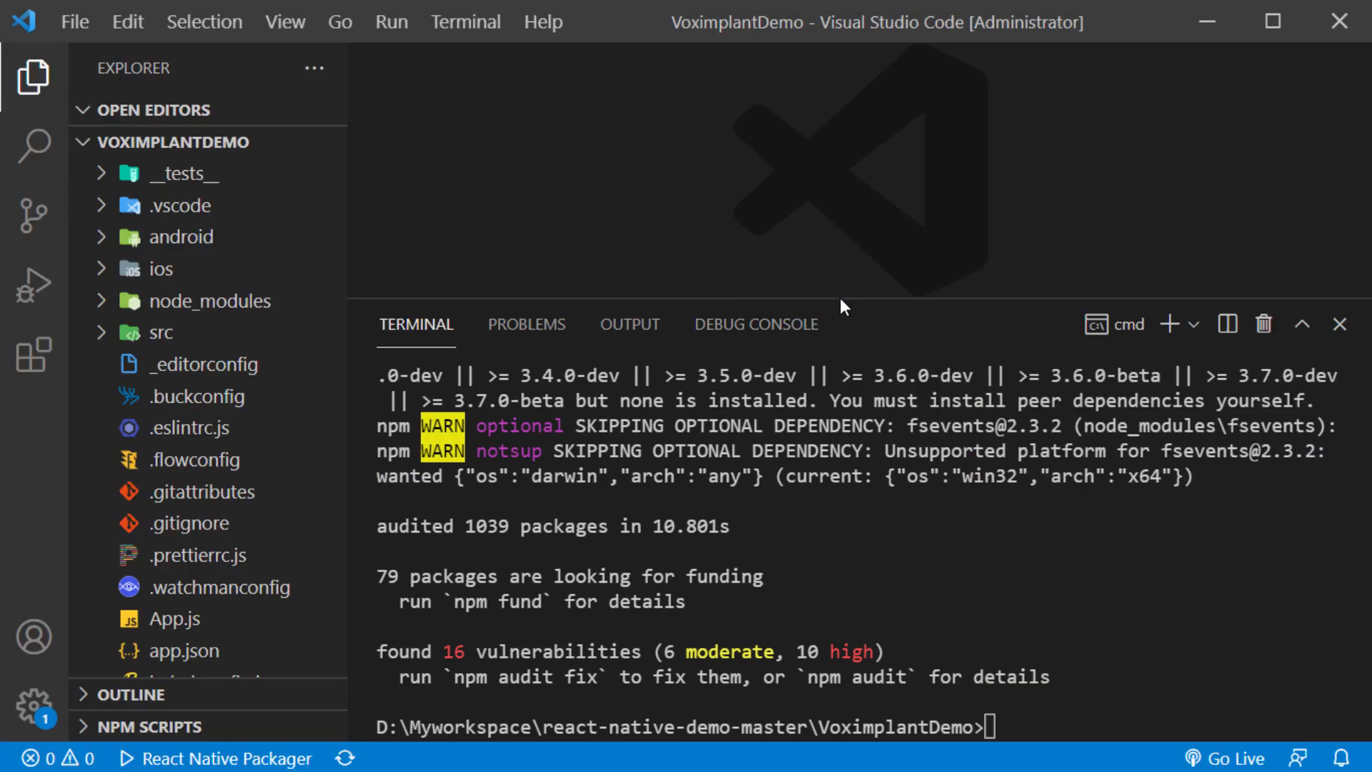
pyautogui.write('npm run an')
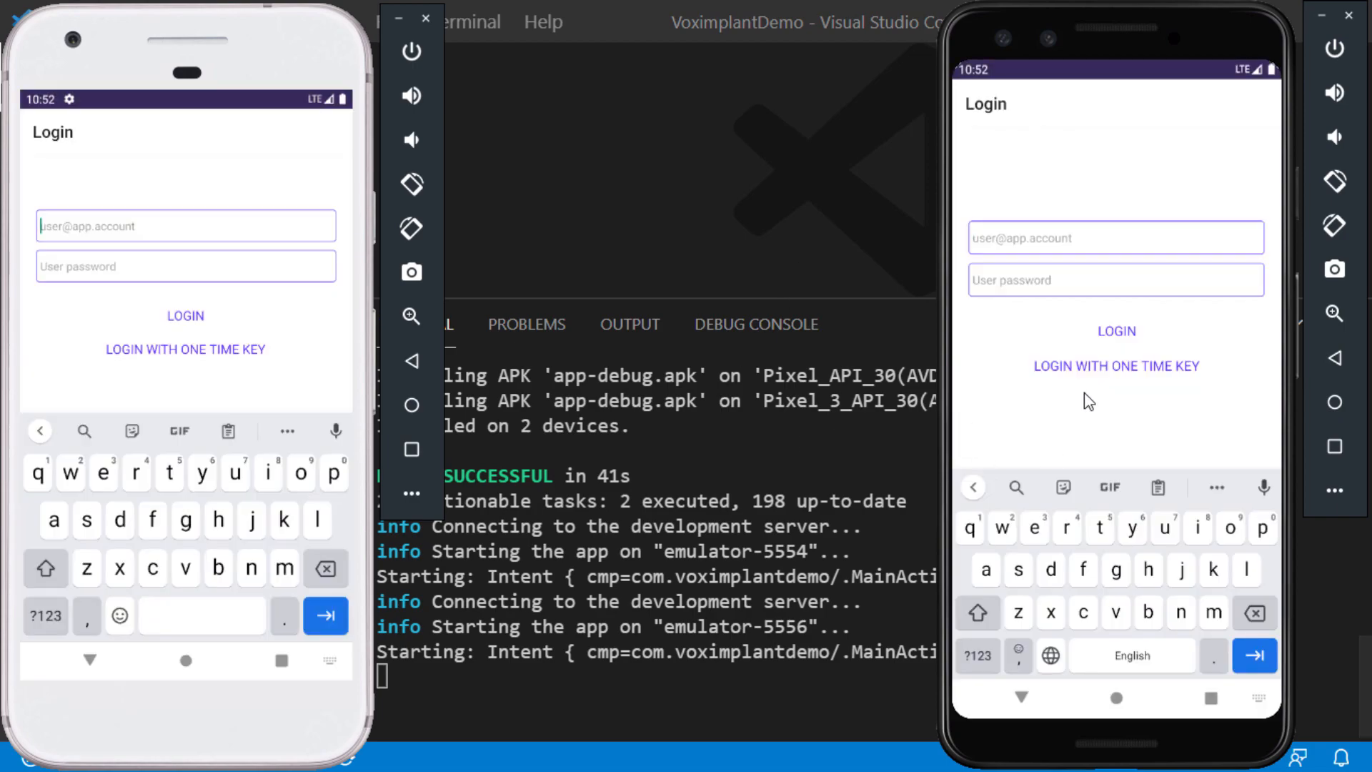
pyautogui.moveTo(297, 393)
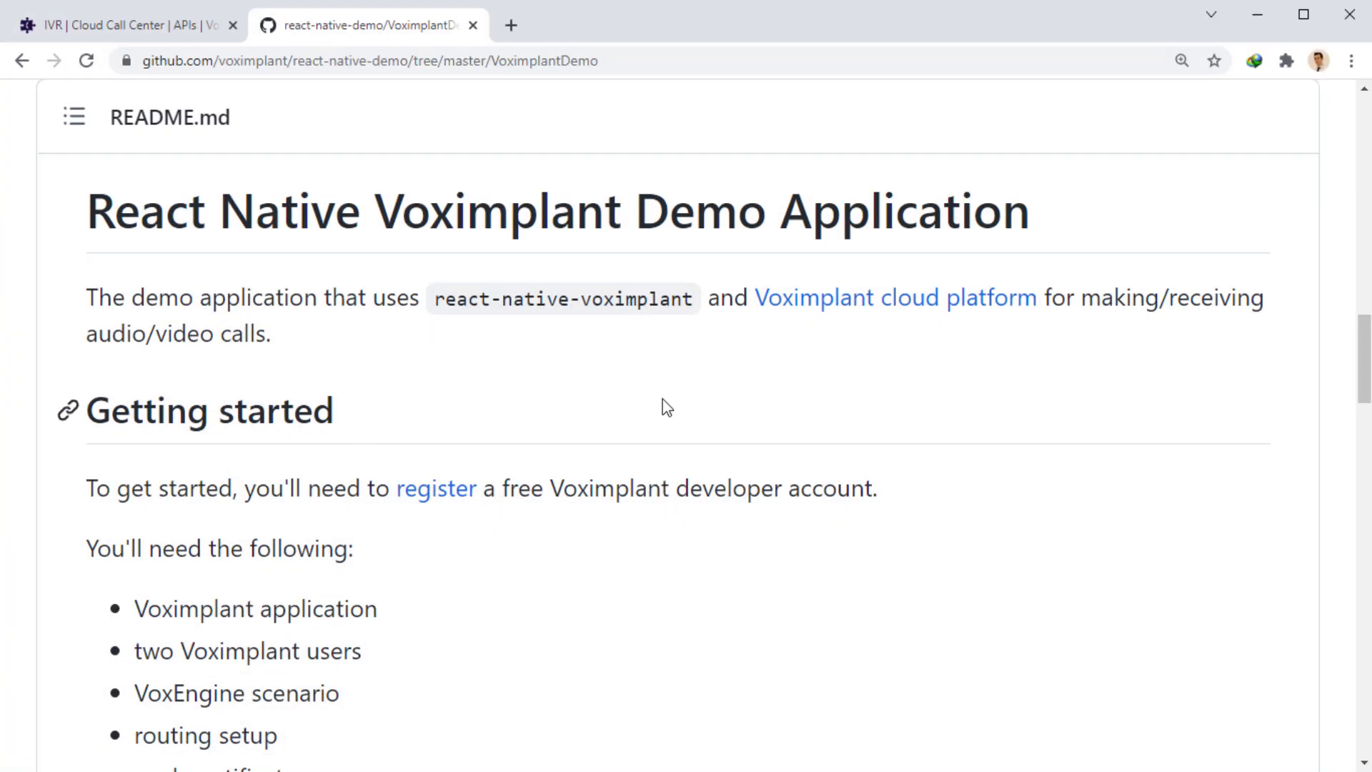
pyautogui.moveTo(435, 488)
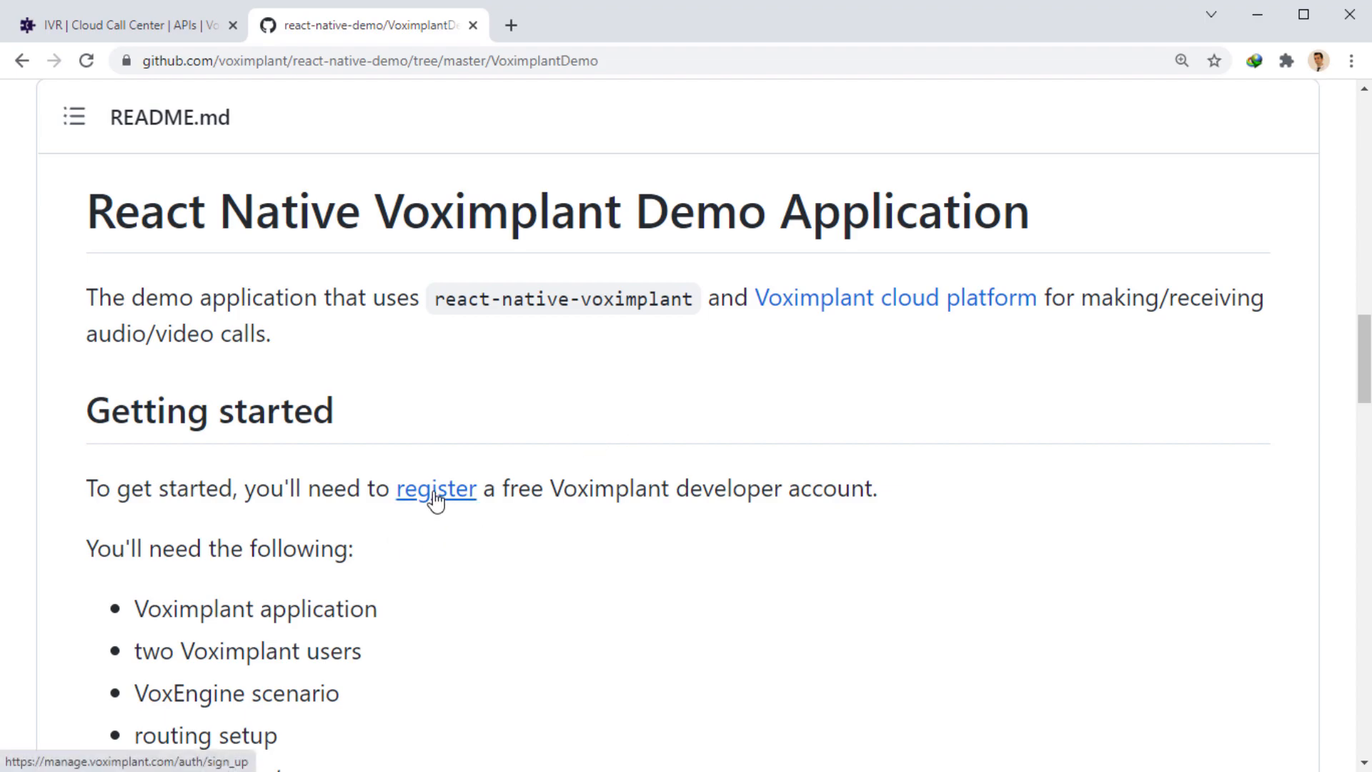
# Follow the README's register link to the Voximplant registration page.
pyautogui.click(436, 488)
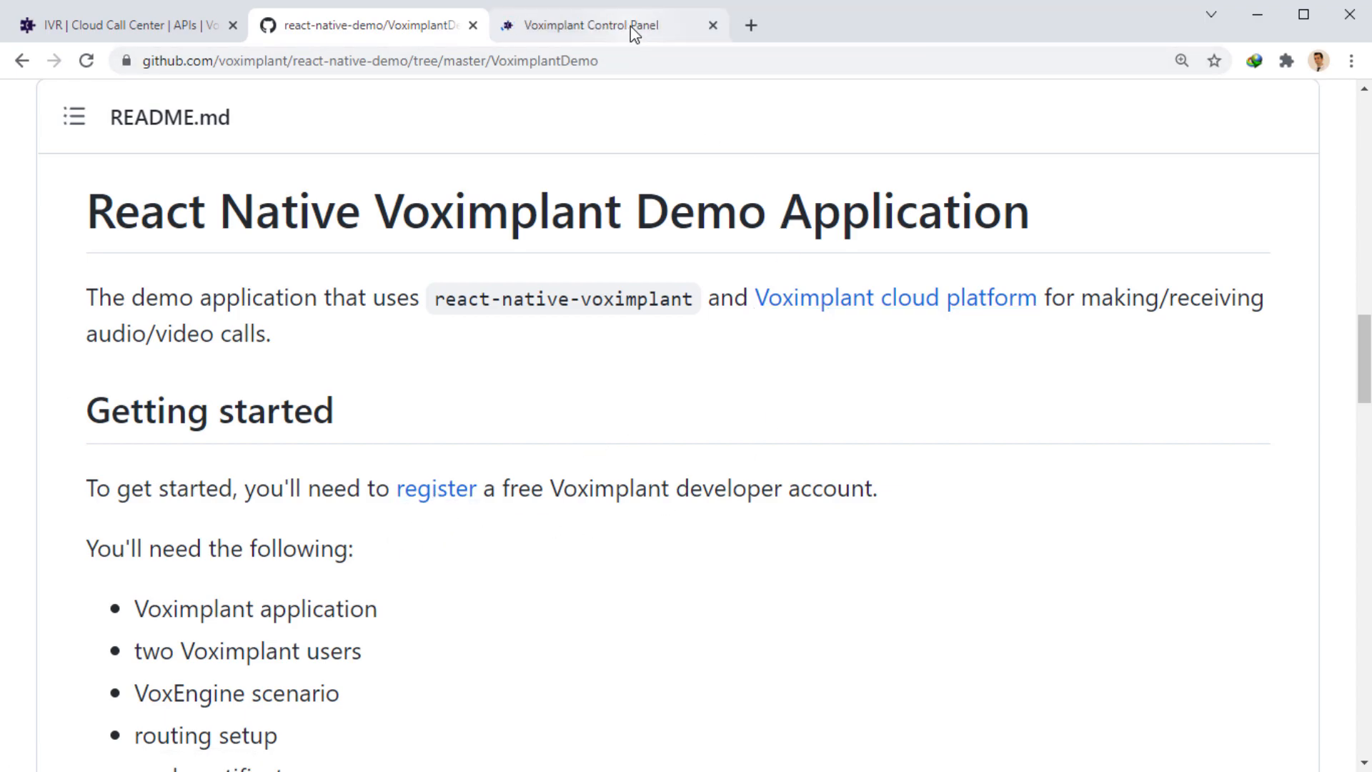
# On the Control Panel sign-up page, submit the account details and verify the emailed code.
pyautogui.click(595, 25)
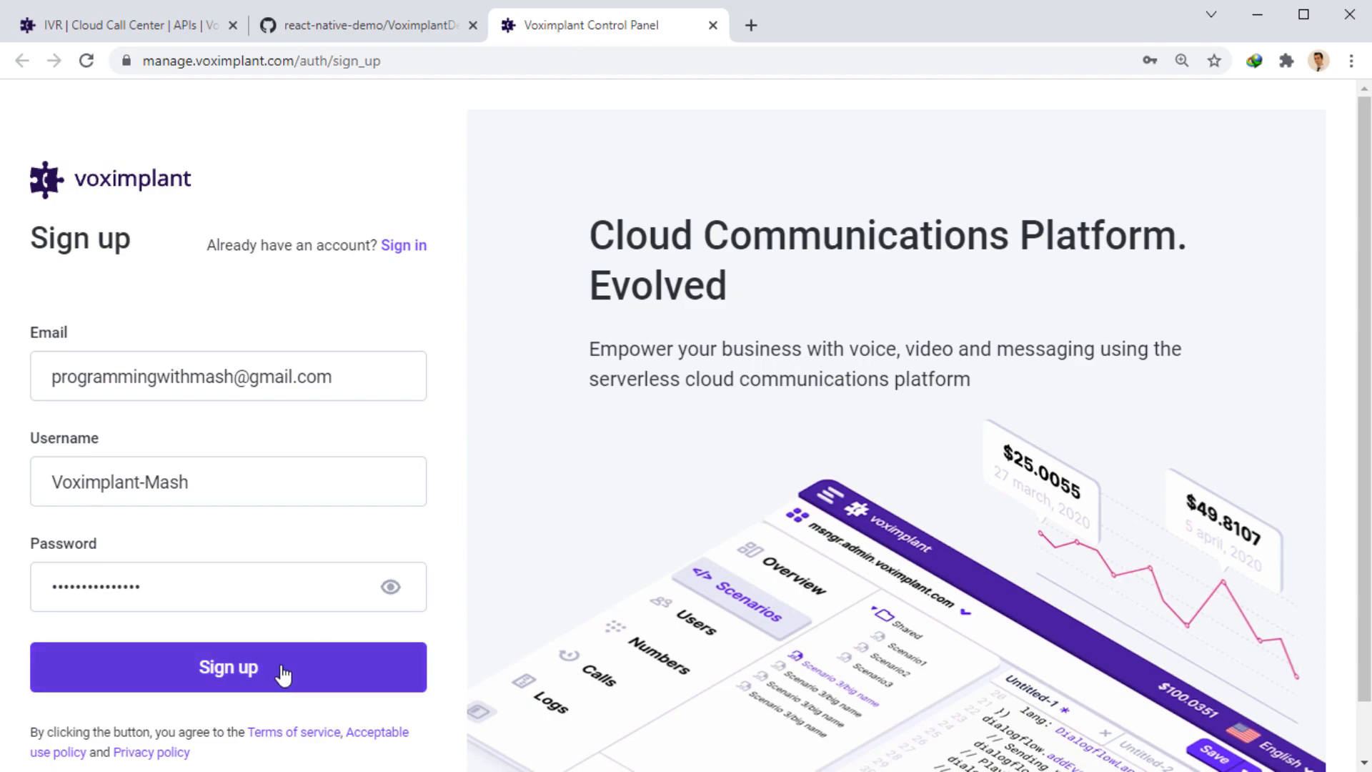
pyautogui.click(227, 666)
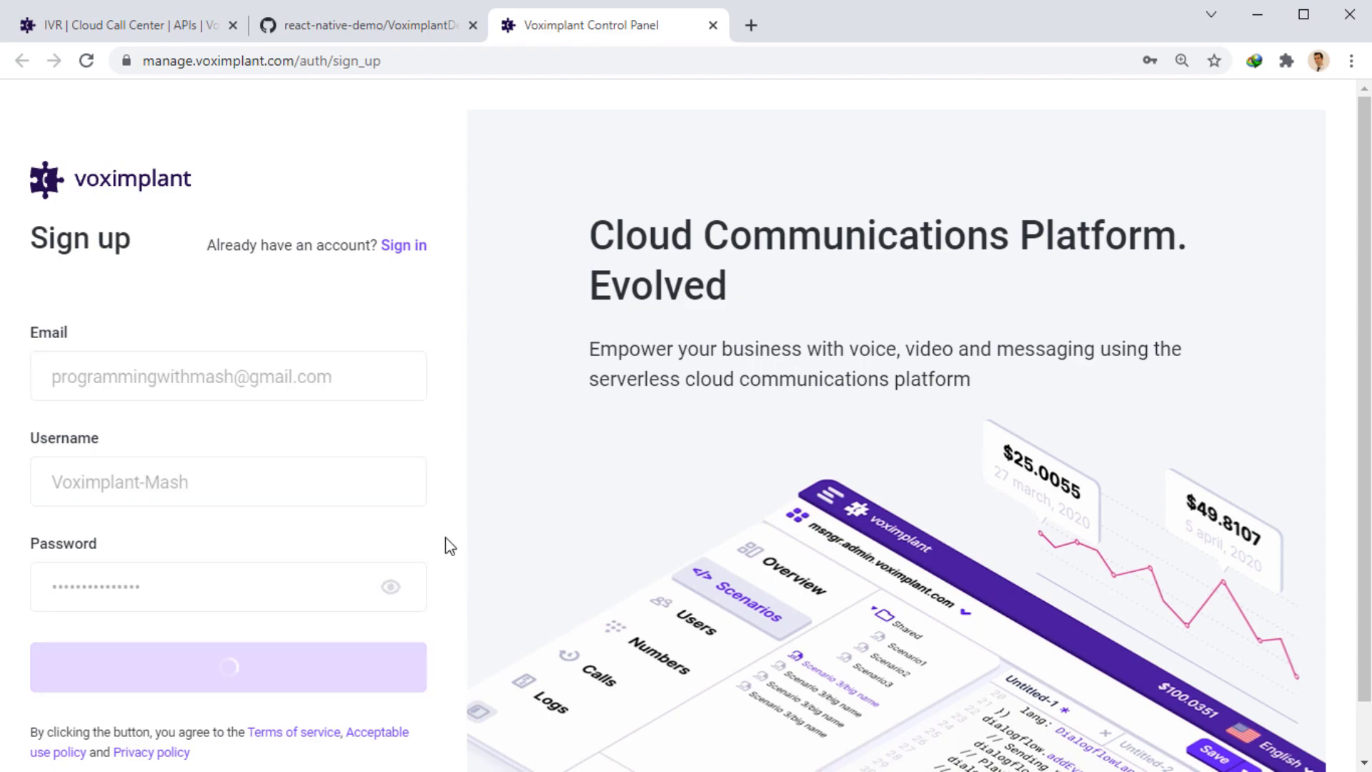
pyautogui.click(228, 666)
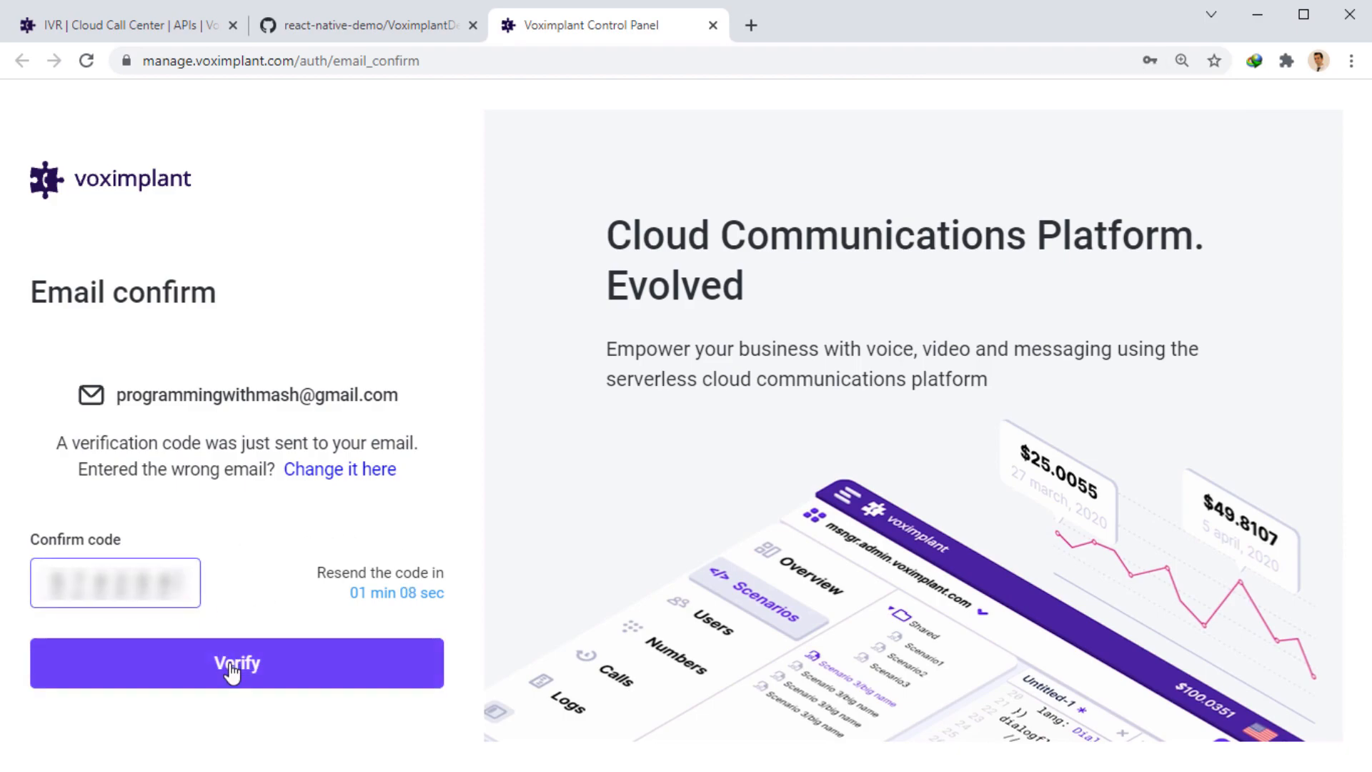
pyautogui.click(236, 662)
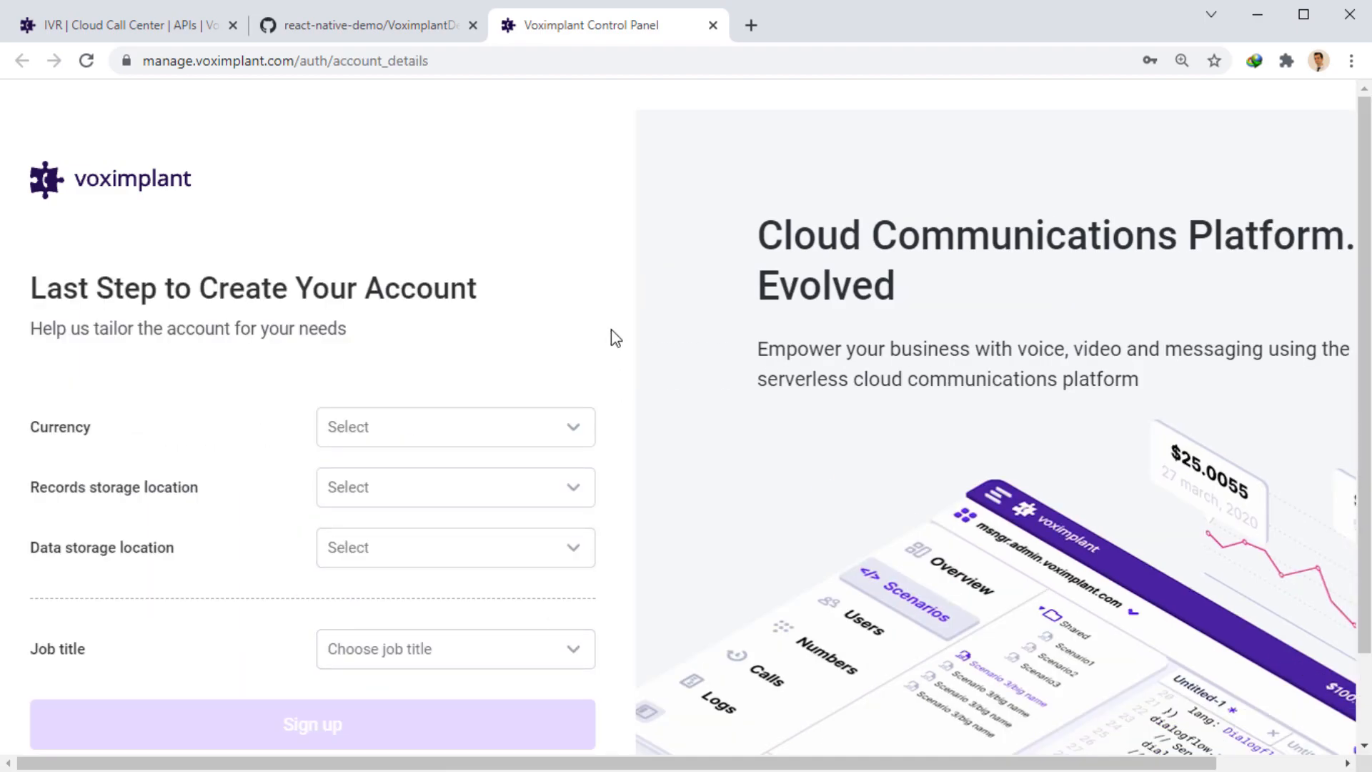
pyautogui.click(454, 486)
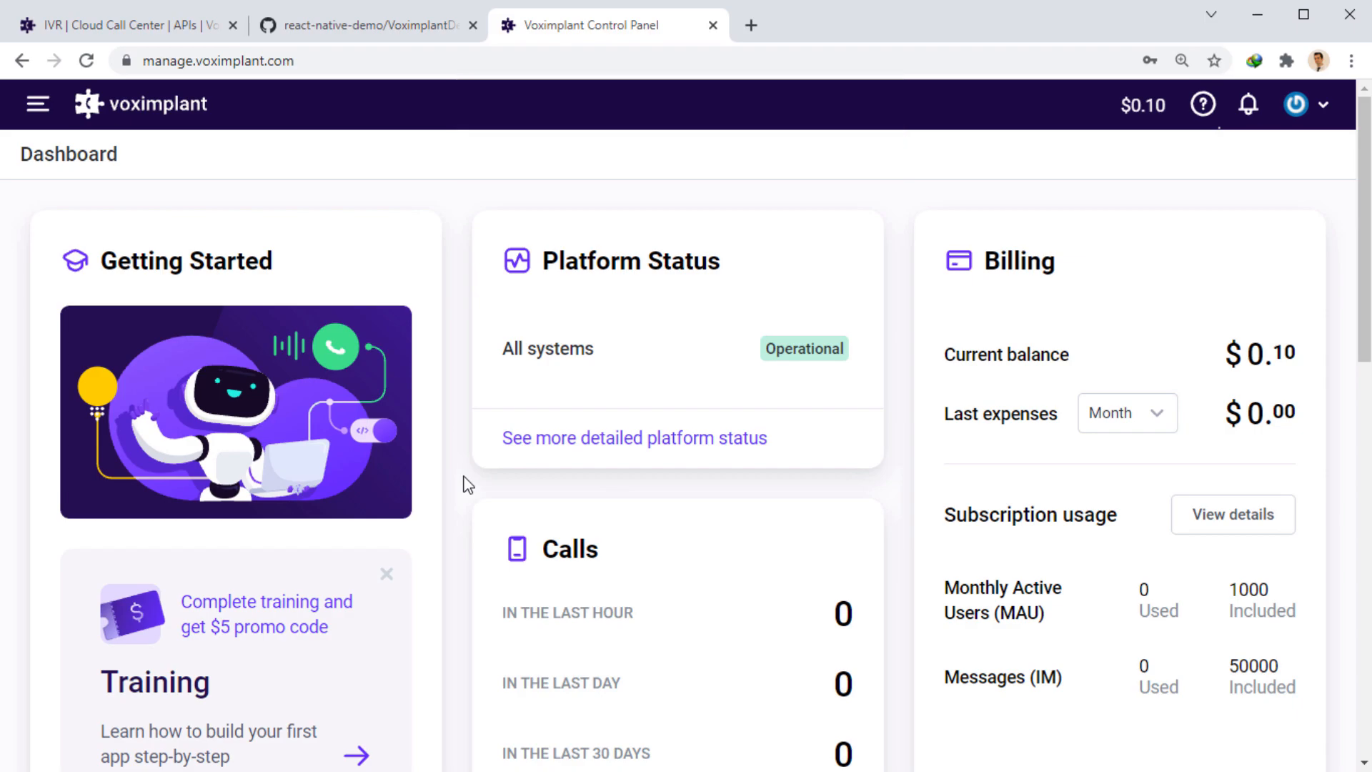
pyautogui.moveTo(1149, 136)
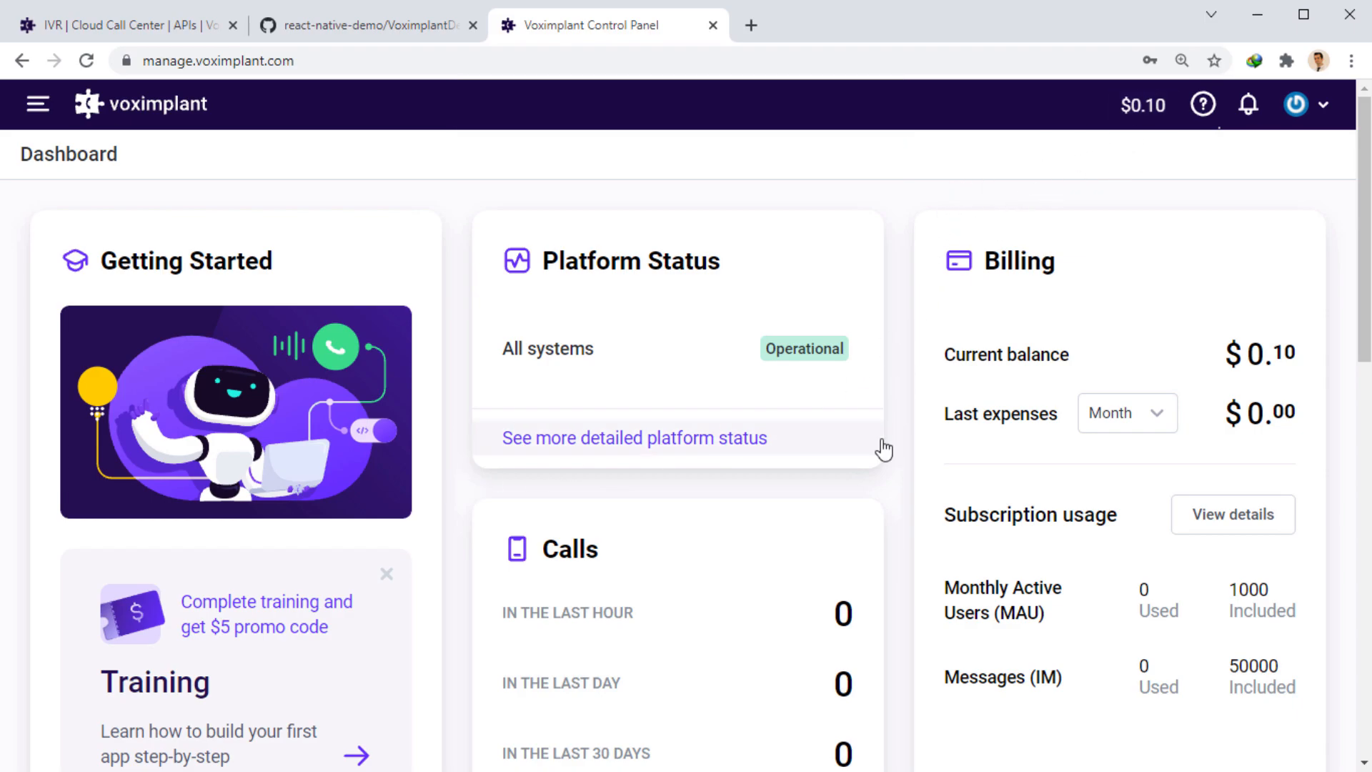
pyautogui.moveTo(446, 449)
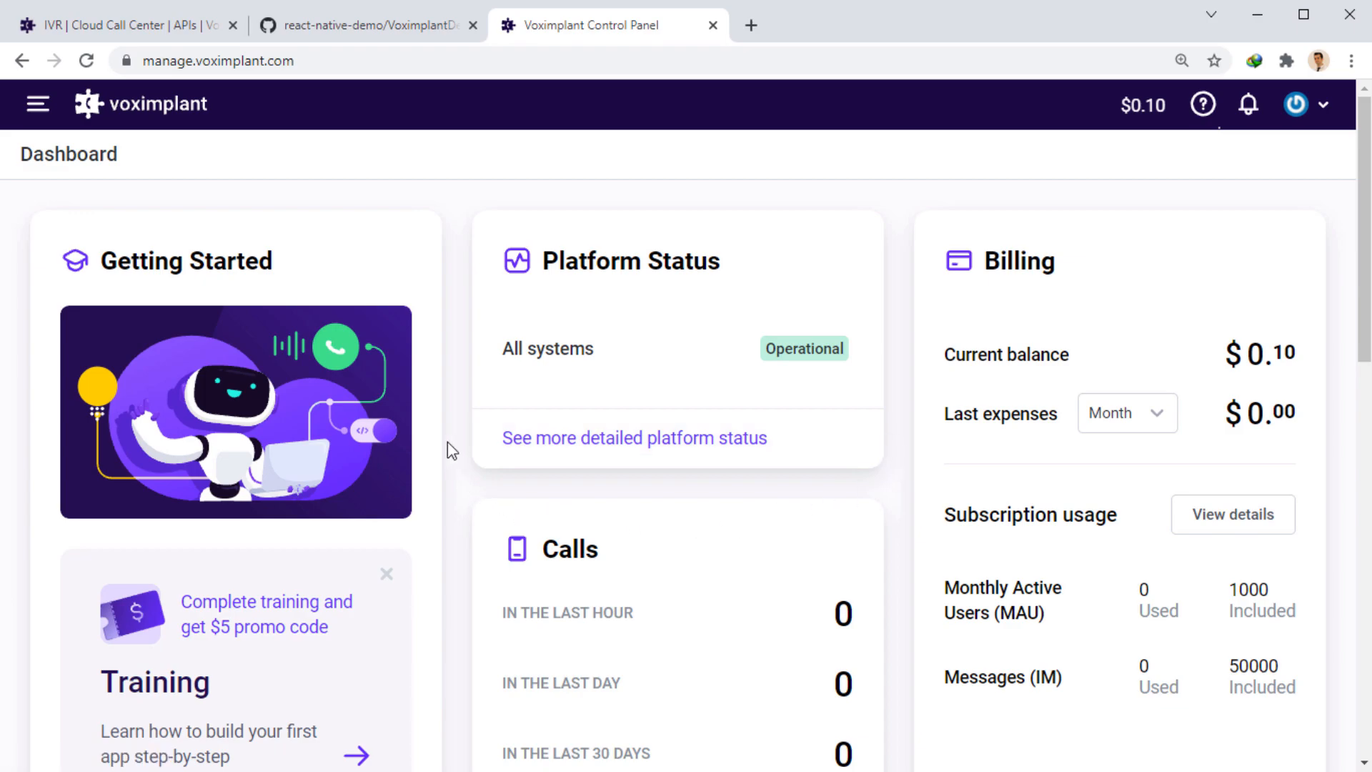
pyautogui.moveTo(449, 327)
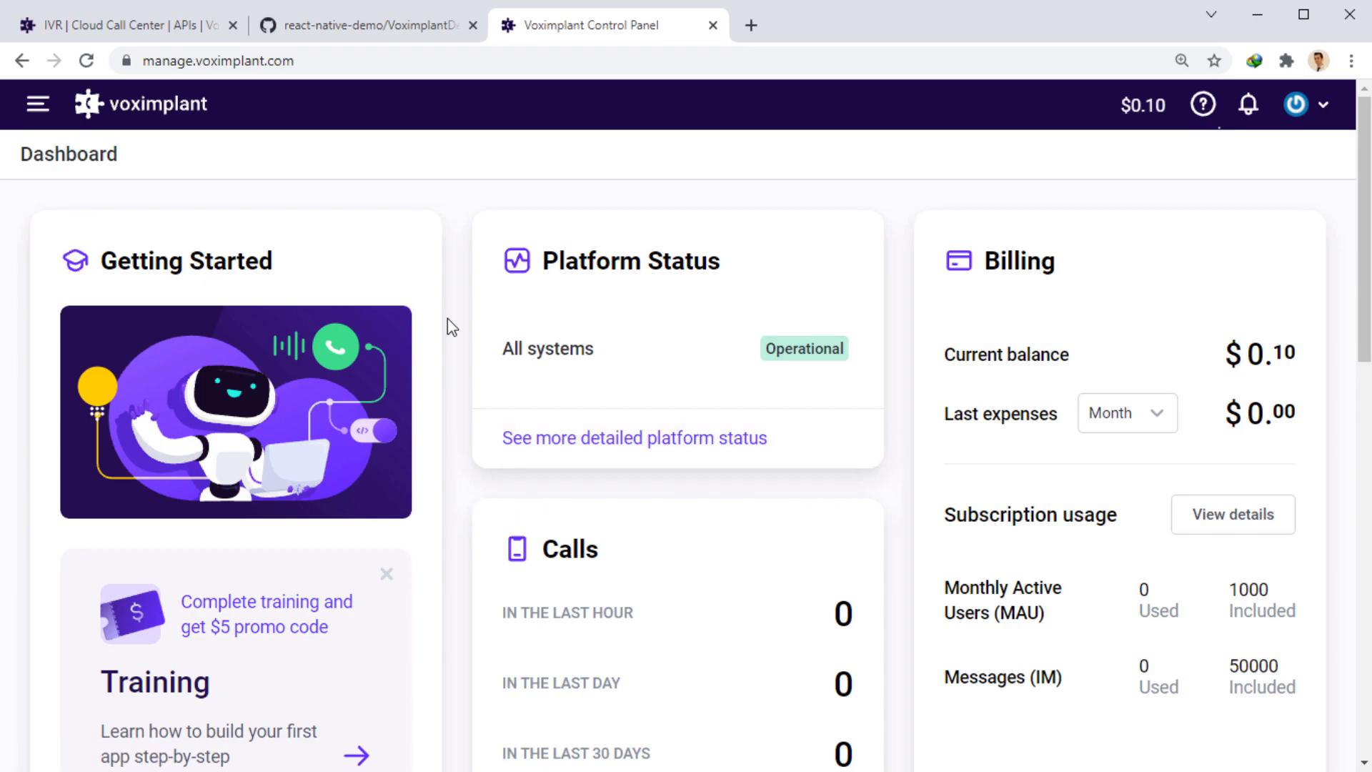
# Open Training, start the 'Calling to app users' template and continue past its overview.
pyautogui.scroll(-3)
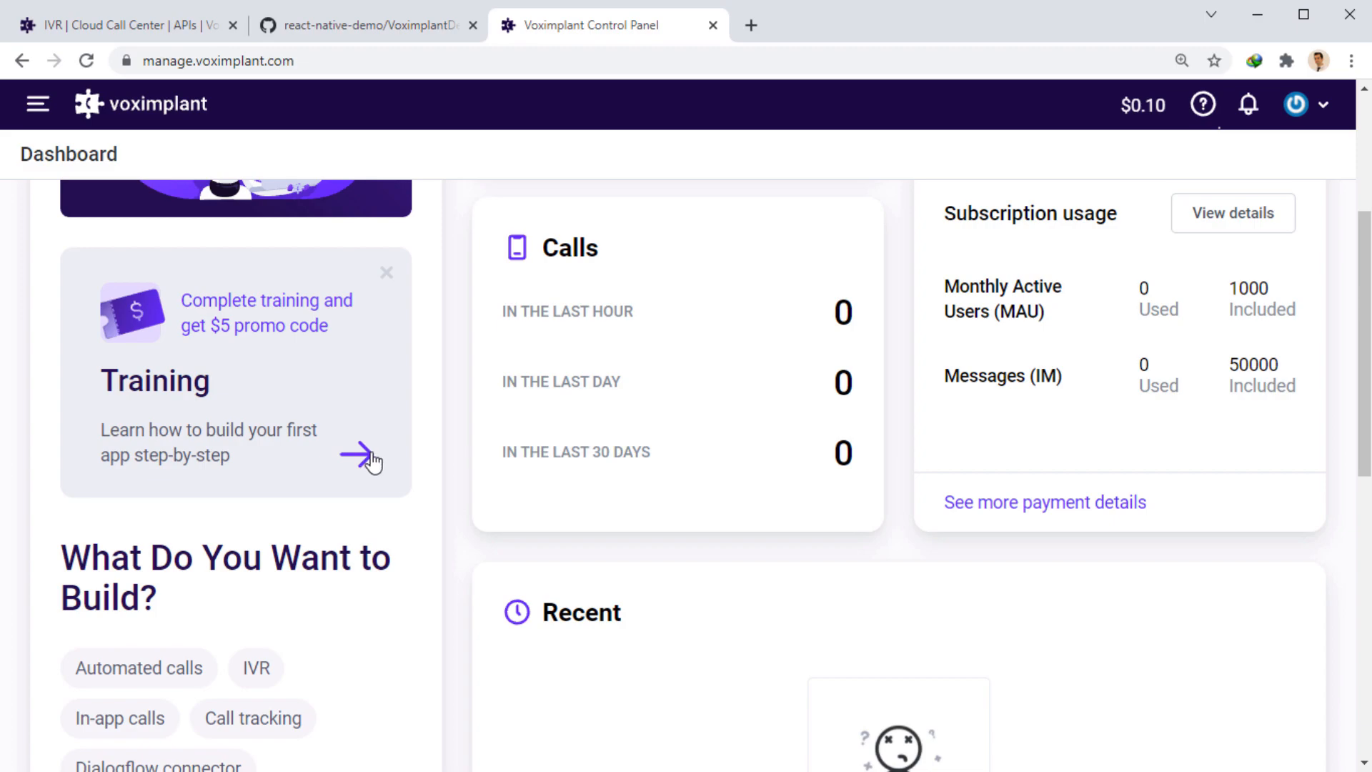
pyautogui.click(364, 456)
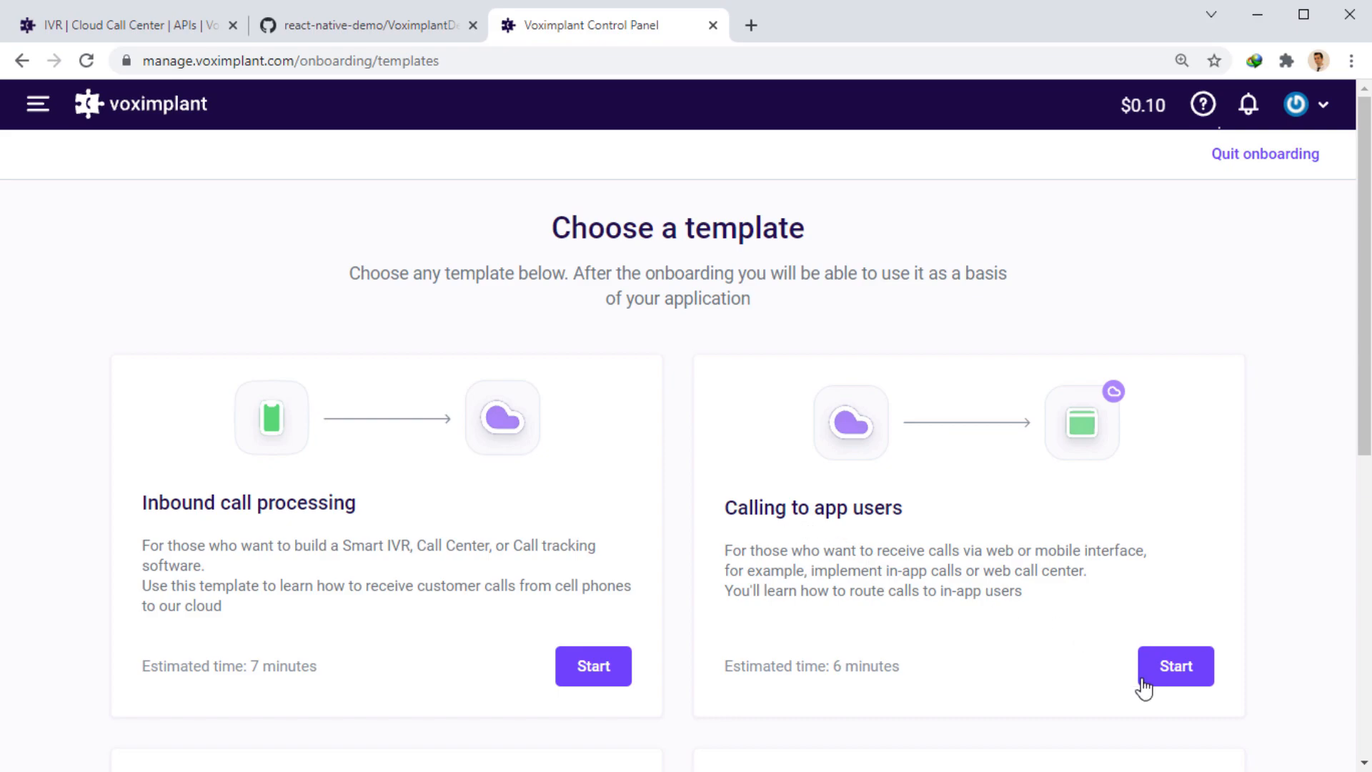
pyautogui.click(1175, 666)
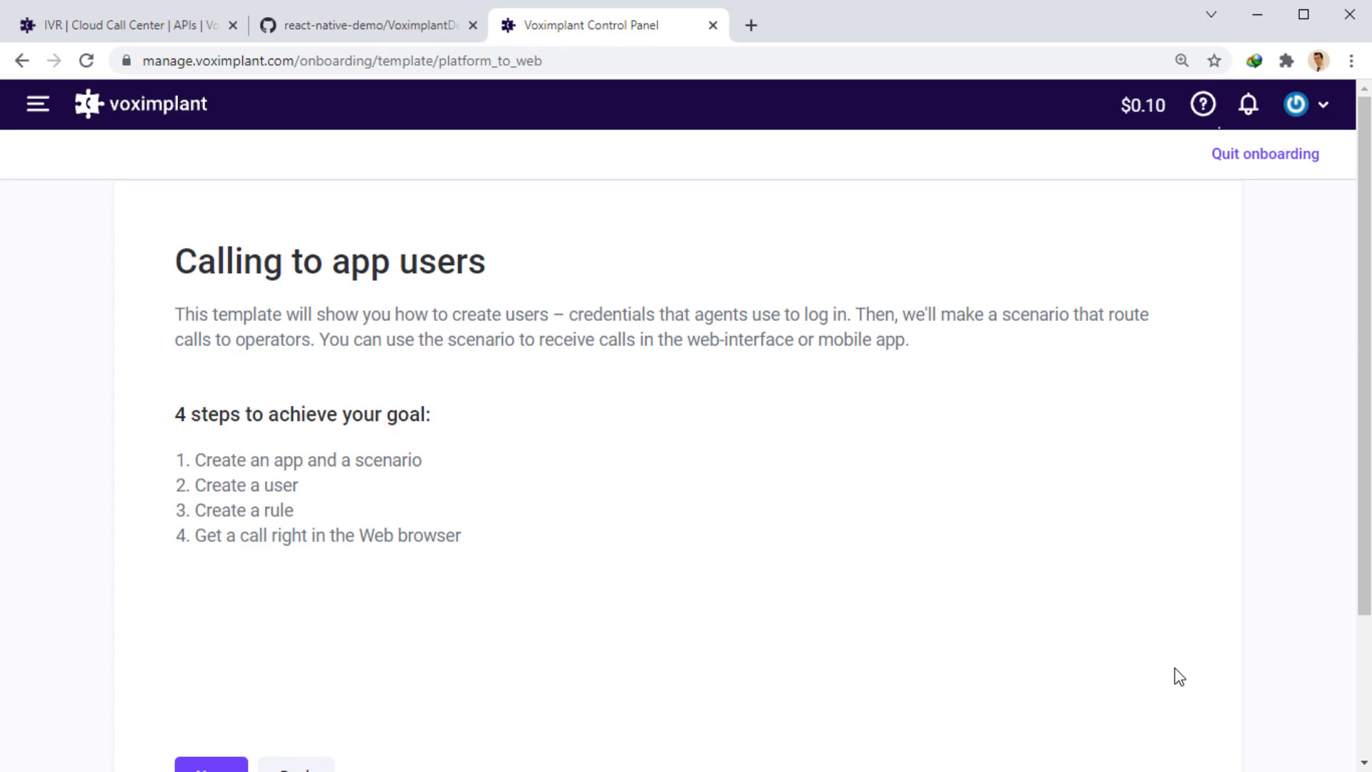
pyautogui.moveTo(324, 486)
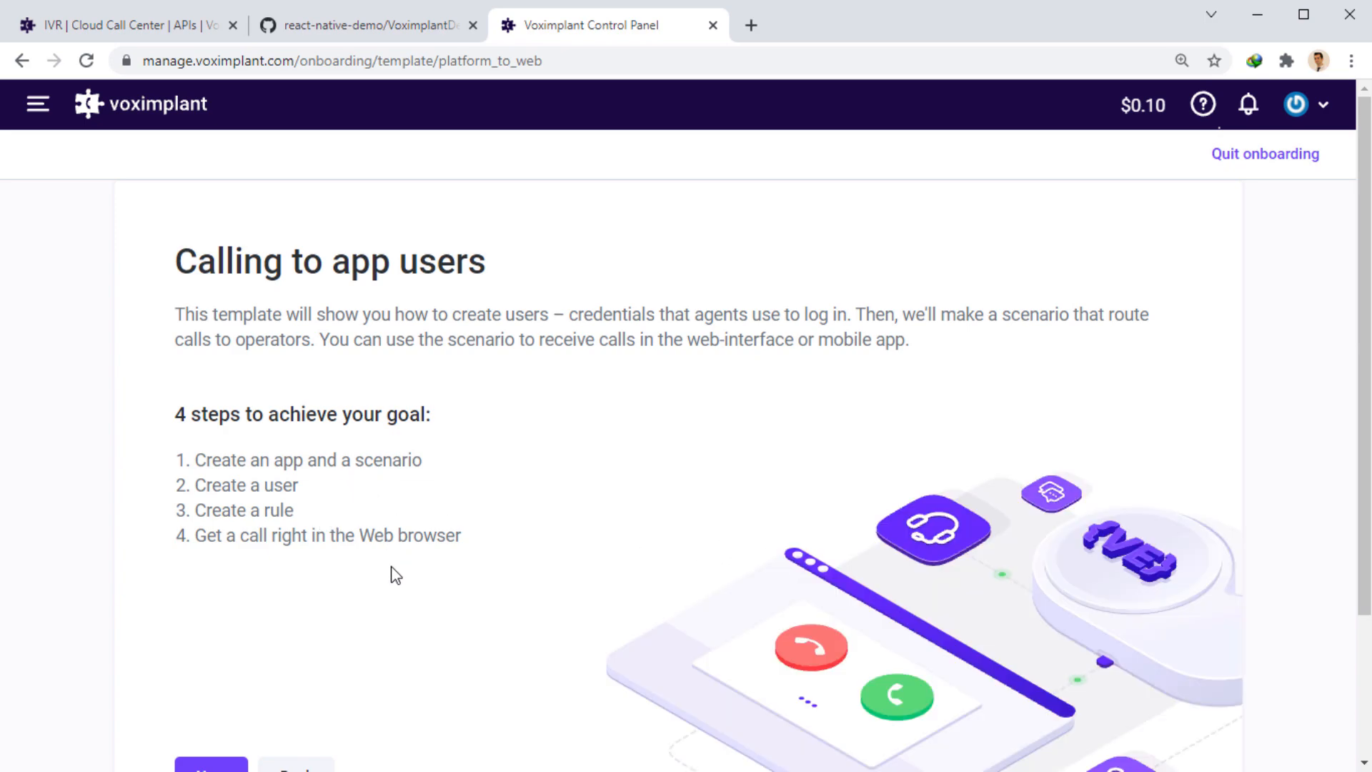
pyautogui.scroll(-3)
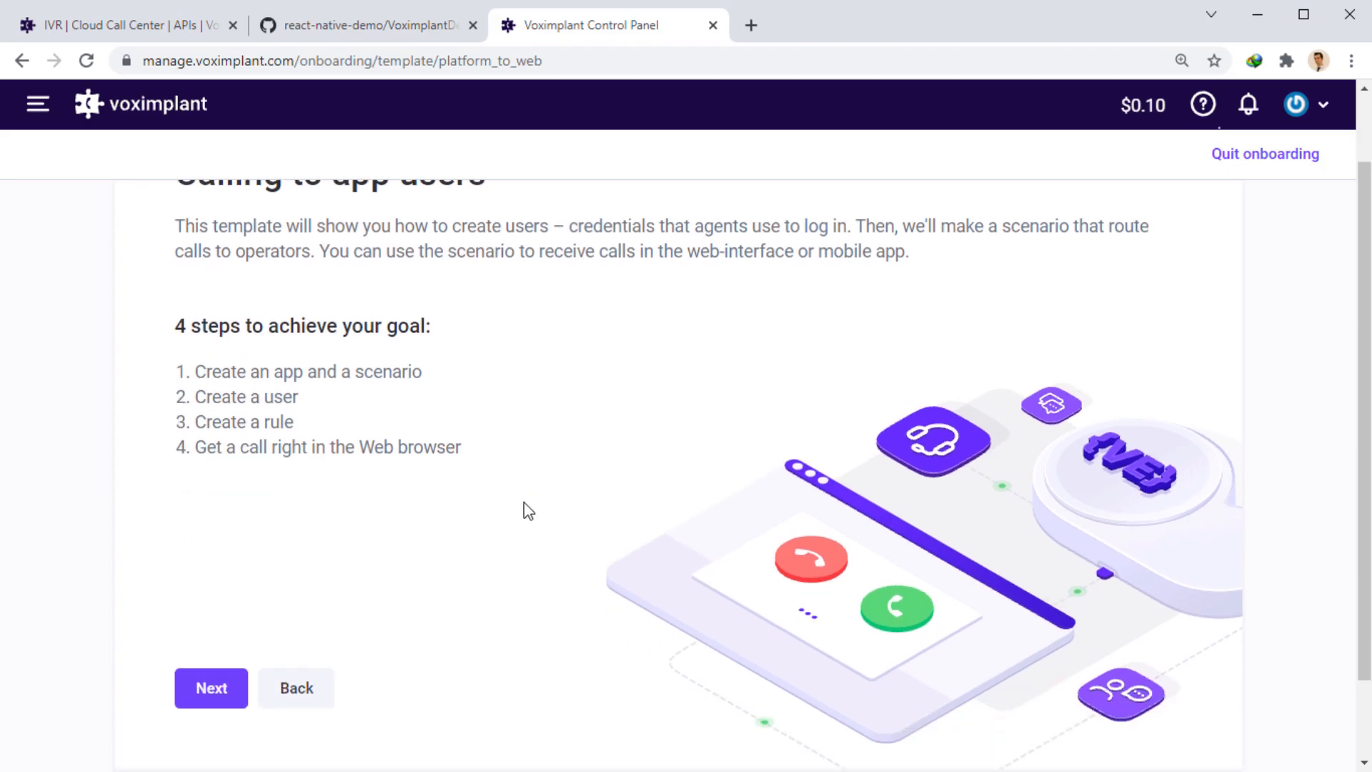
pyautogui.scroll(-3)
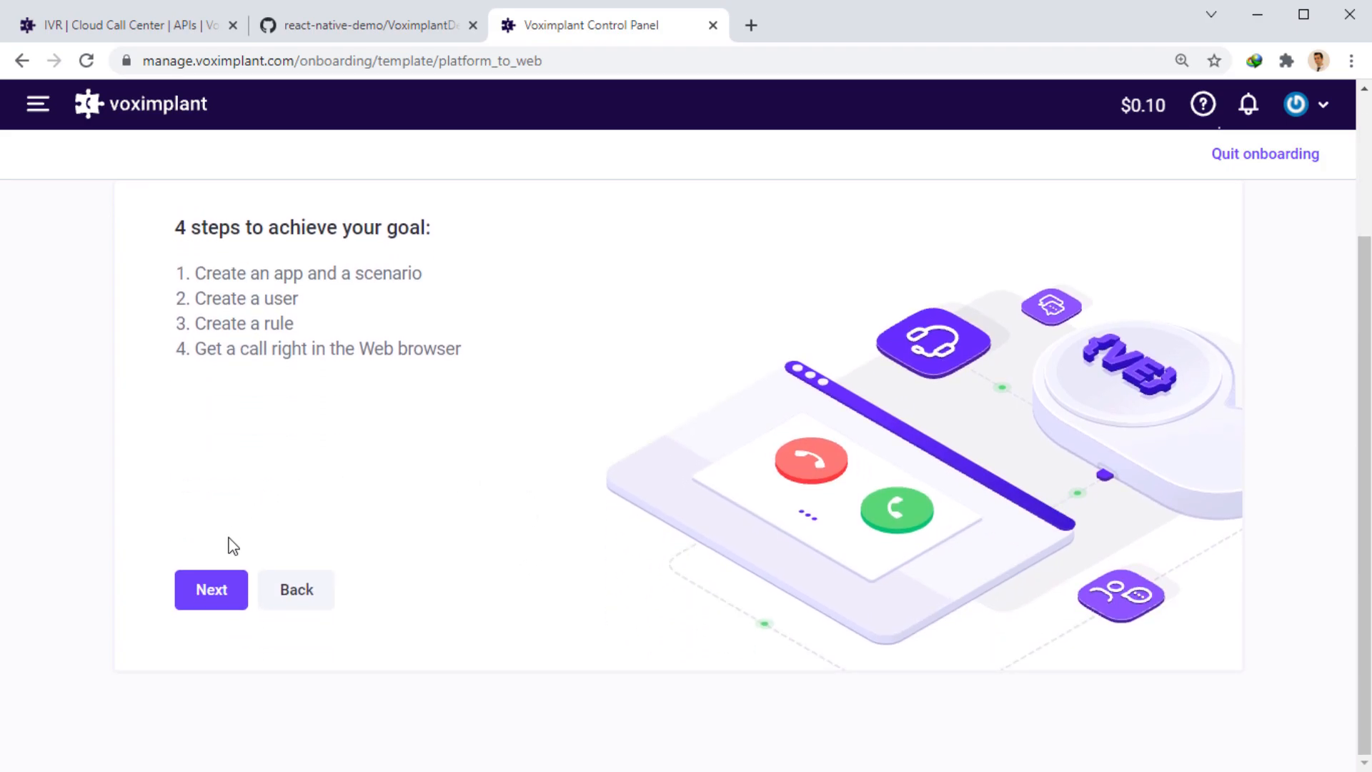
pyautogui.click(210, 589)
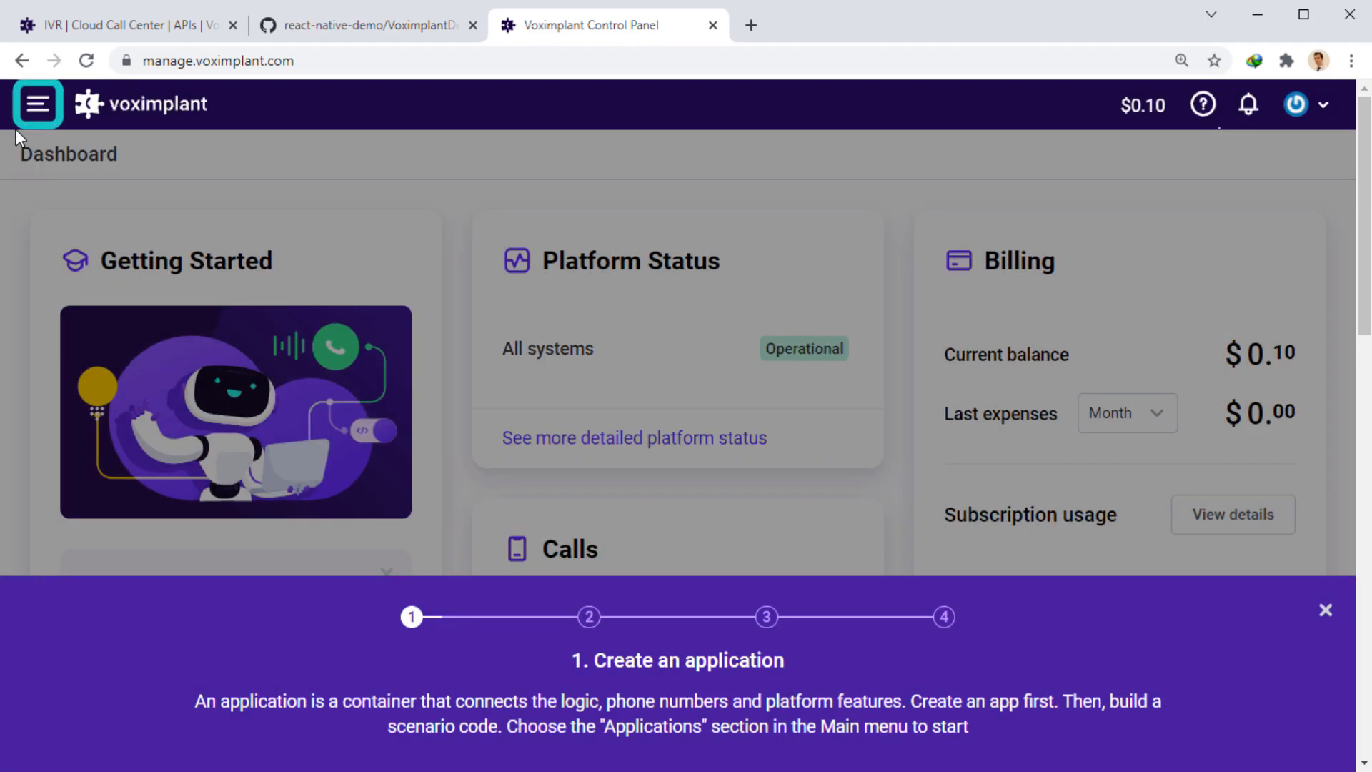
# Create a new application named 'call-test' from the Applications section.
pyautogui.click(37, 103)
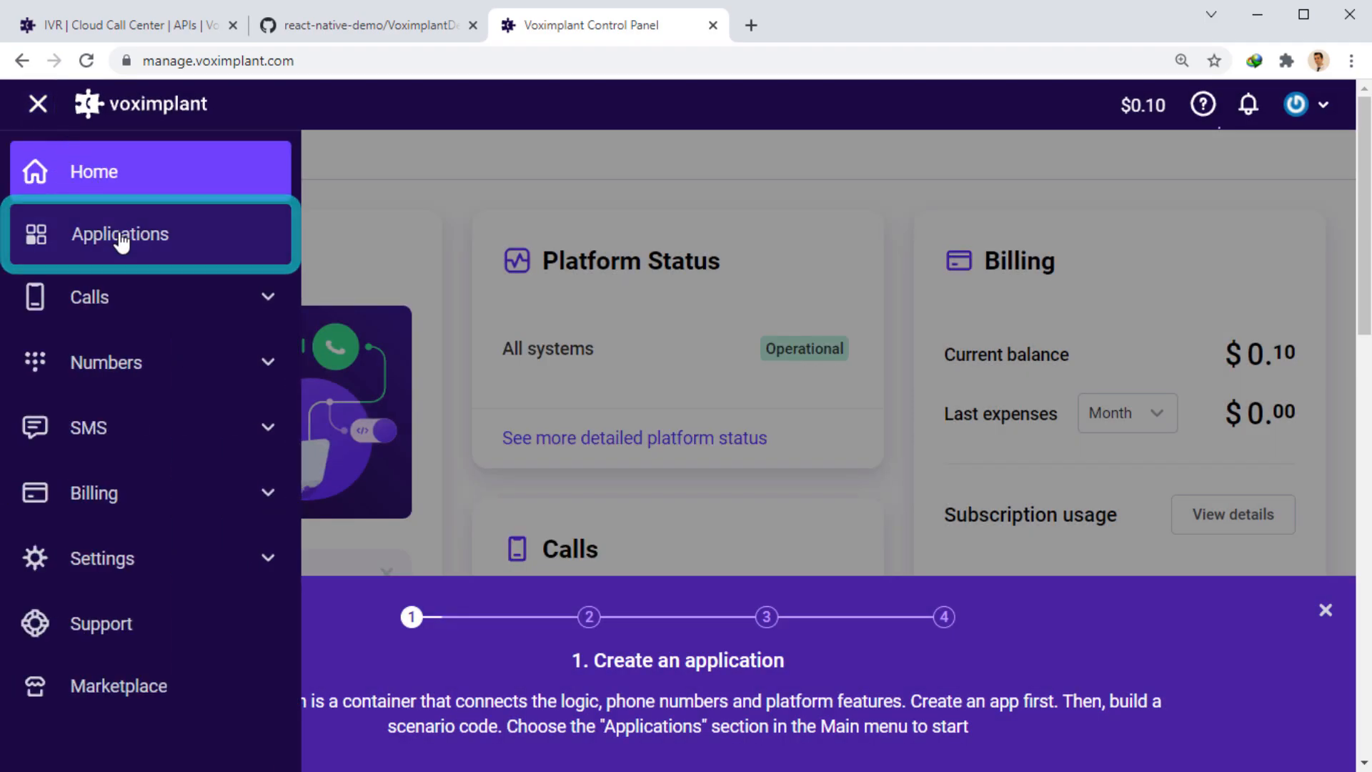
pyautogui.click(120, 234)
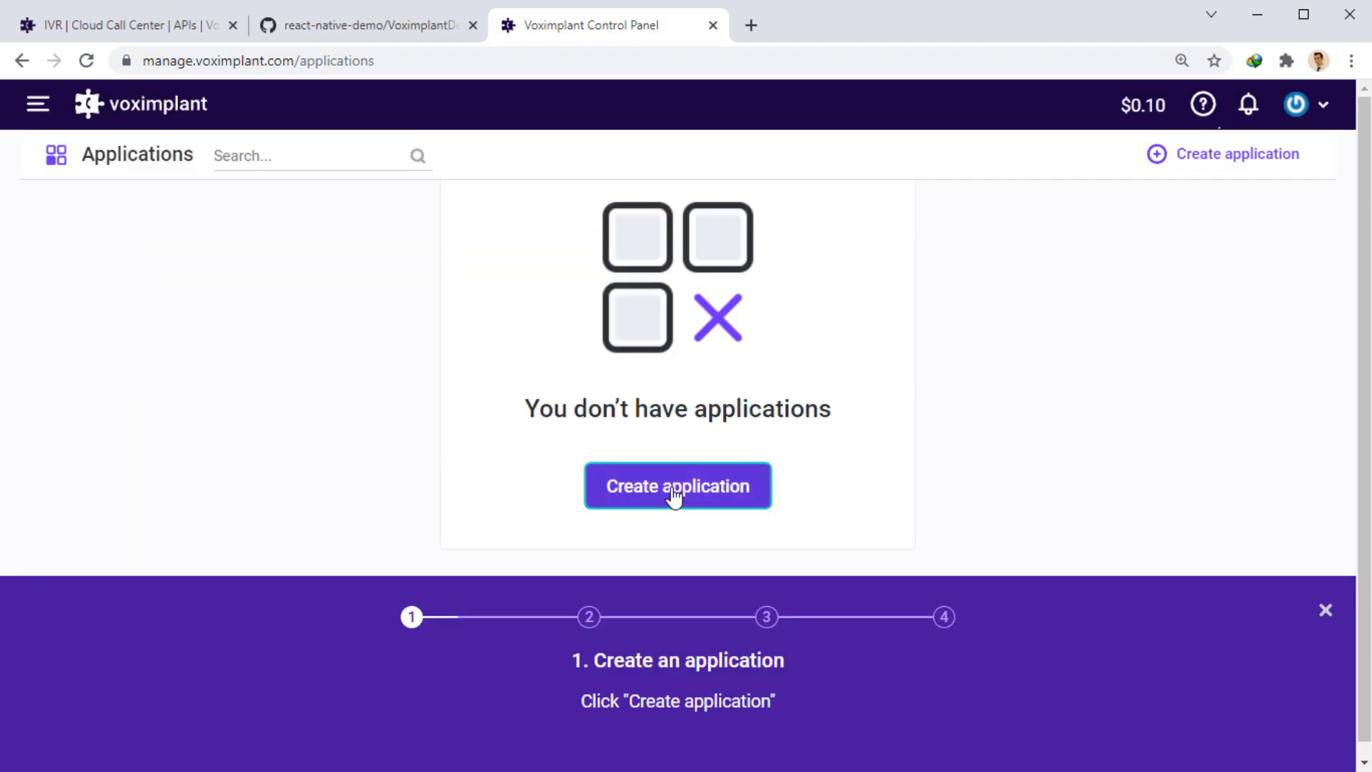
pyautogui.click(676, 486)
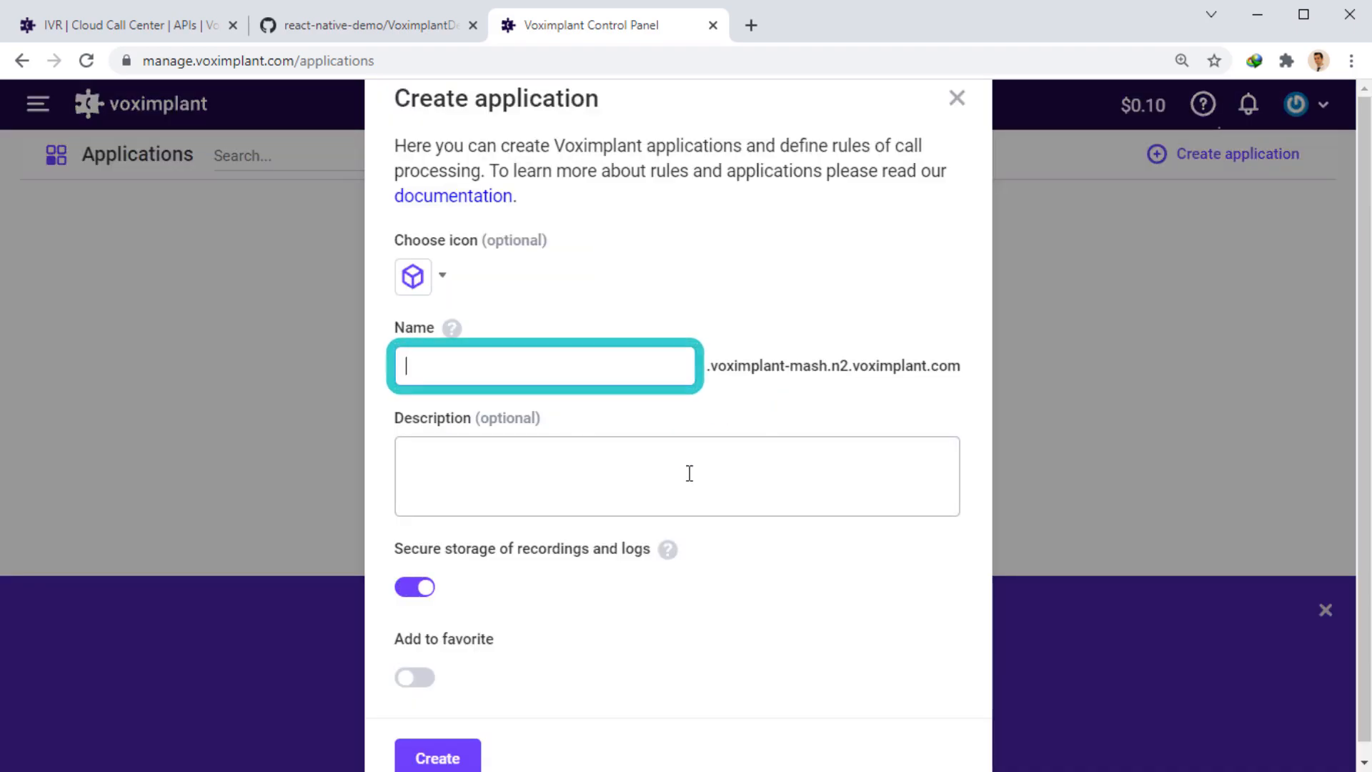
pyautogui.write('call')
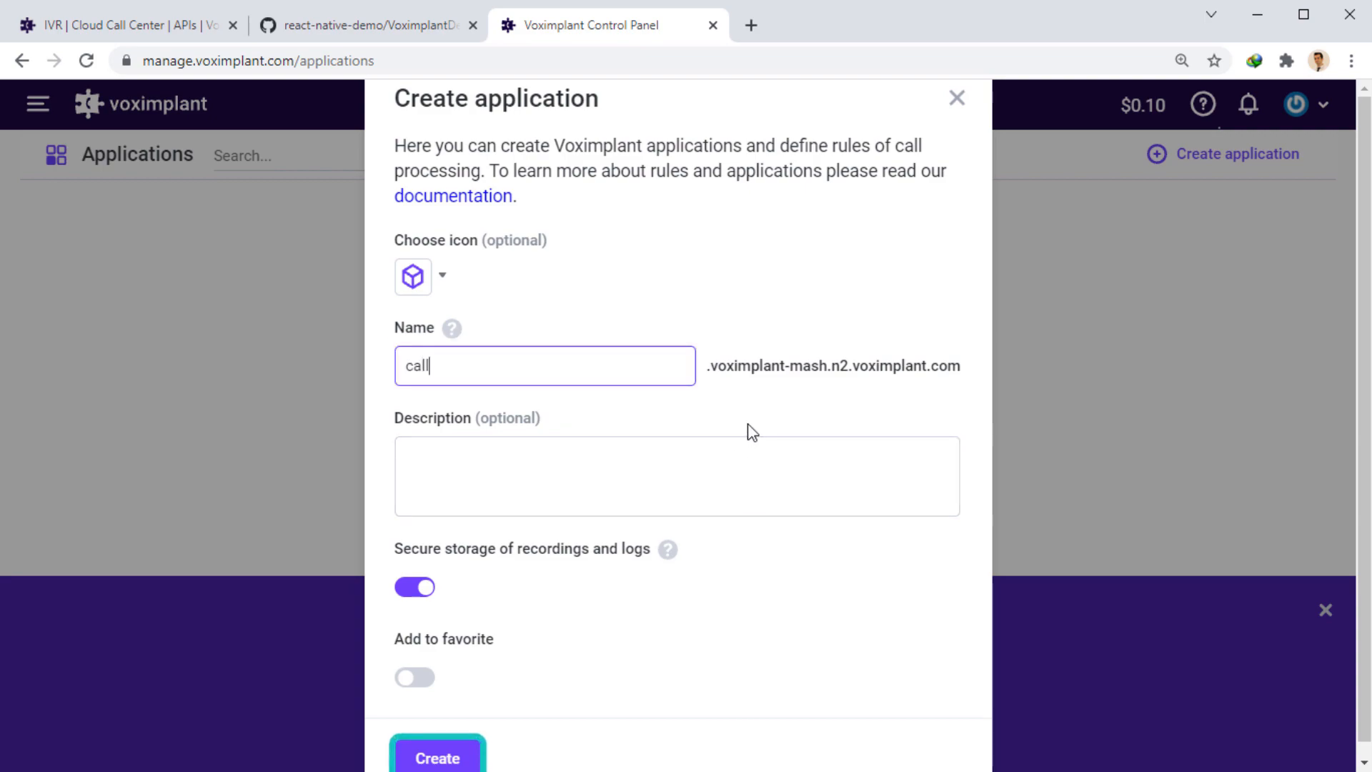
pyautogui.write('-test')
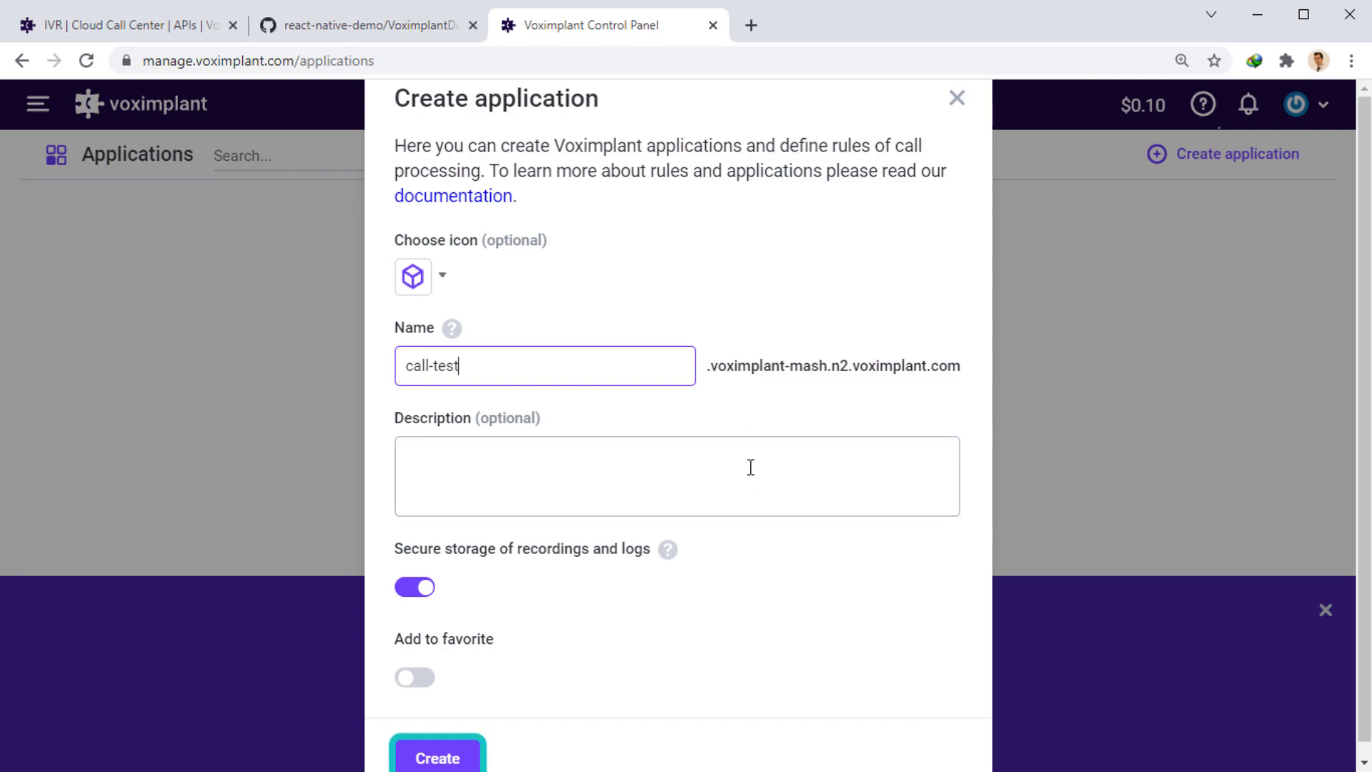
pyautogui.moveTo(557, 654)
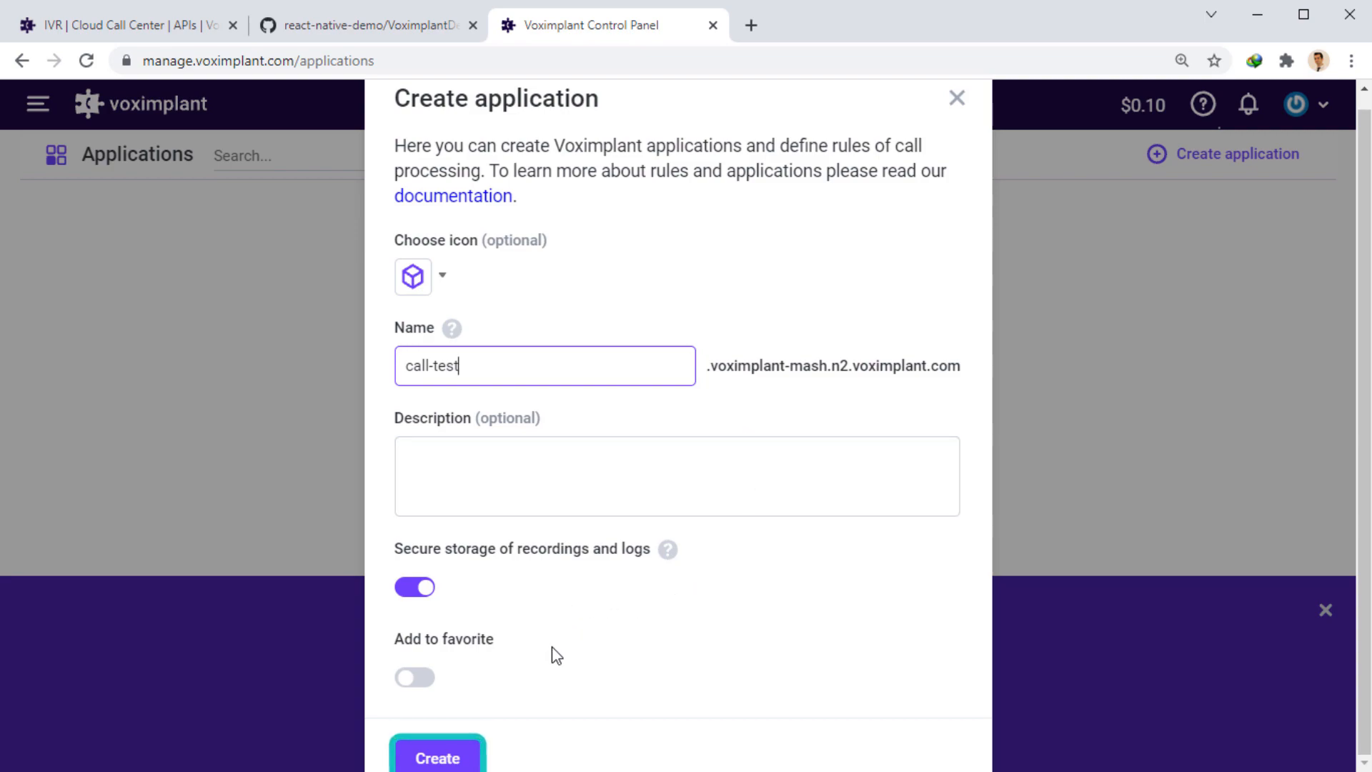
pyautogui.click(437, 755)
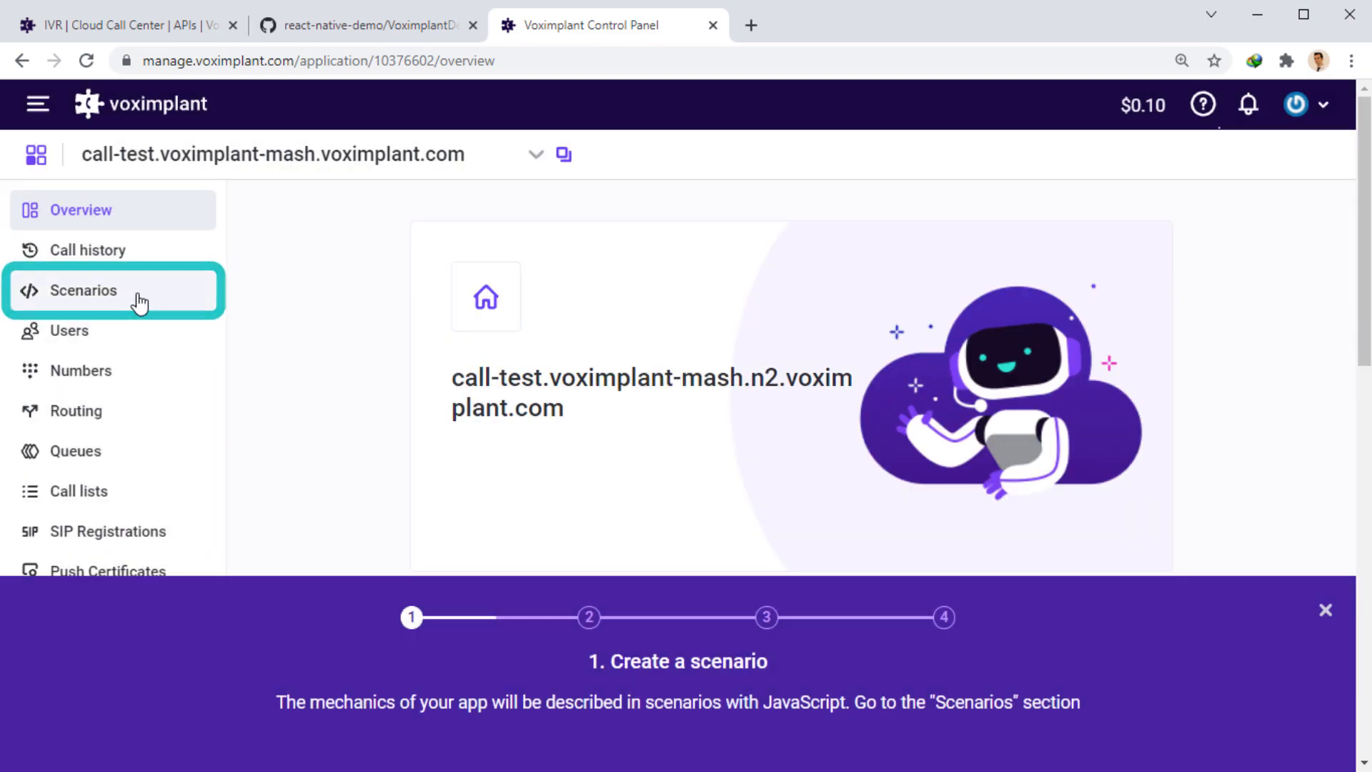
# Create a new scenario named 'first-call' in the app's Scenarios section.
pyautogui.click(82, 290)
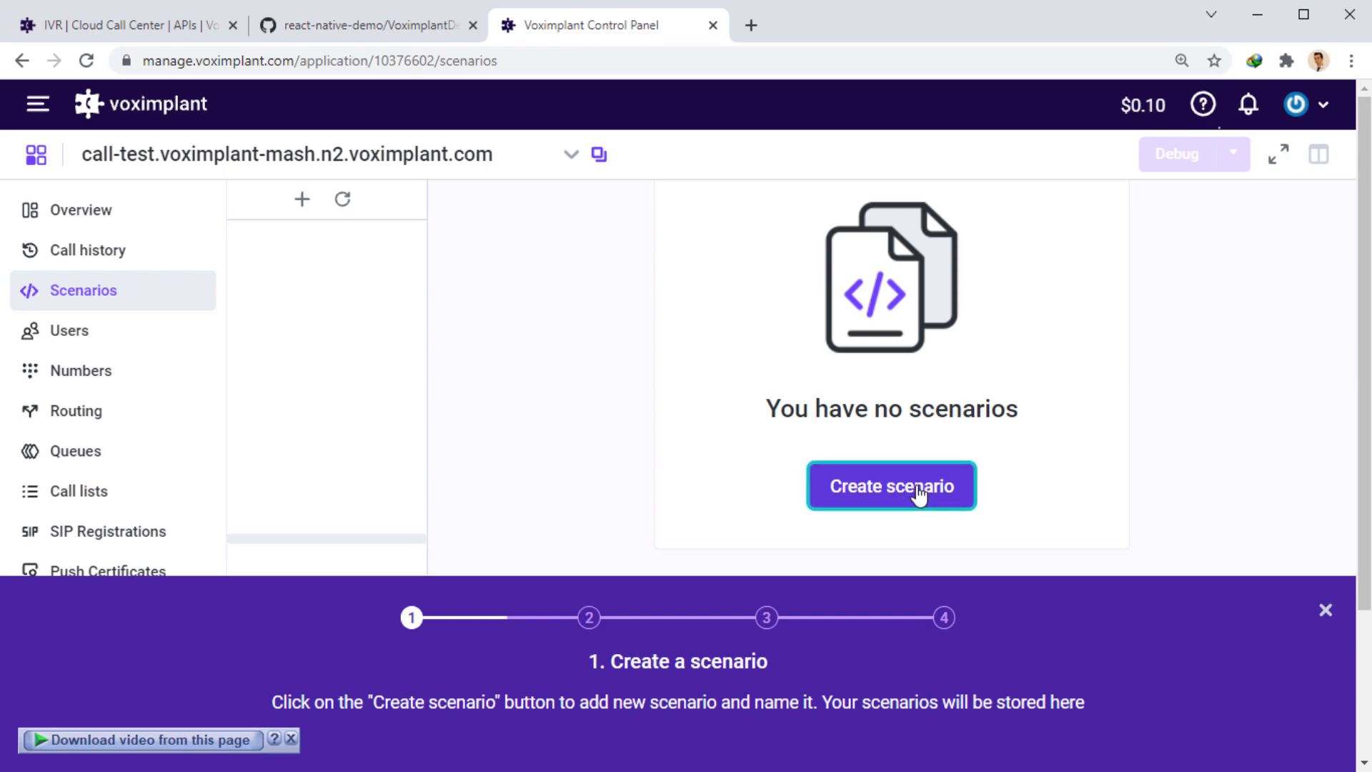
pyautogui.click(892, 486)
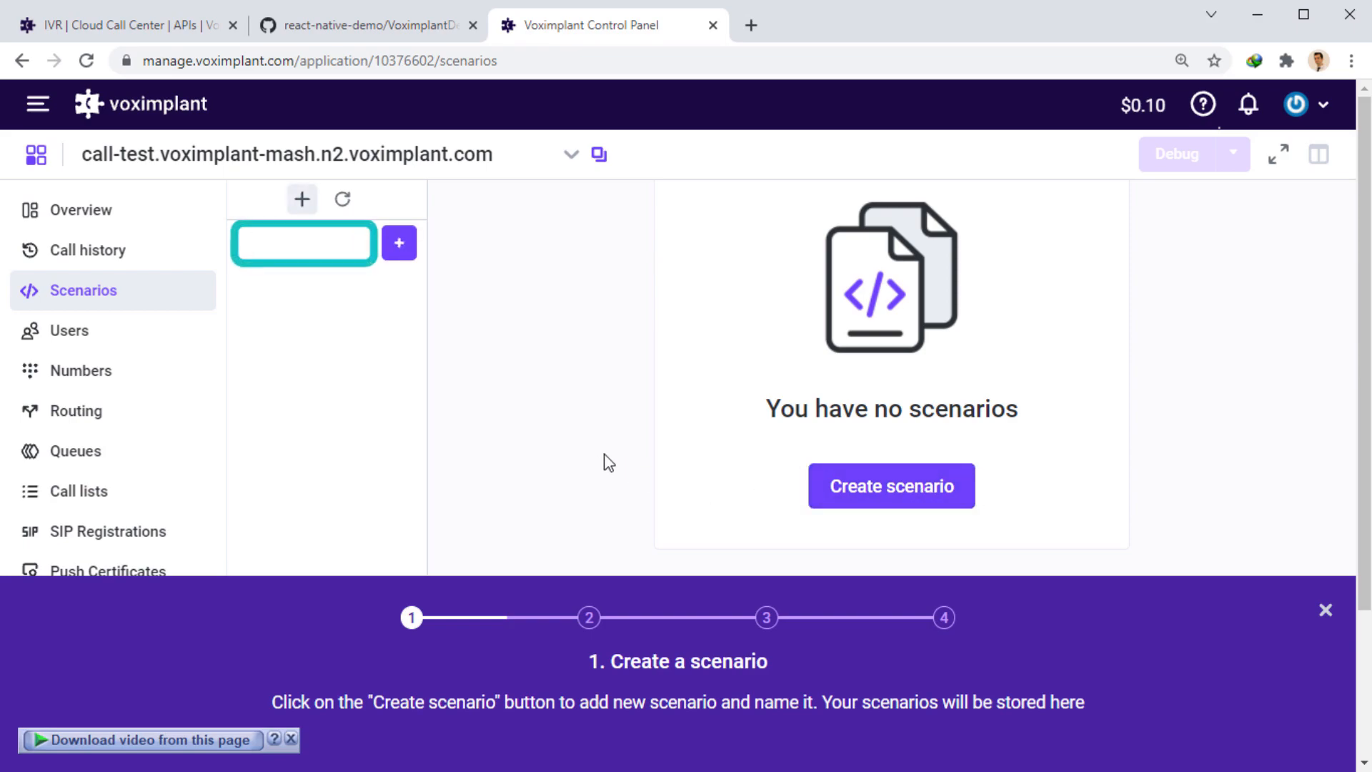
pyautogui.write('first')
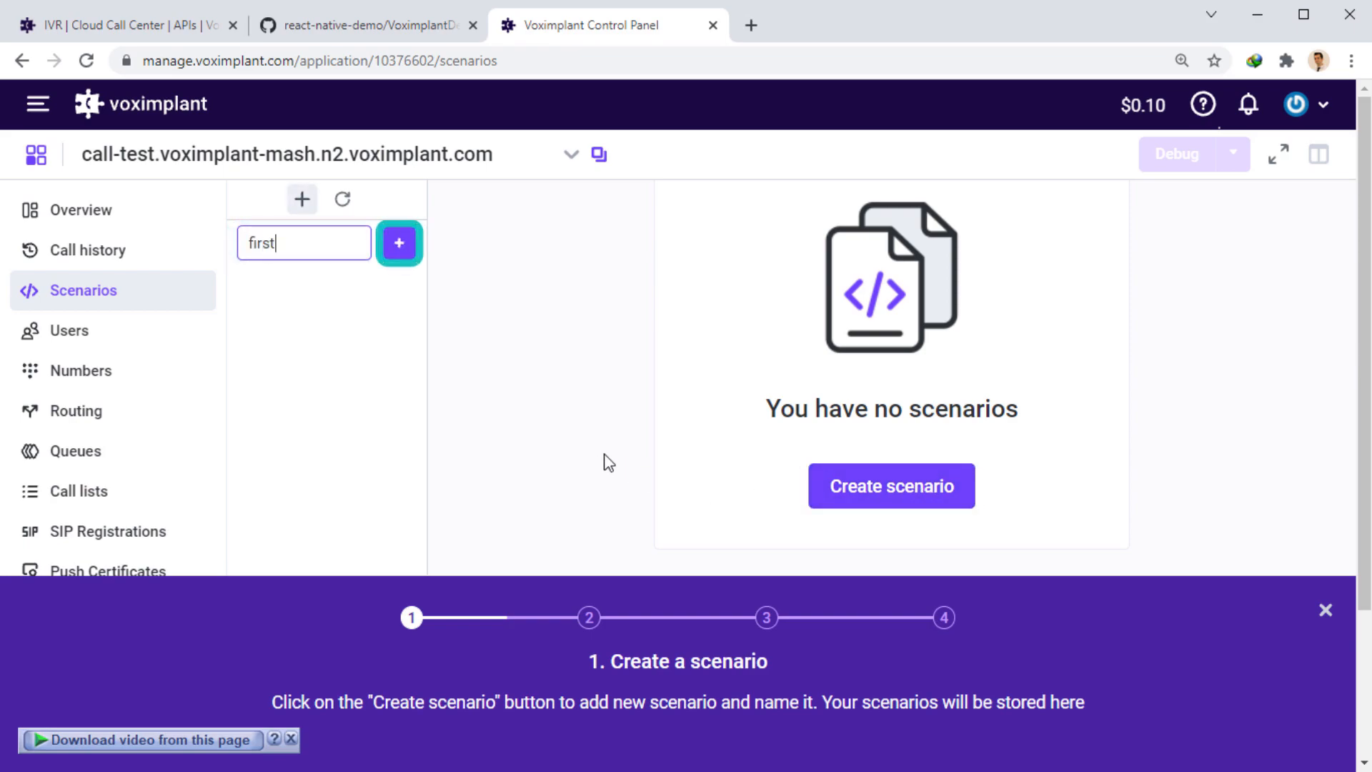
pyautogui.write('-call')
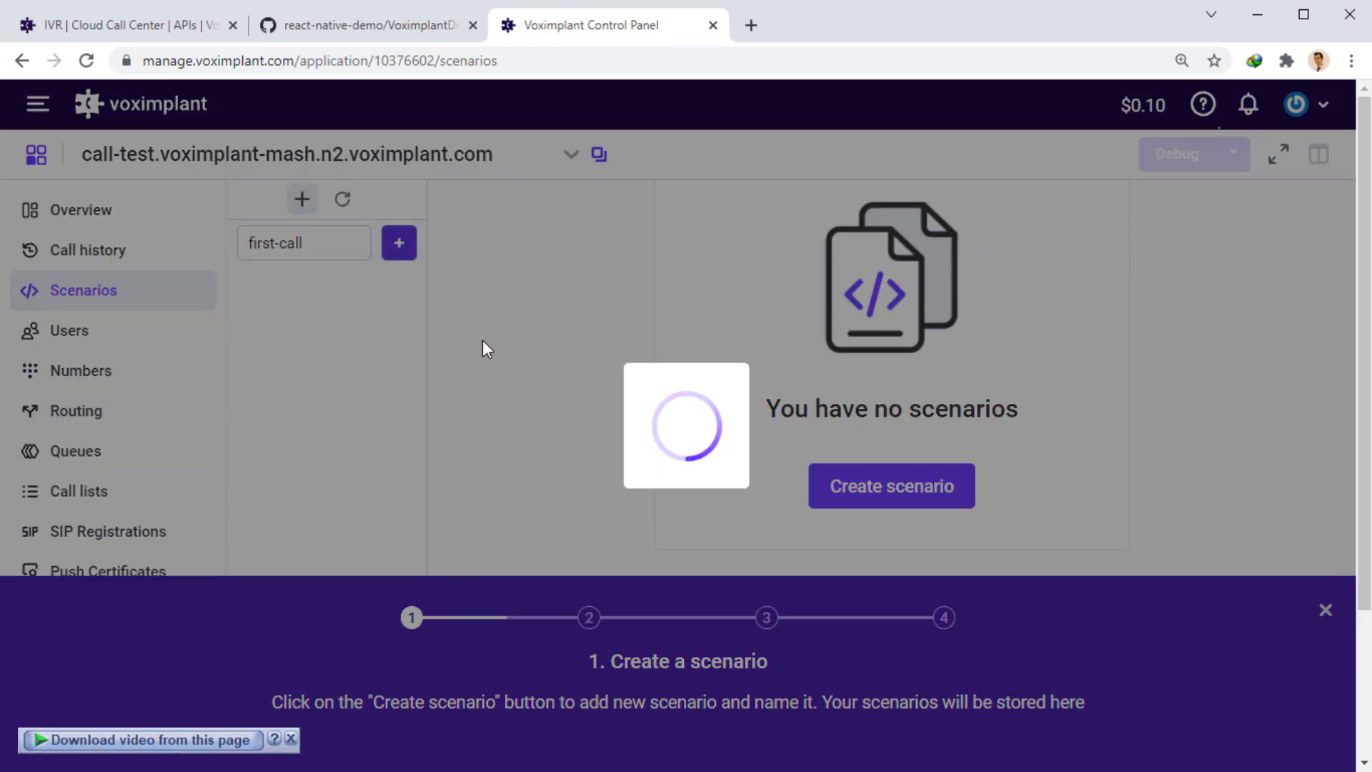
pyautogui.click(891, 486)
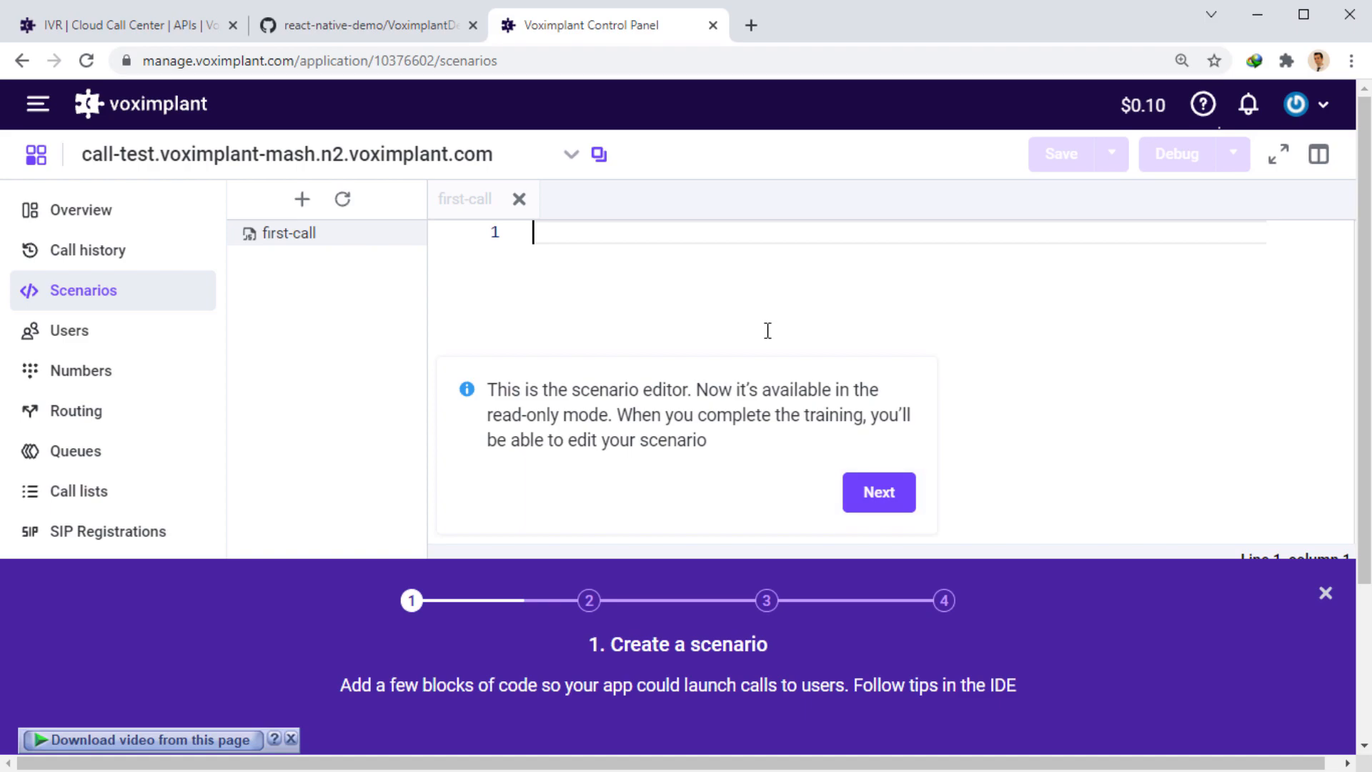
pyautogui.moveTo(878, 502)
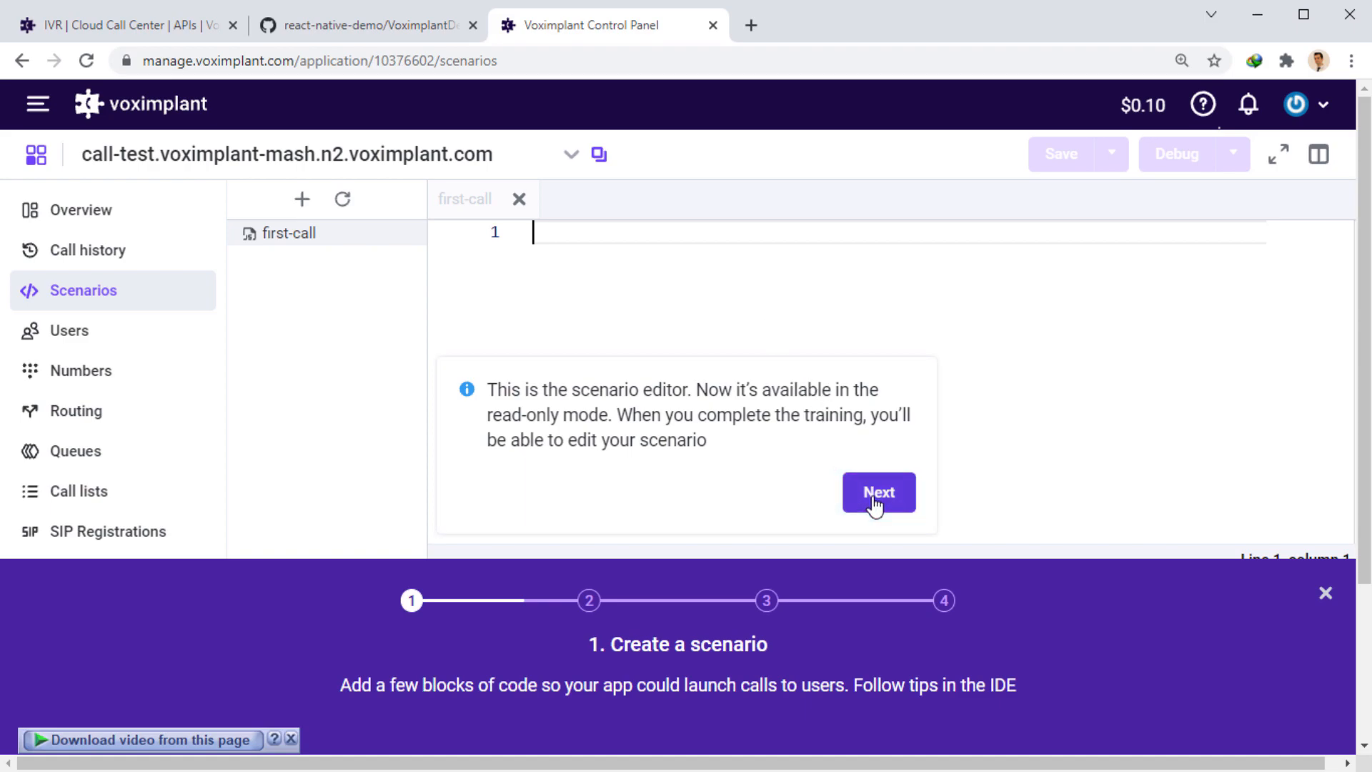
# Insert the tutorial's call, playback and recording code blocks and save the scenario.
pyautogui.click(877, 492)
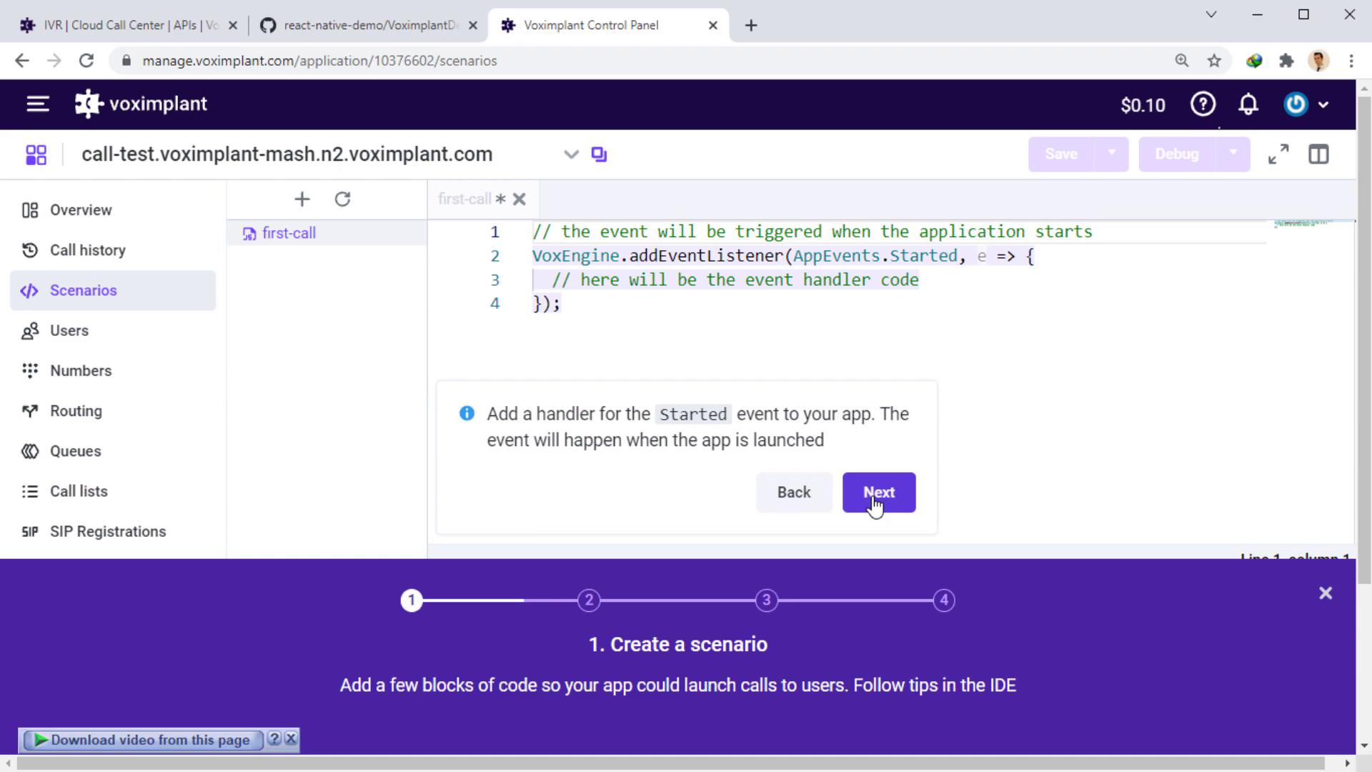
pyautogui.click(877, 491)
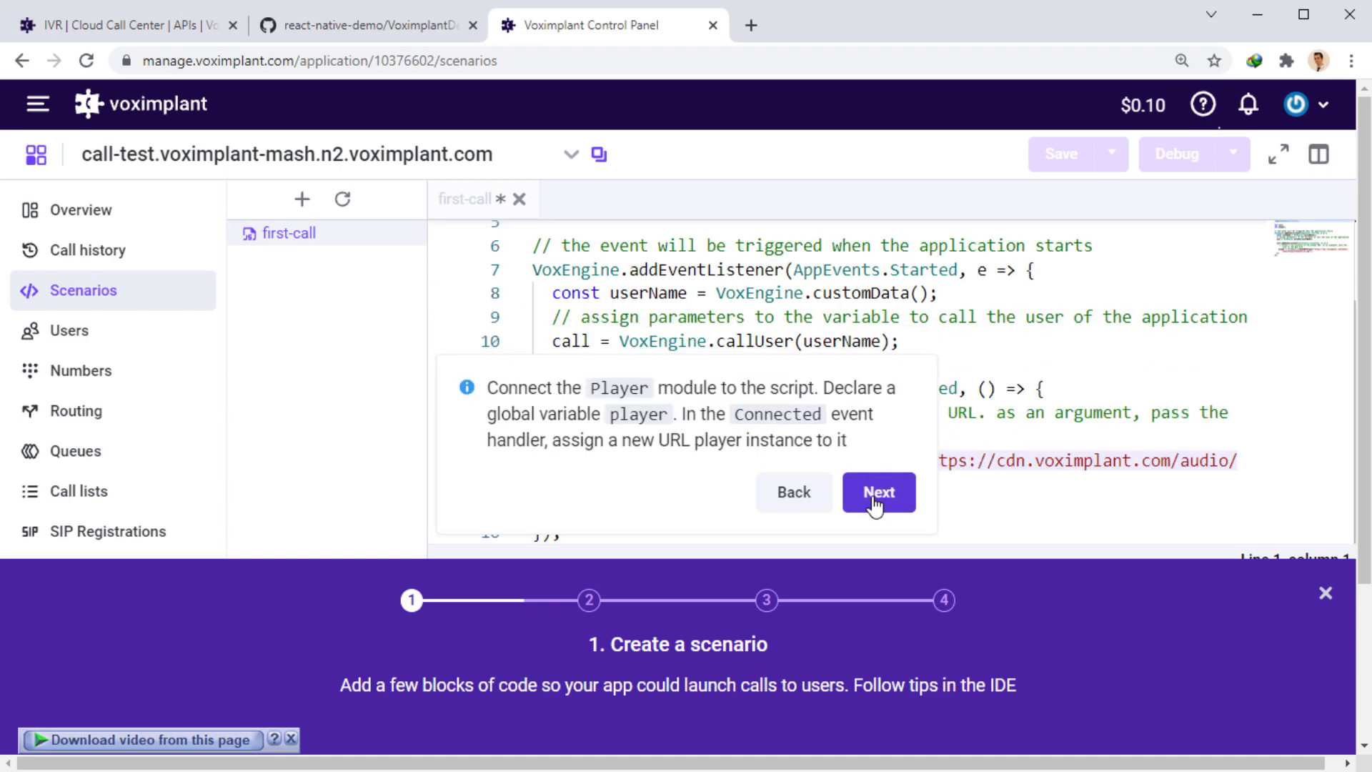
pyautogui.click(877, 491)
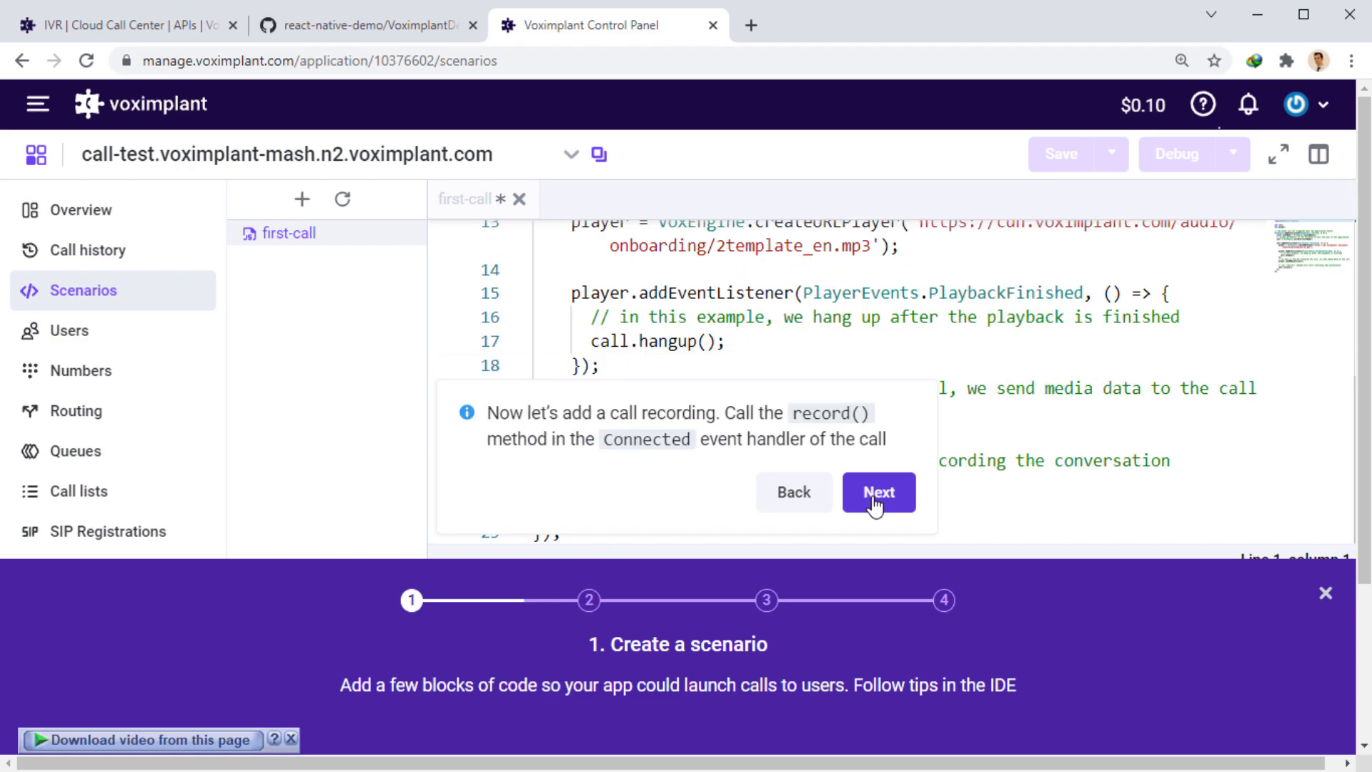
pyautogui.click(877, 491)
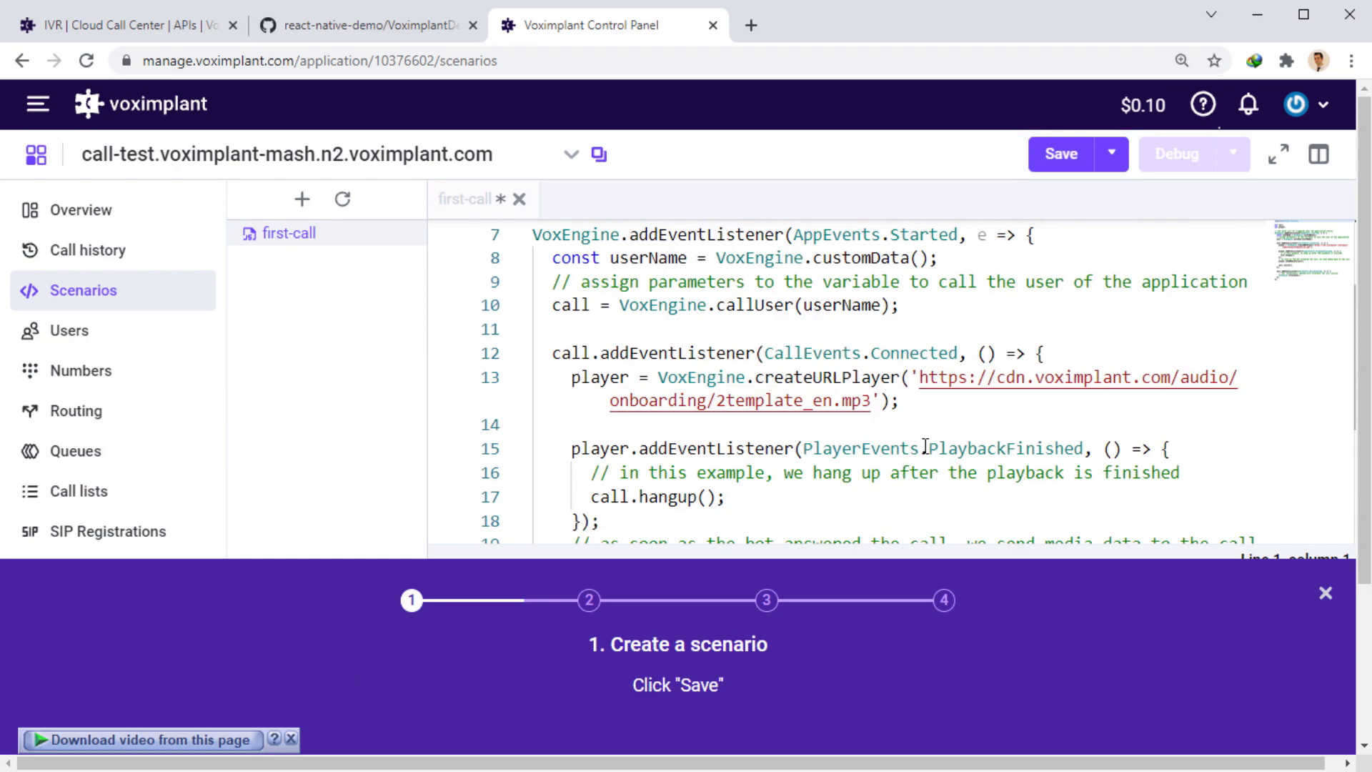
pyautogui.scroll(-3)
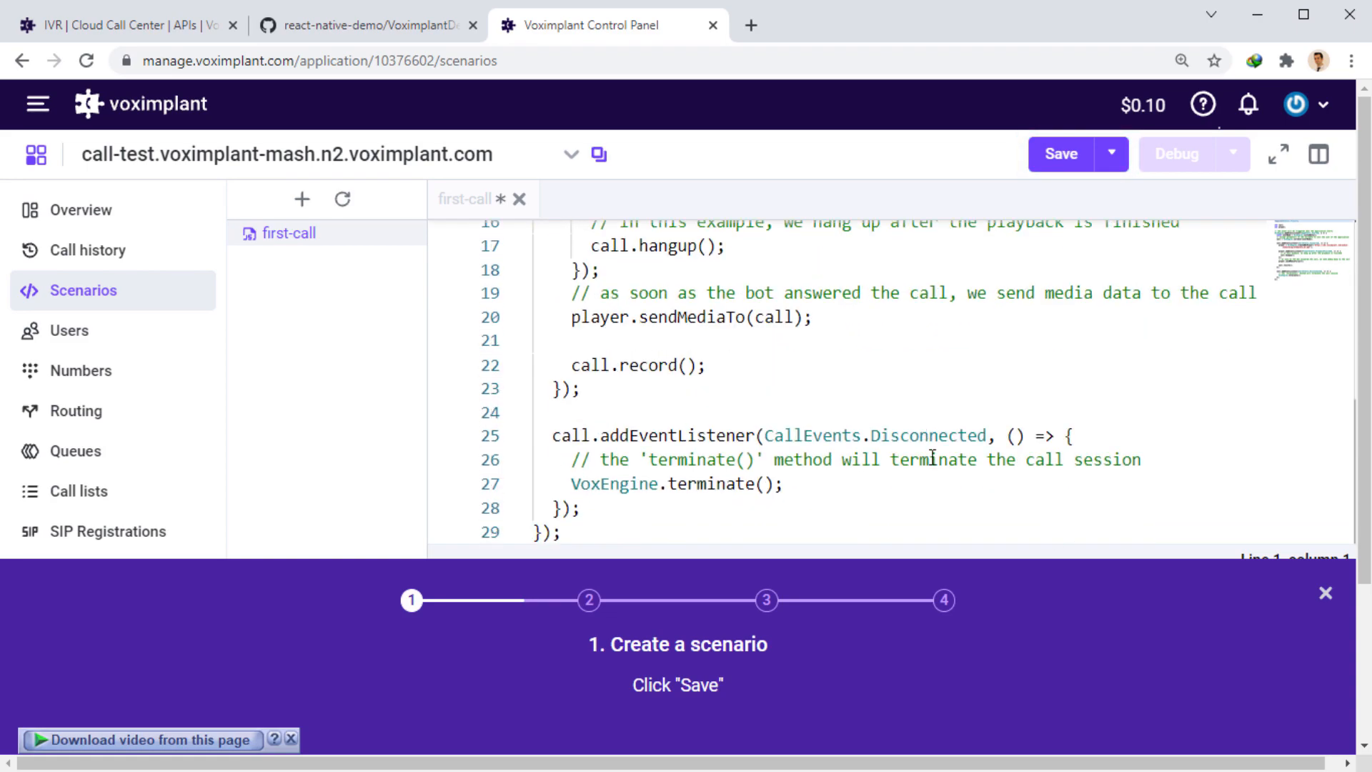
pyautogui.click(1060, 153)
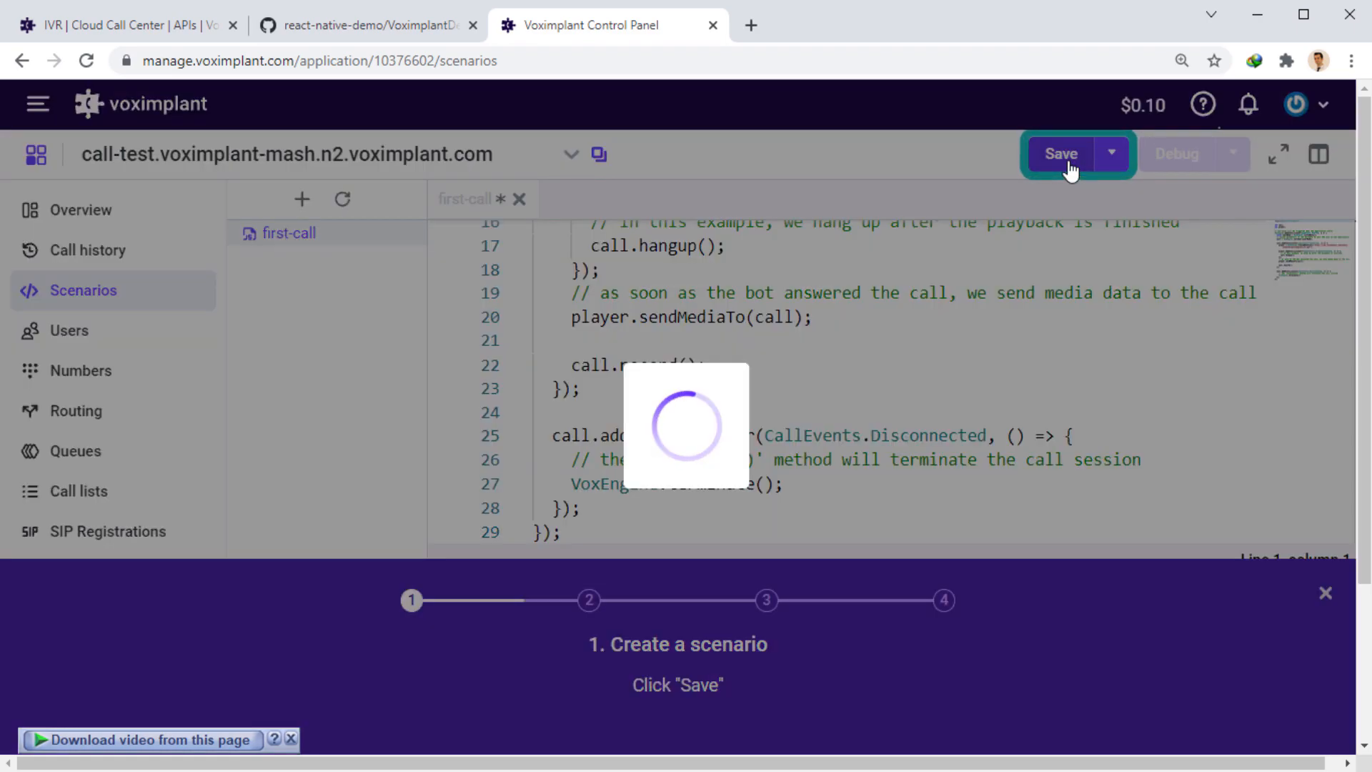
pyautogui.click(1060, 153)
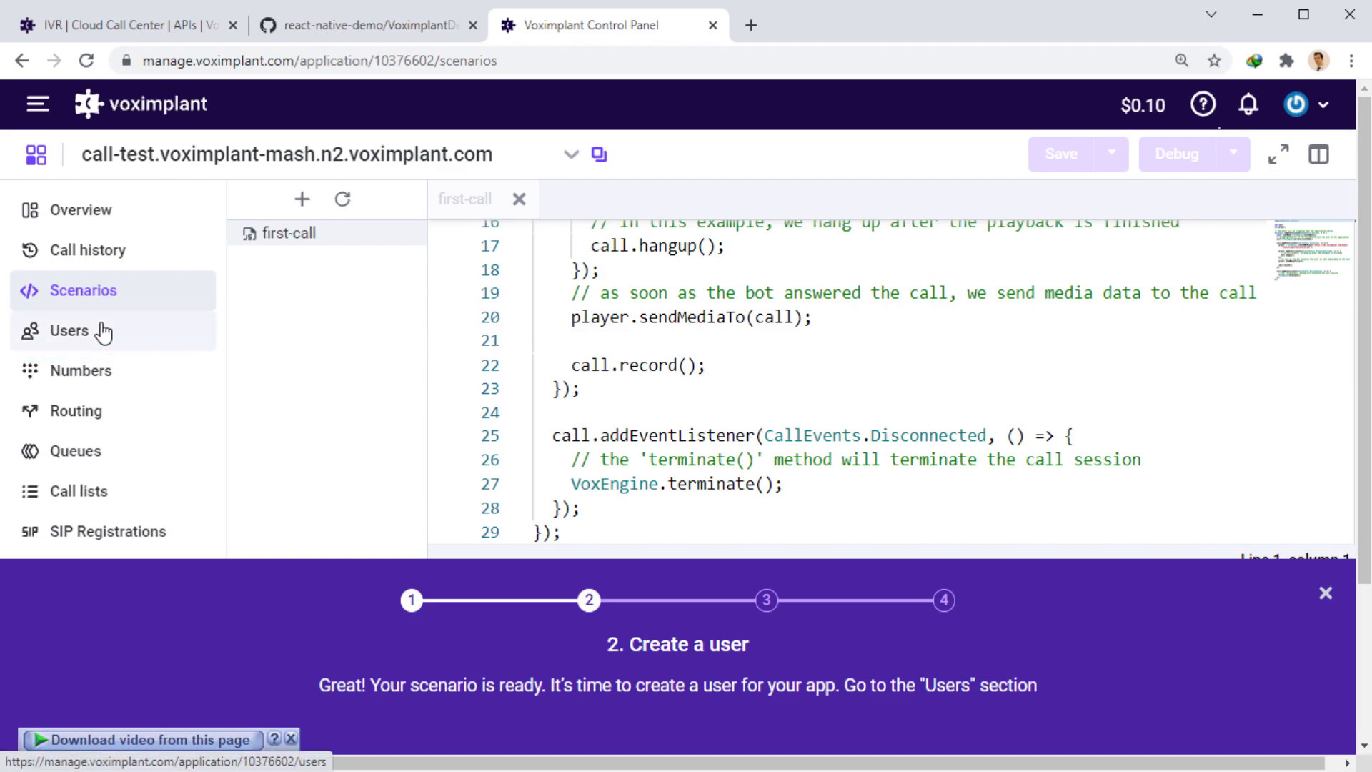
# Create a new user with display name 'test-user' in the Users section.
pyautogui.click(69, 330)
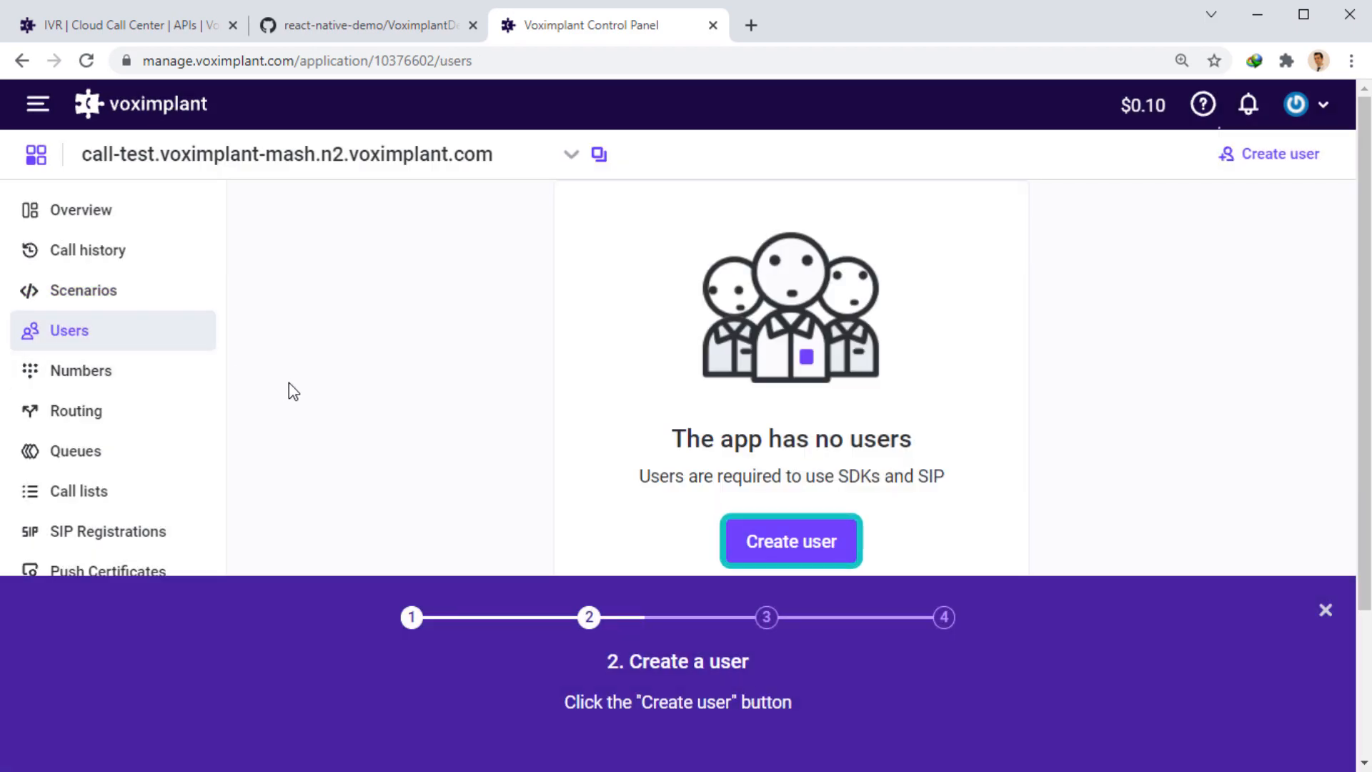
pyautogui.click(789, 541)
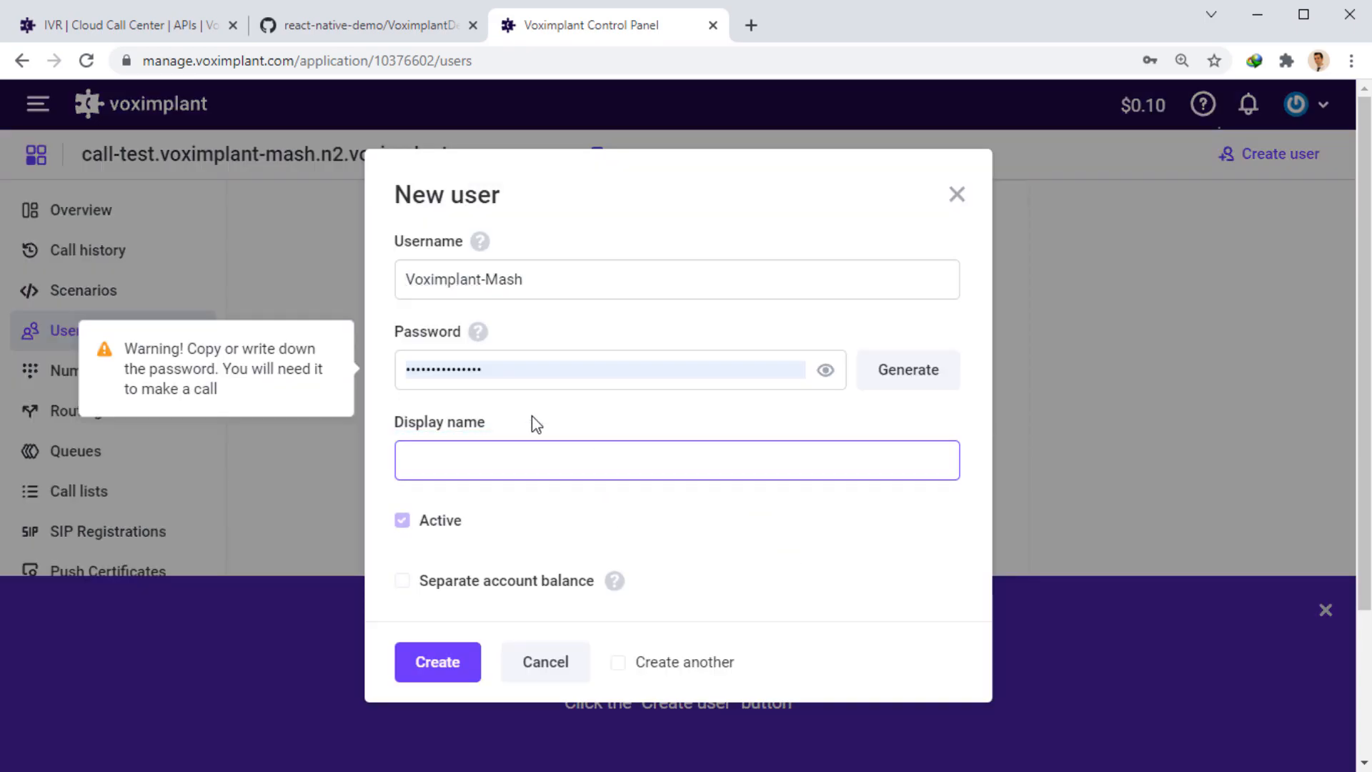
pyautogui.write('test-user')
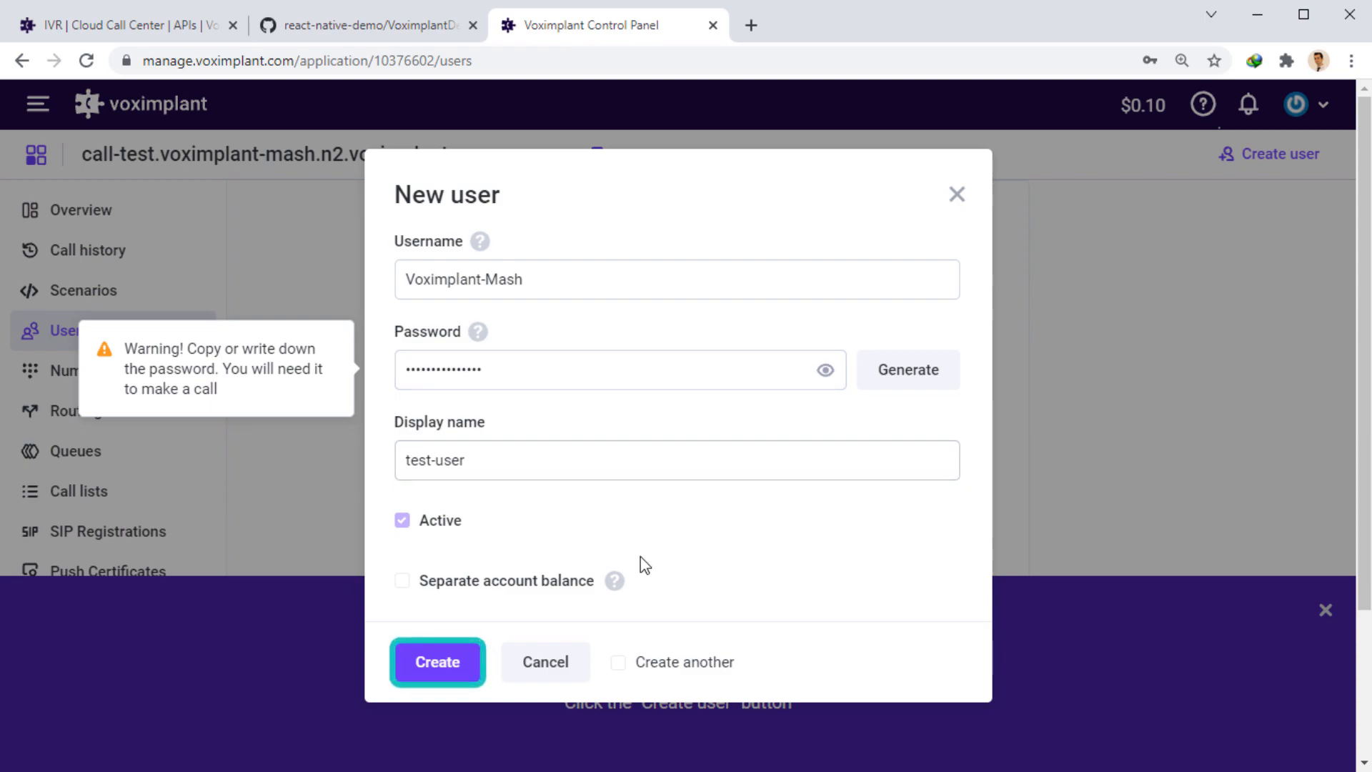
pyautogui.click(437, 661)
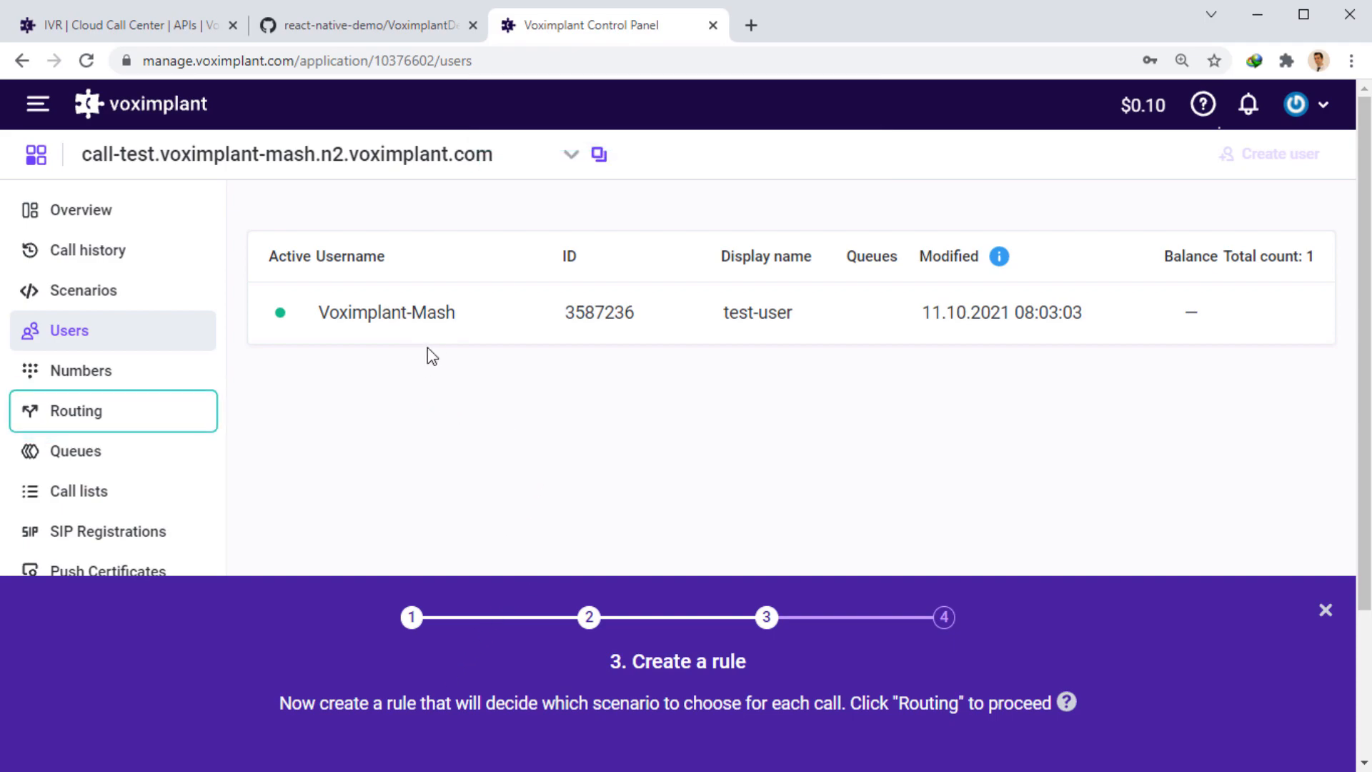
pyautogui.moveTo(779, 344)
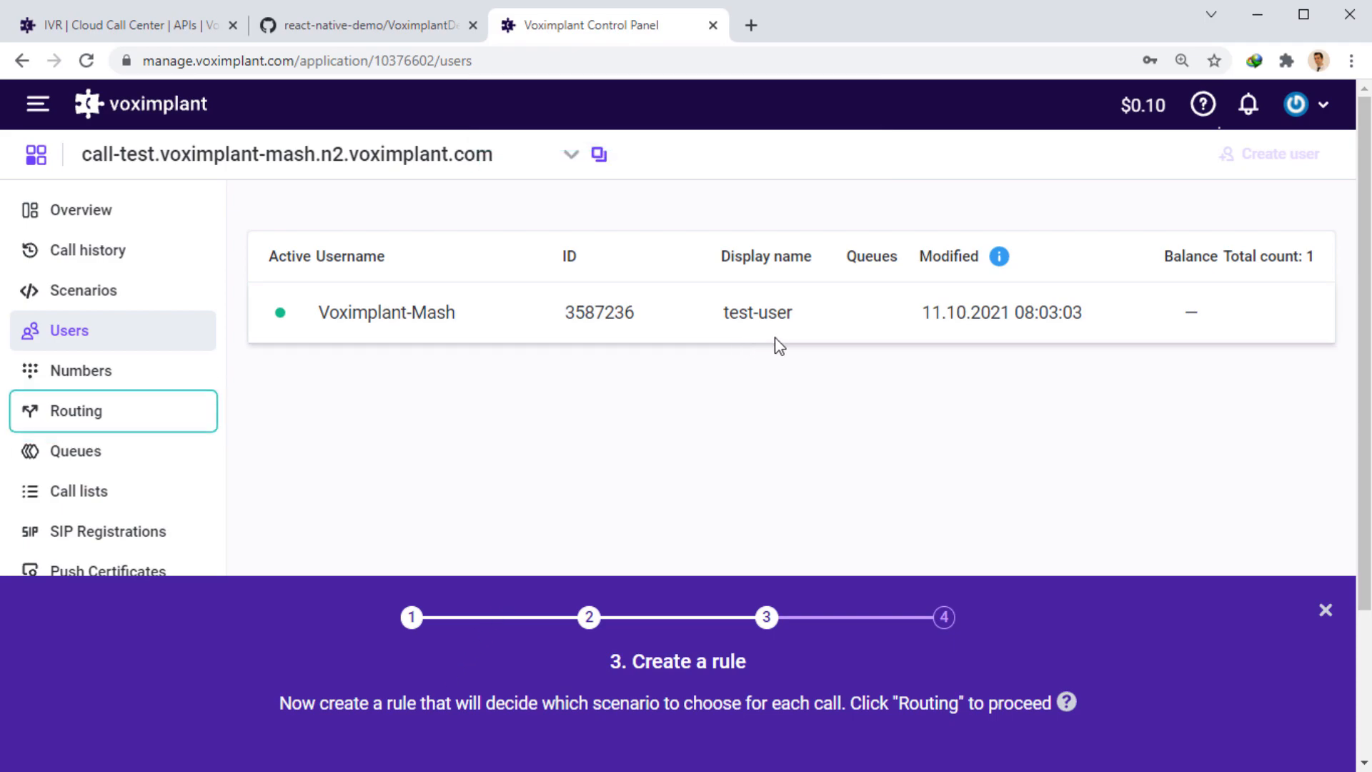
pyautogui.moveTo(86, 412)
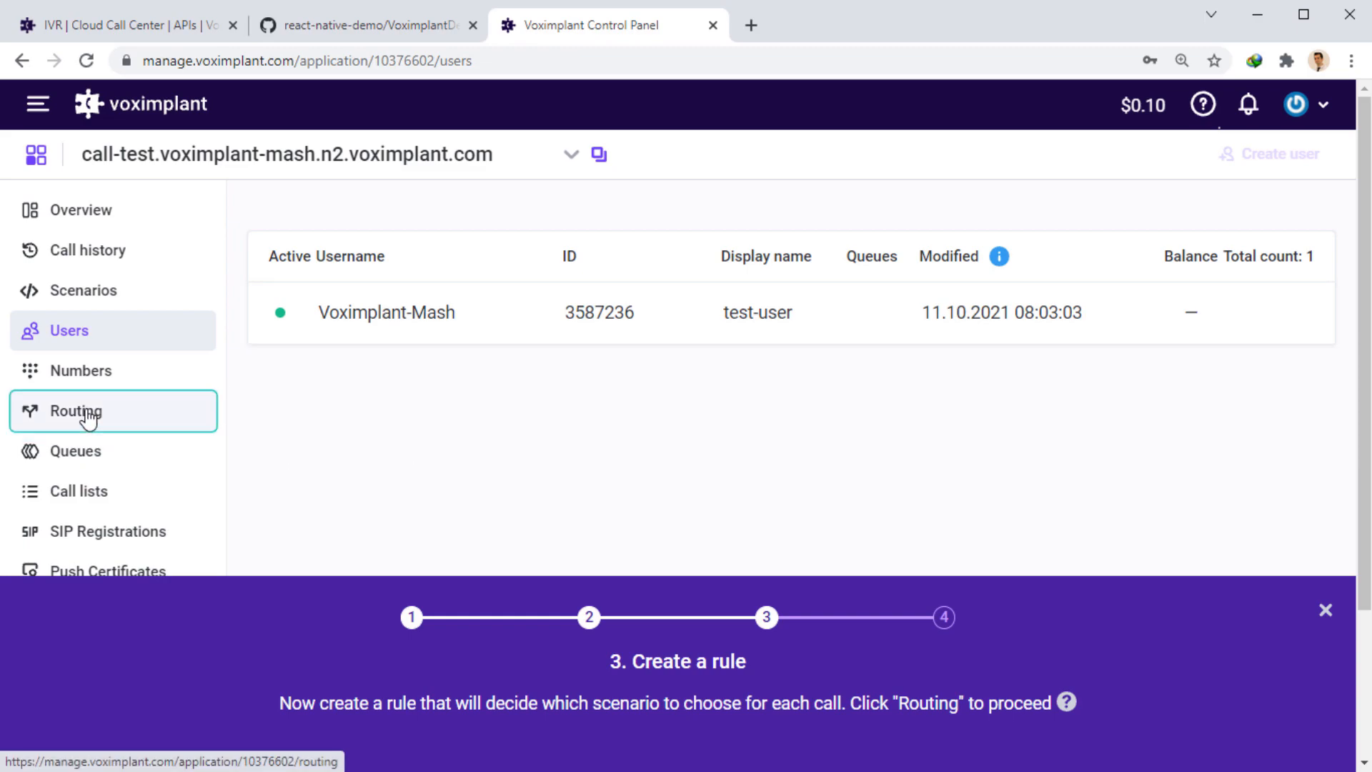
# Create routing rule 'first-rule' assigned to the first-call scenario.
pyautogui.click(75, 410)
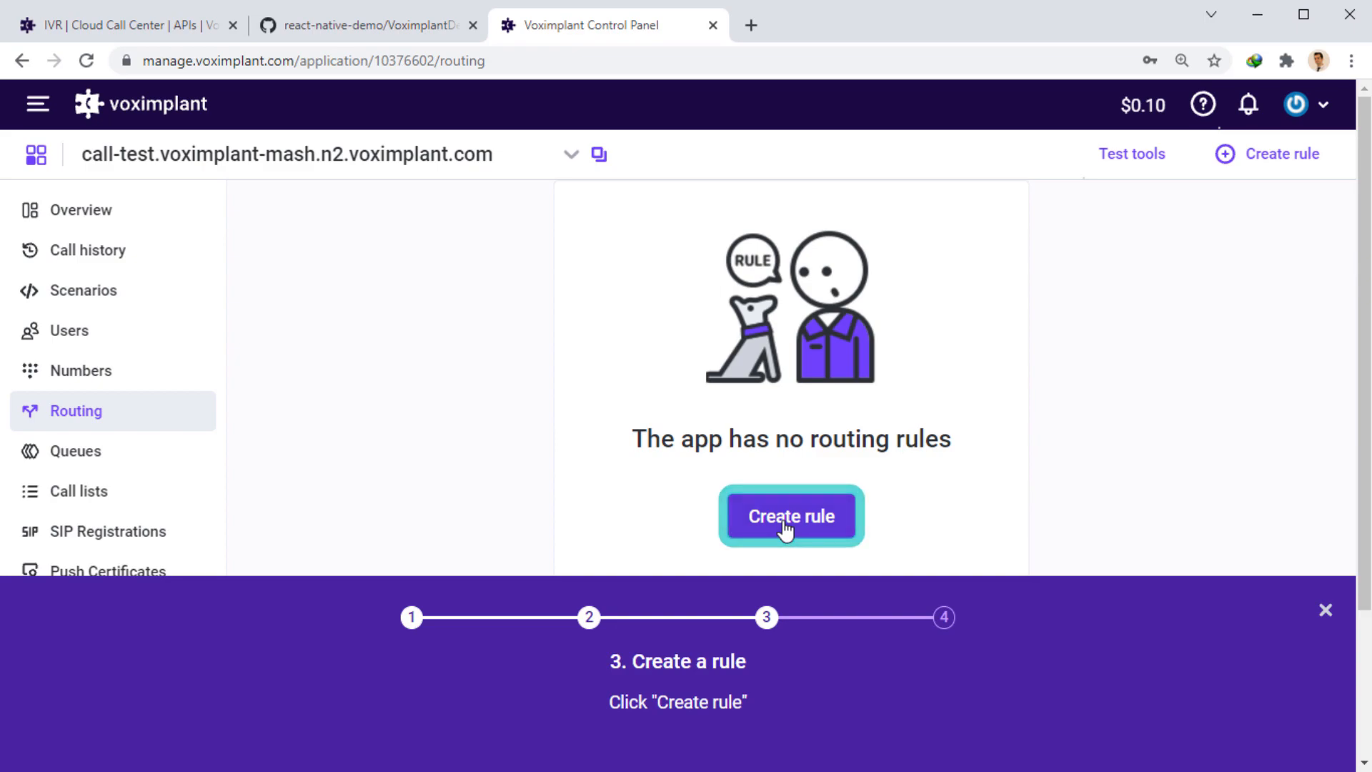
pyautogui.click(791, 515)
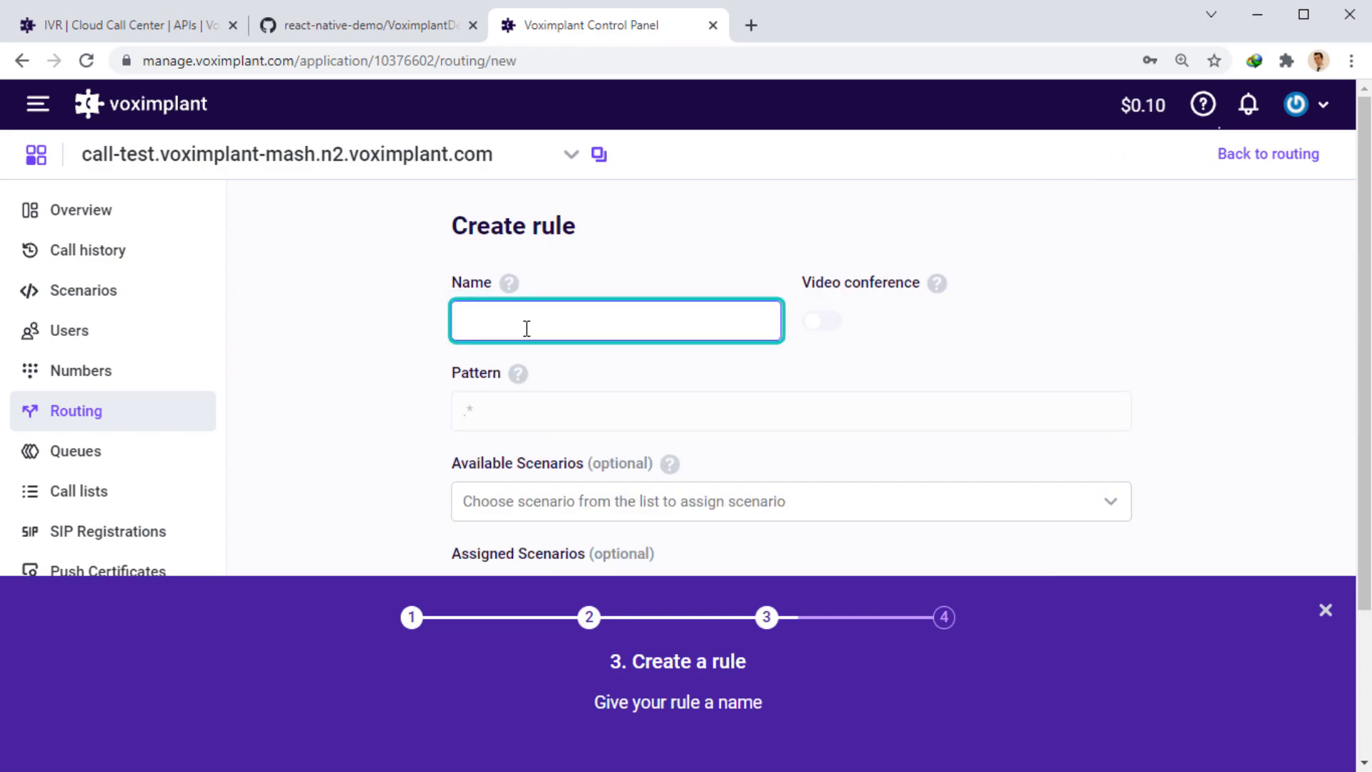
pyautogui.write('first-ru')
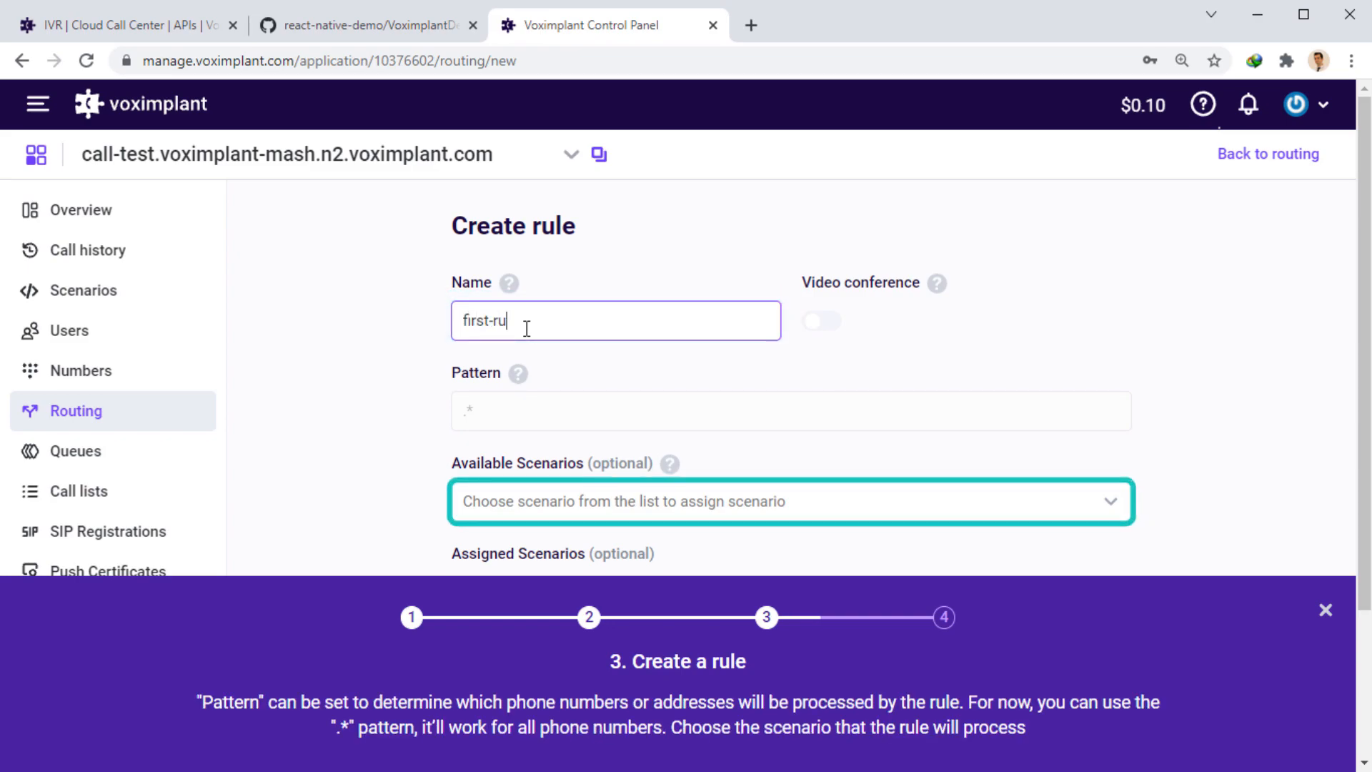
pyautogui.write('le')
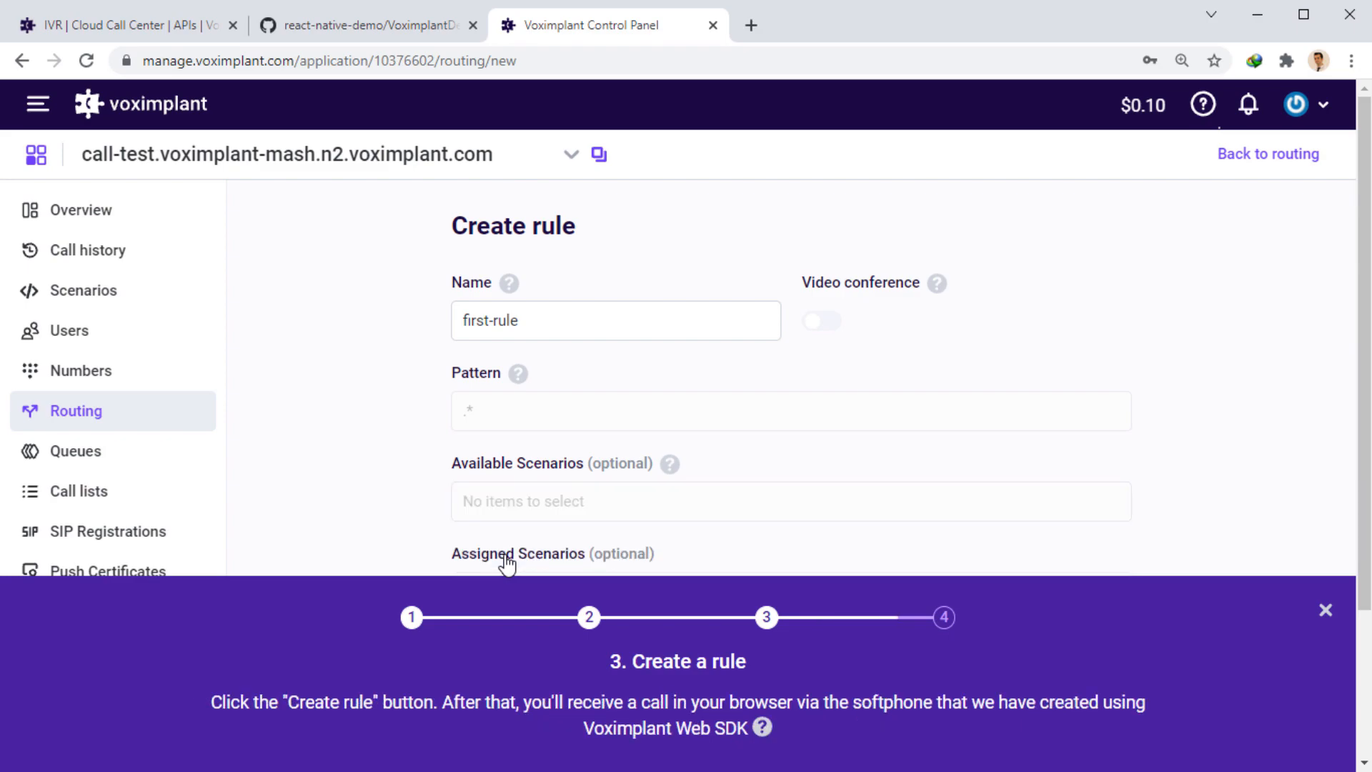
pyautogui.scroll(-3)
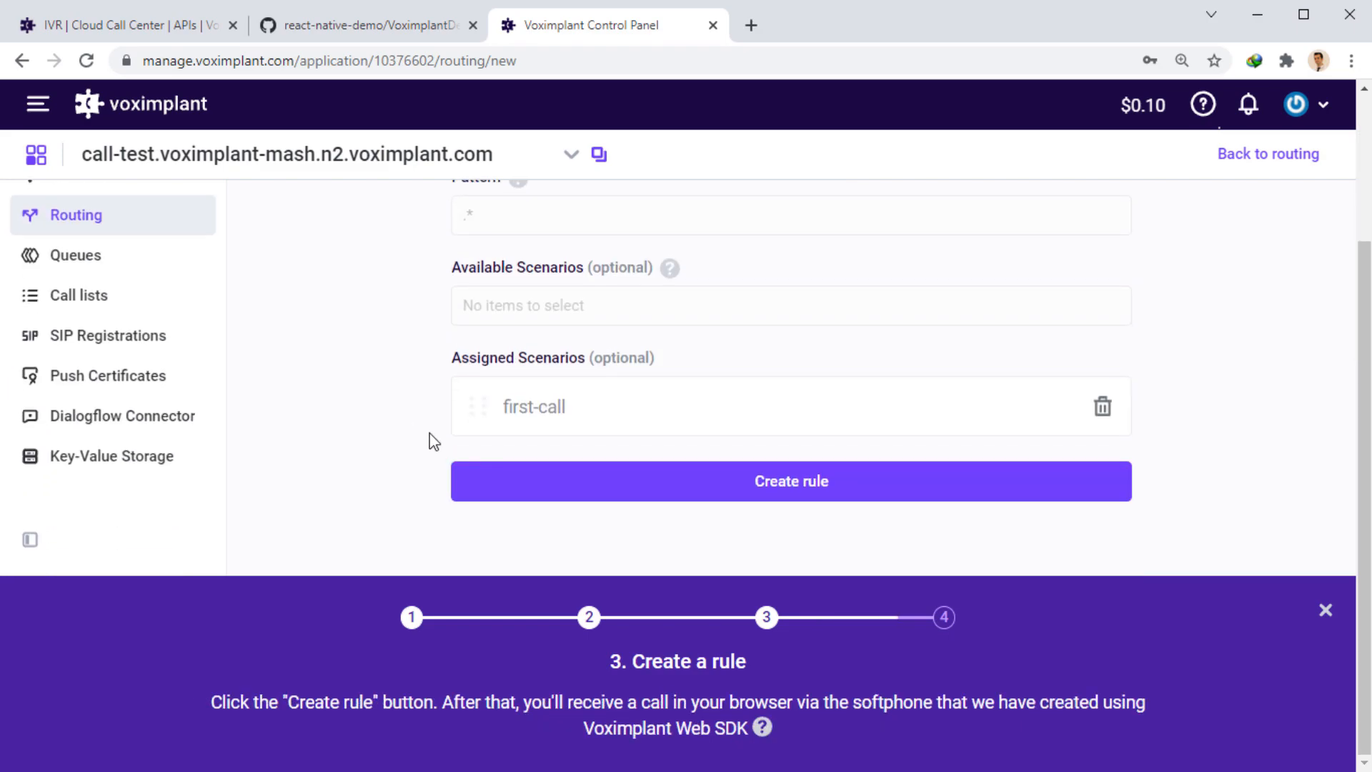
pyautogui.click(790, 480)
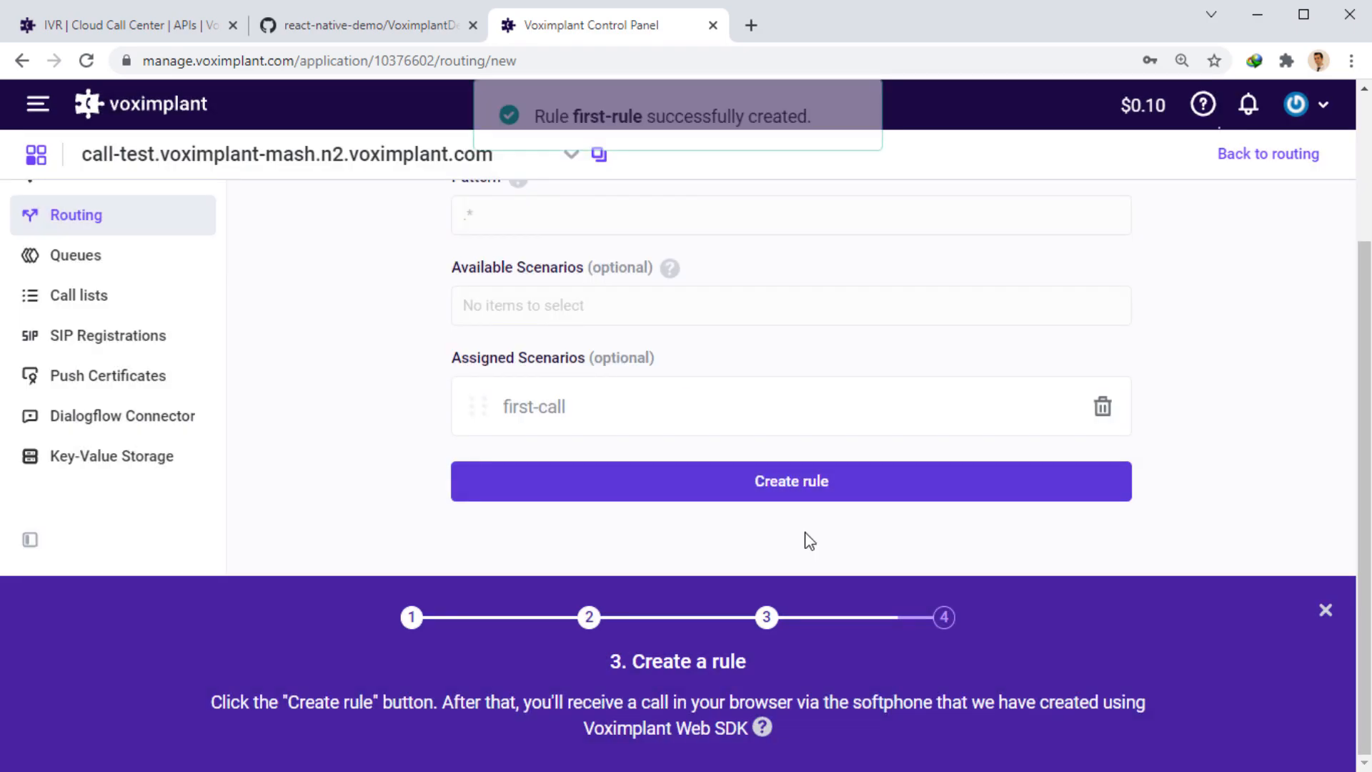
pyautogui.click(789, 480)
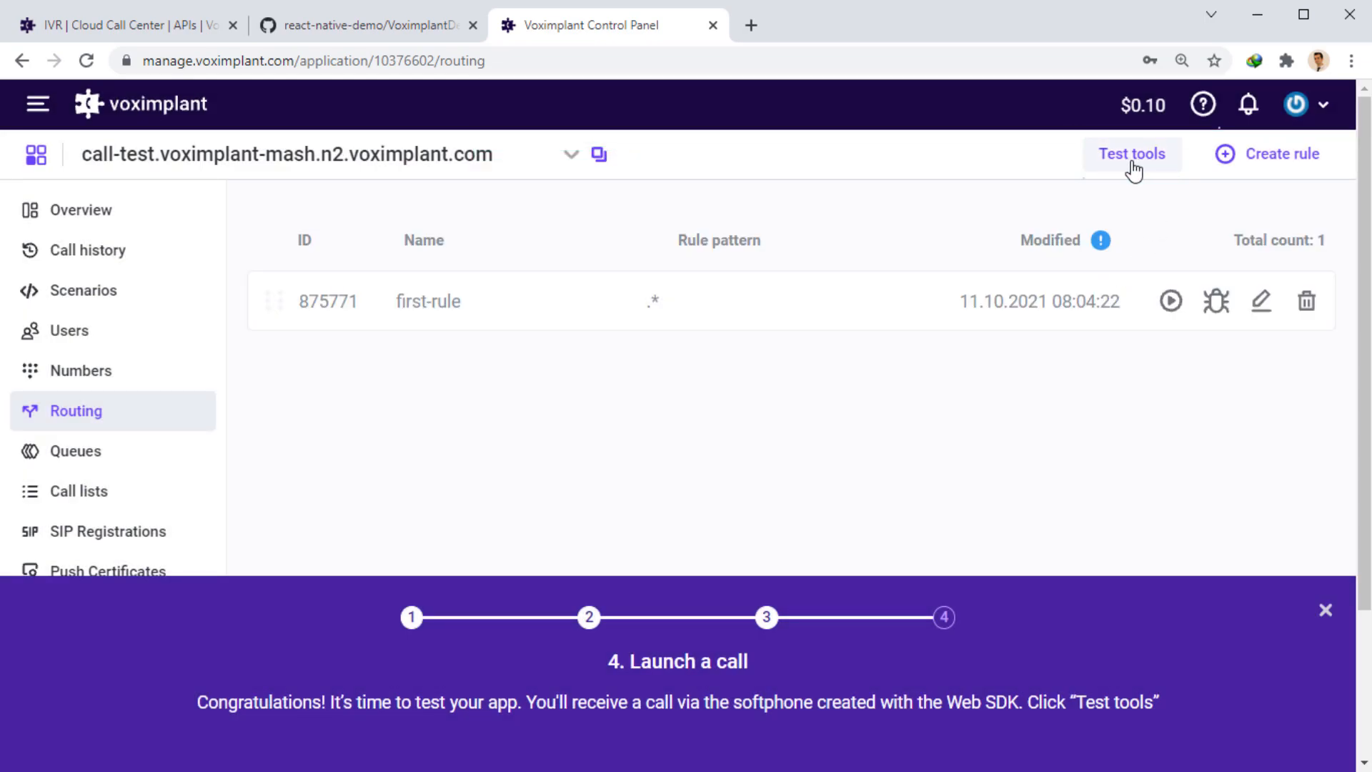
# Open the Test tools softphone and sign in as the app user.
pyautogui.click(1131, 152)
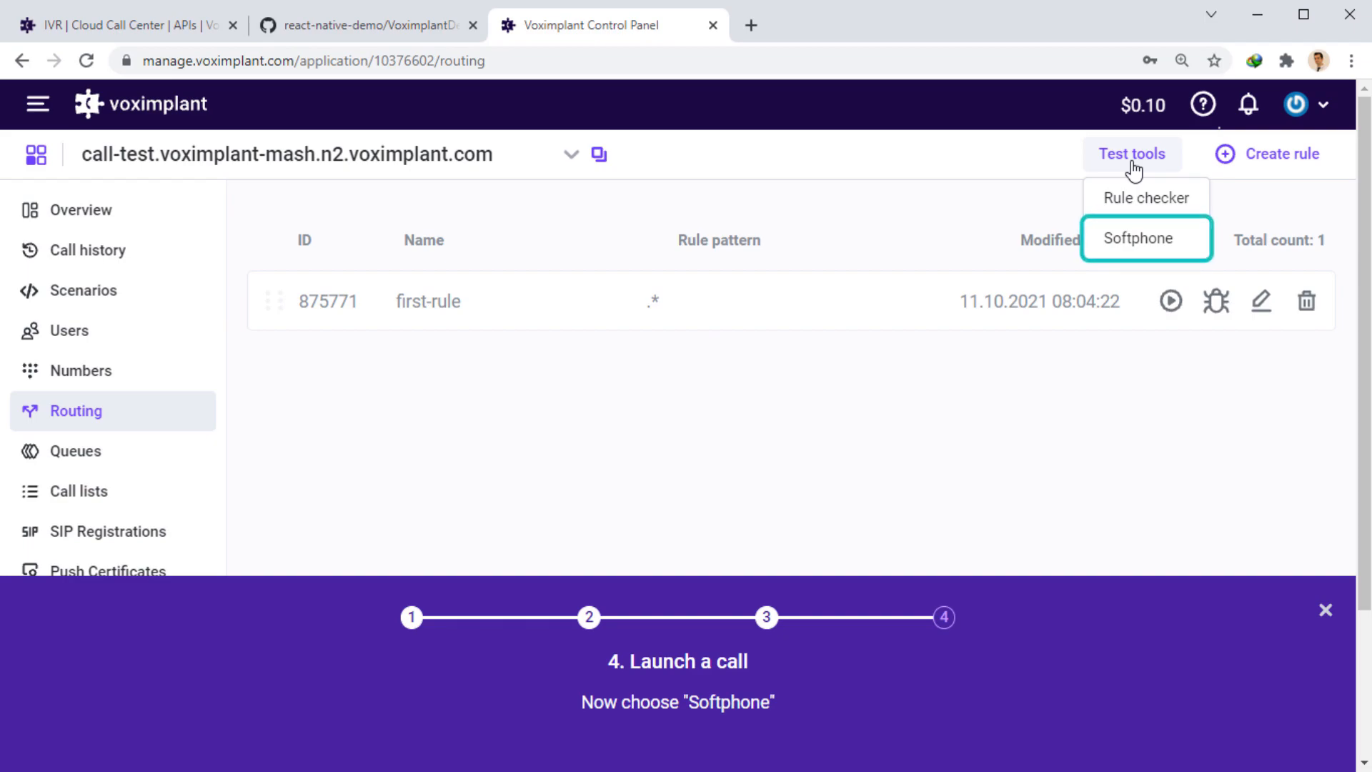
pyautogui.click(1138, 238)
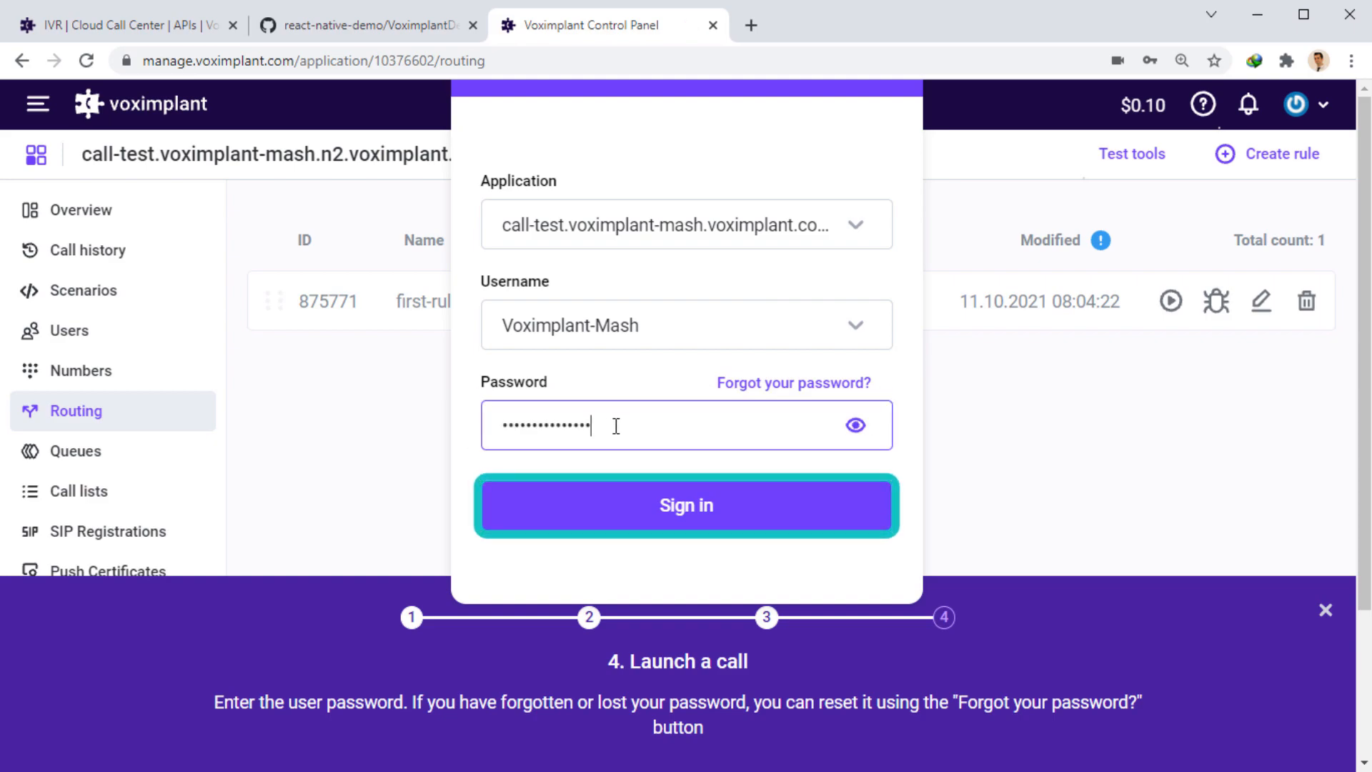
pyautogui.click(686, 506)
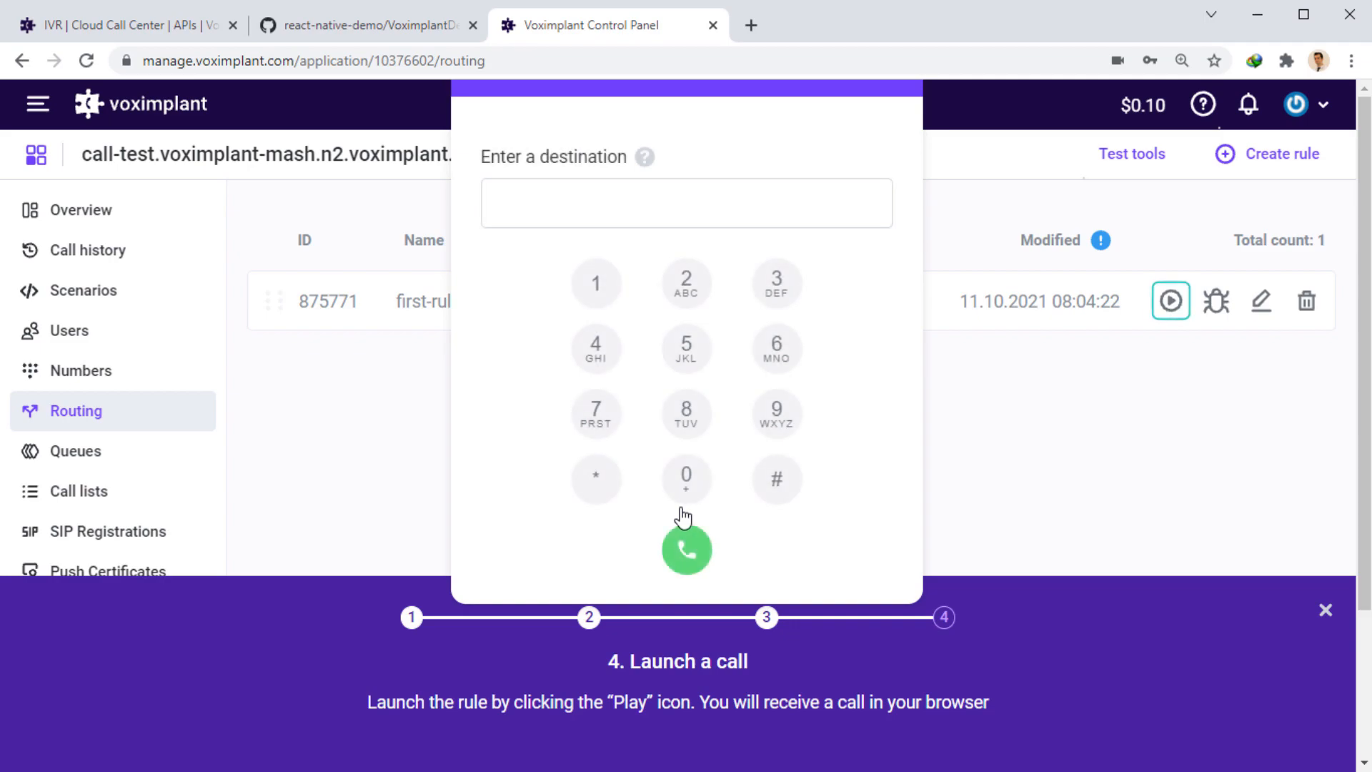
pyautogui.moveTo(1055, 442)
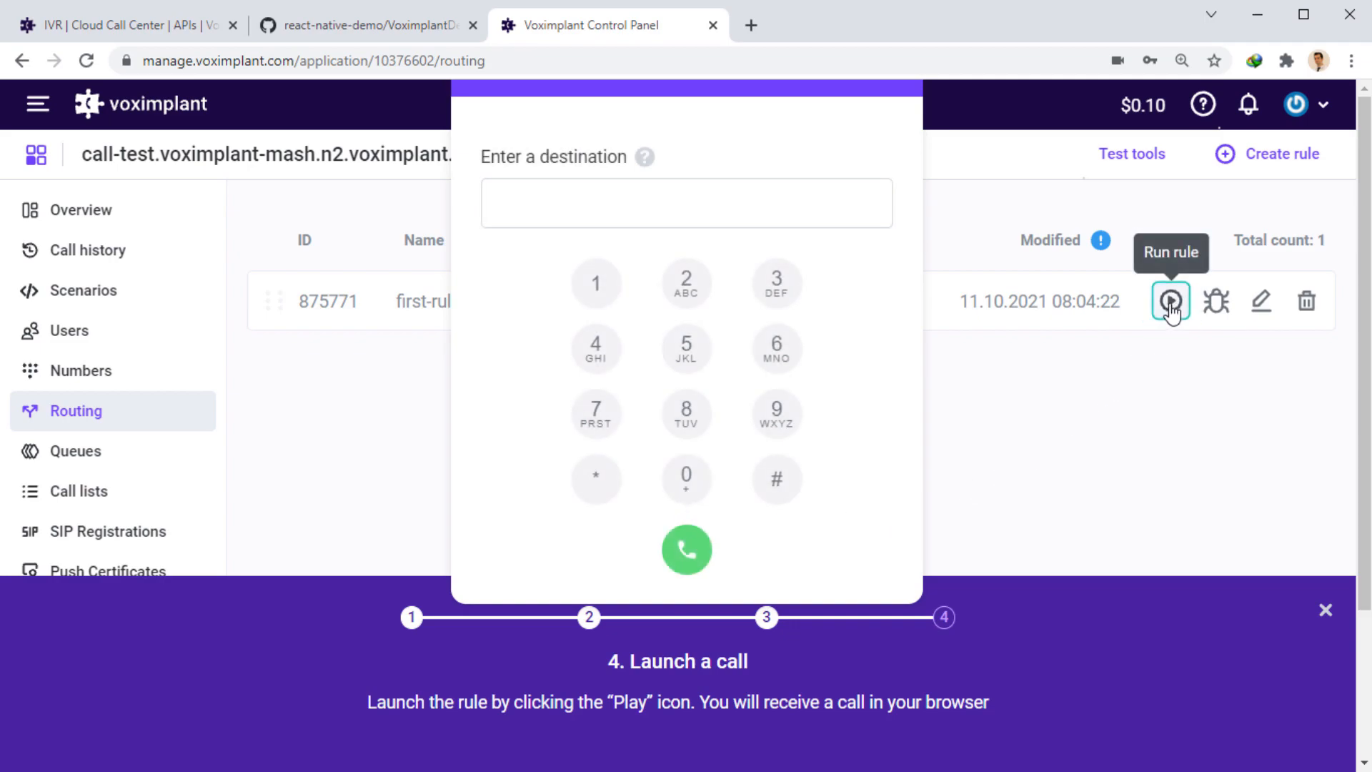
# Run first-rule to place a test call, answer it on the softphone, then hang up.
pyautogui.click(1171, 301)
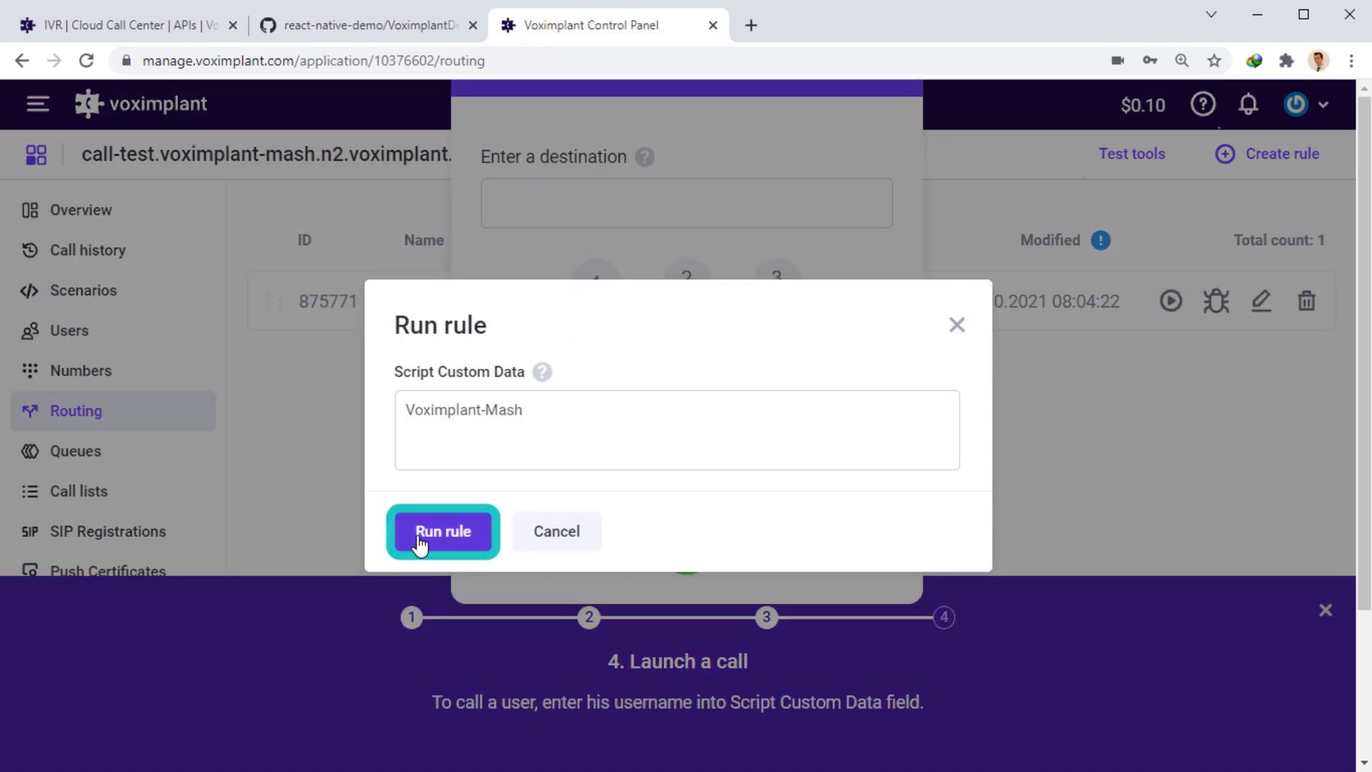
pyautogui.click(443, 531)
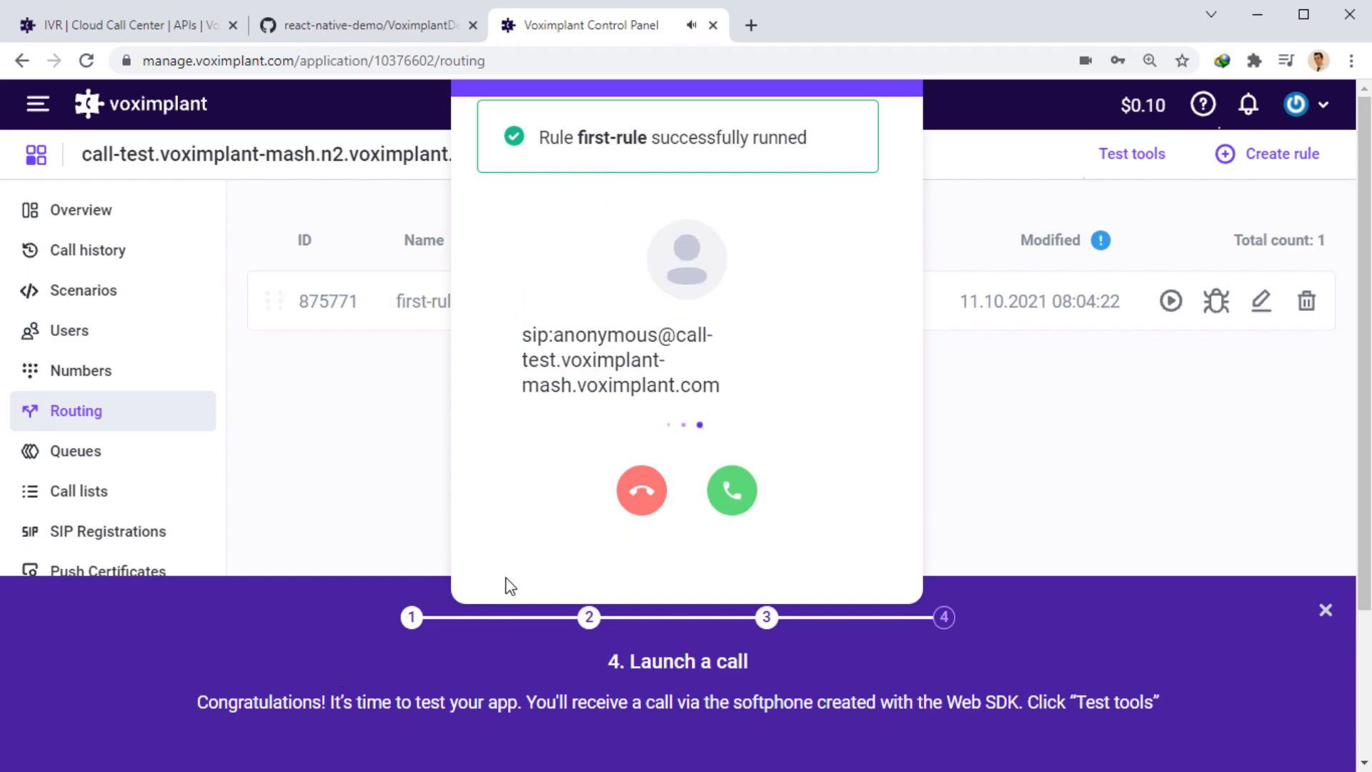
pyautogui.click(732, 490)
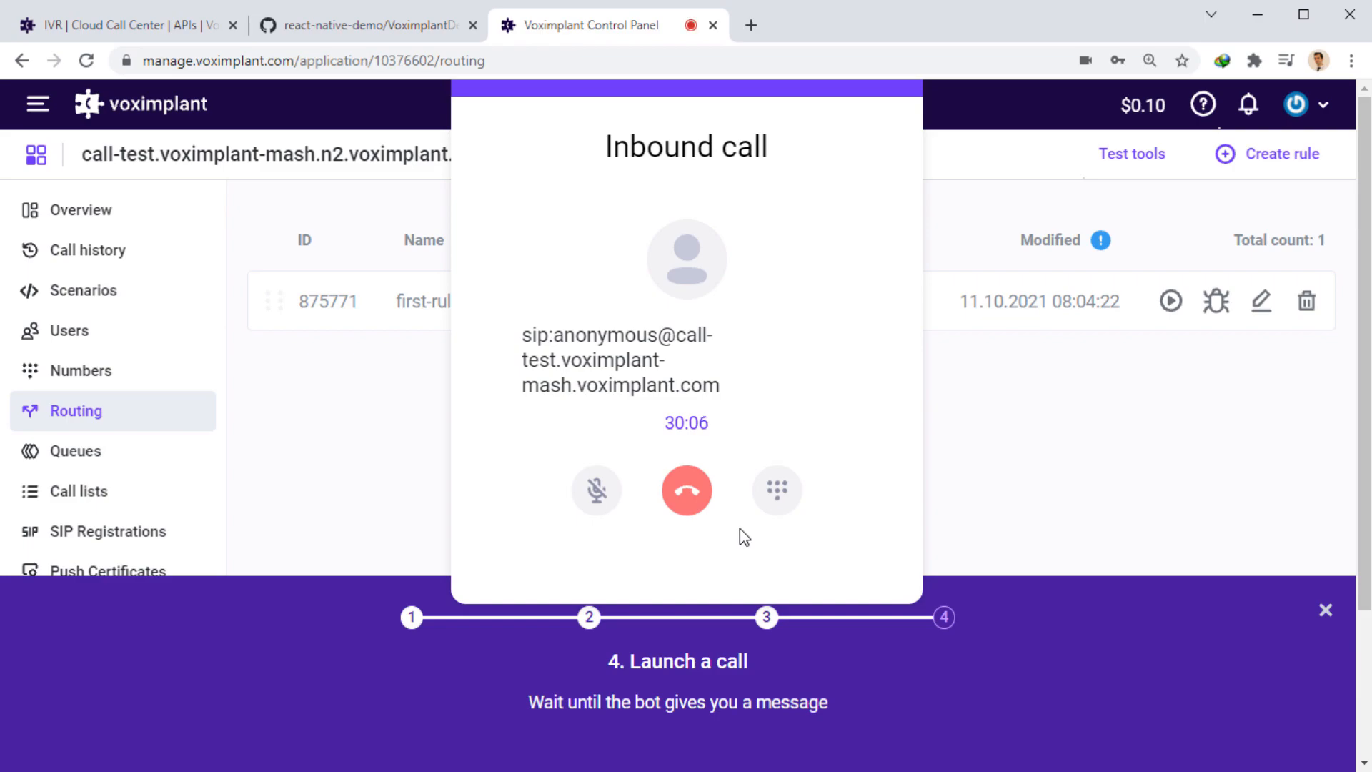
pyautogui.moveTo(788, 412)
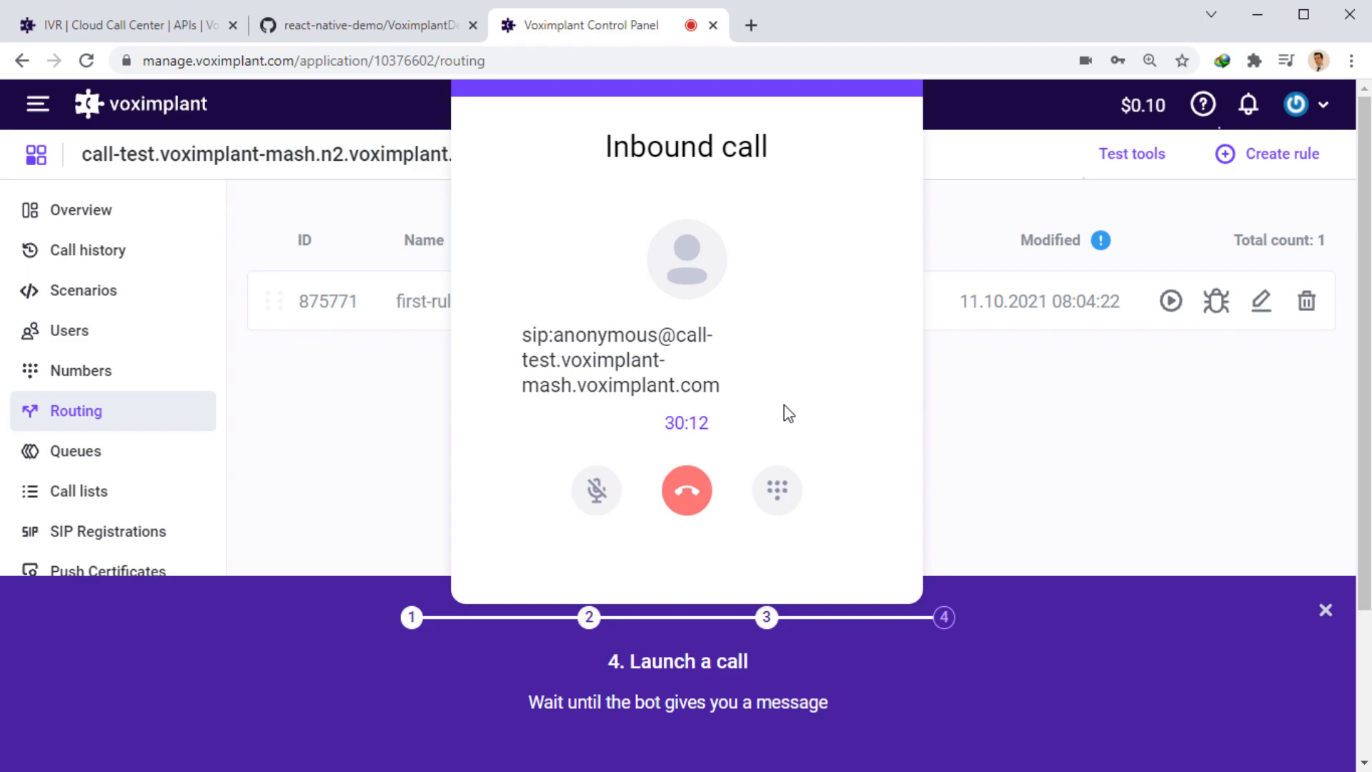
pyautogui.click(686, 489)
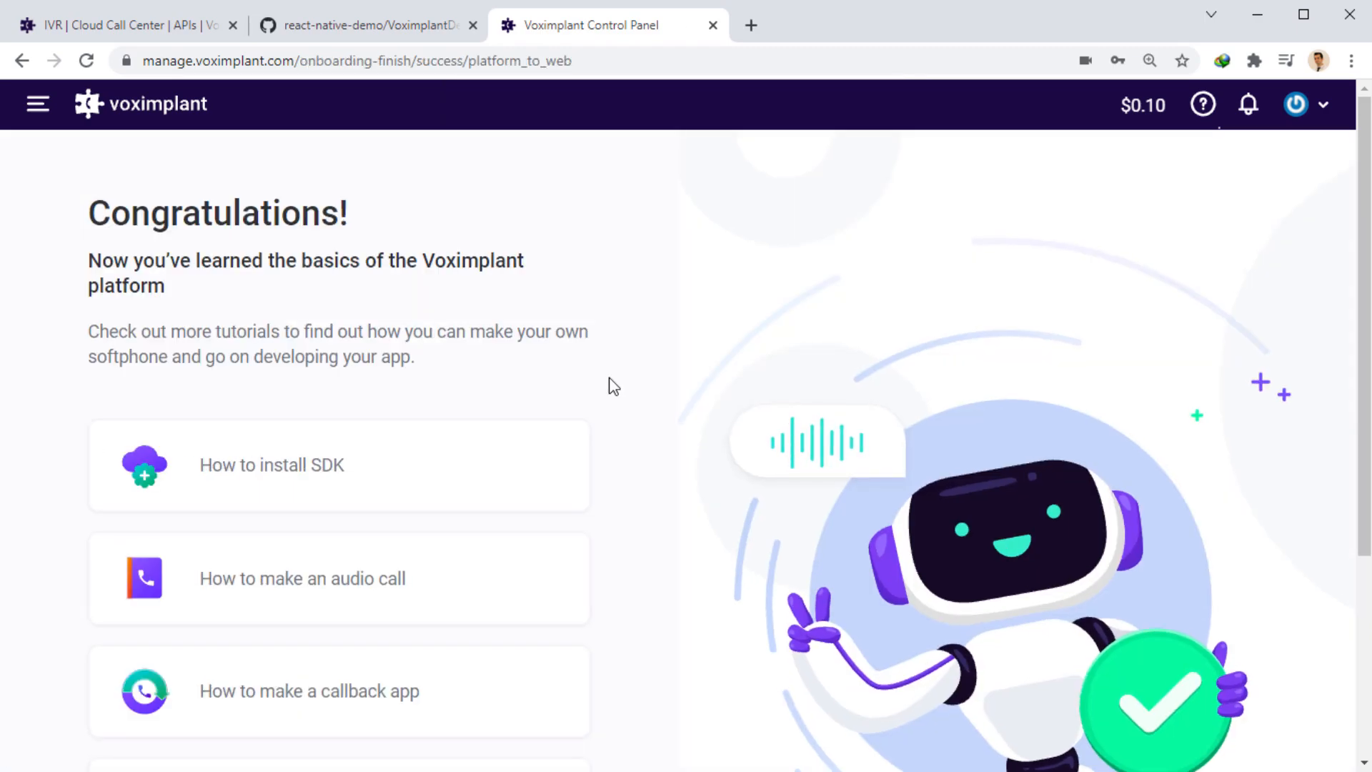
# Open call-test's first-call scenario from Applications and scroll its code to the terminate handler.
pyautogui.click(36, 103)
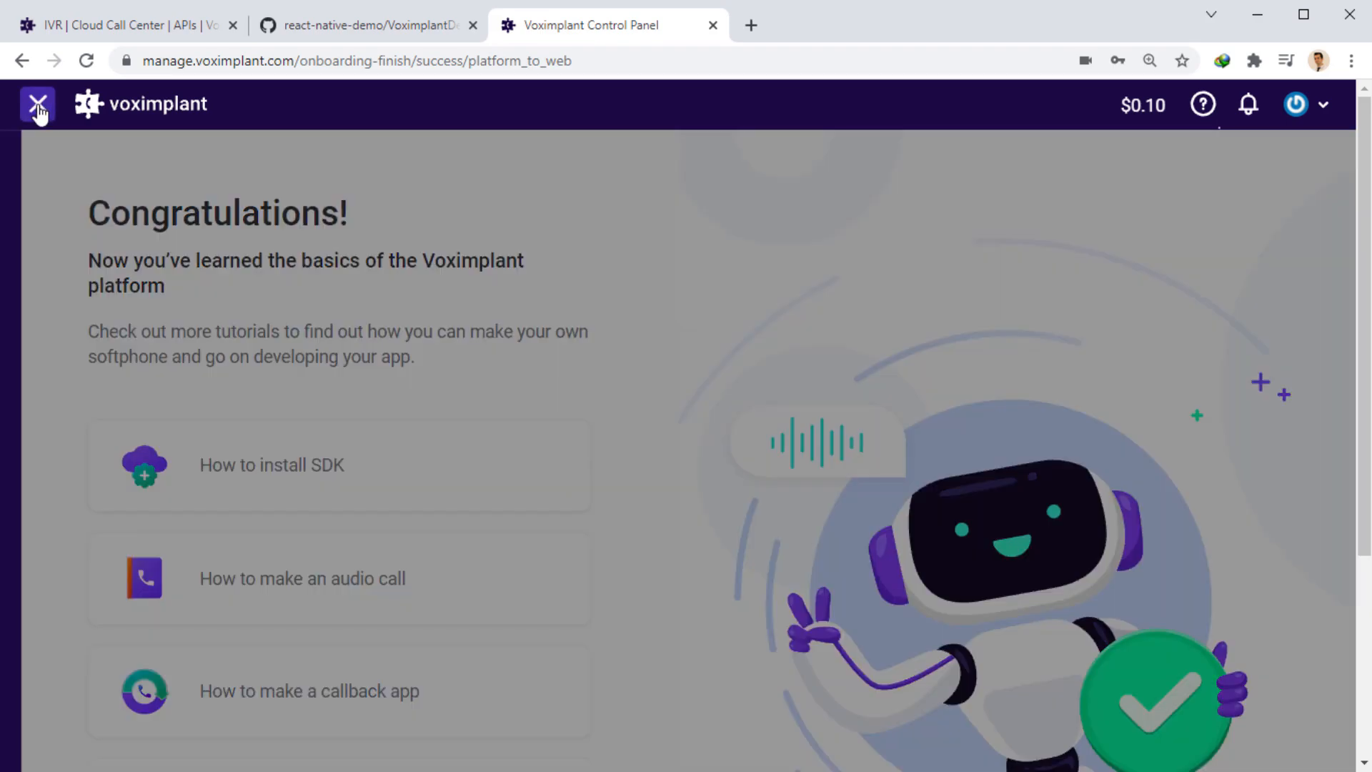
pyautogui.click(36, 103)
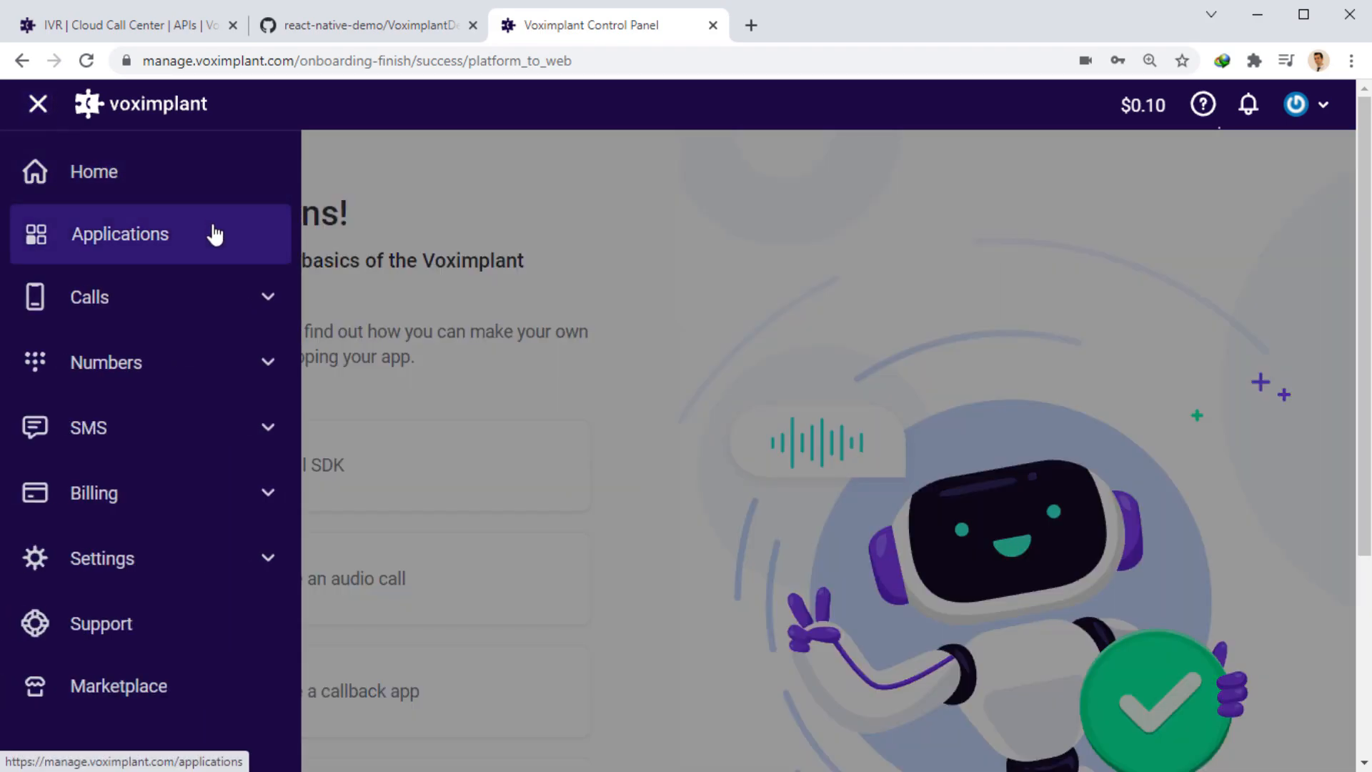
pyautogui.click(120, 234)
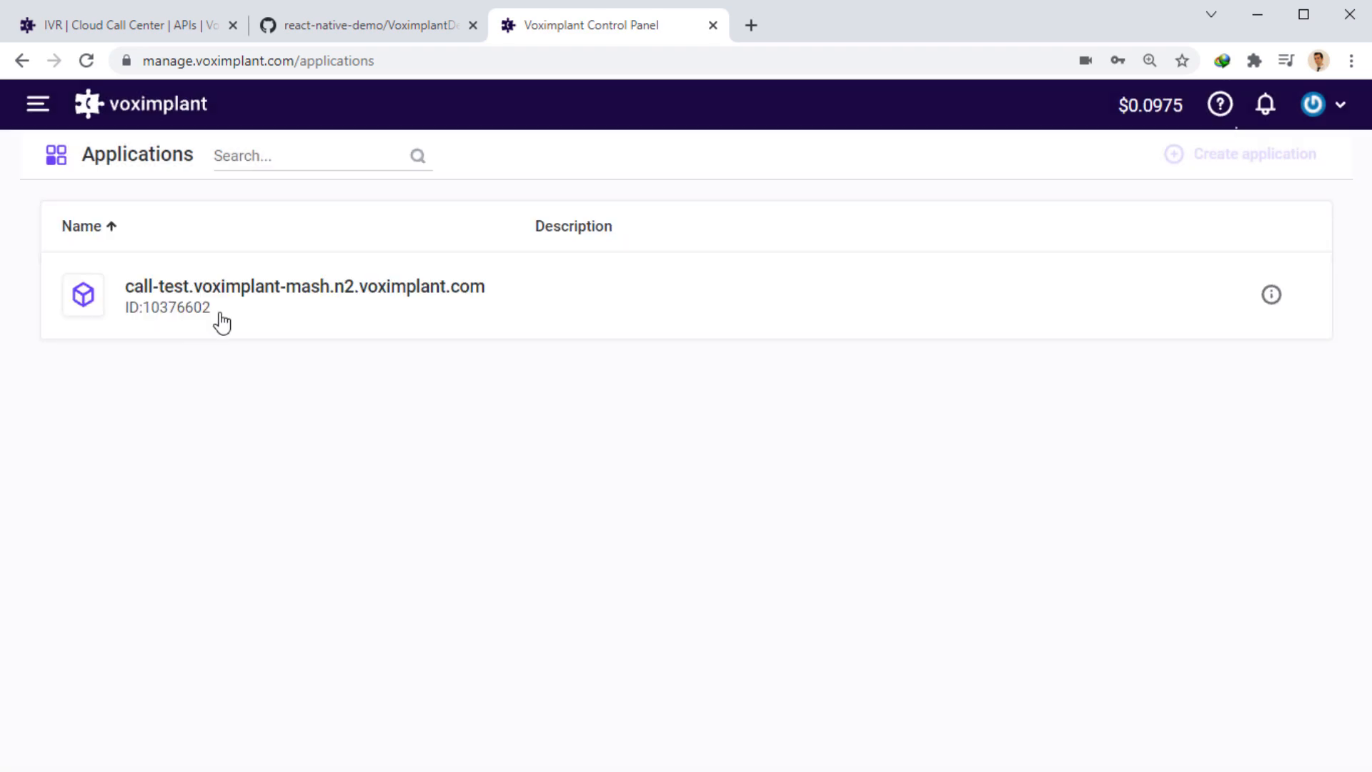
pyautogui.click(305, 286)
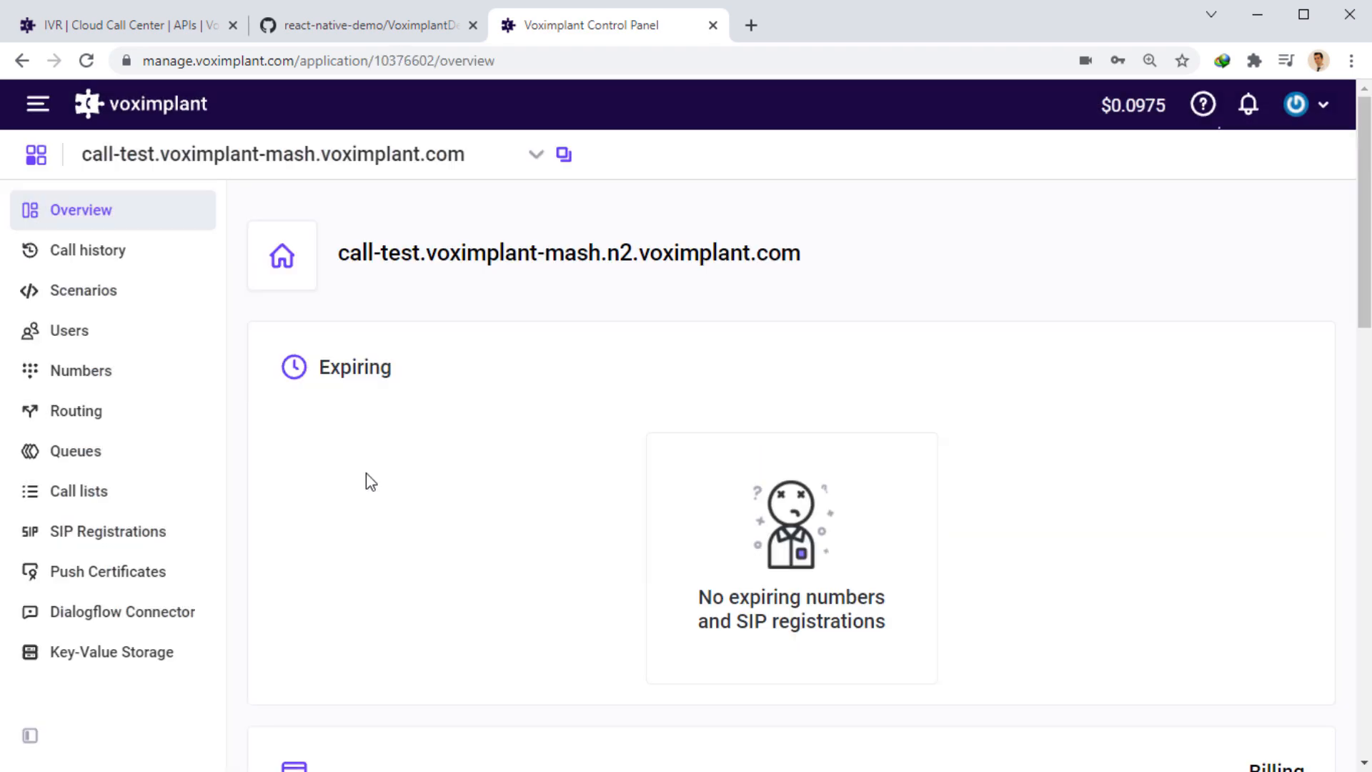
pyautogui.click(85, 290)
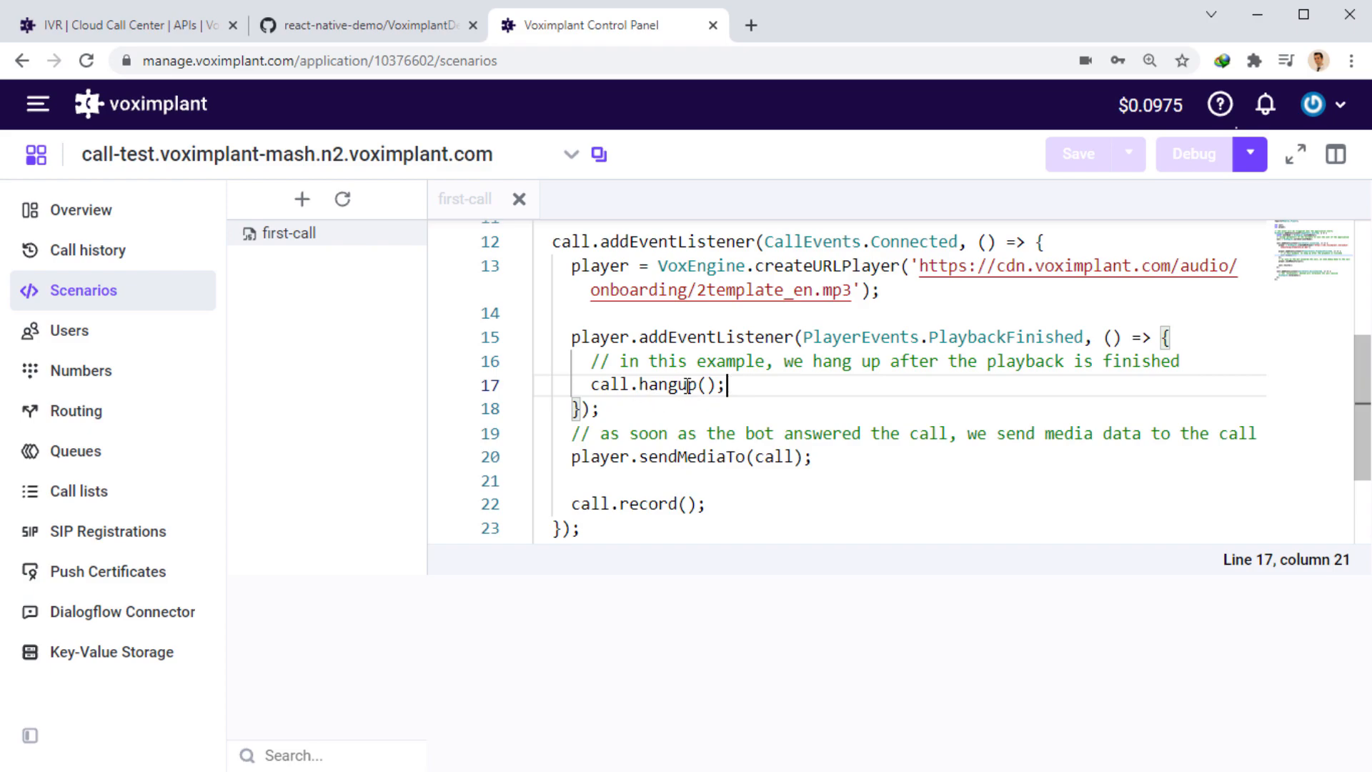
pyautogui.scroll(-3)
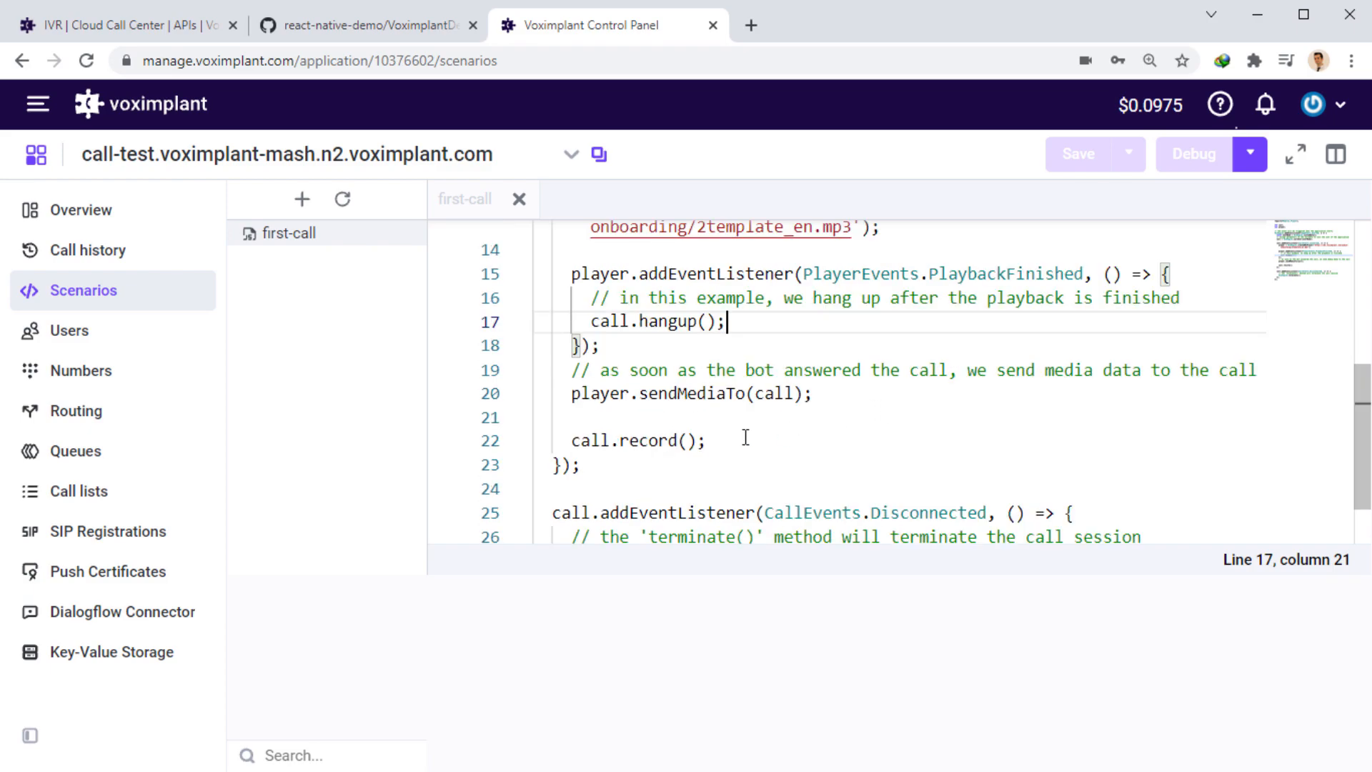
pyautogui.moveTo(880, 401)
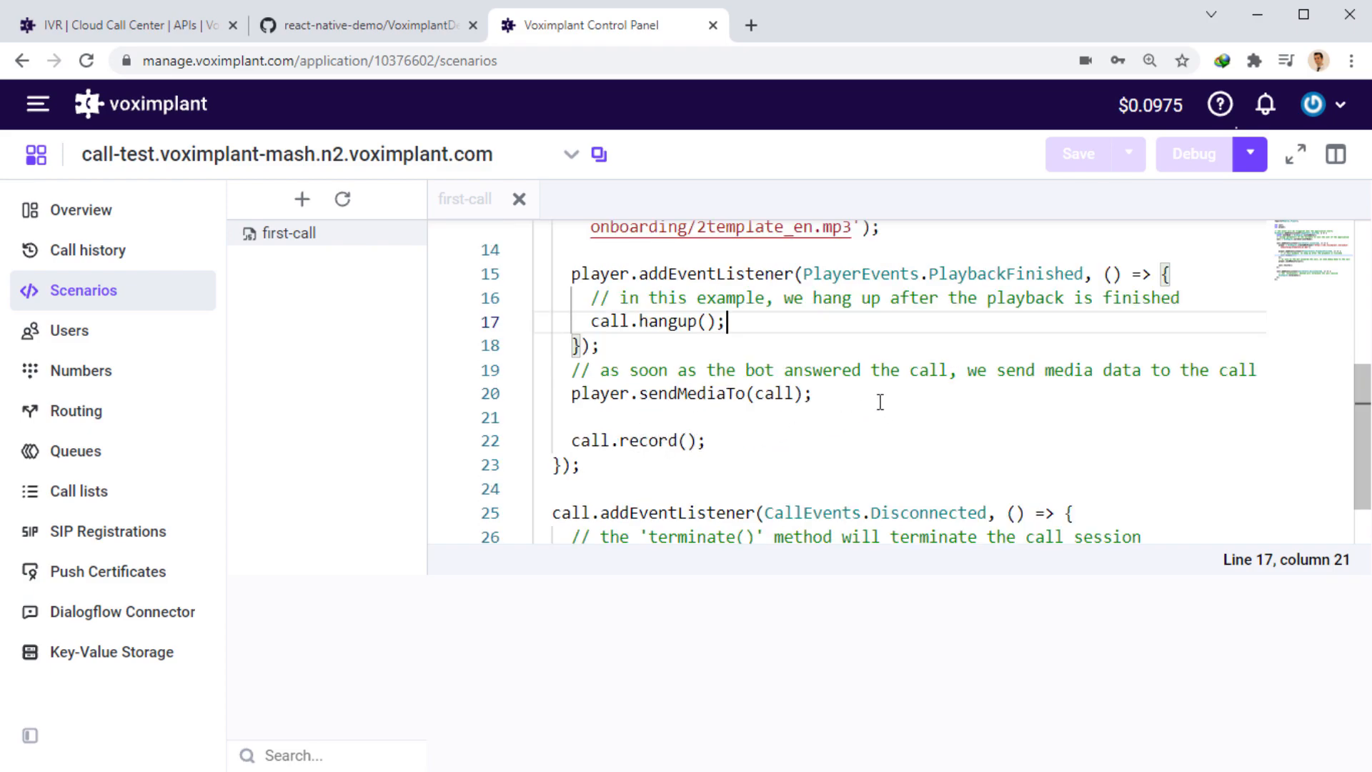
pyautogui.scroll(-3)
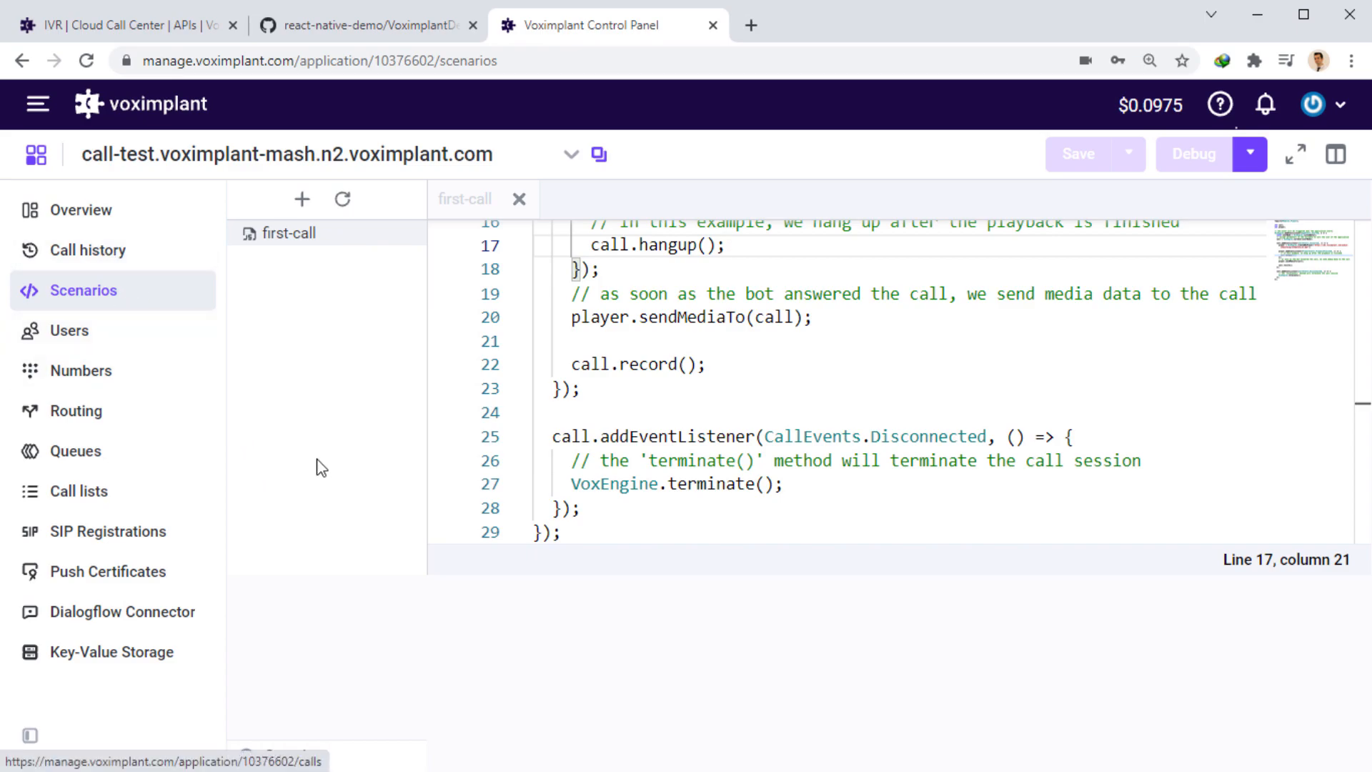
# Open call-test's Call history to see the test call session and recorder entry.
pyautogui.click(87, 251)
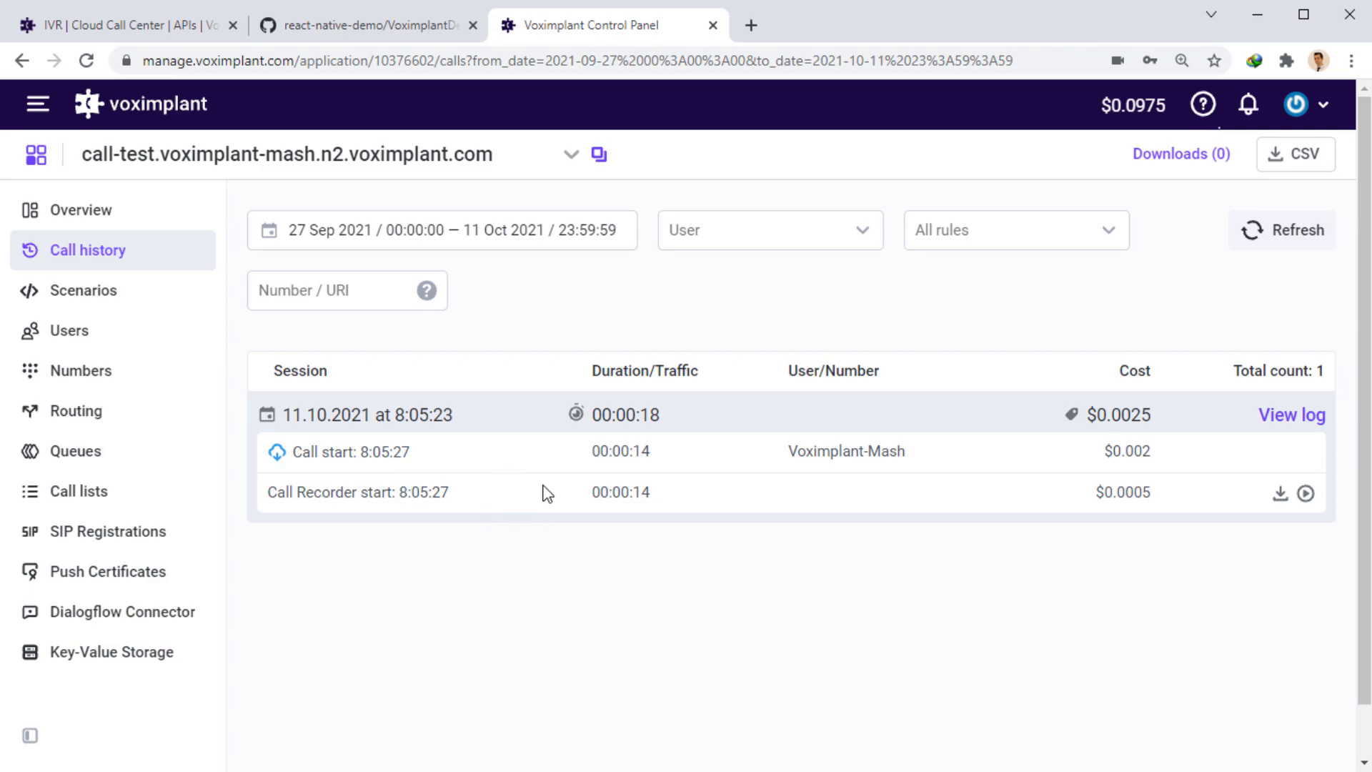
pyautogui.moveTo(1186, 476)
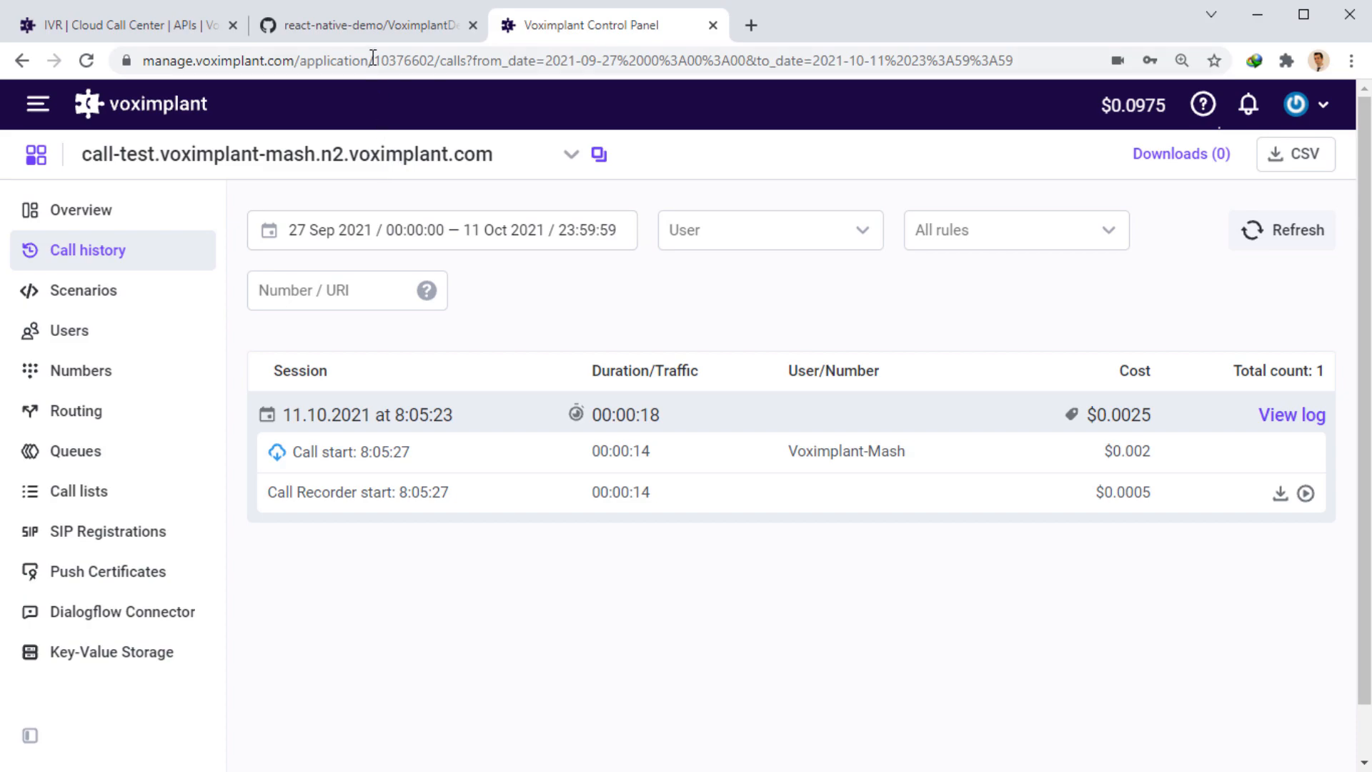
# Scroll the GitHub demo README to the Automatic section and follow its SDK tutorial link.
pyautogui.click(367, 24)
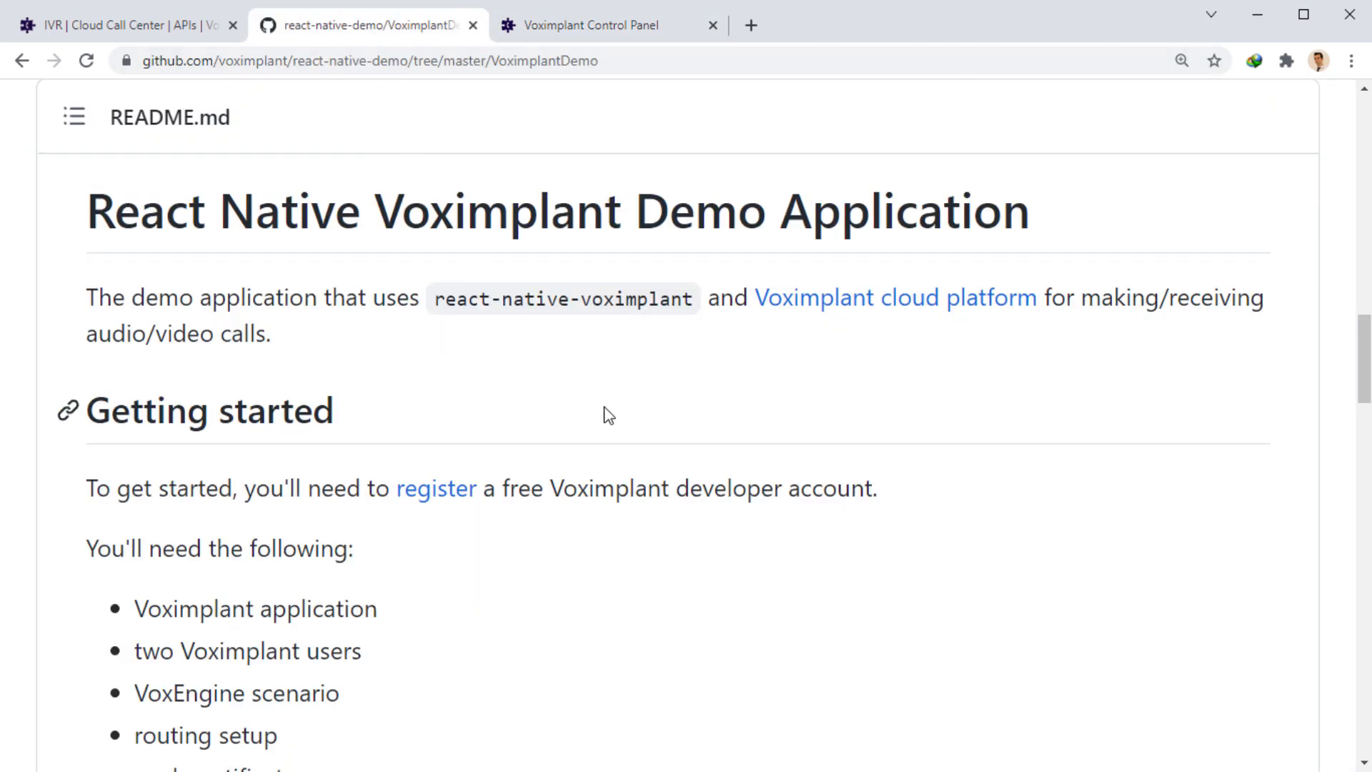
pyautogui.scroll(-3)
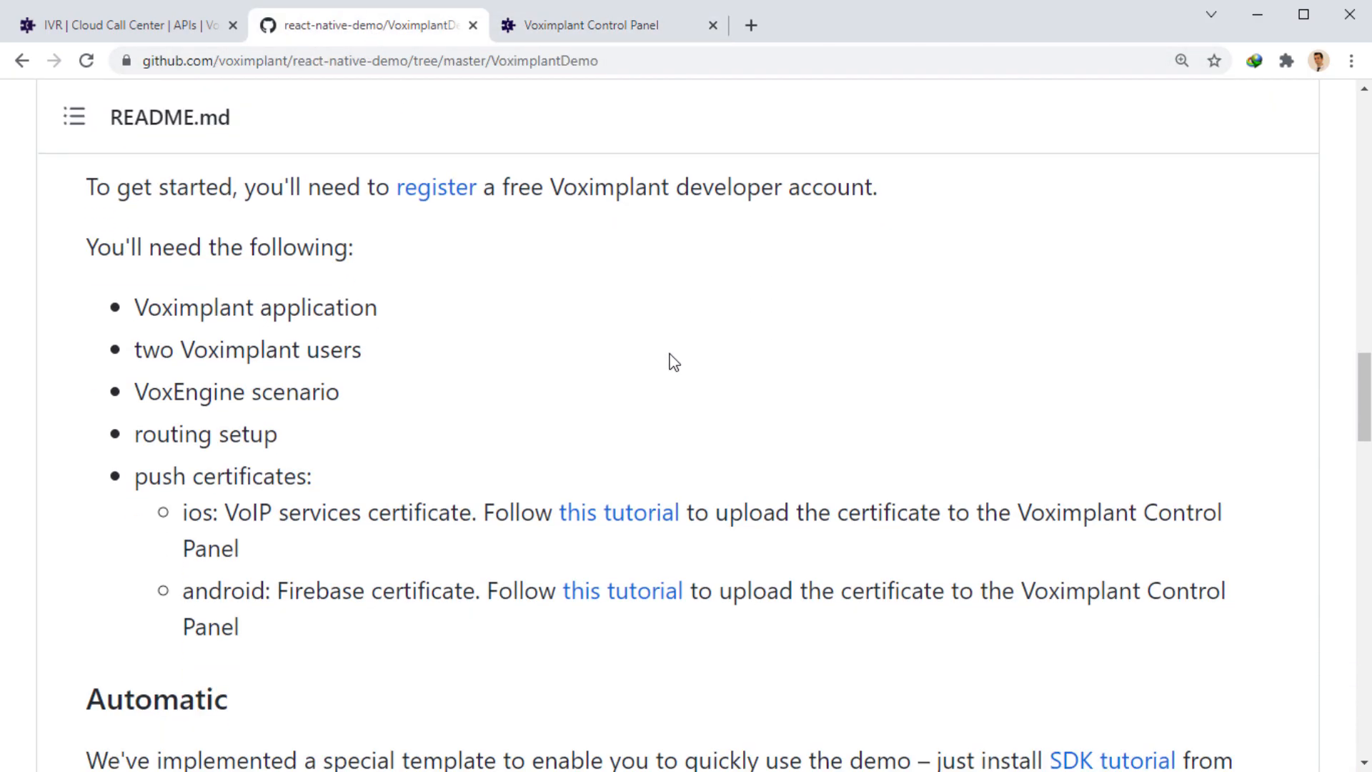
pyautogui.scroll(-3)
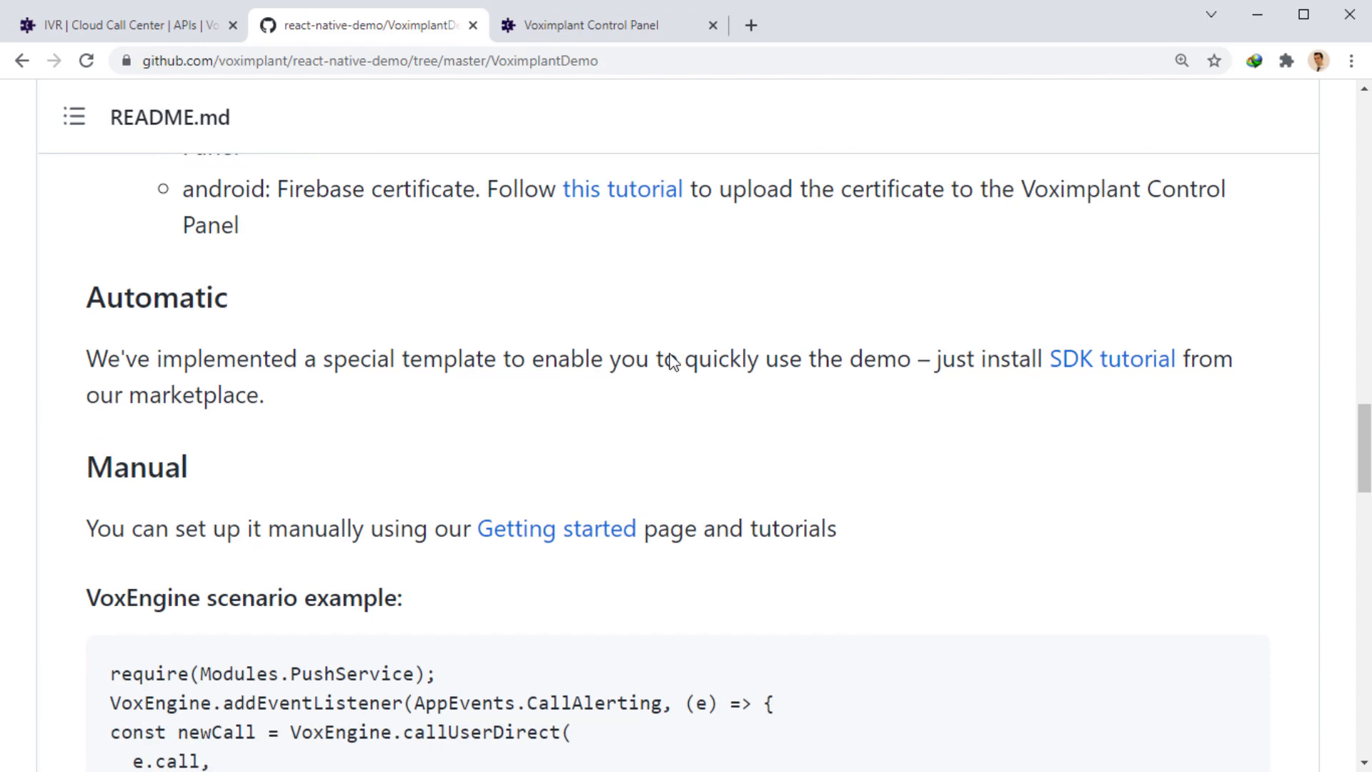
pyautogui.moveTo(184, 343)
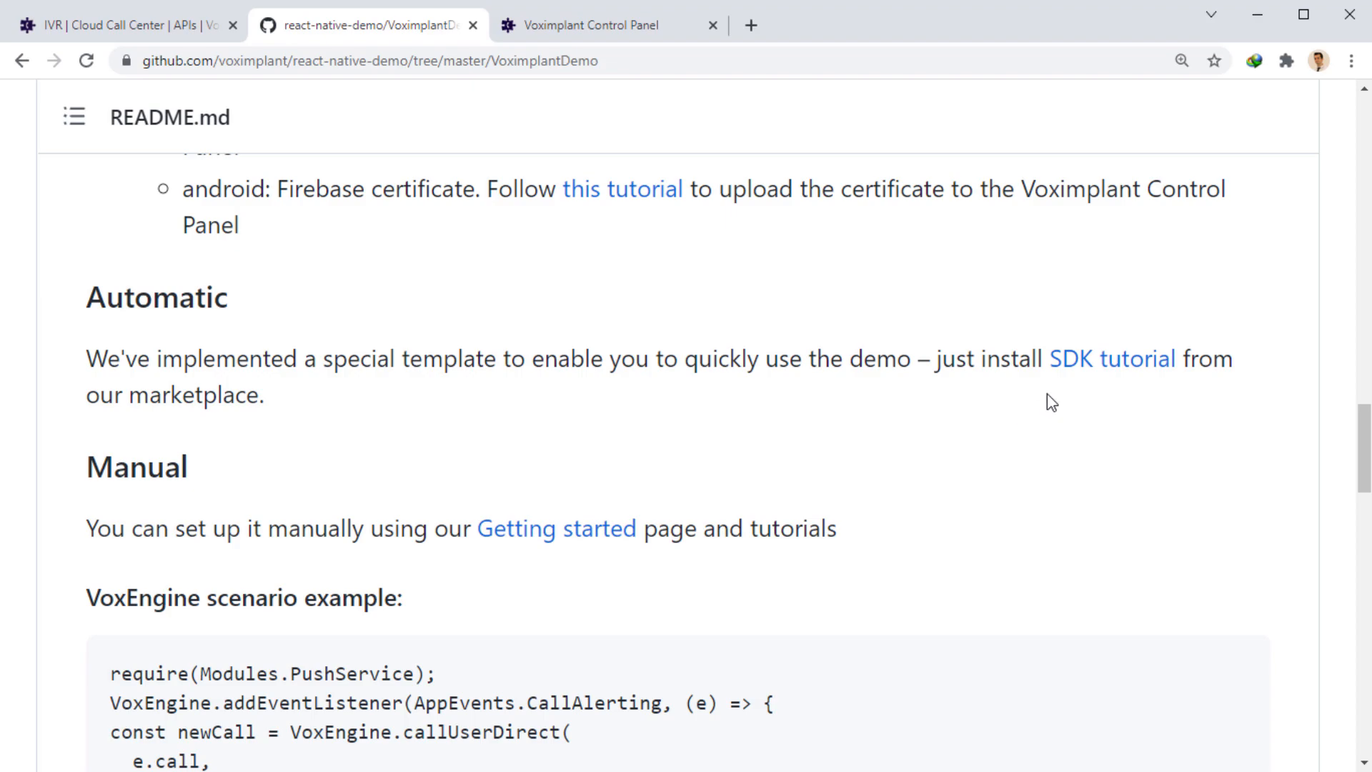
pyautogui.click(1111, 359)
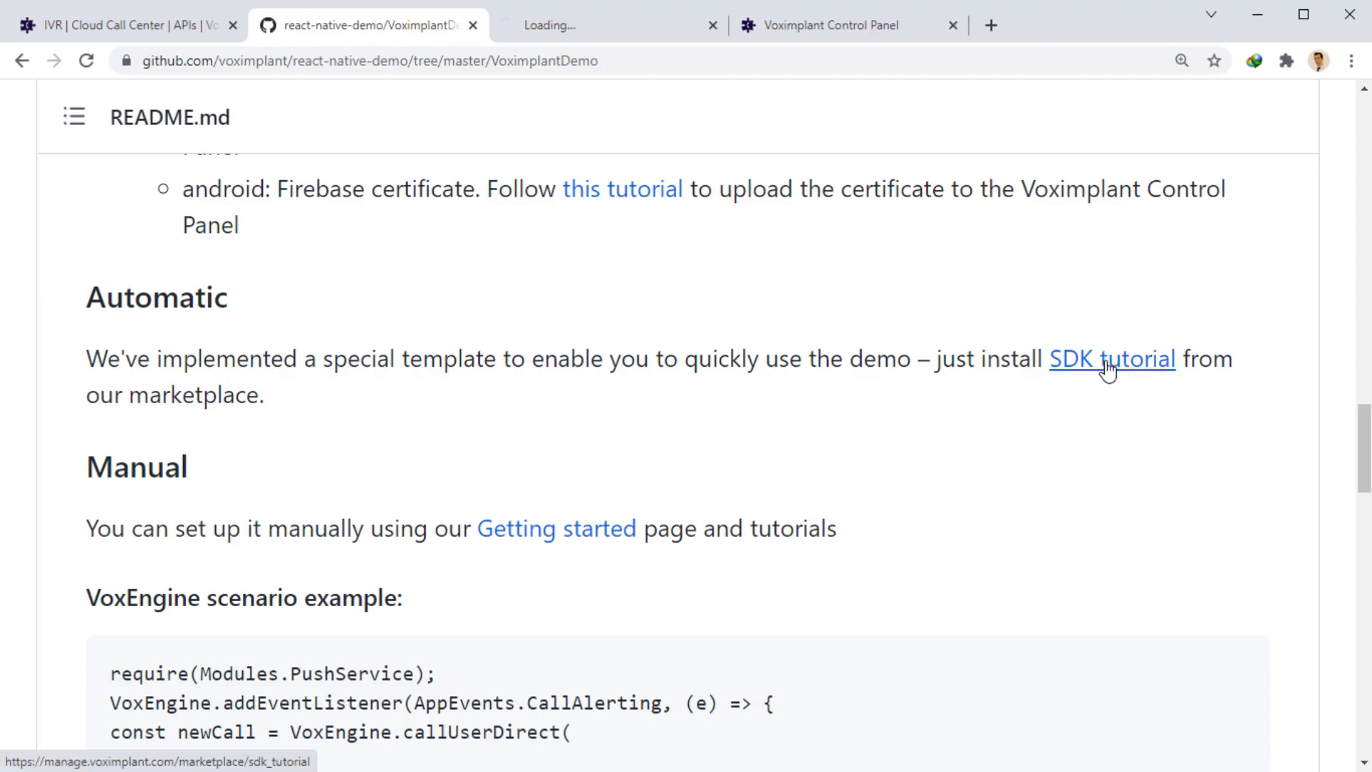
# Install and confirm the SDK Tutorial marketplace template, then close the installation summary.
pyautogui.click(1111, 359)
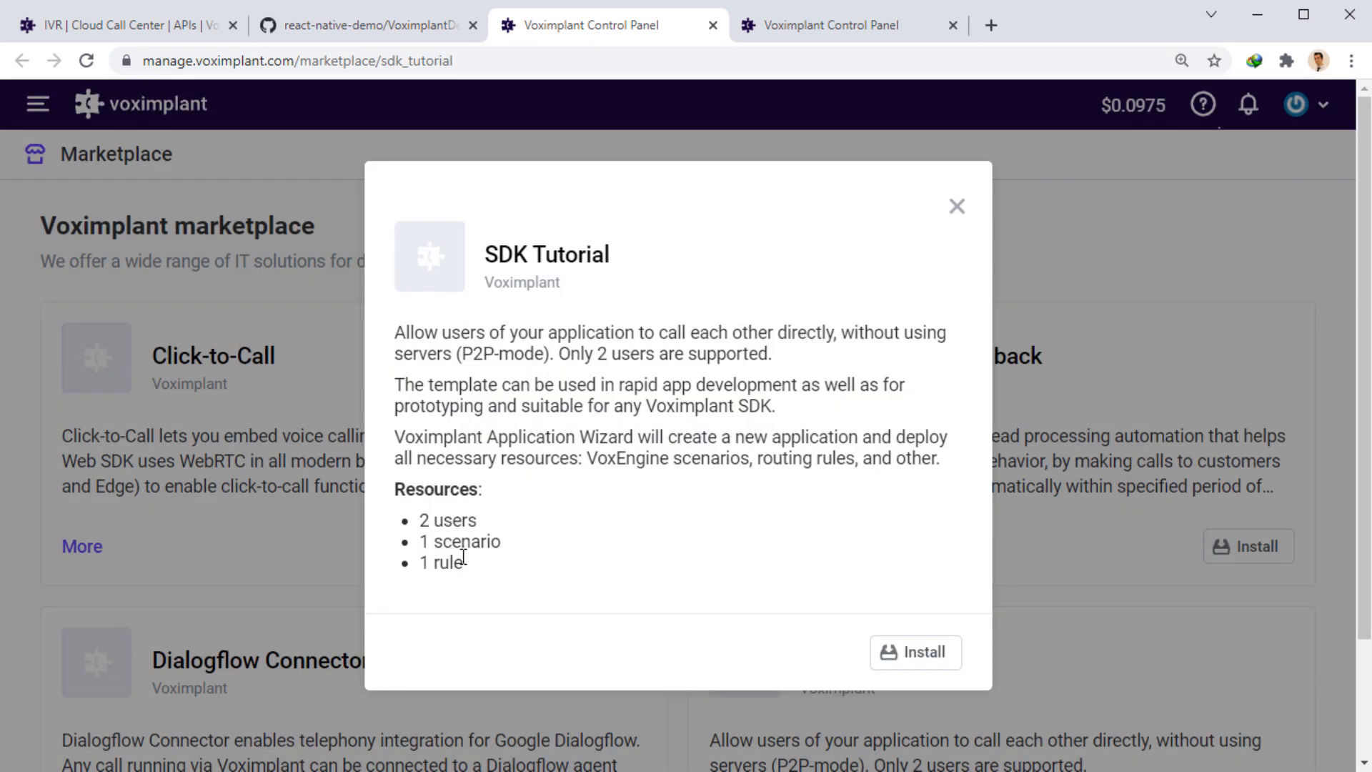
pyautogui.click(913, 652)
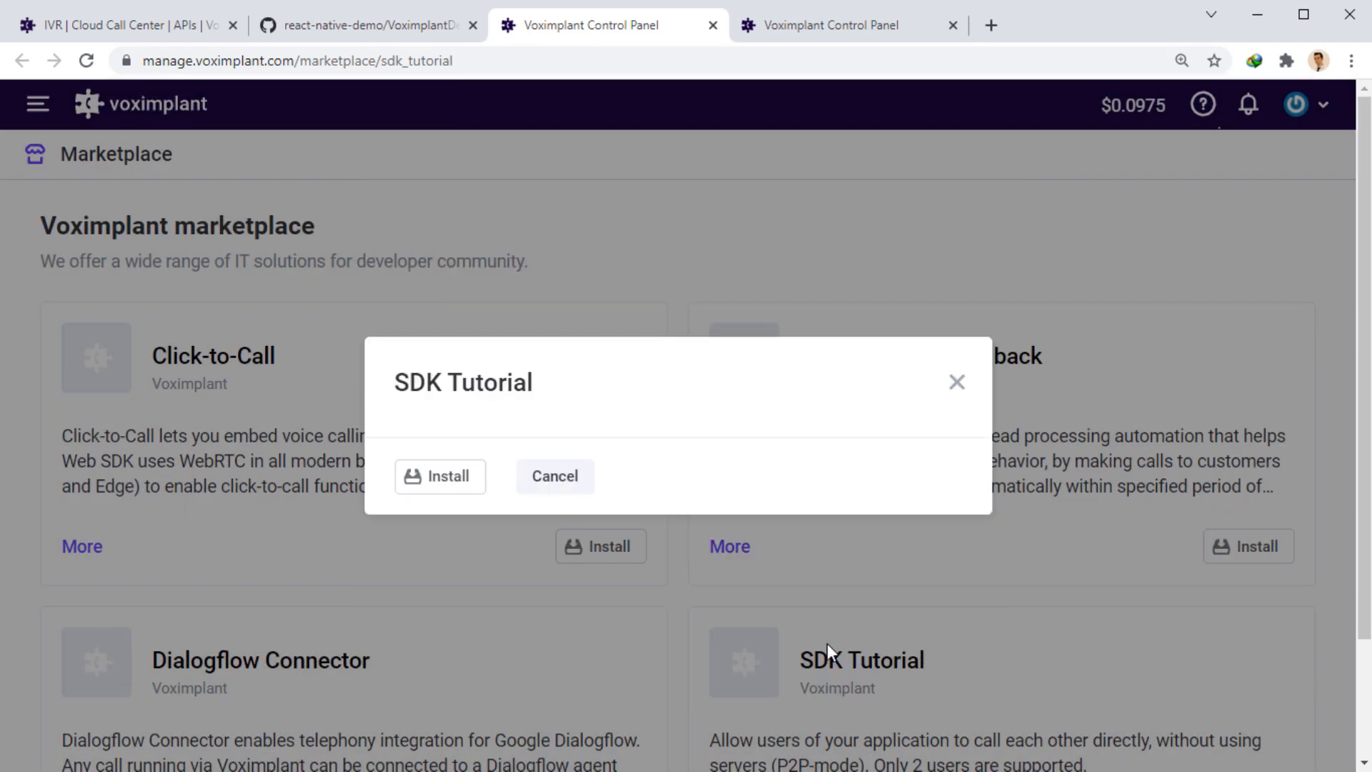
pyautogui.click(439, 476)
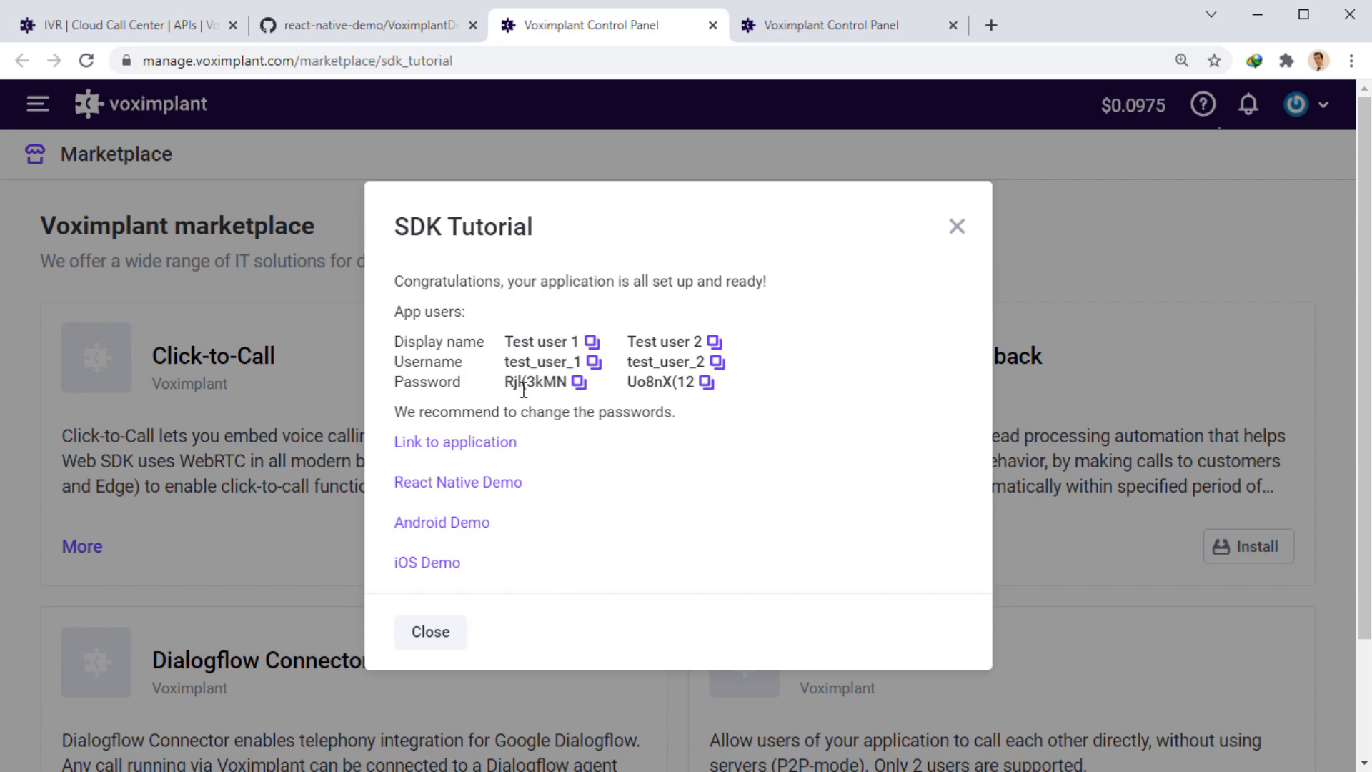
pyautogui.moveTo(750, 478)
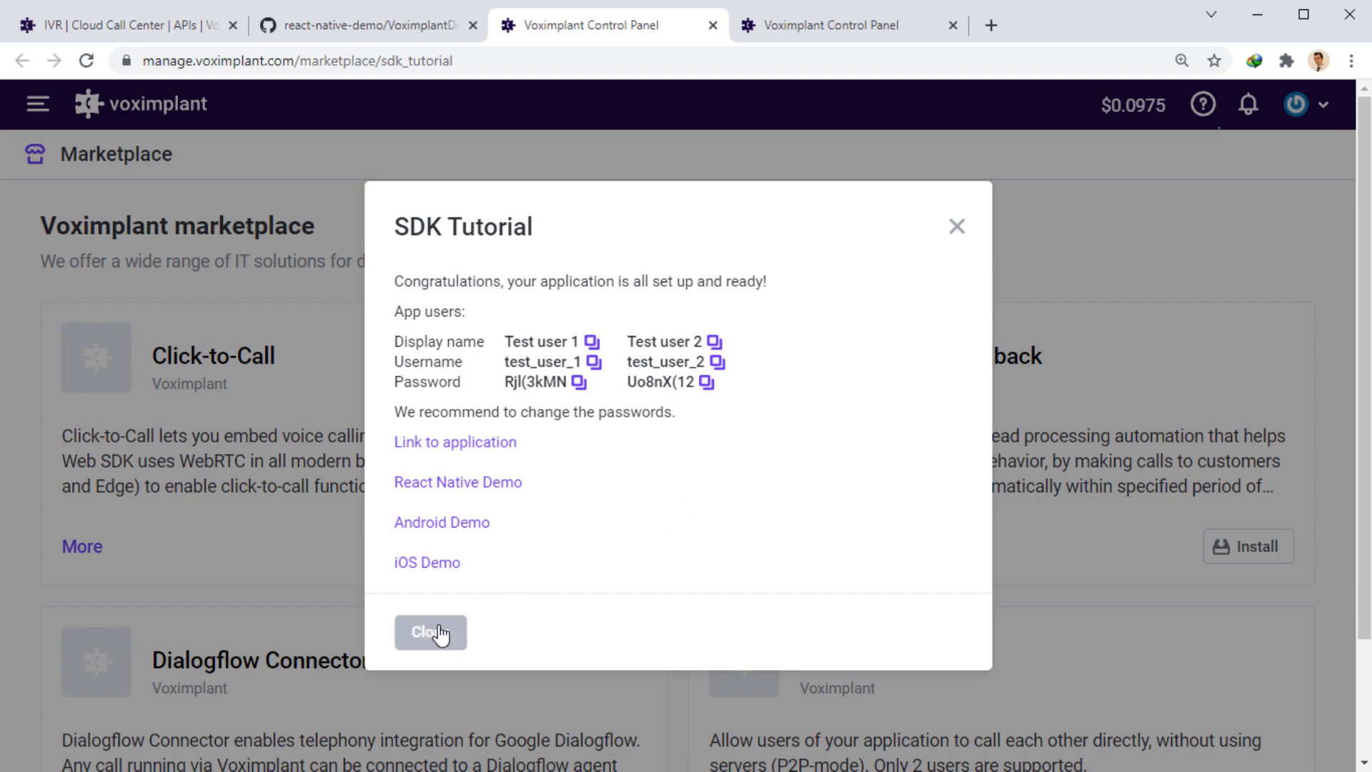
pyautogui.click(430, 632)
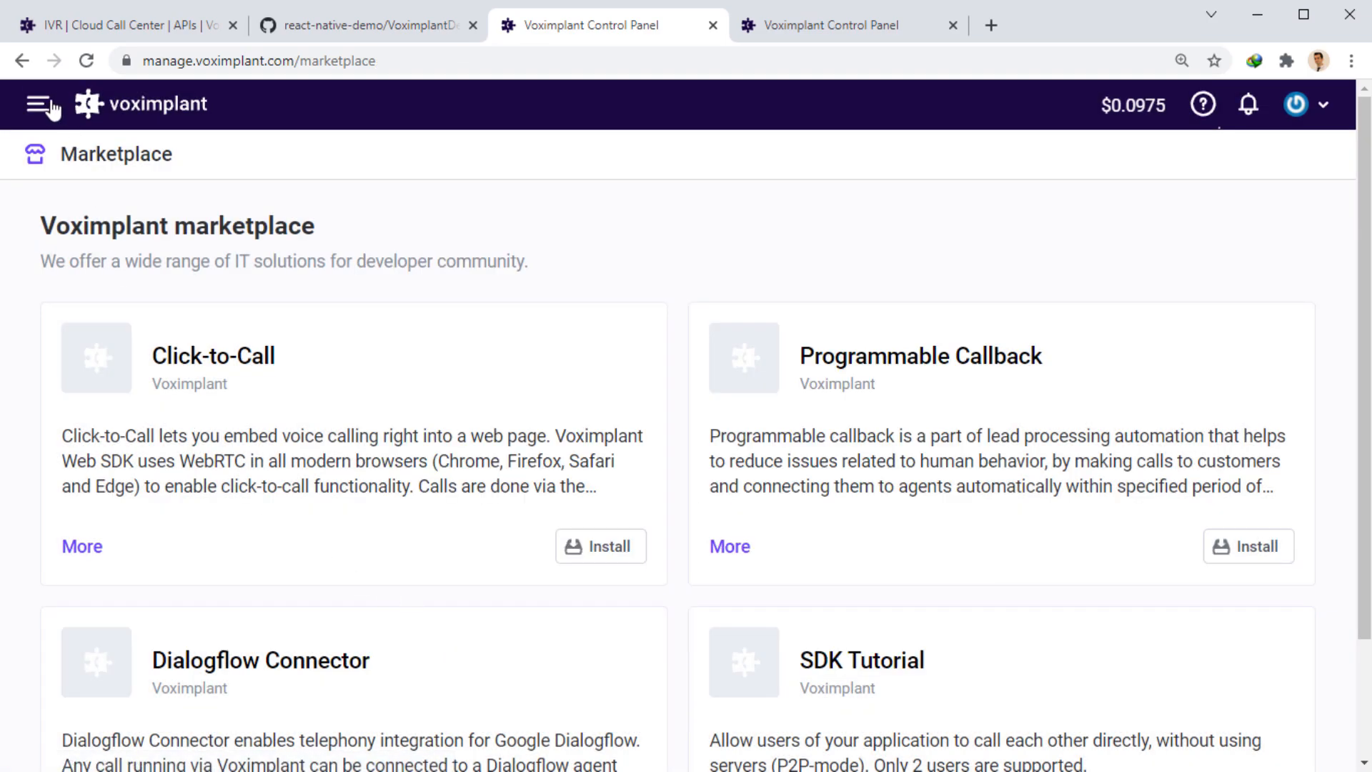
# Open the sdk-tutorial application and review its scenario, SDKTutorialDemo routing rule, and users.
pyautogui.click(38, 103)
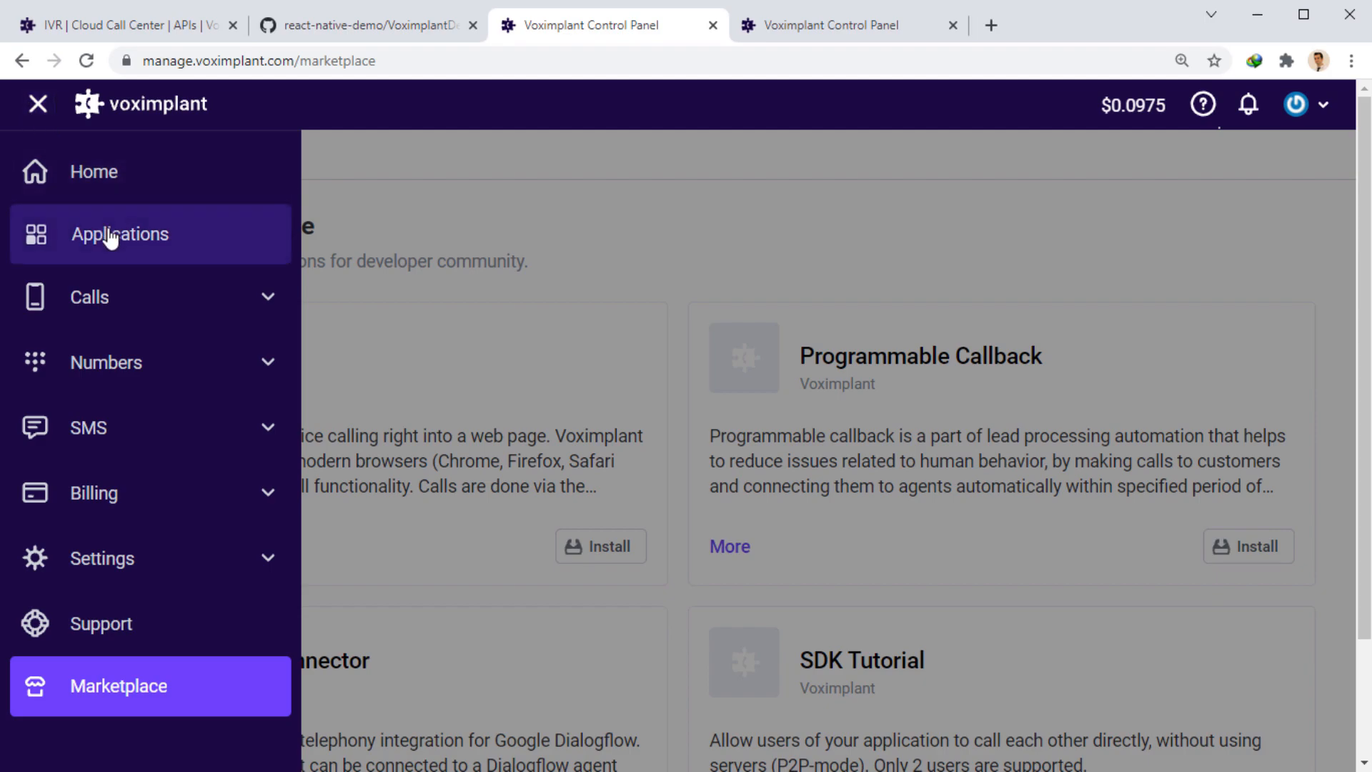
pyautogui.click(120, 234)
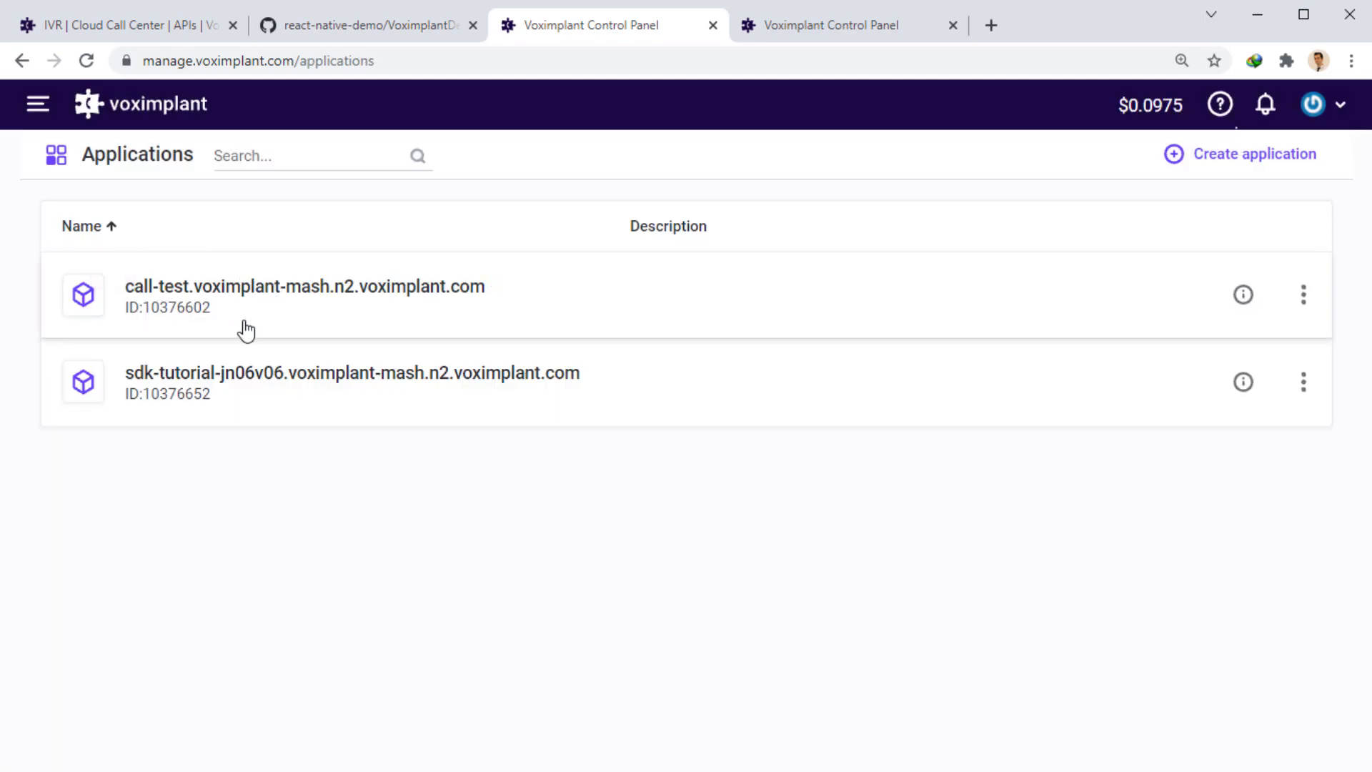
pyautogui.moveTo(312, 397)
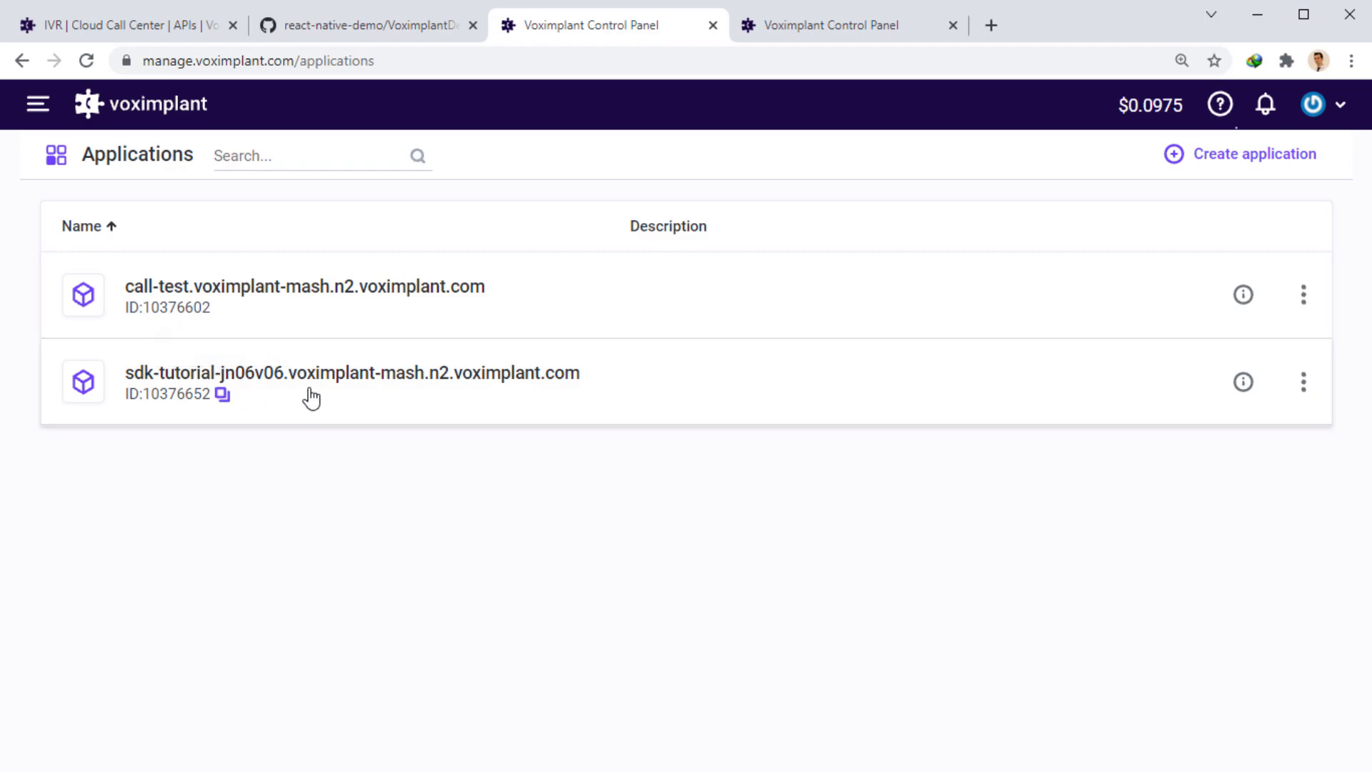
pyautogui.click(352, 372)
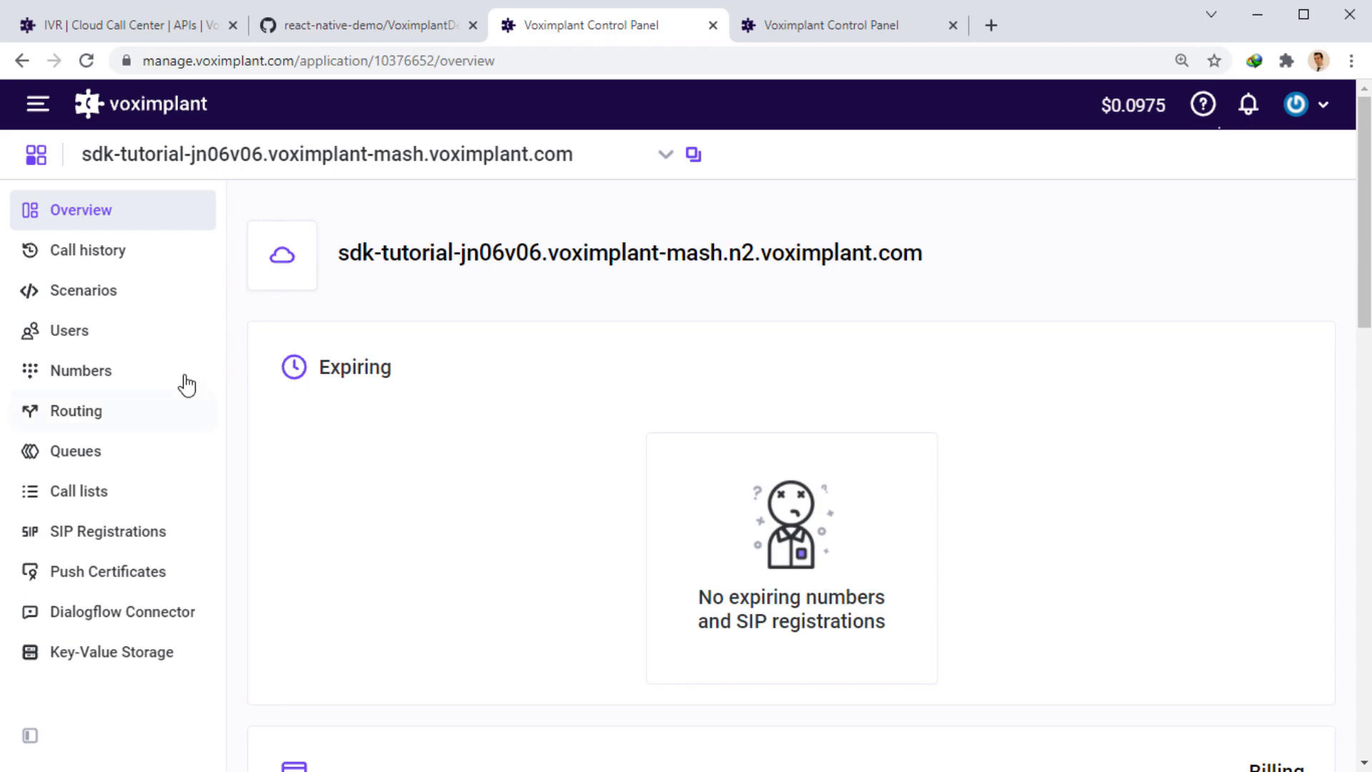
pyautogui.click(82, 289)
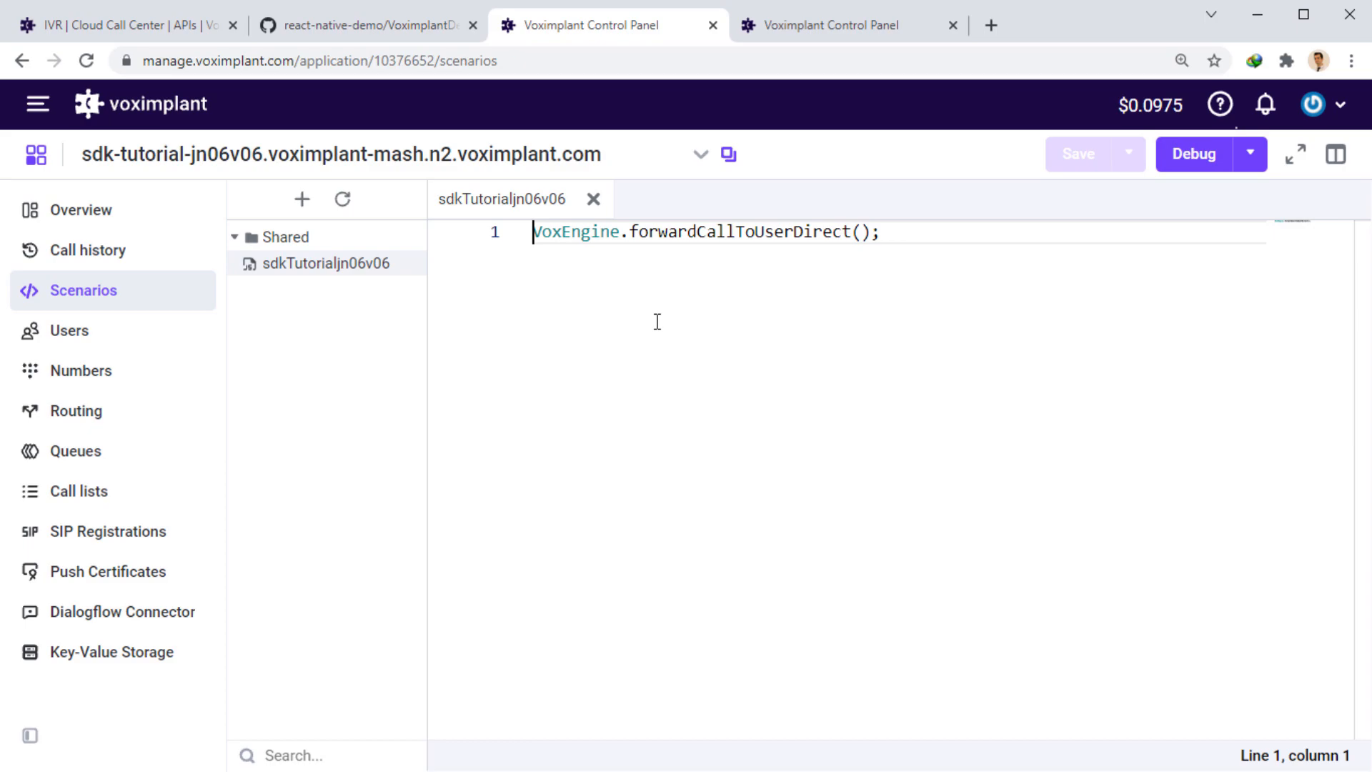
pyautogui.moveTo(566, 345)
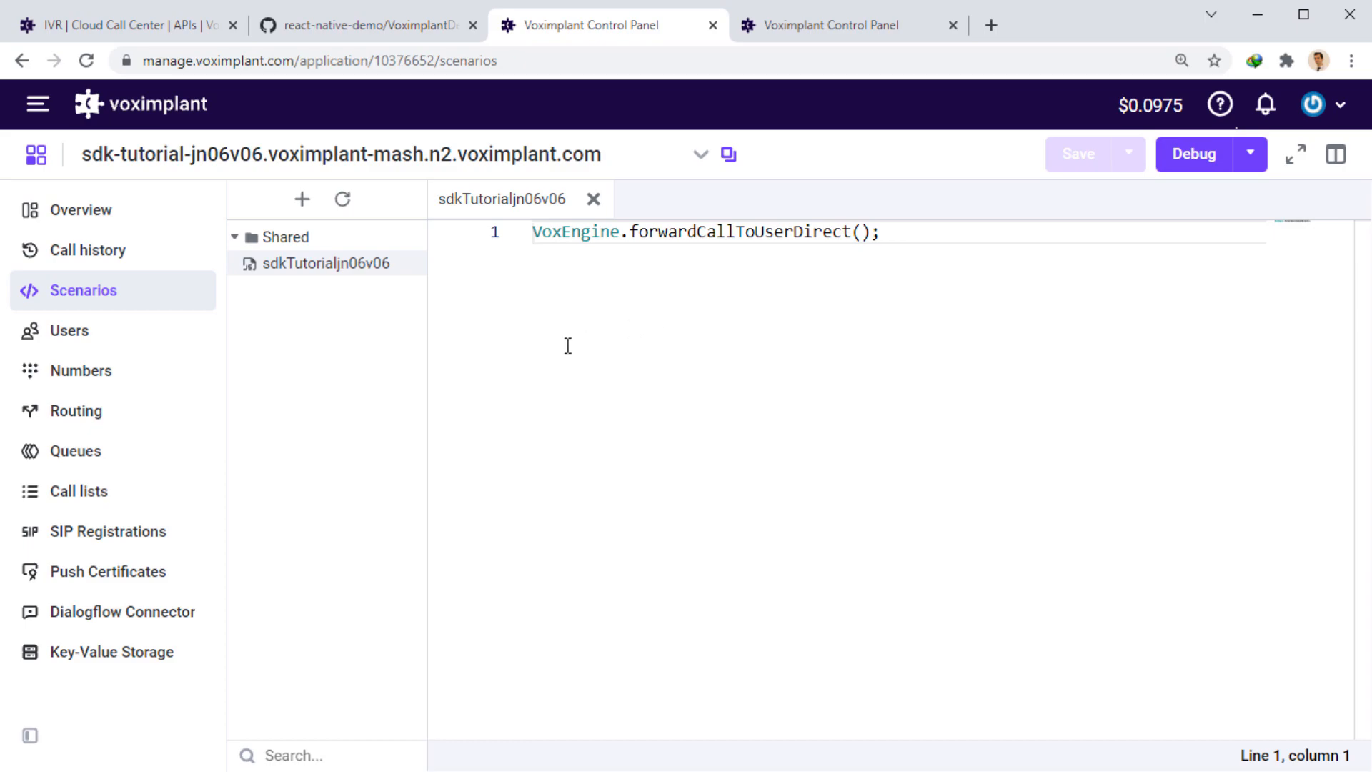
pyautogui.moveTo(77, 410)
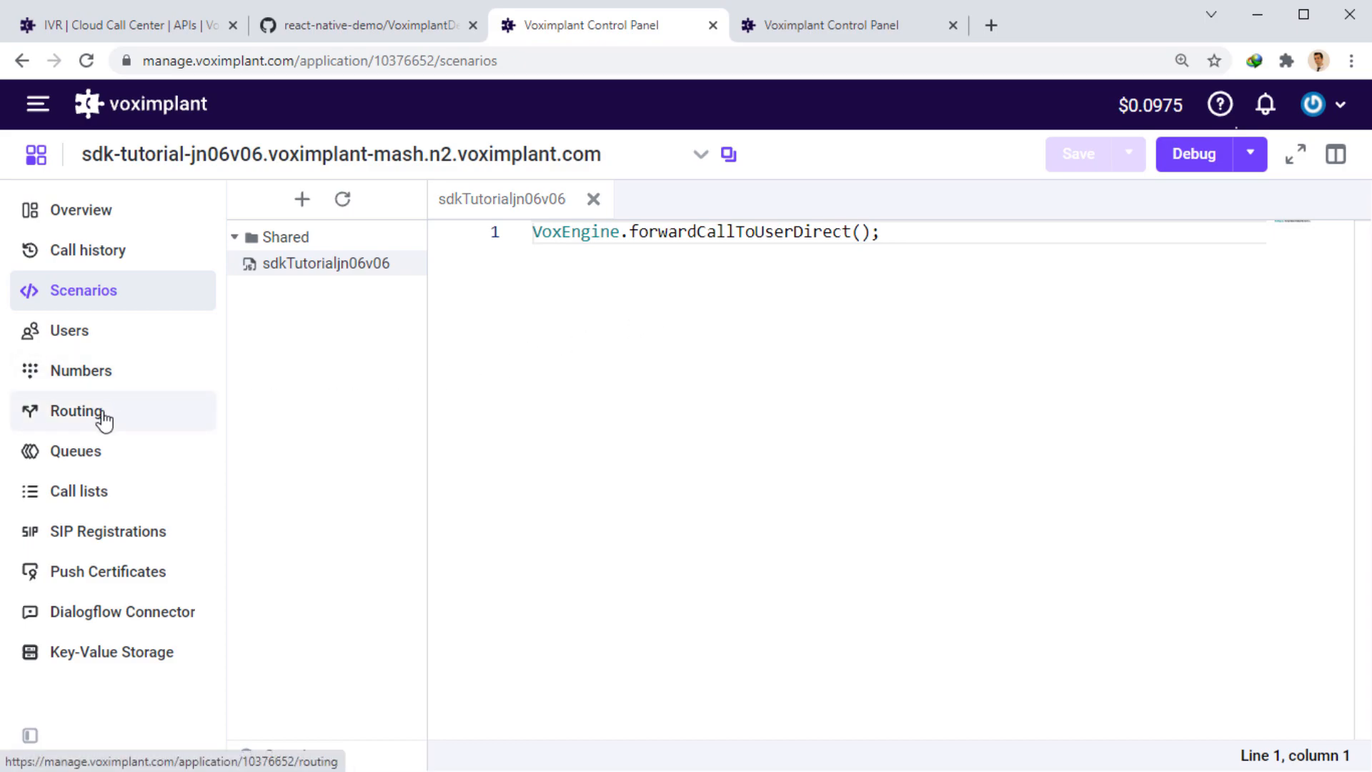
pyautogui.click(77, 411)
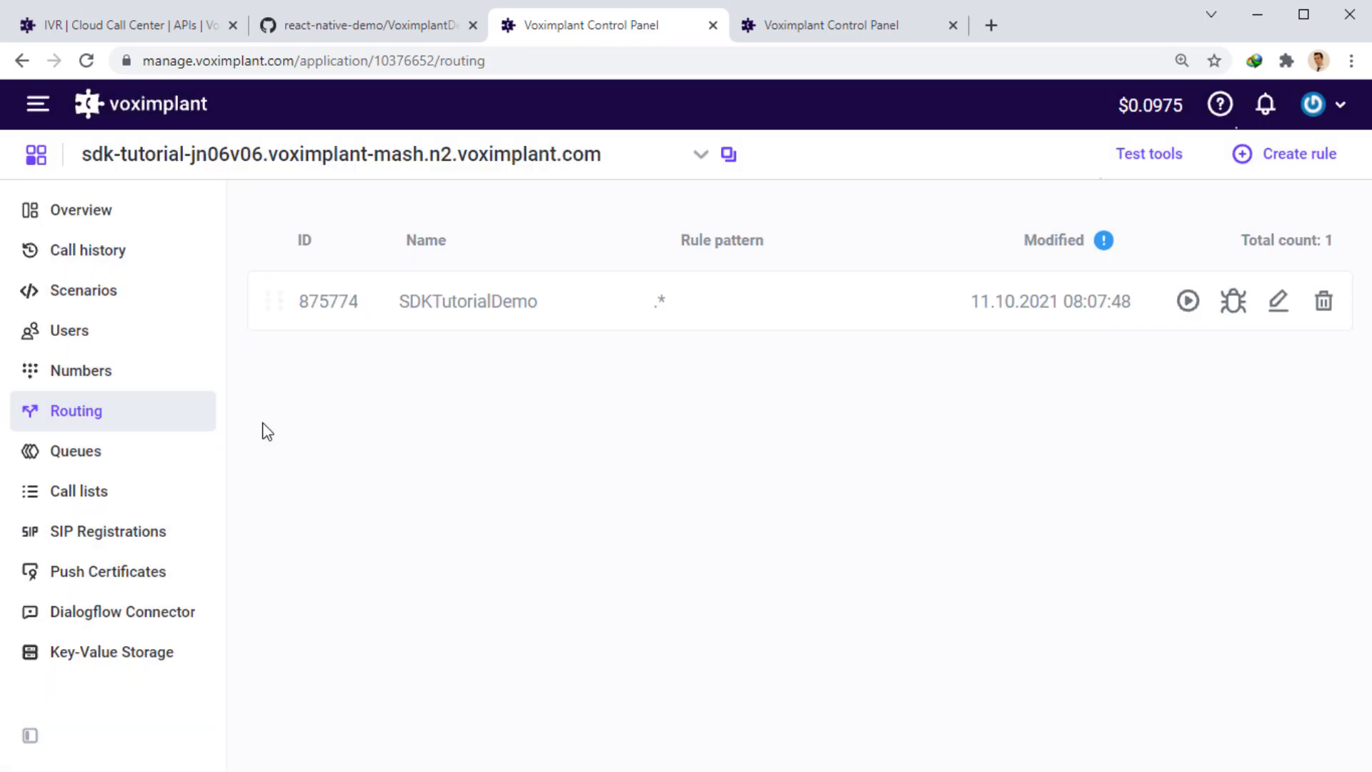
pyautogui.moveTo(508, 320)
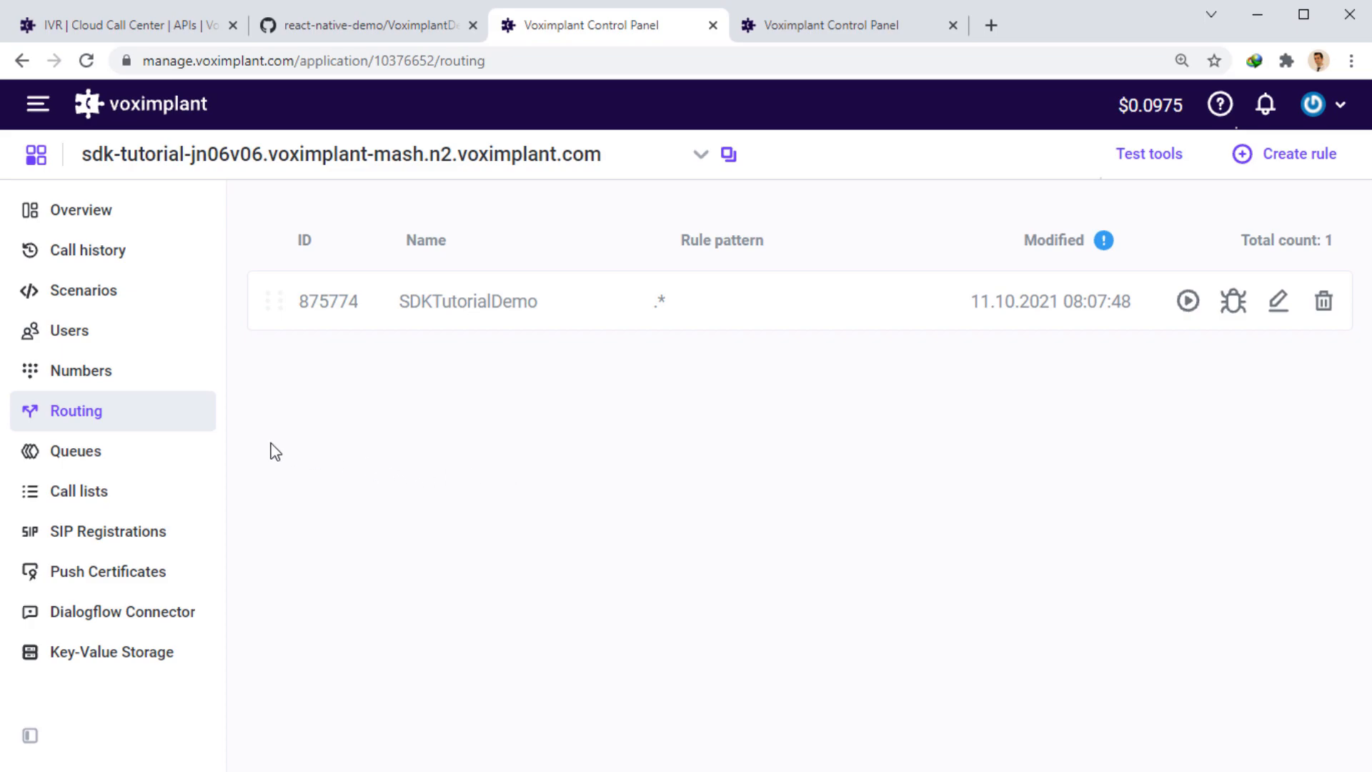
pyautogui.click(68, 330)
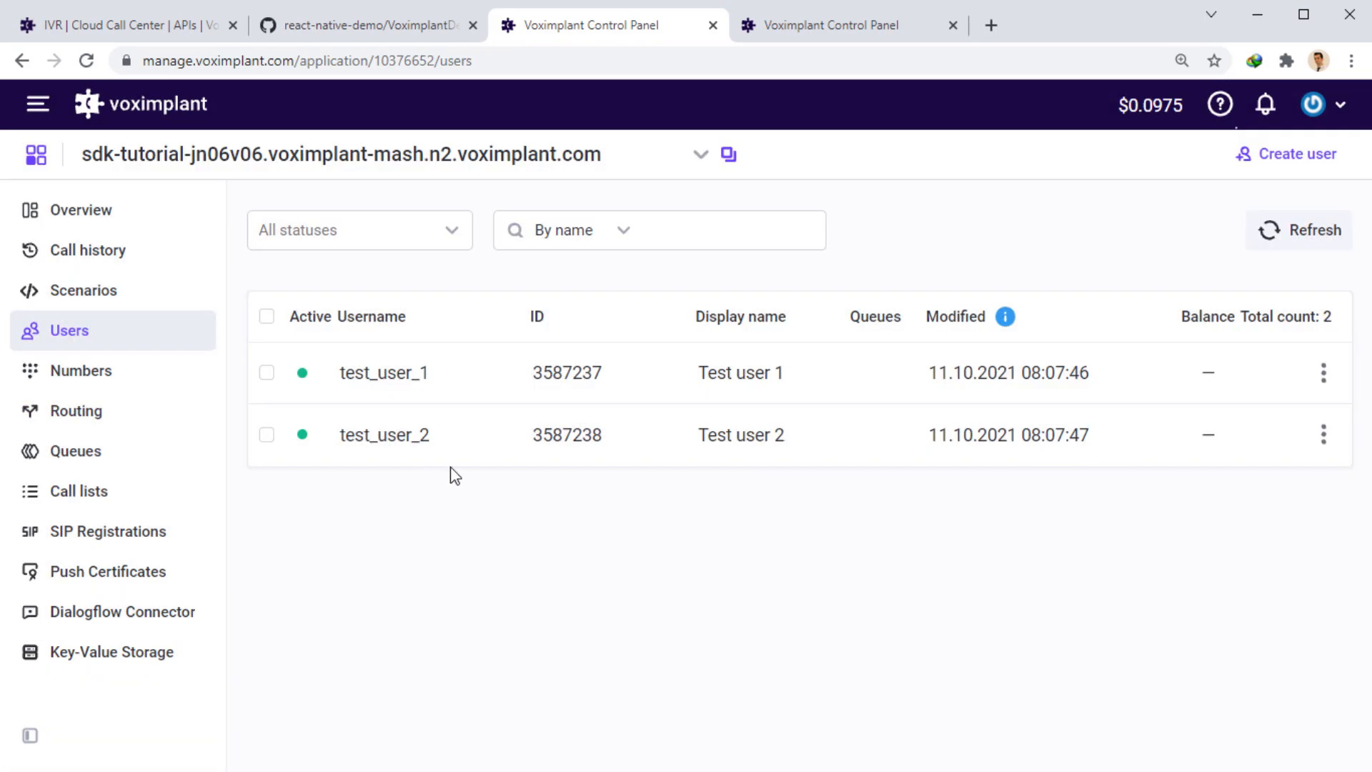
pyautogui.moveTo(479, 523)
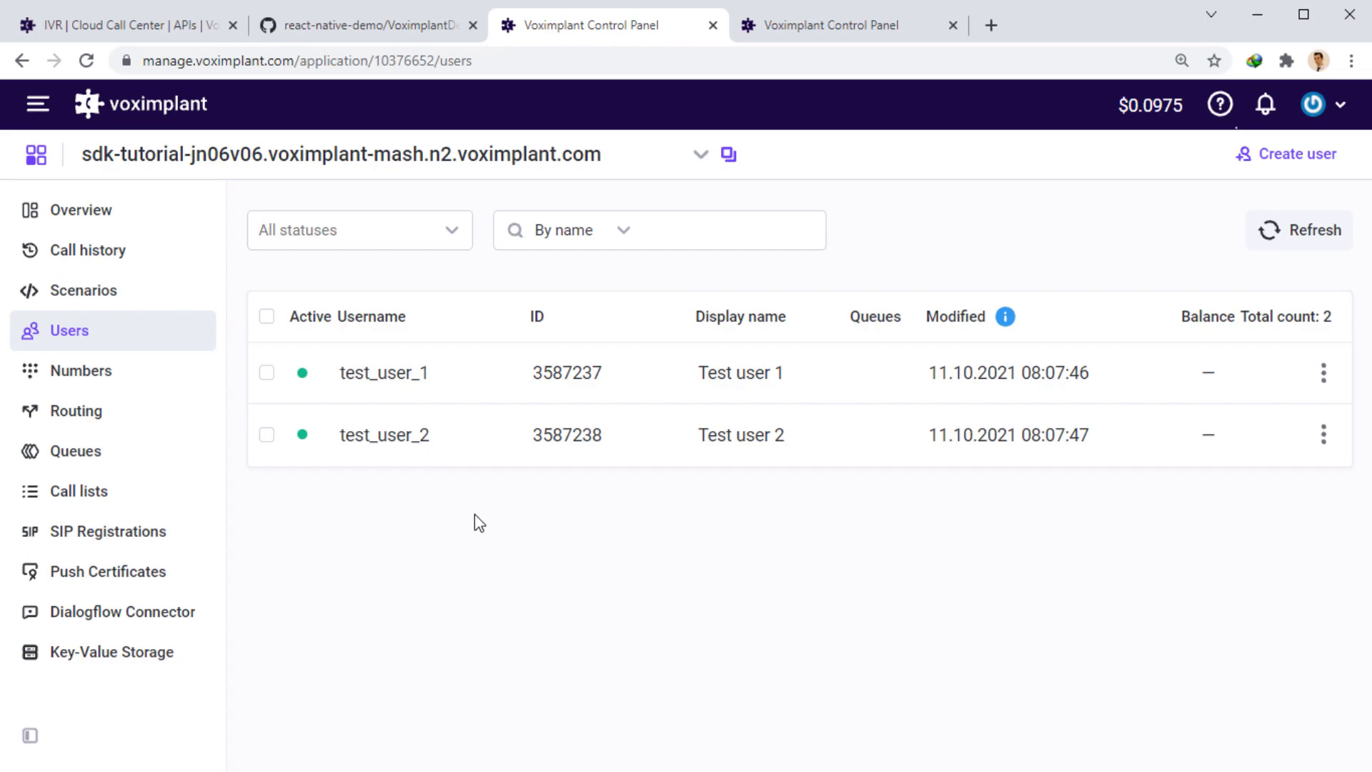
pyautogui.moveTo(1037, 570)
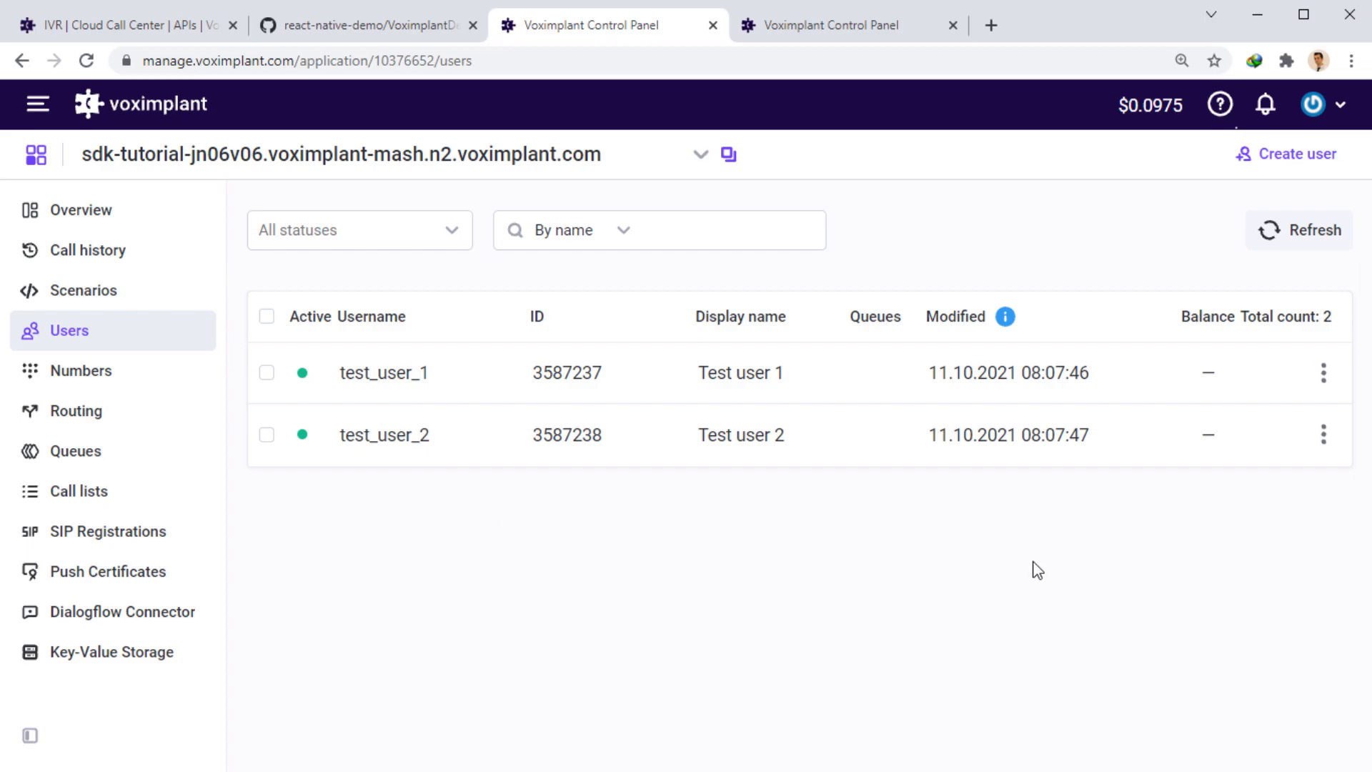
# Edit test_user_1 from its row menu and focus the Password field.
pyautogui.click(1323, 372)
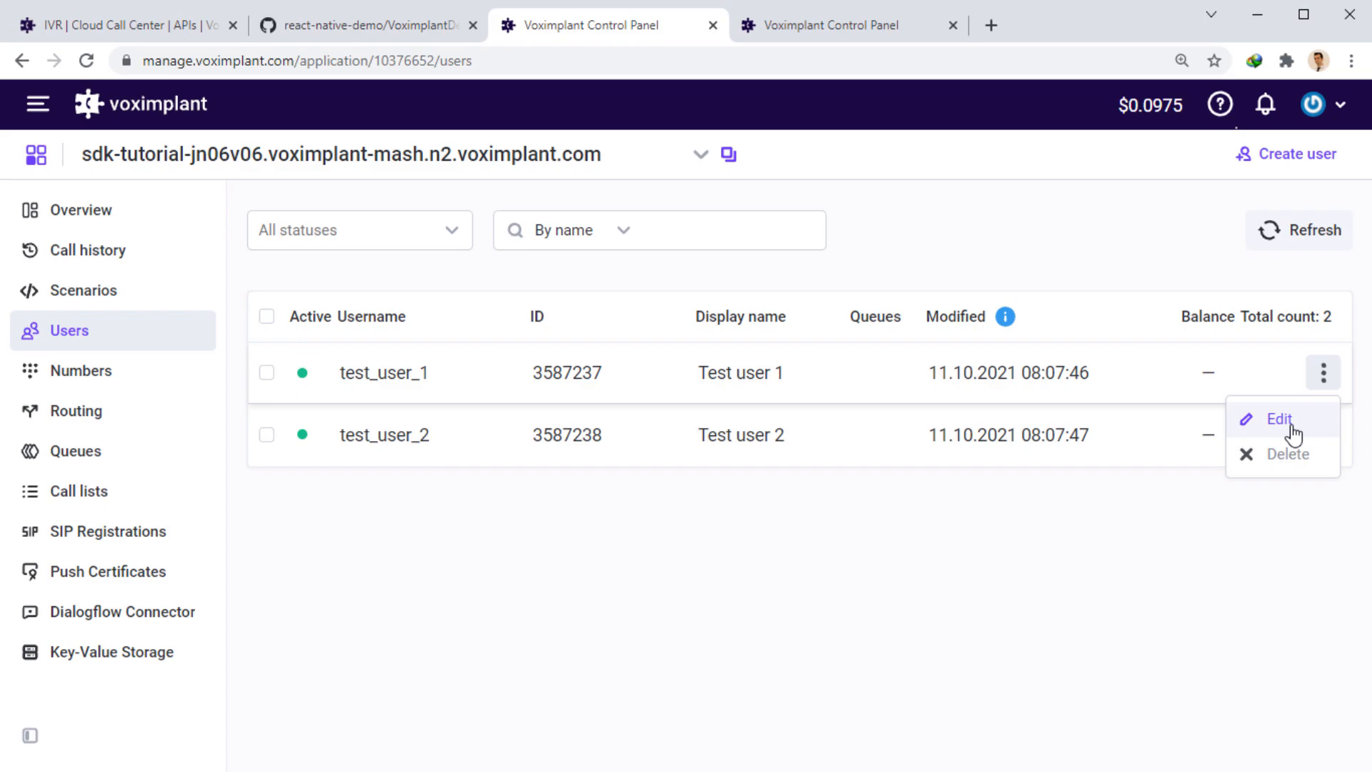
pyautogui.click(1278, 418)
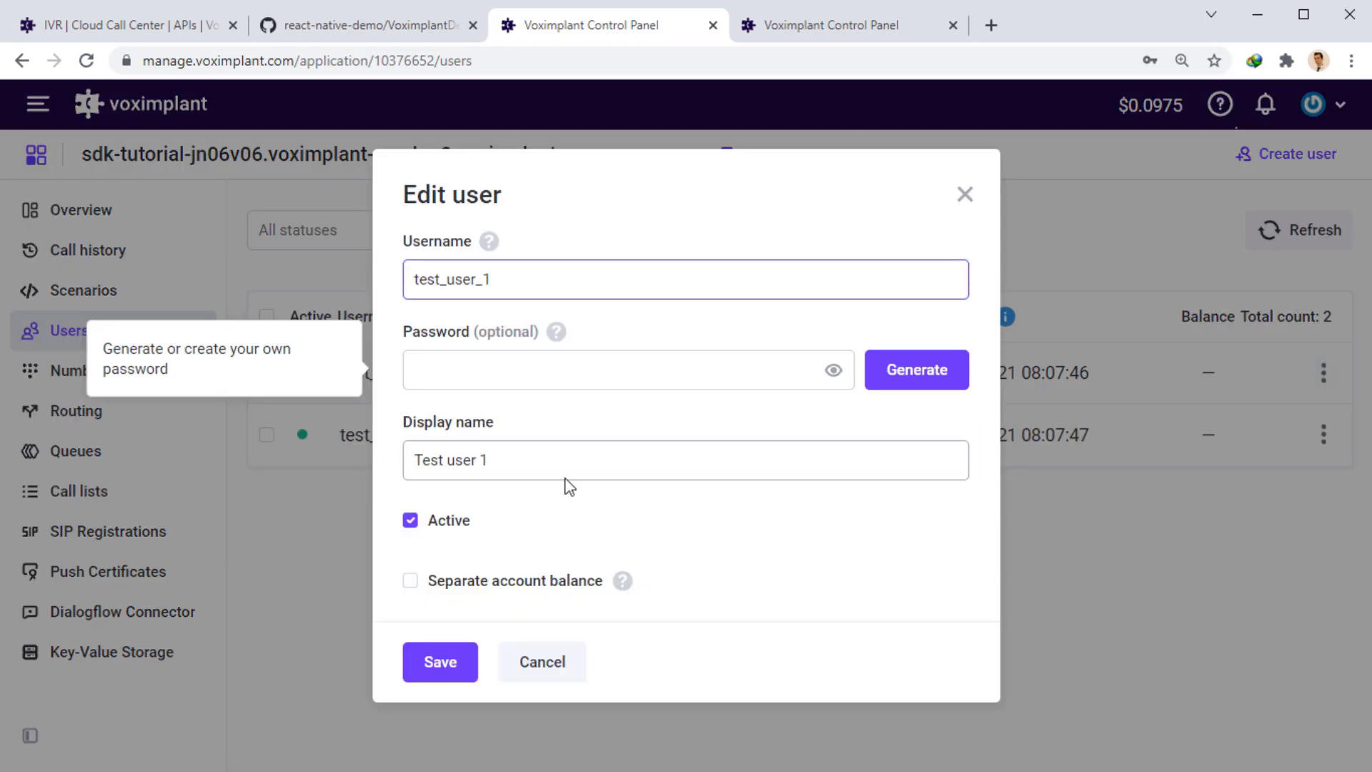
pyautogui.click(542, 660)
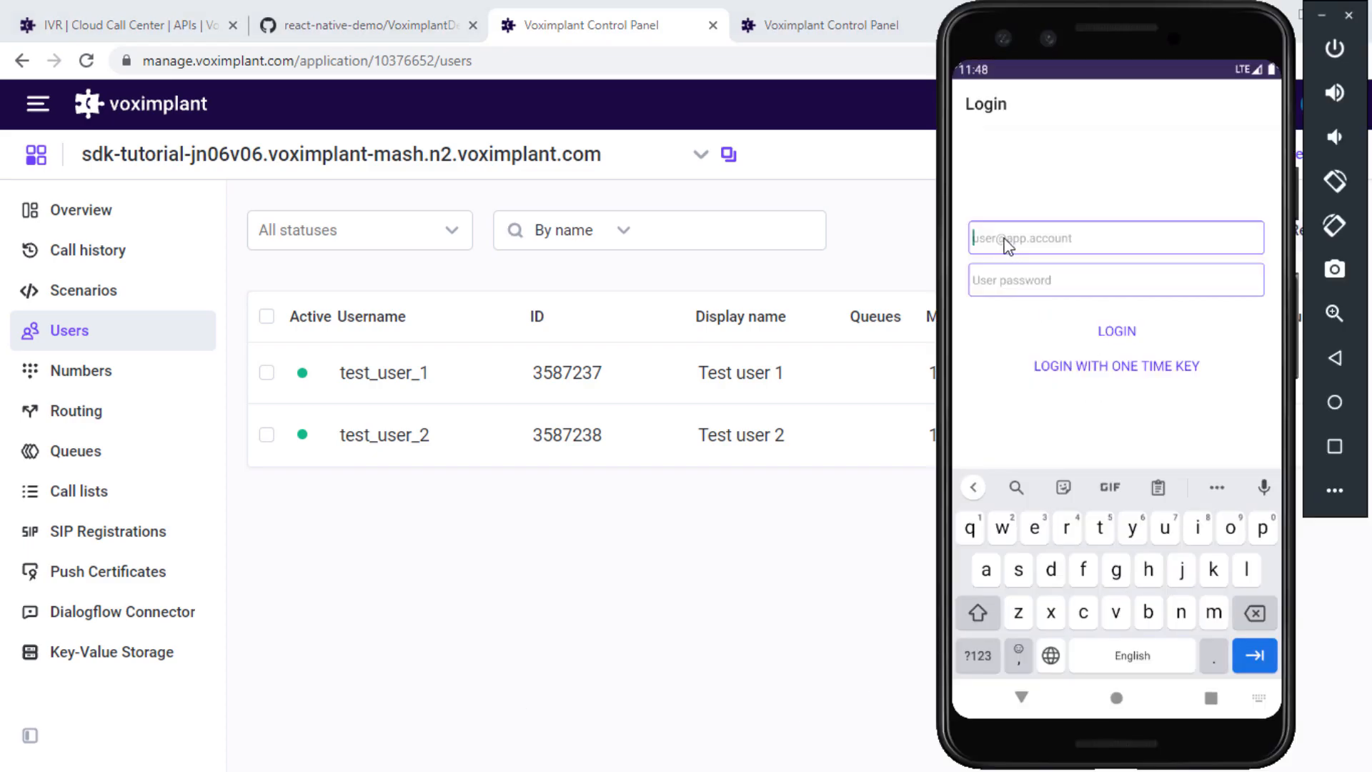
# Log in as test_user_1@ plus the pasted account domain.
pyautogui.write('test_user_1')
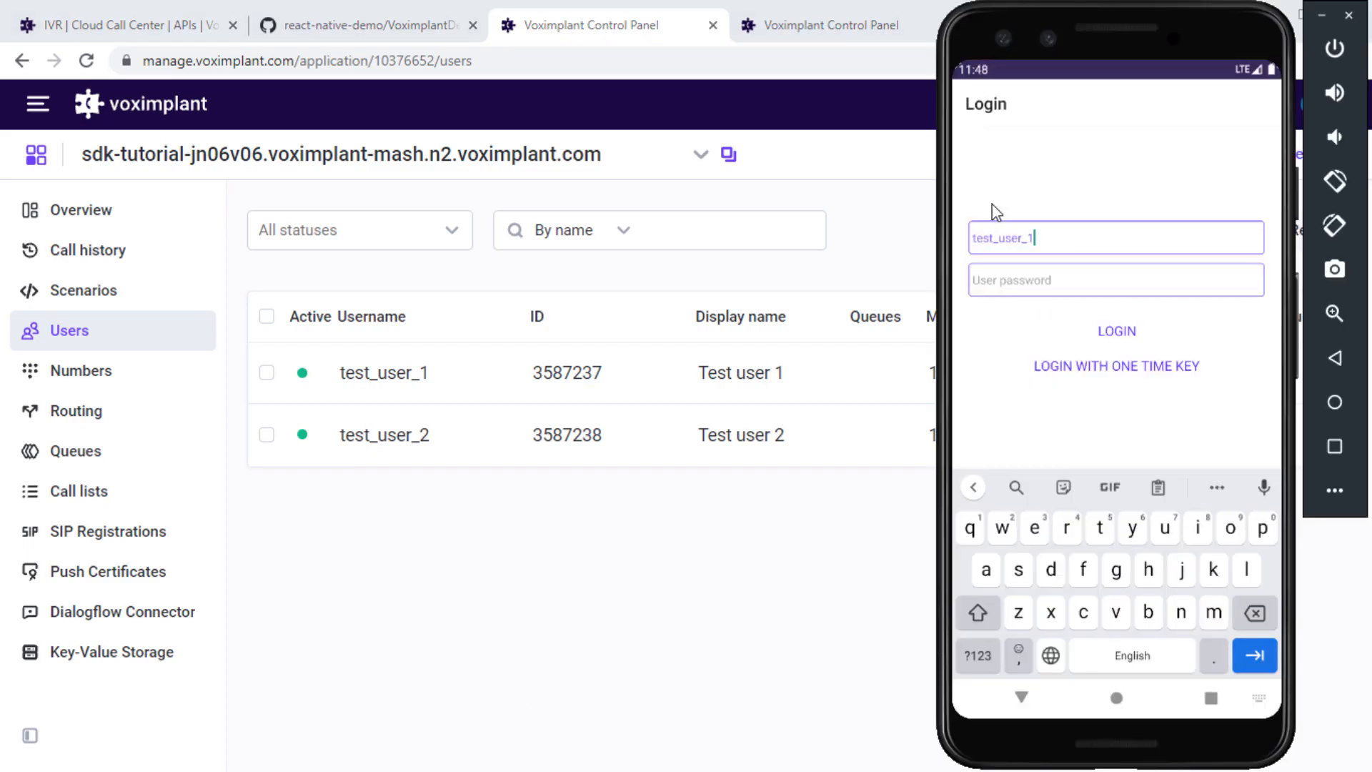
pyautogui.moveTo(963, 393)
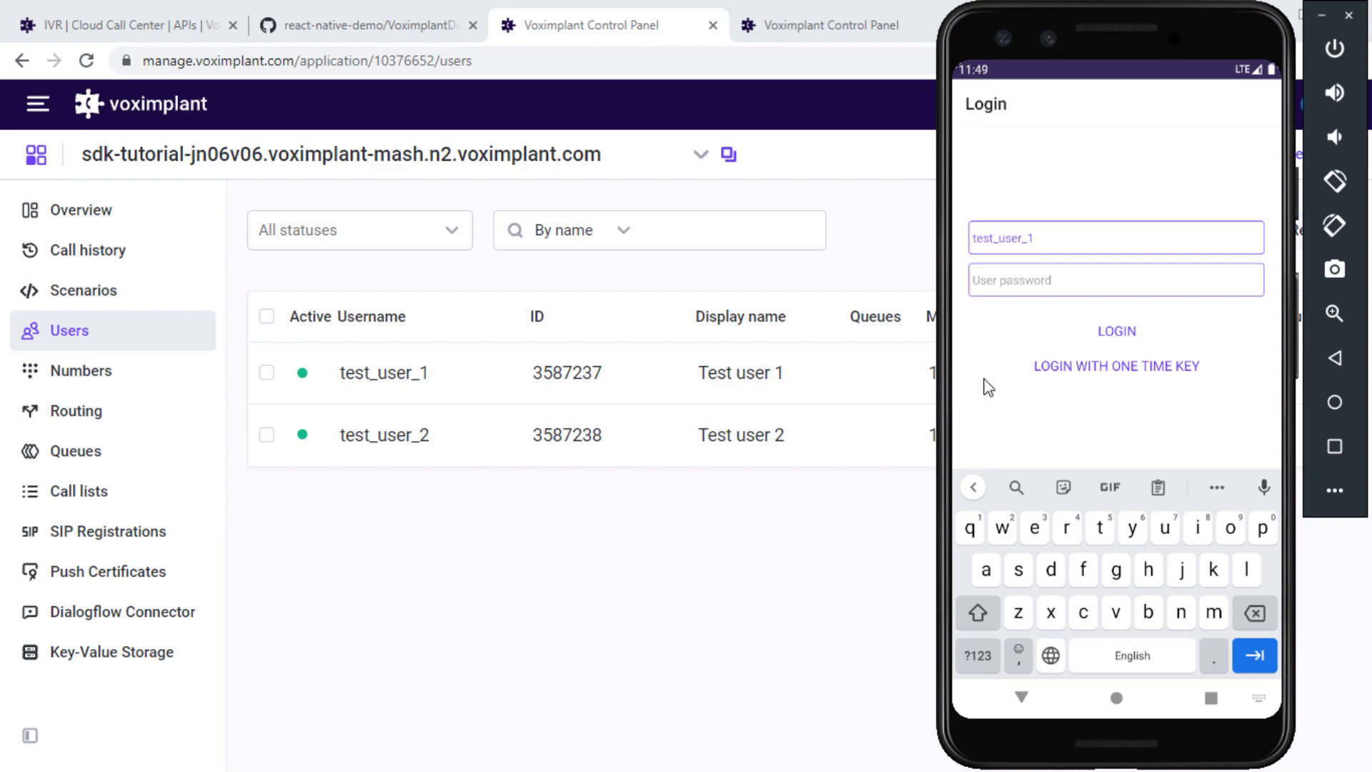
pyautogui.moveTo(1013, 271)
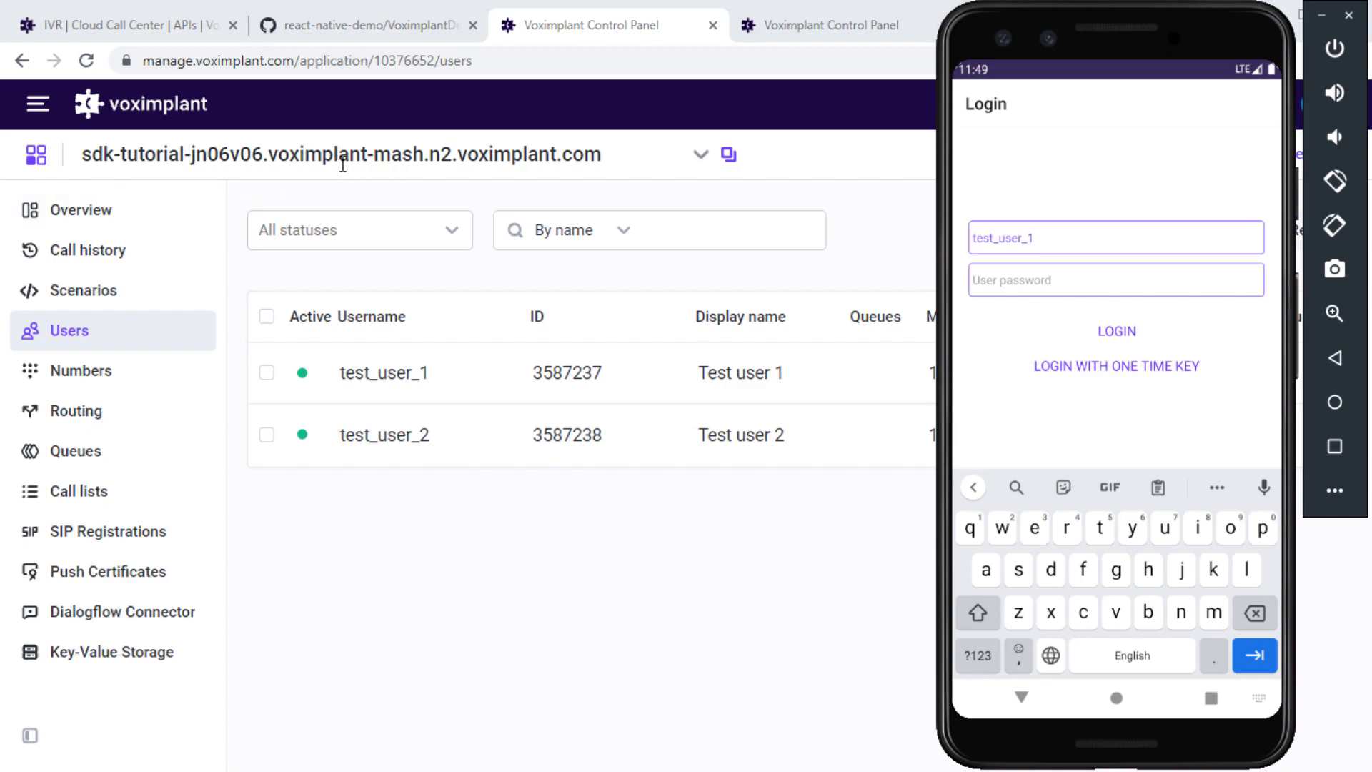
pyautogui.moveTo(728, 154)
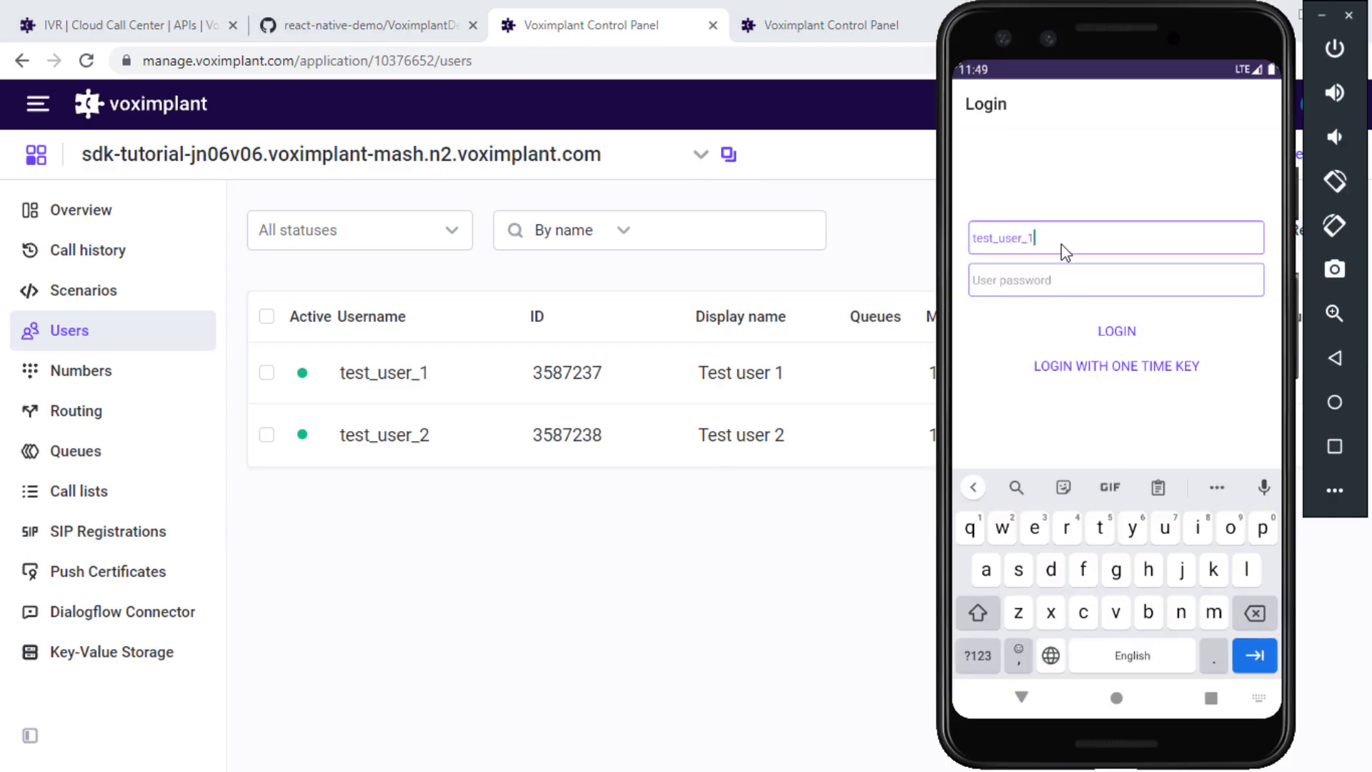
pyautogui.write('@')
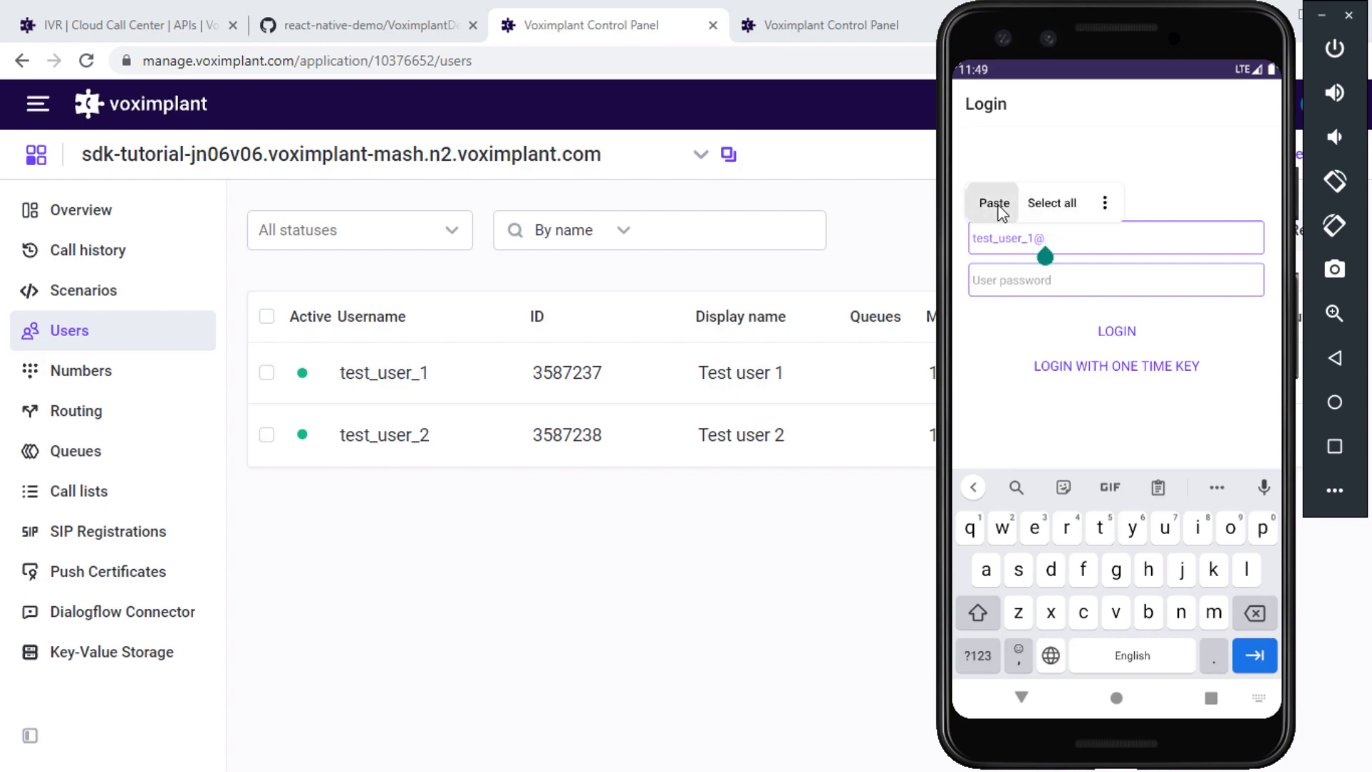
pyautogui.click(993, 202)
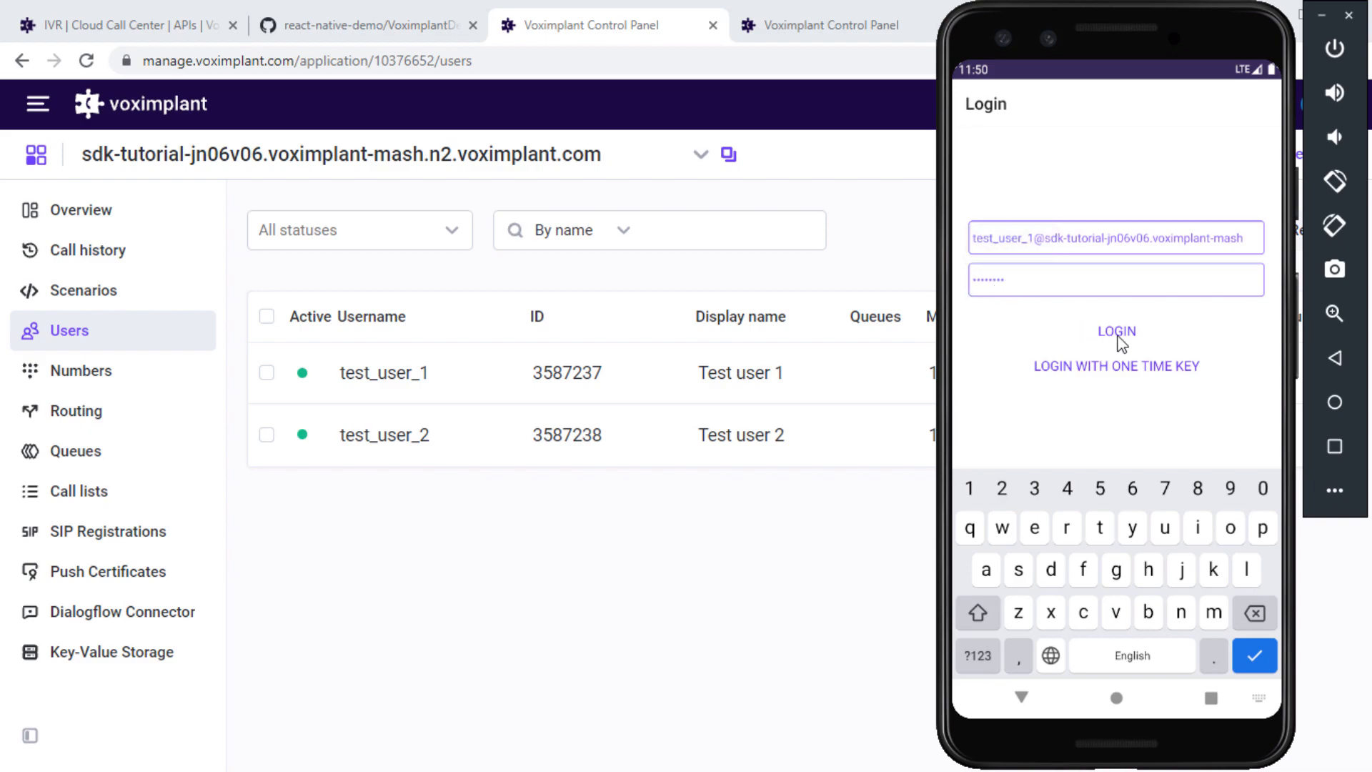
pyautogui.moveTo(1218, 344)
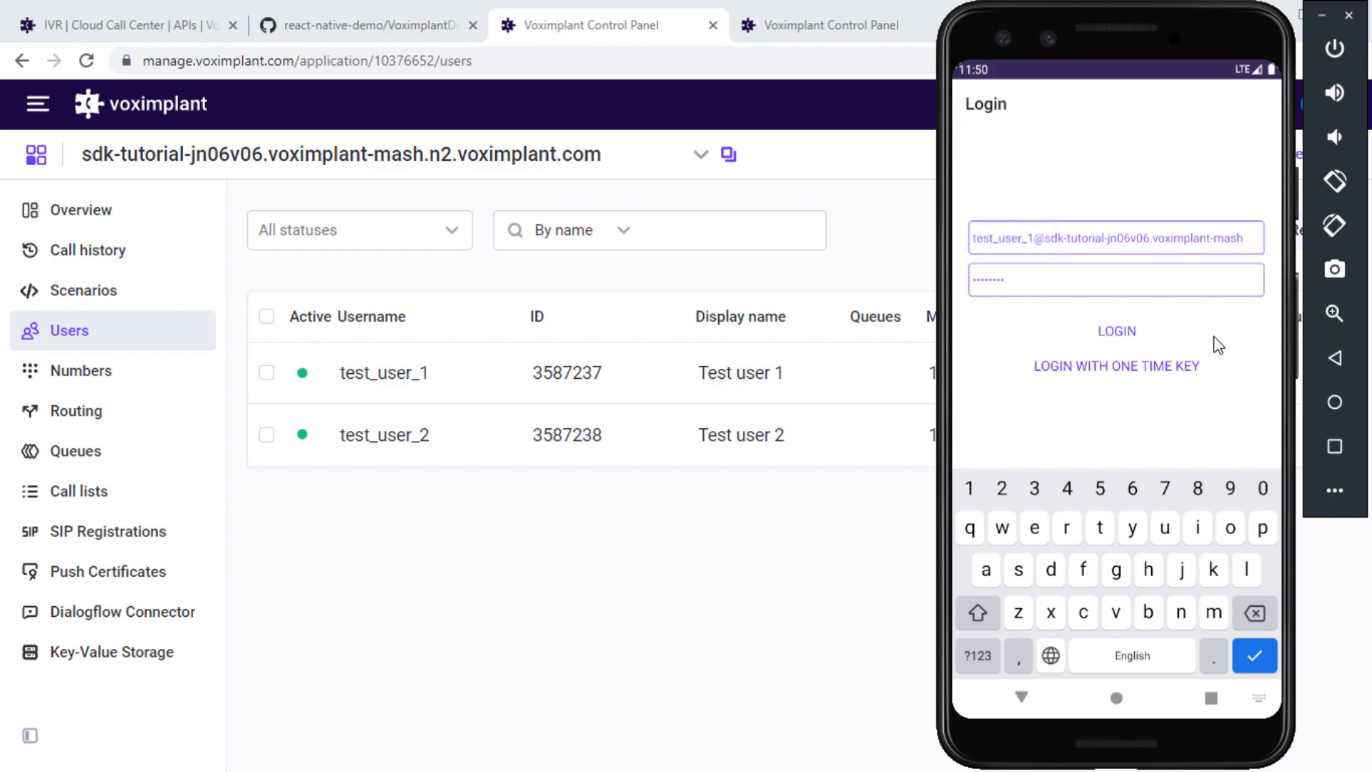
pyautogui.click(1116, 331)
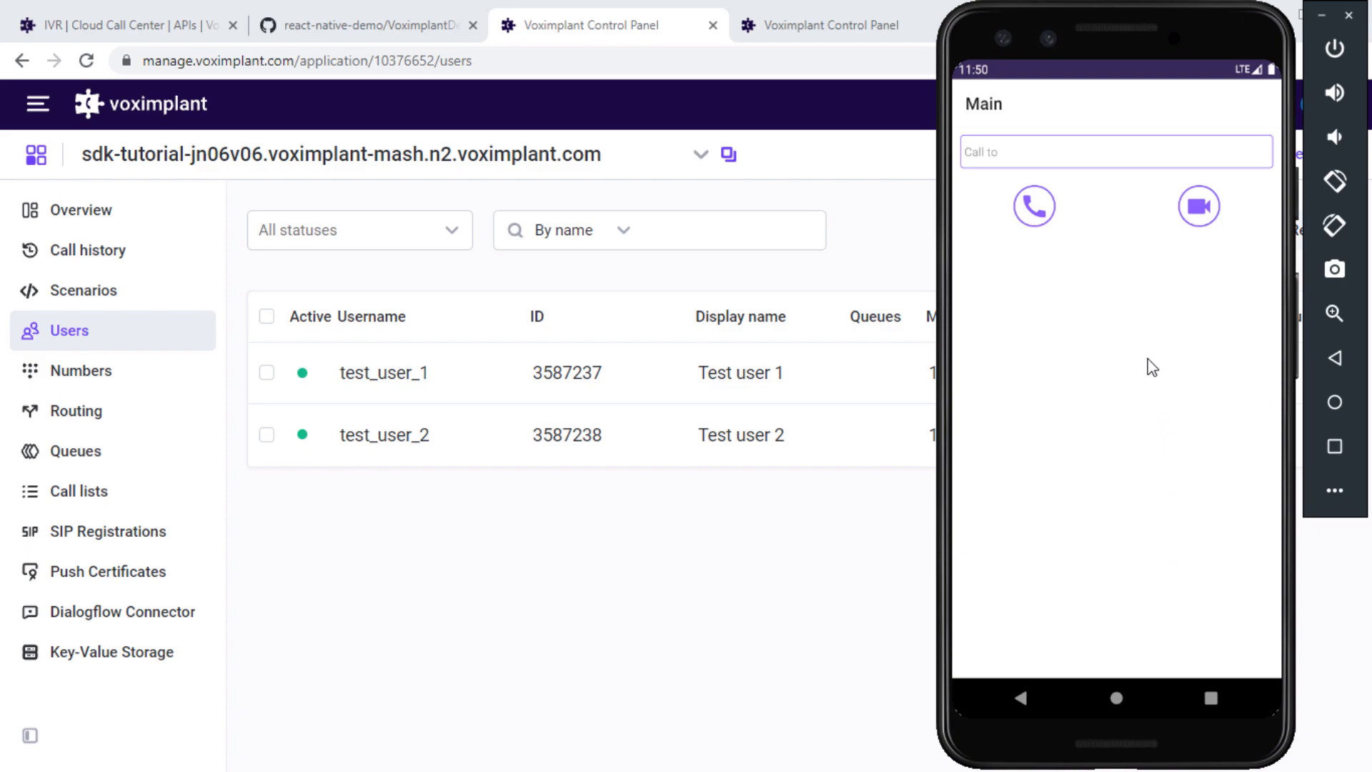
pyautogui.moveTo(1106, 336)
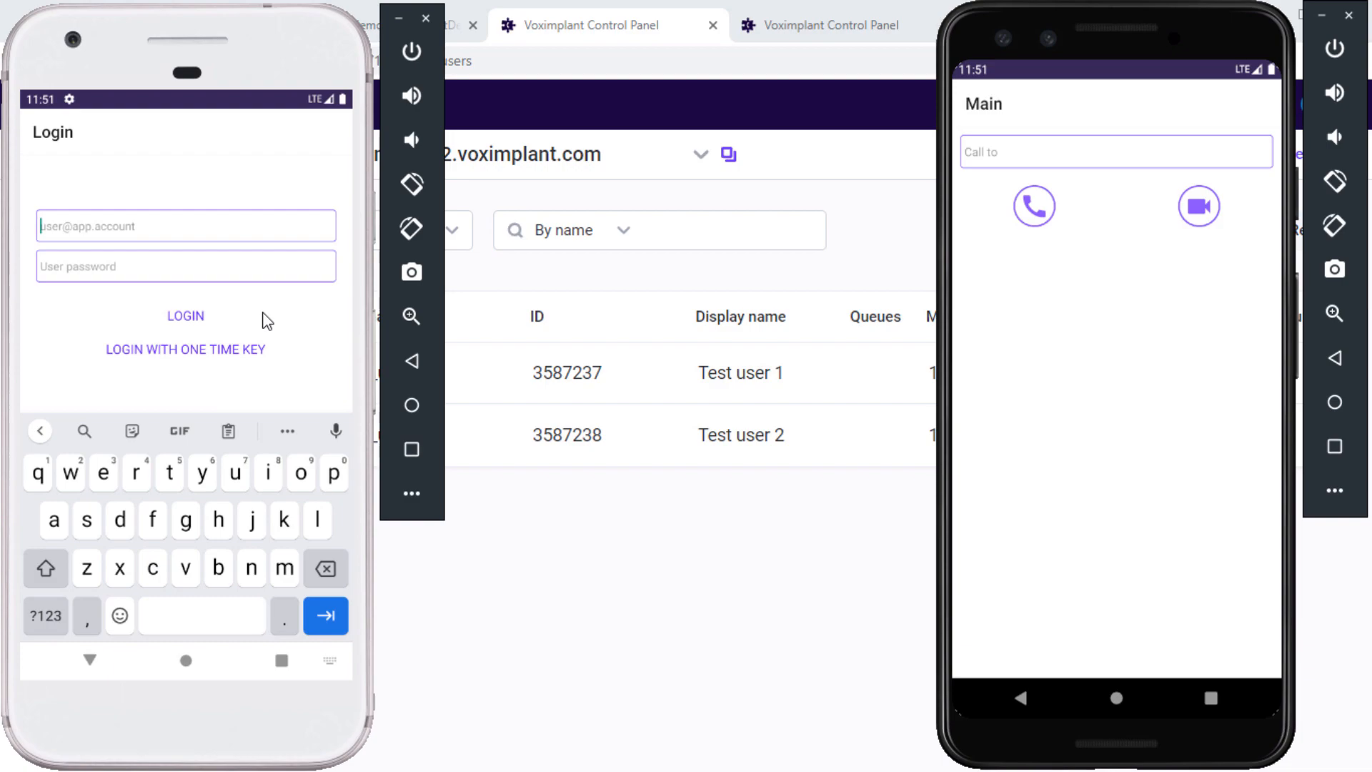
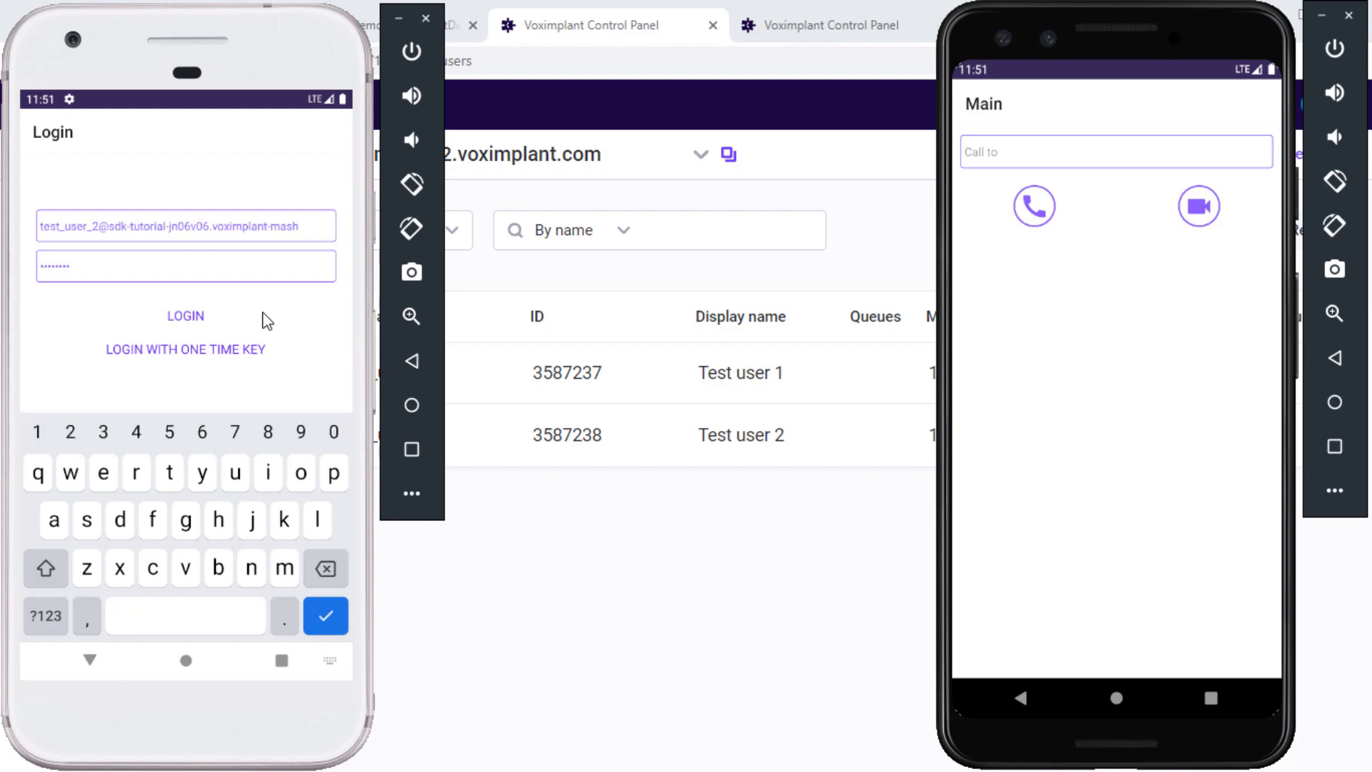
pyautogui.click(184, 316)
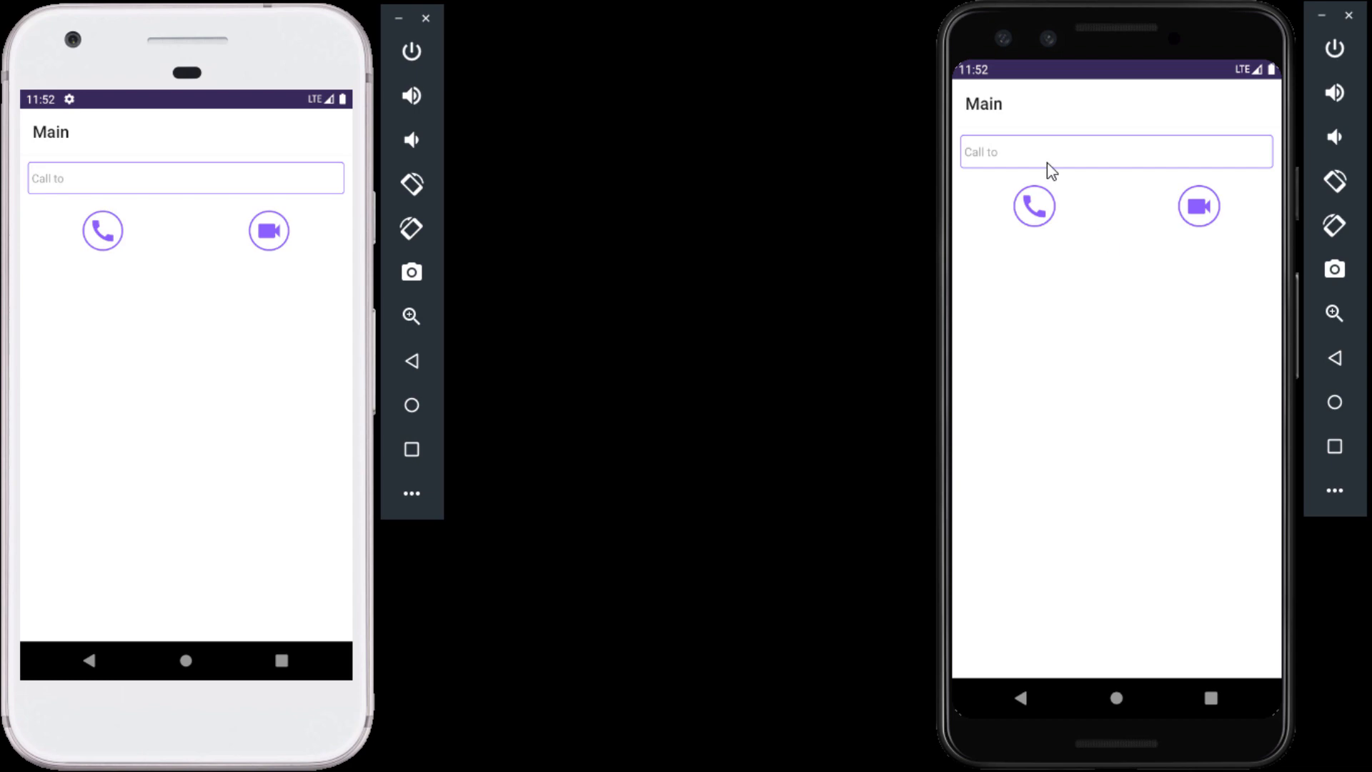
pyautogui.moveTo(190, 498)
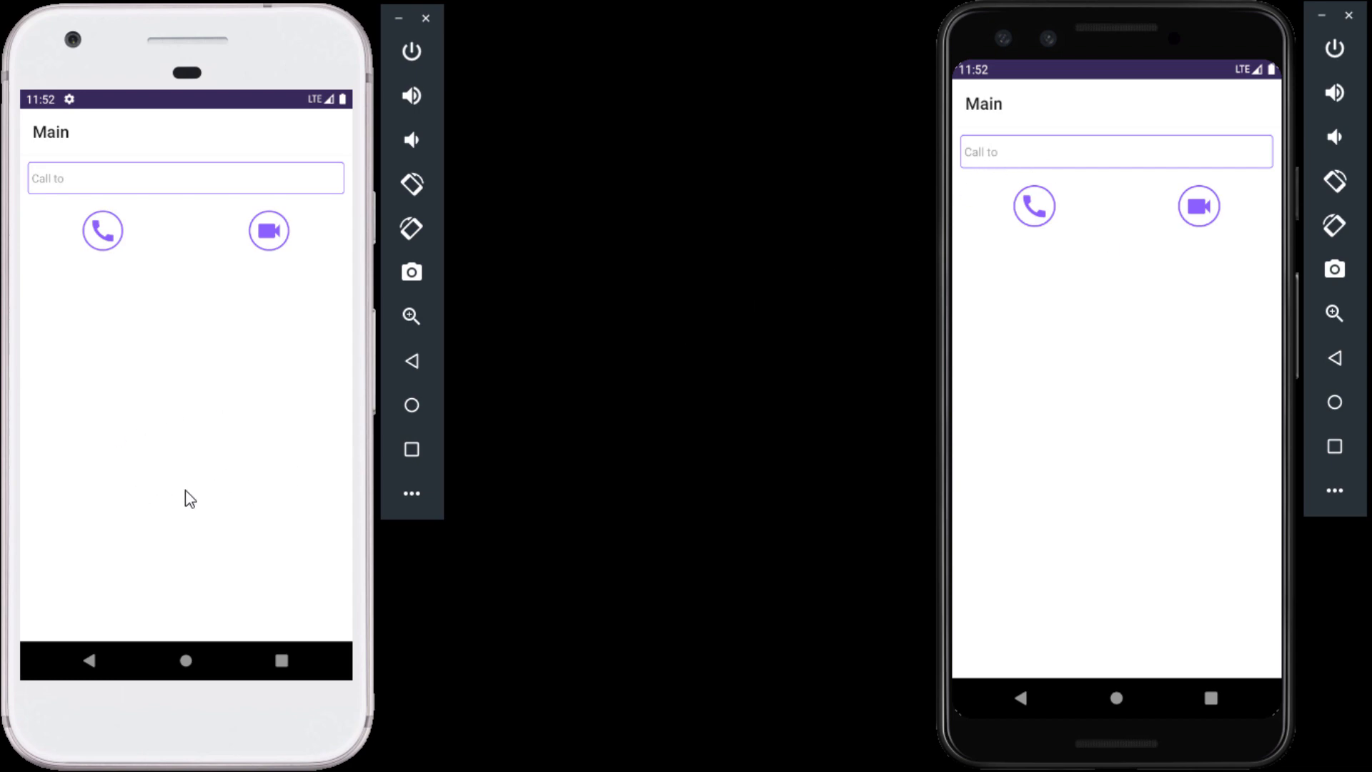
pyautogui.moveTo(244, 473)
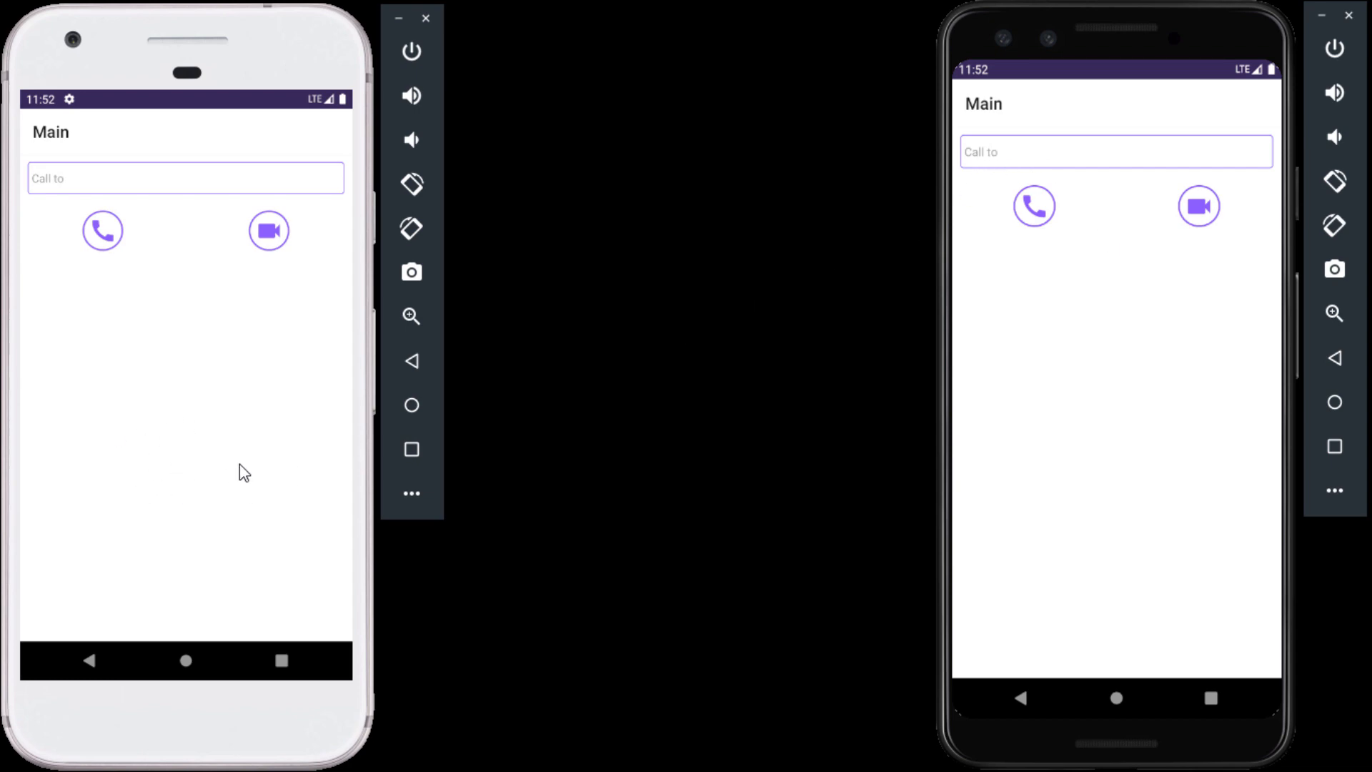
# From test_user_1, place a voice call to the pasted test_user_2 address.
pyautogui.click(1116, 152)
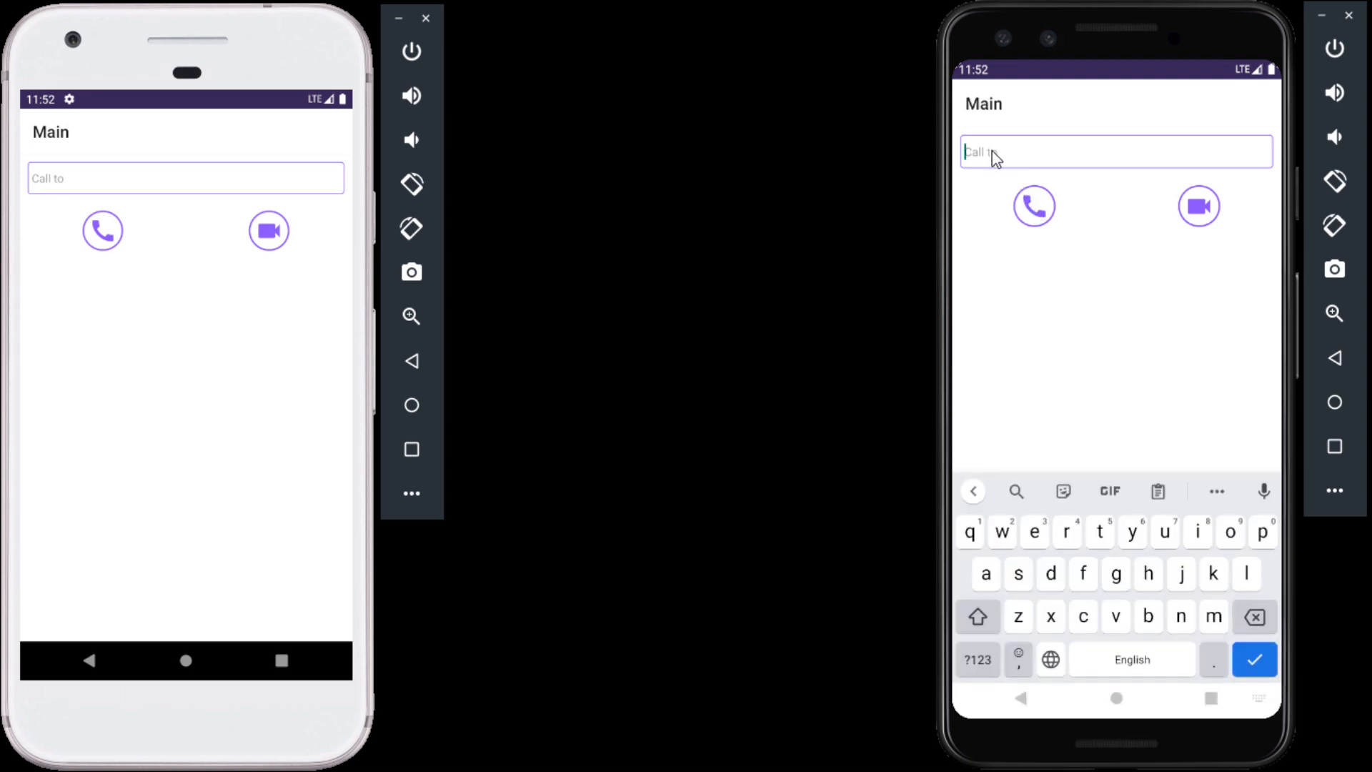
pyautogui.click(980, 152)
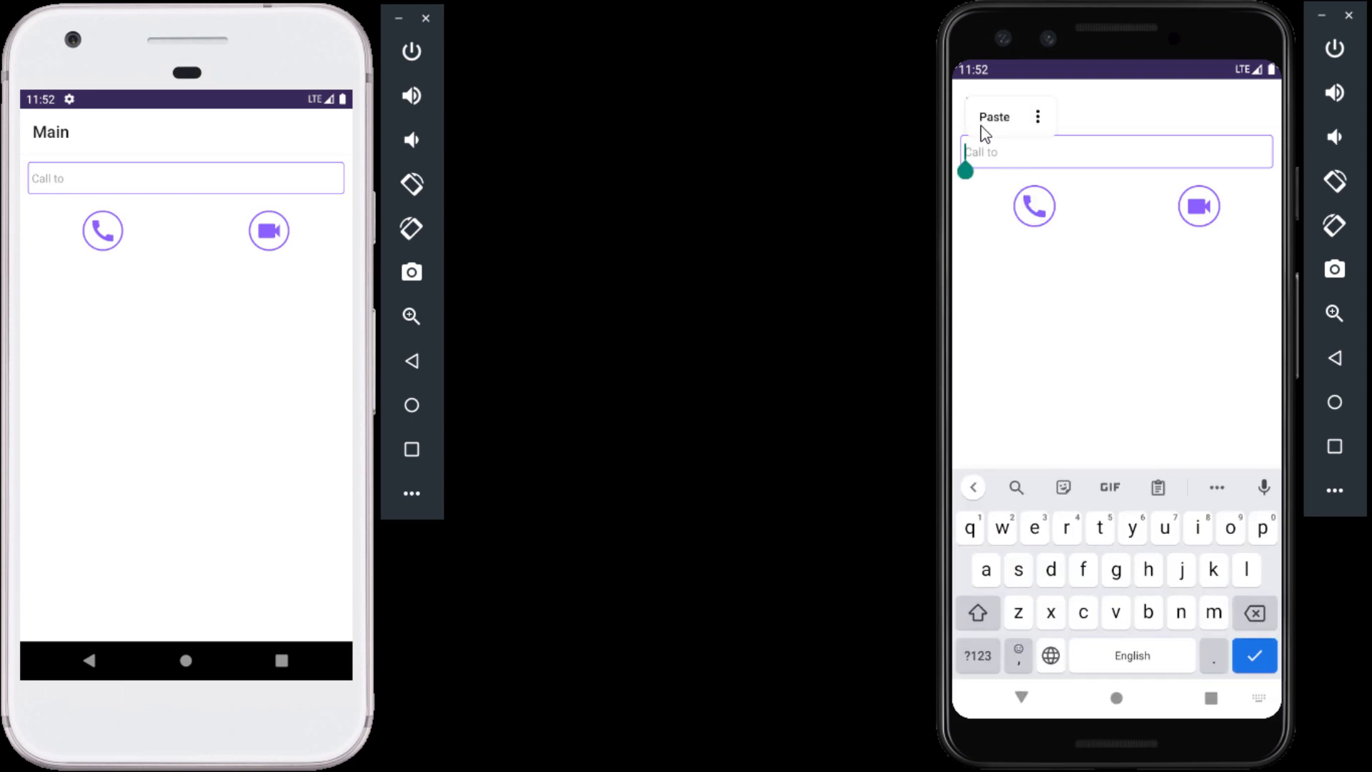
pyautogui.click(994, 116)
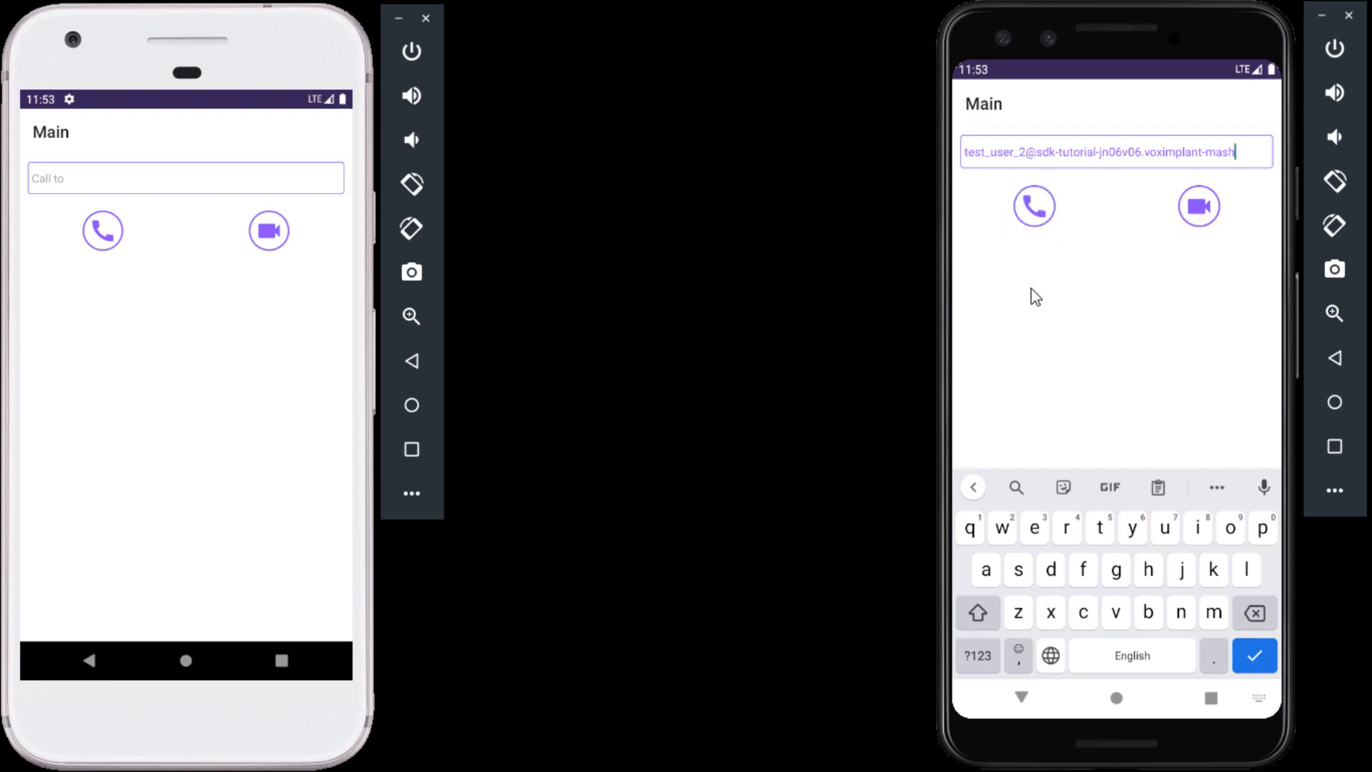
pyautogui.click(1033, 206)
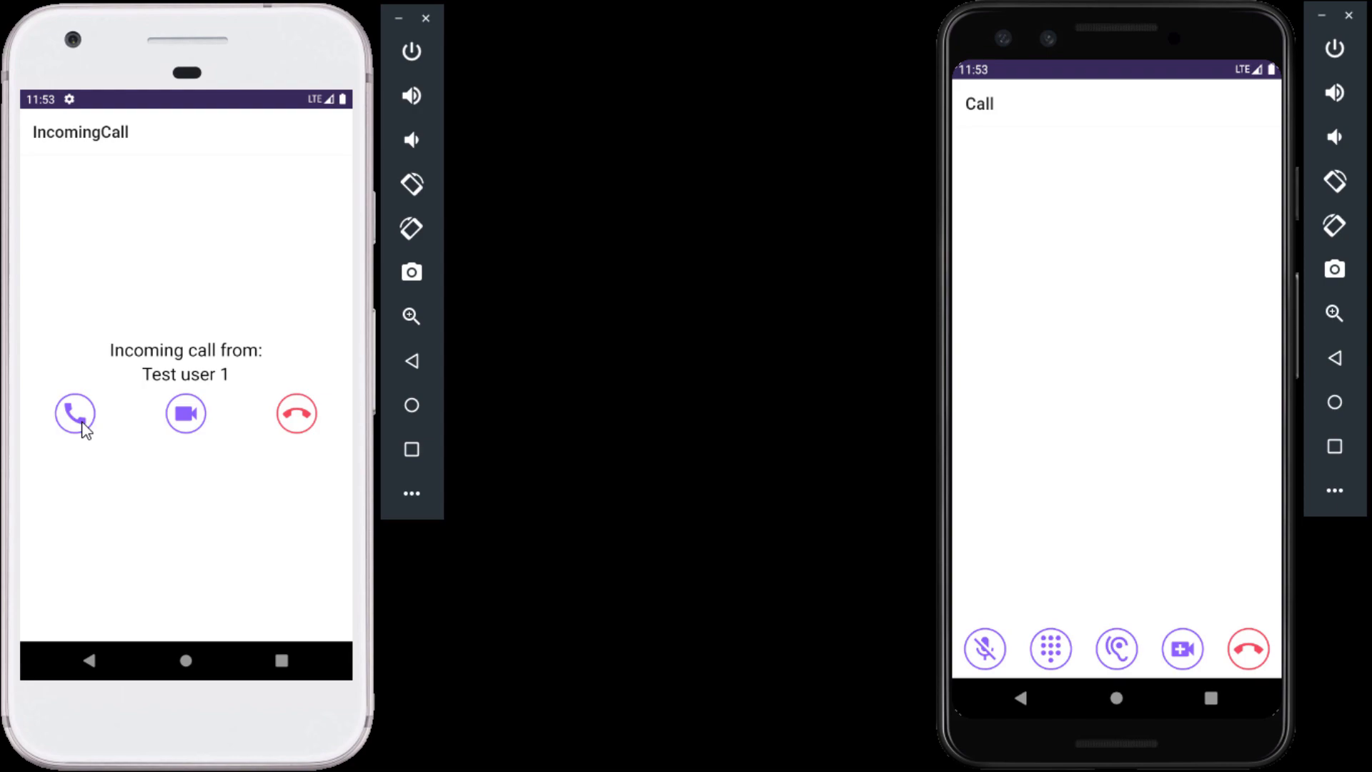
# Answer the incoming voice call on the second phone and hang it up.
pyautogui.click(74, 412)
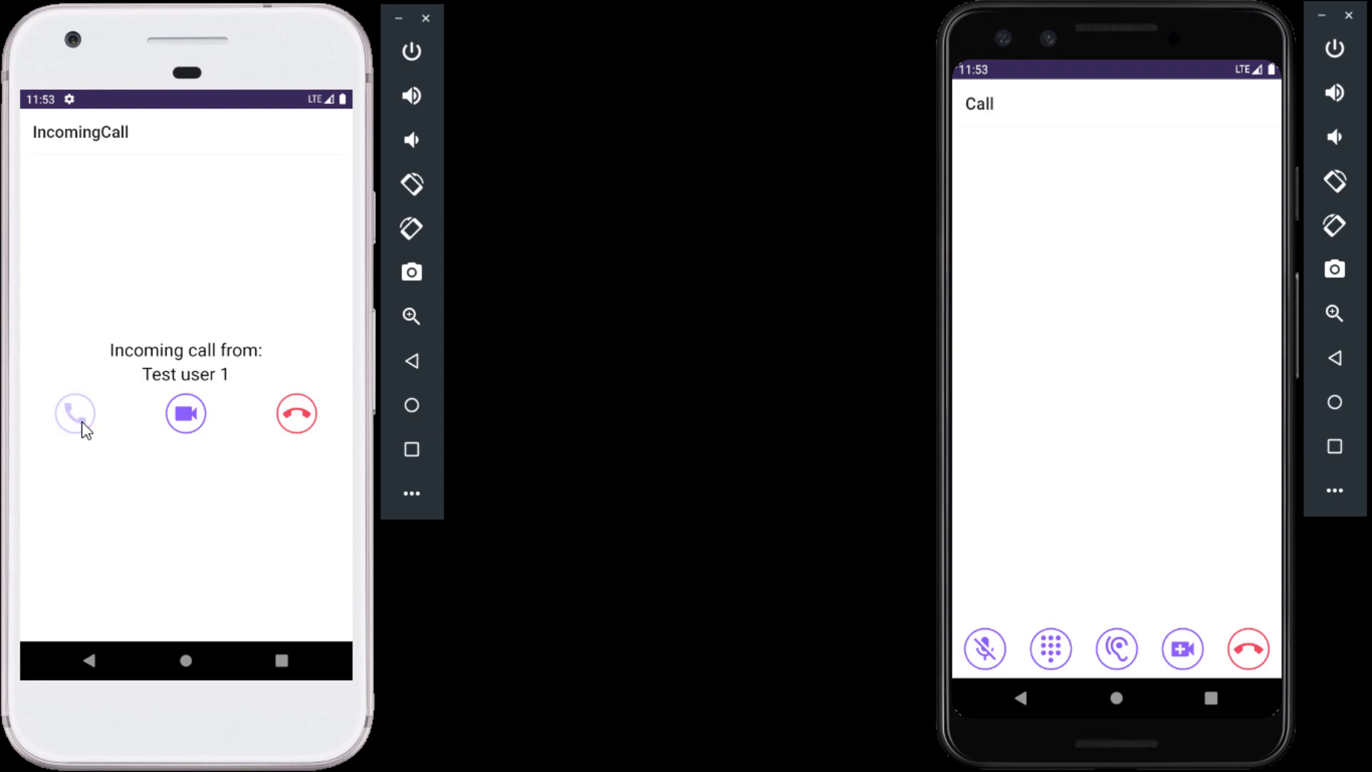
pyautogui.click(74, 412)
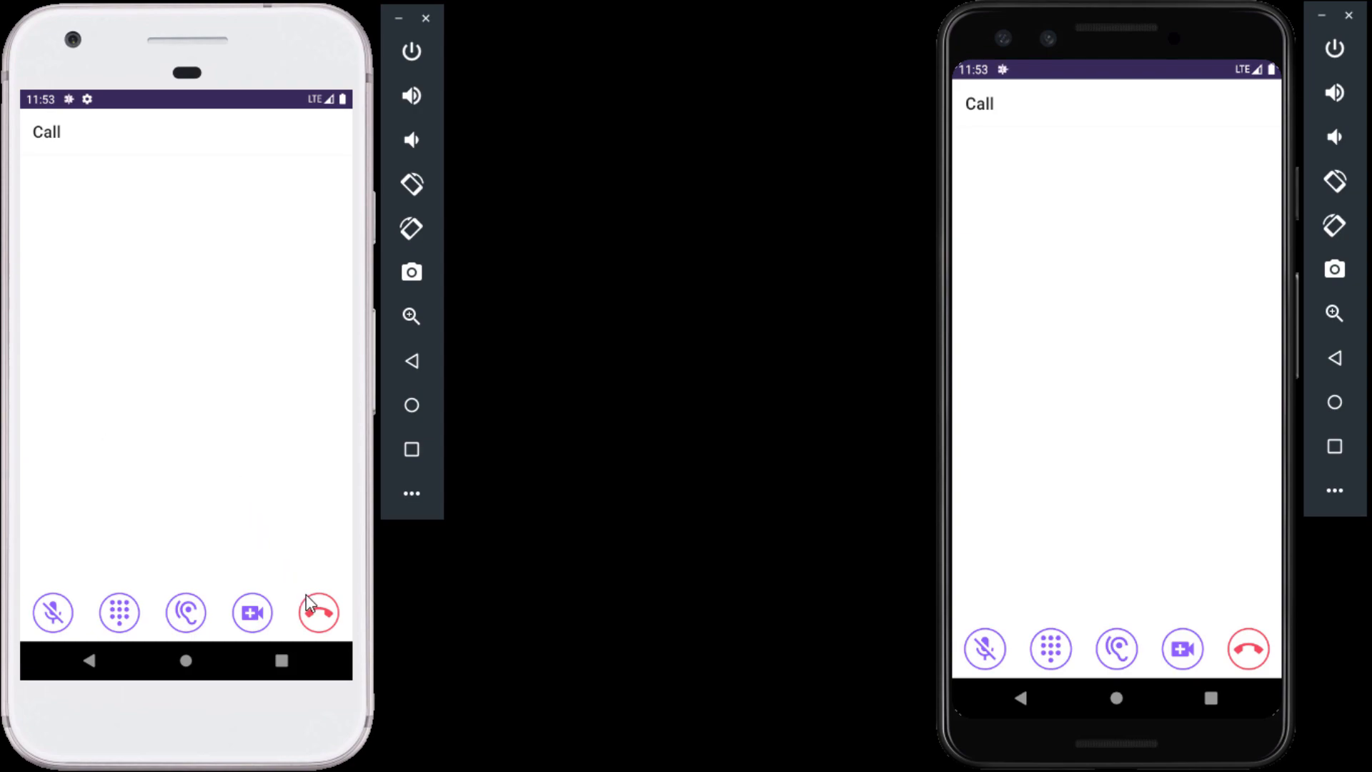
pyautogui.click(319, 612)
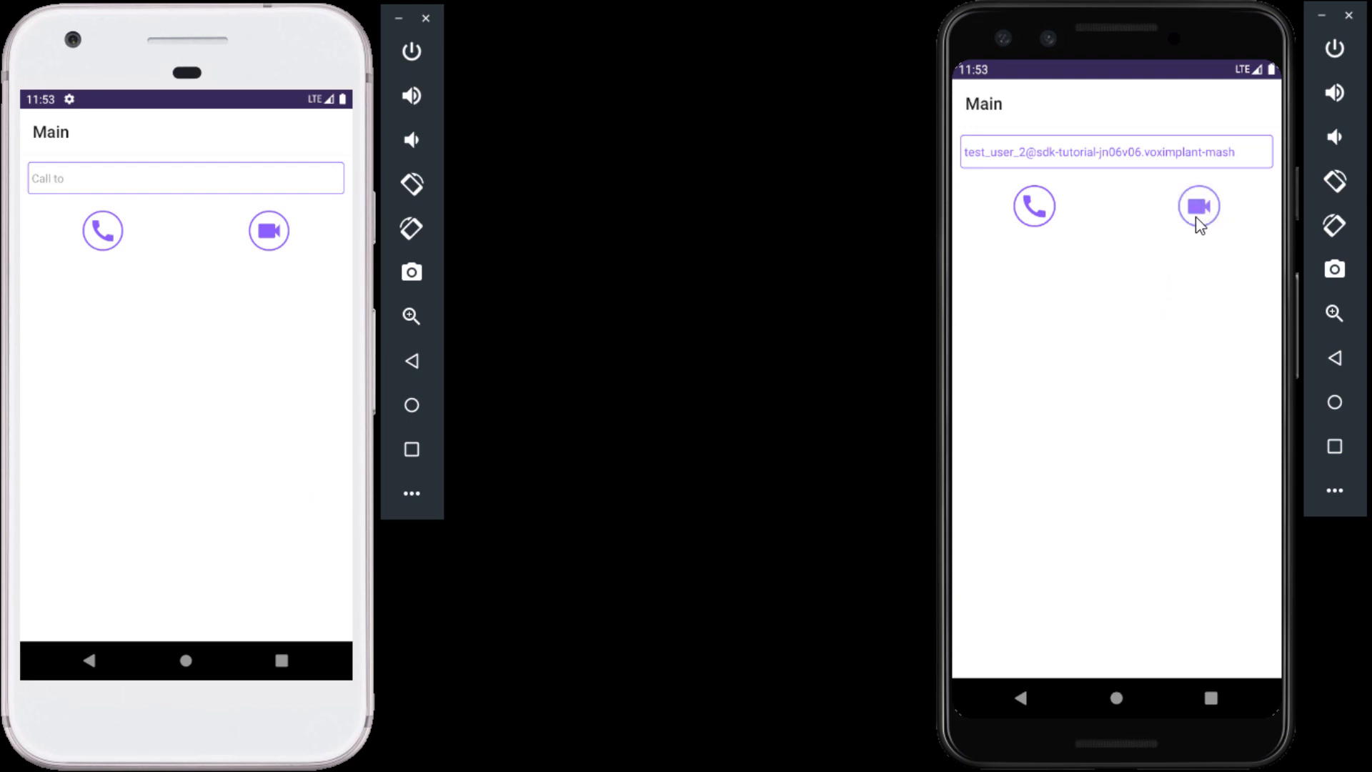
# Video-call test_user_2, answer with video on the other phone, then hang up.
pyautogui.click(1198, 206)
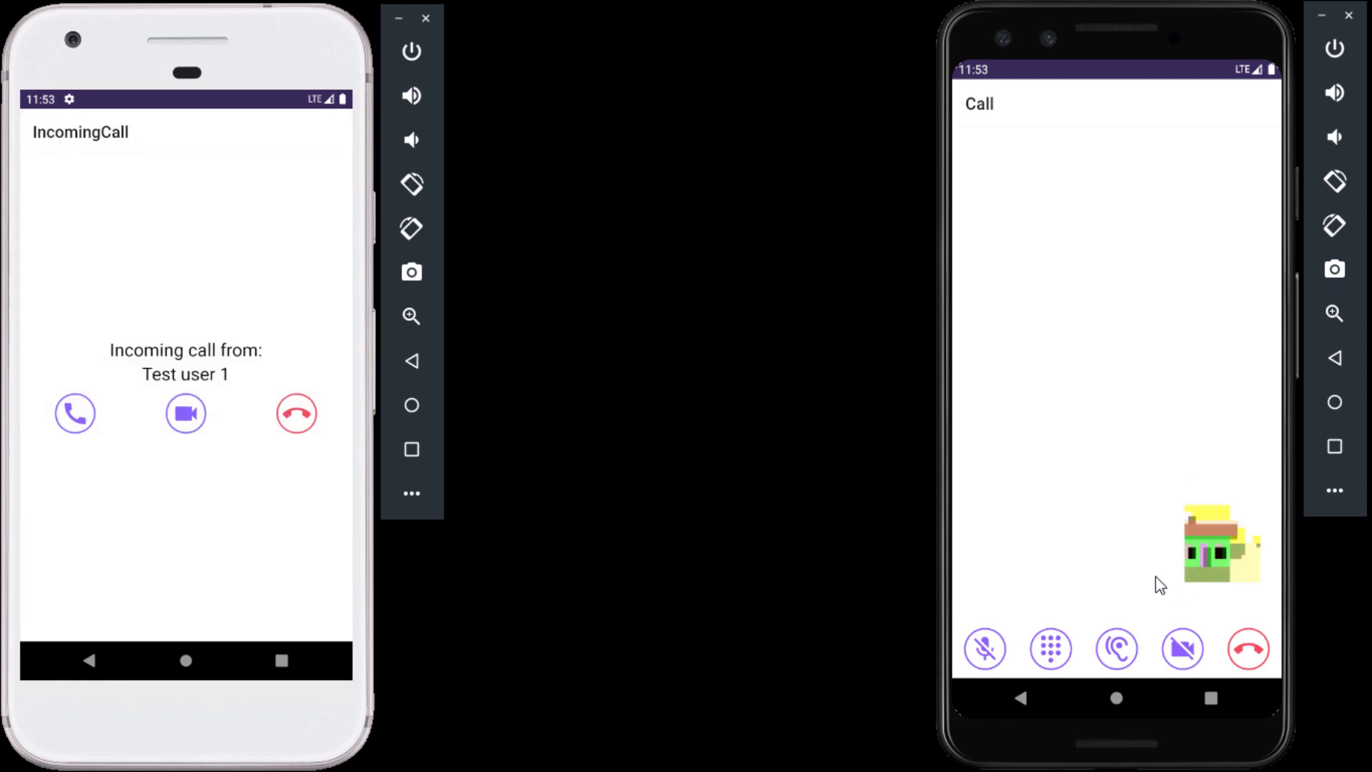
pyautogui.moveTo(273, 569)
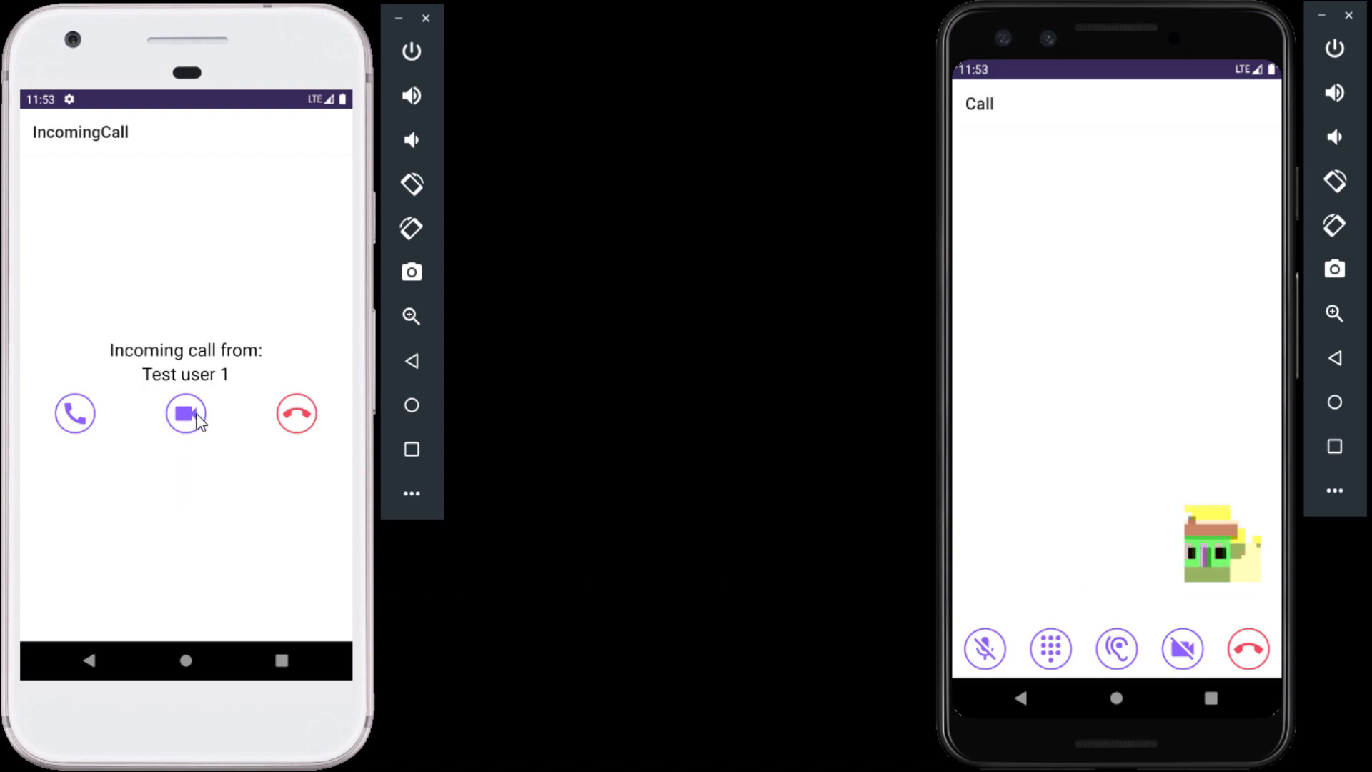
pyautogui.click(184, 413)
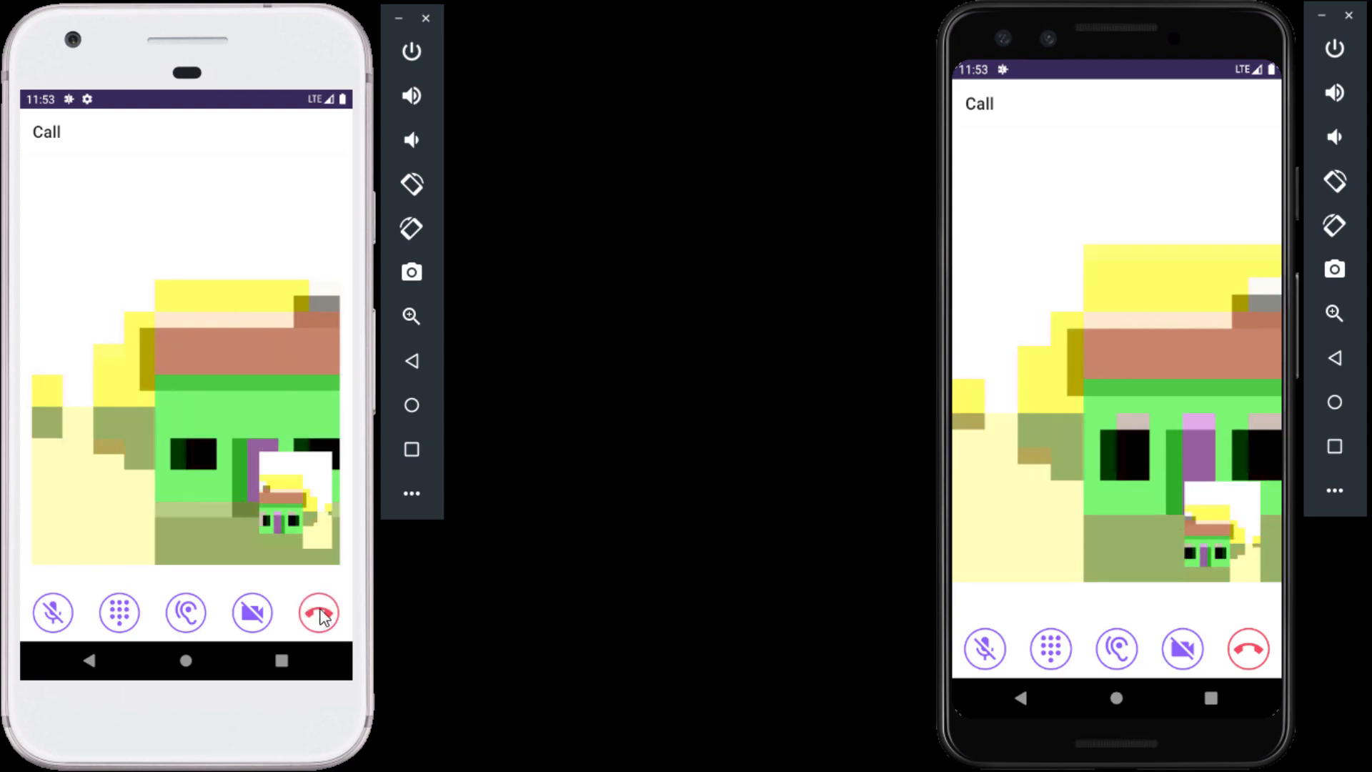
pyautogui.click(319, 611)
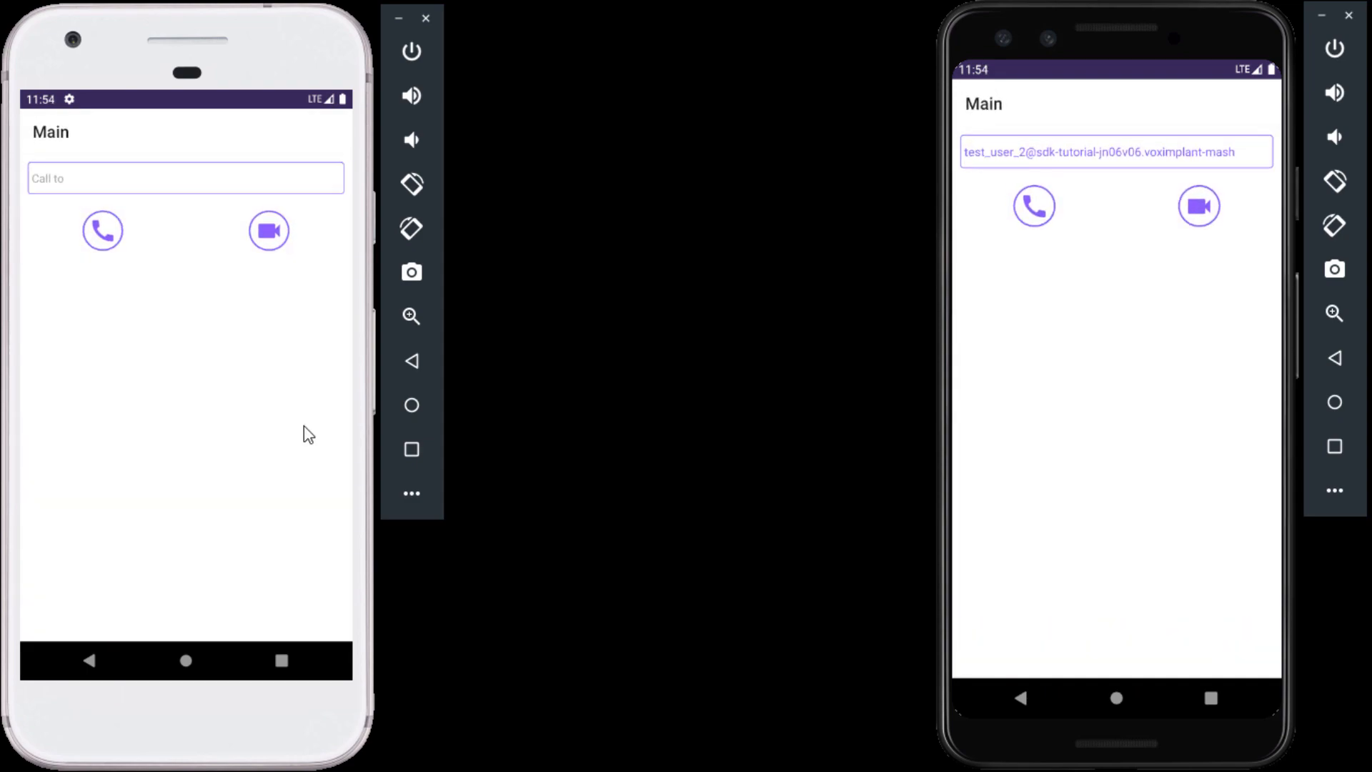
pyautogui.moveTo(830, 429)
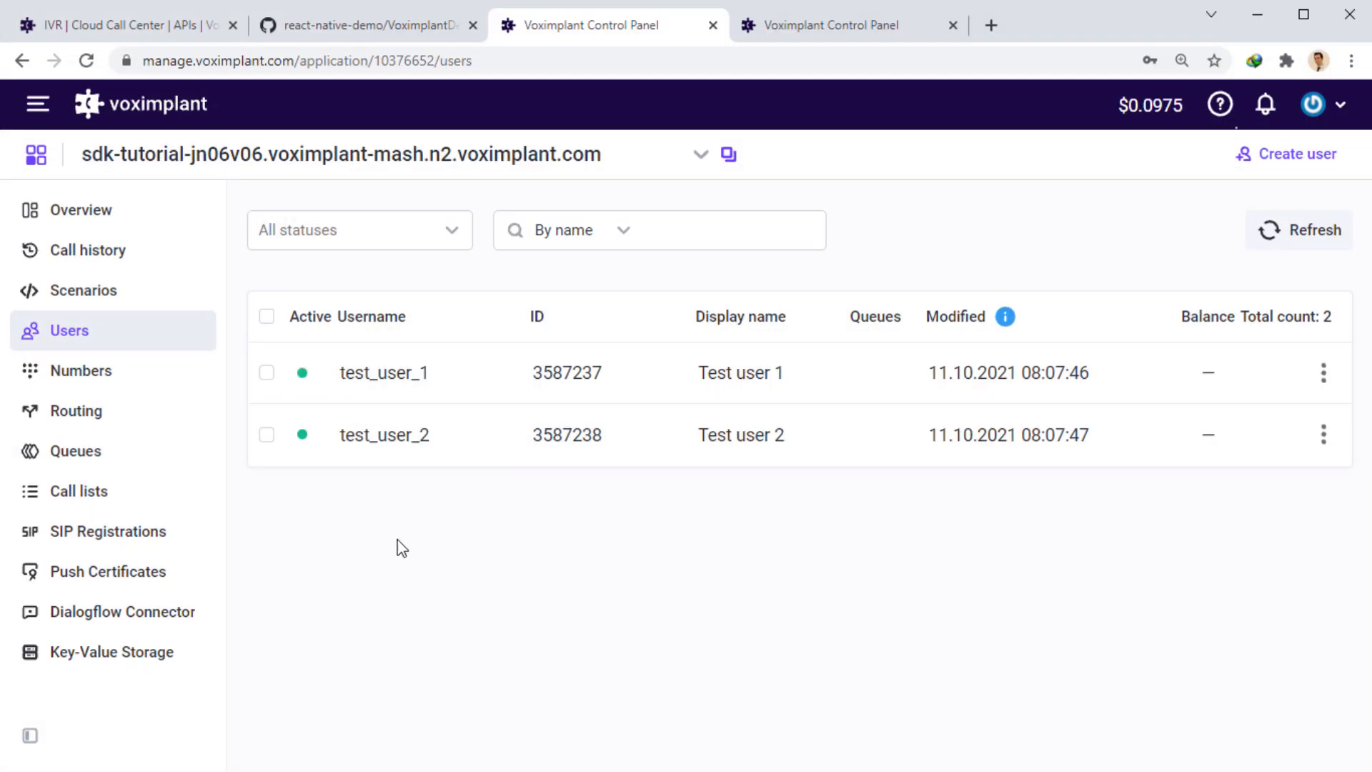
pyautogui.moveTo(127, 263)
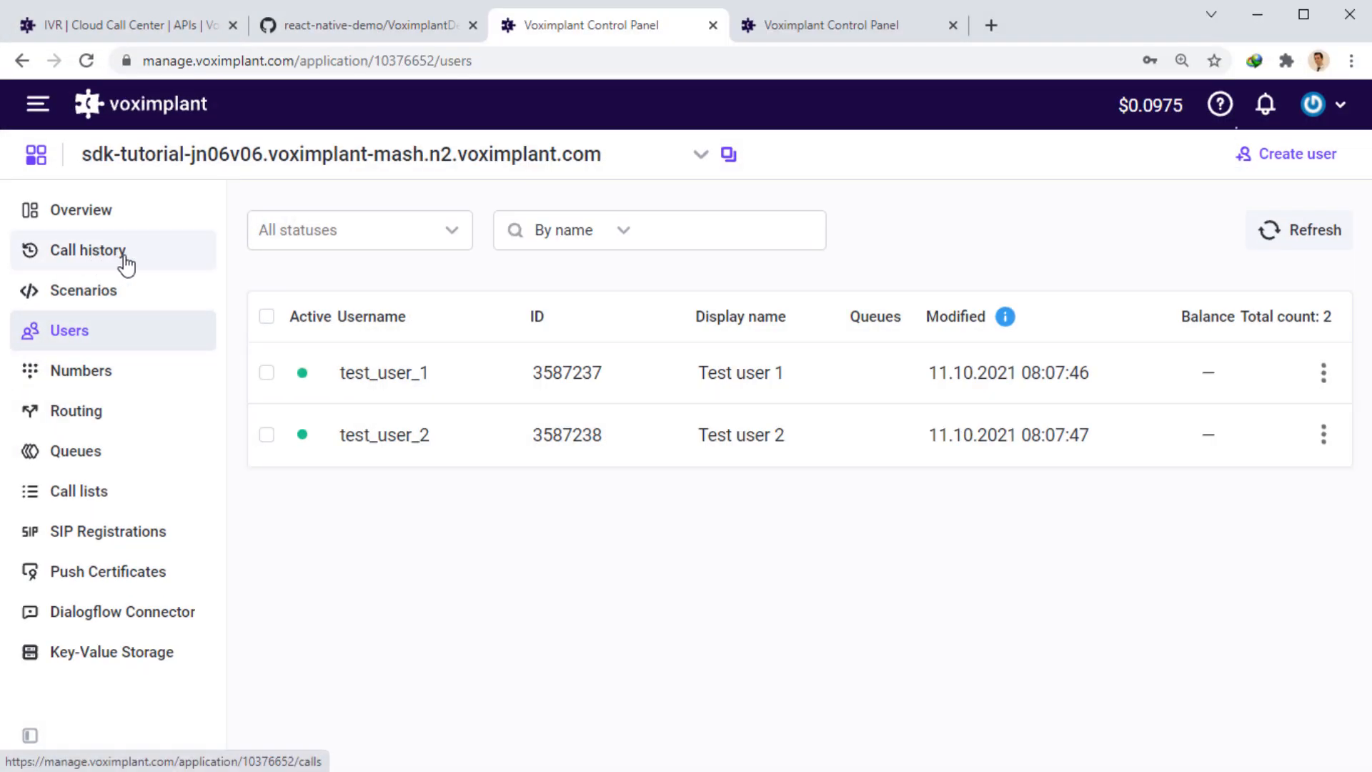
# Open Call history to see the calls between test_user_1 and test_user_2.
pyautogui.click(87, 249)
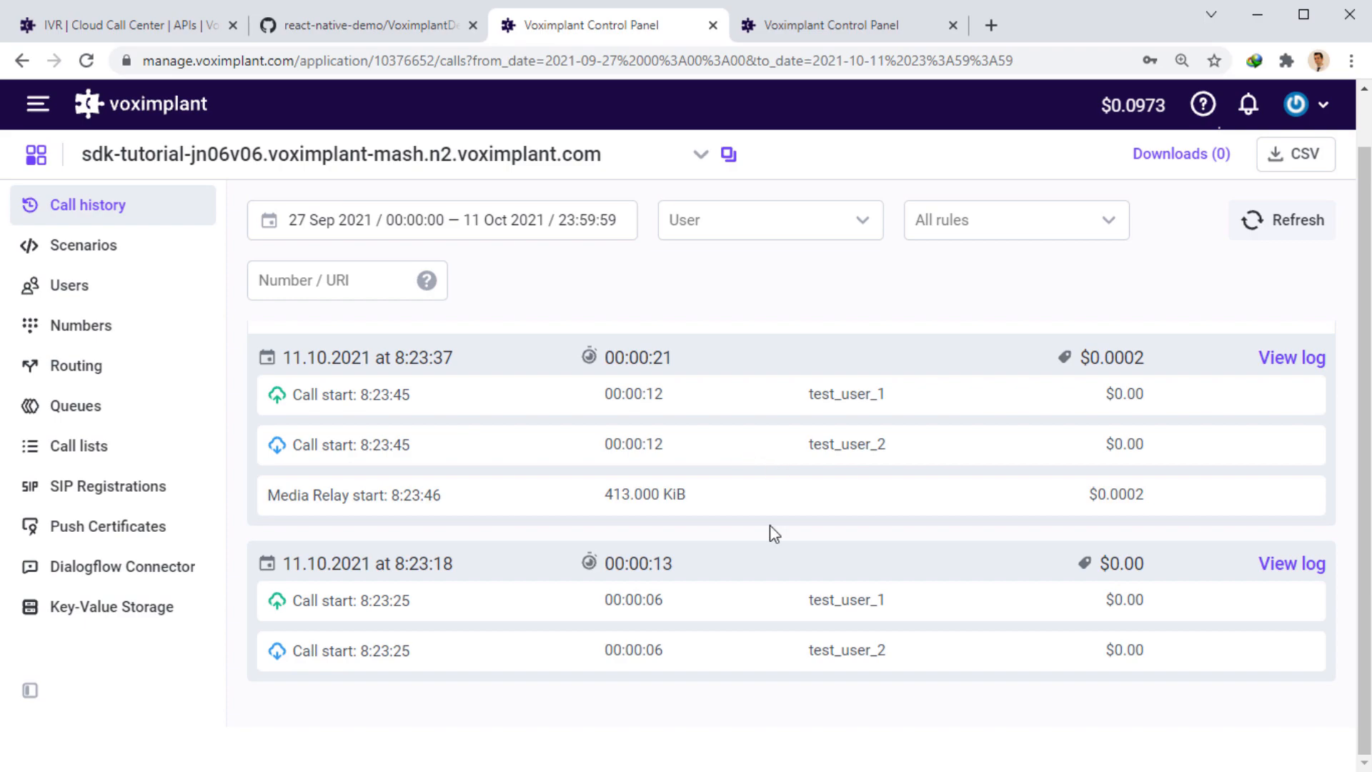
pyautogui.moveTo(753, 515)
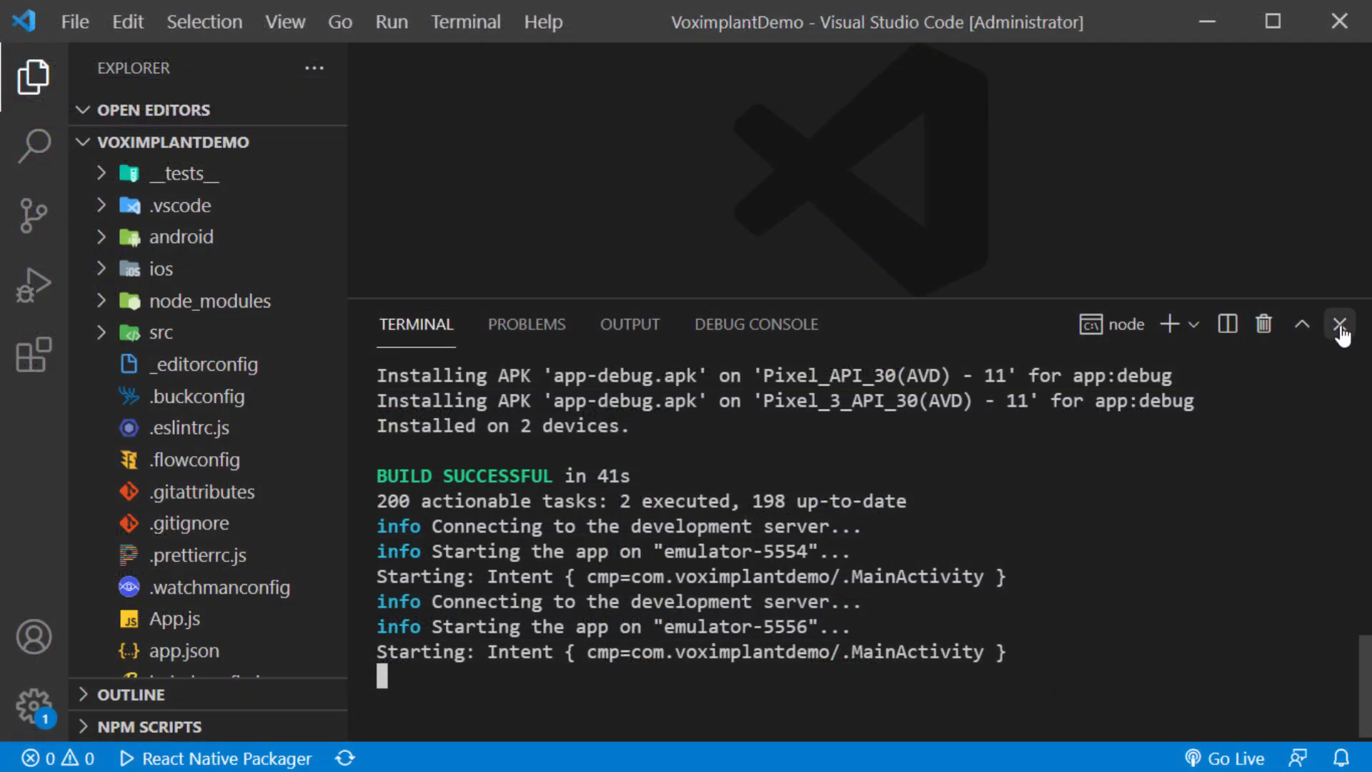
# Hide the terminal, open package.json and highlight the react-native-voximplant 1.25.0 dependency.
pyautogui.click(1340, 324)
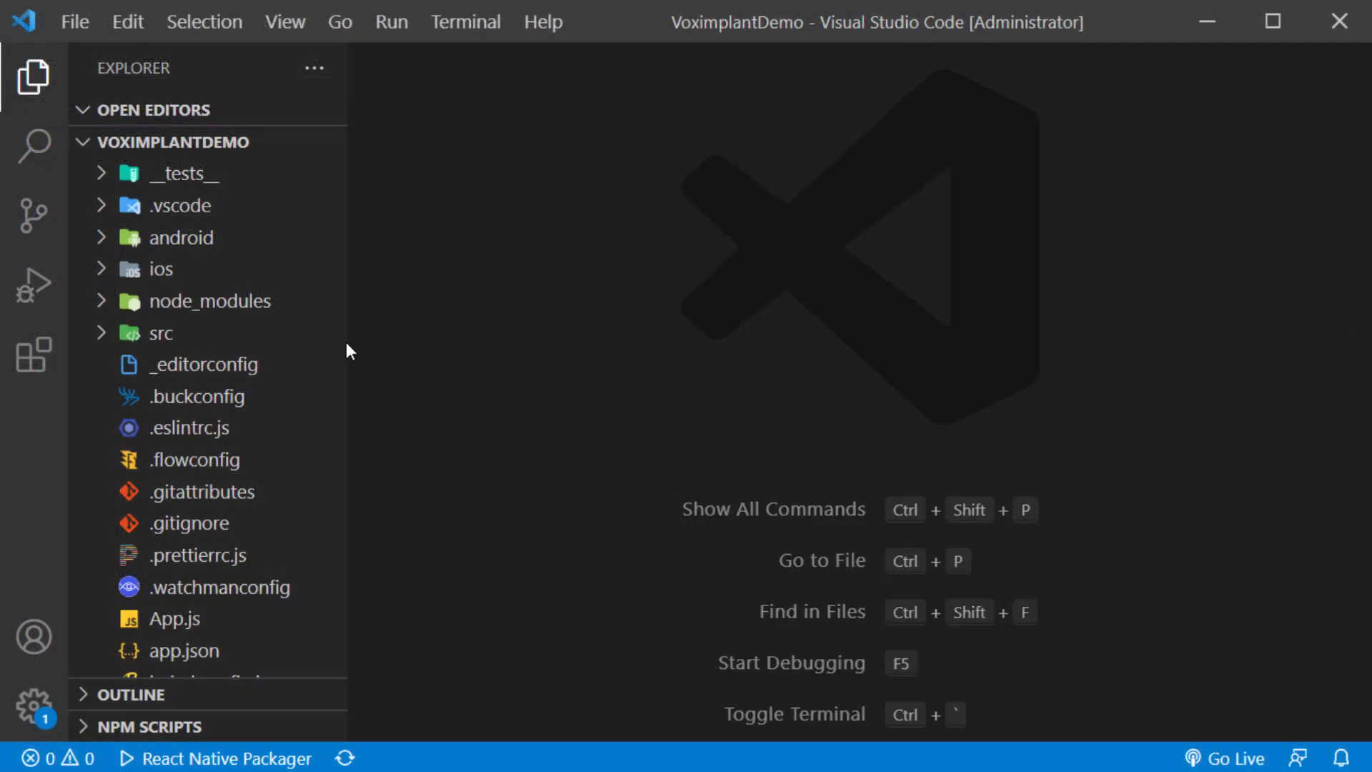
pyautogui.scroll(-3)
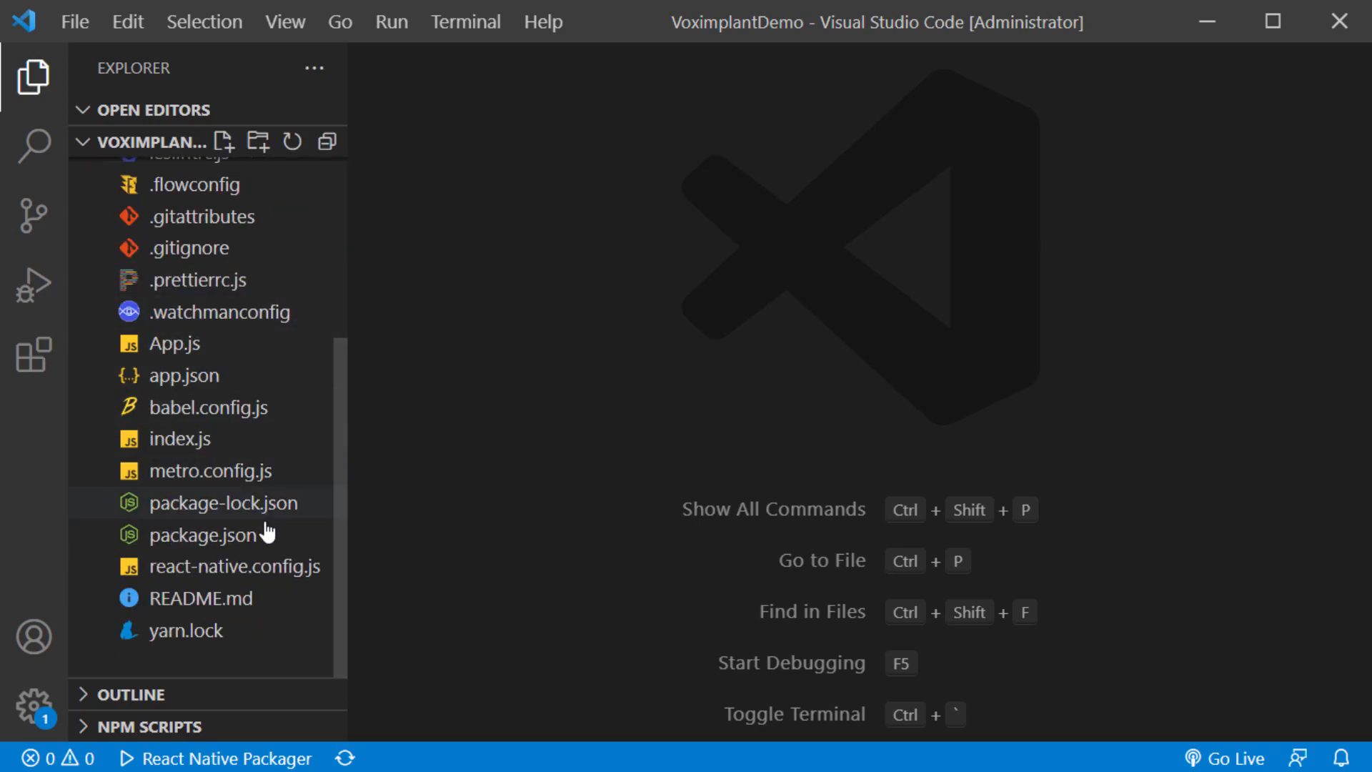
pyautogui.doubleClick(198, 534)
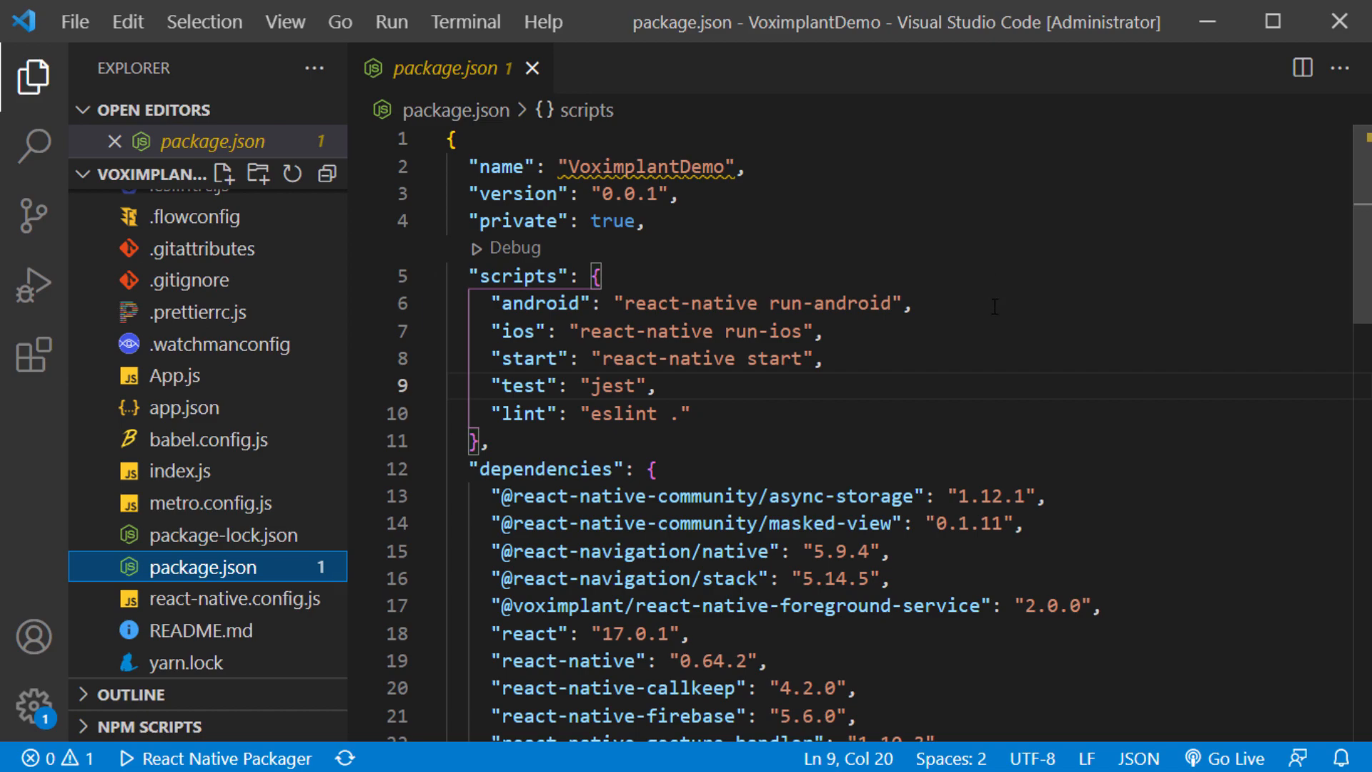
pyautogui.scroll(-3)
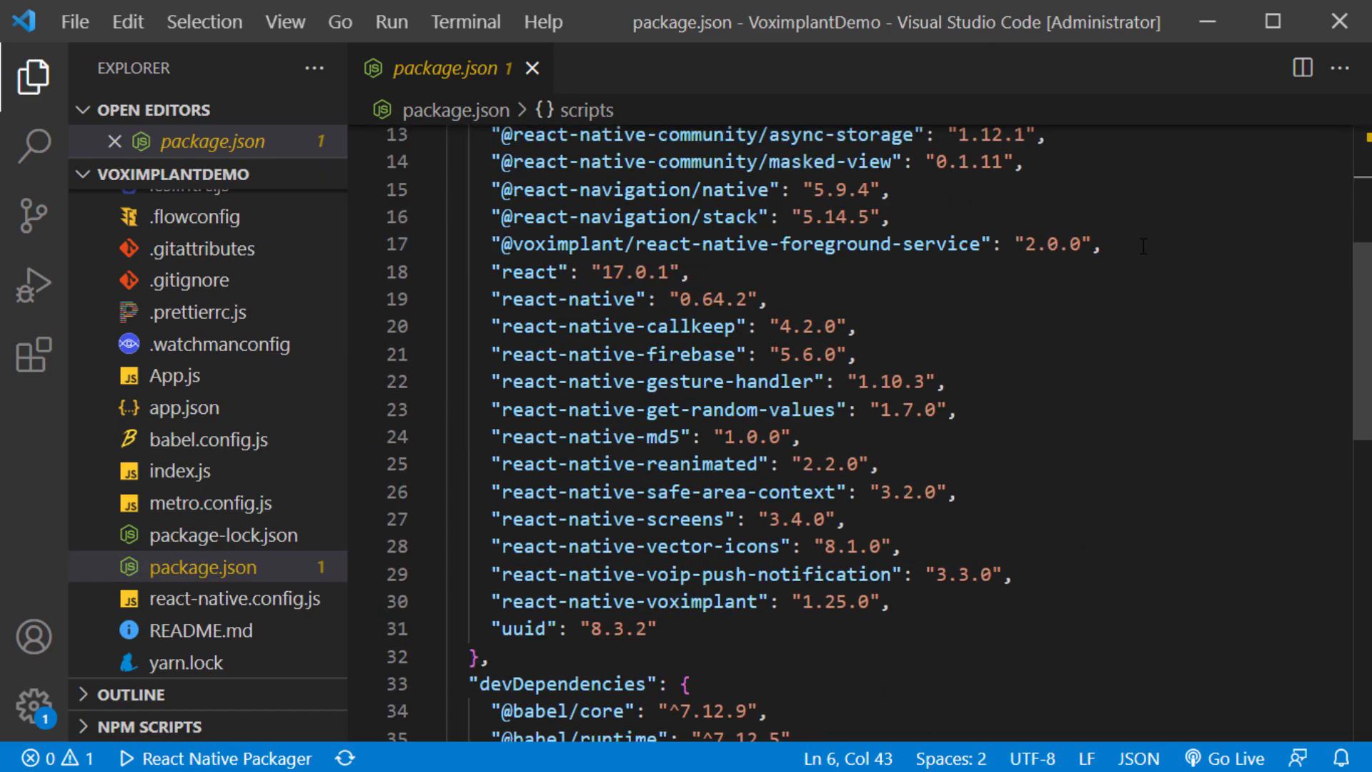
pyautogui.scroll(-3)
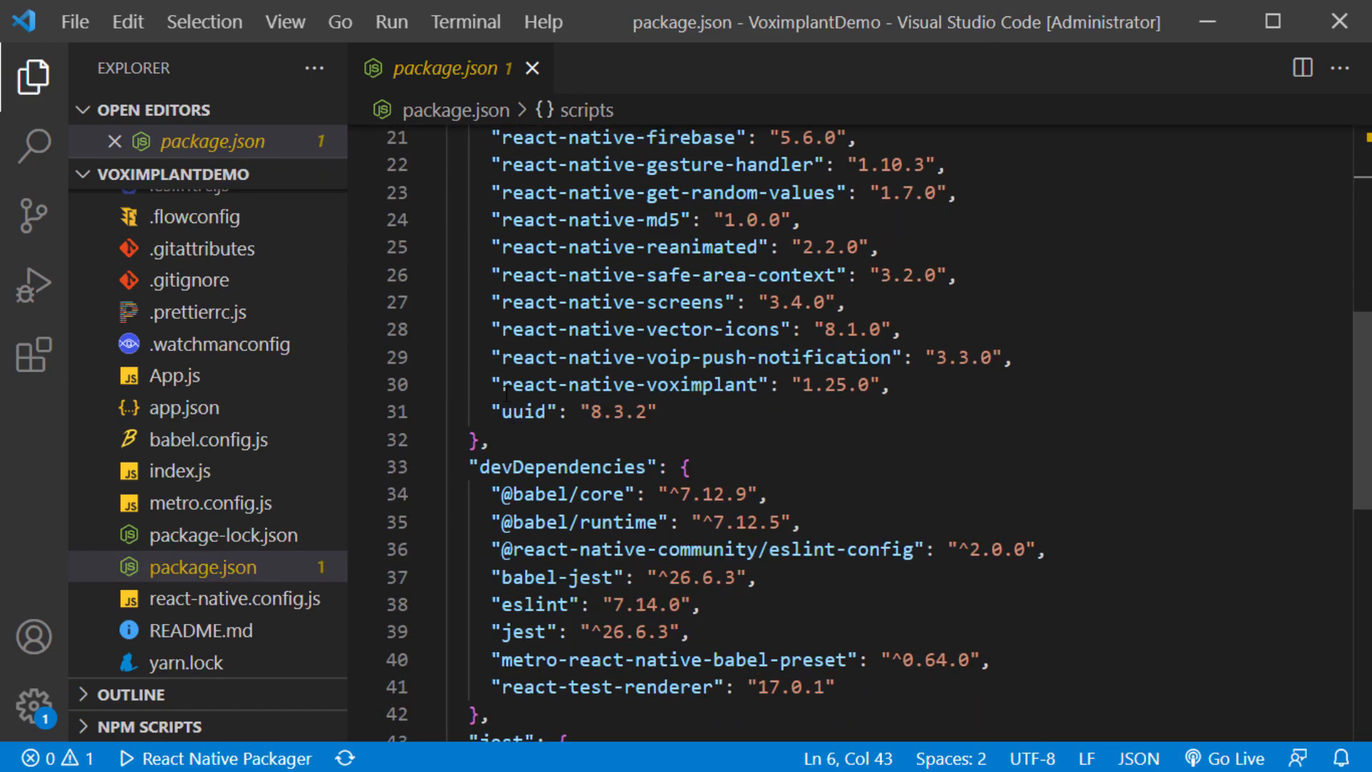
pyautogui.doubleClick(627, 385)
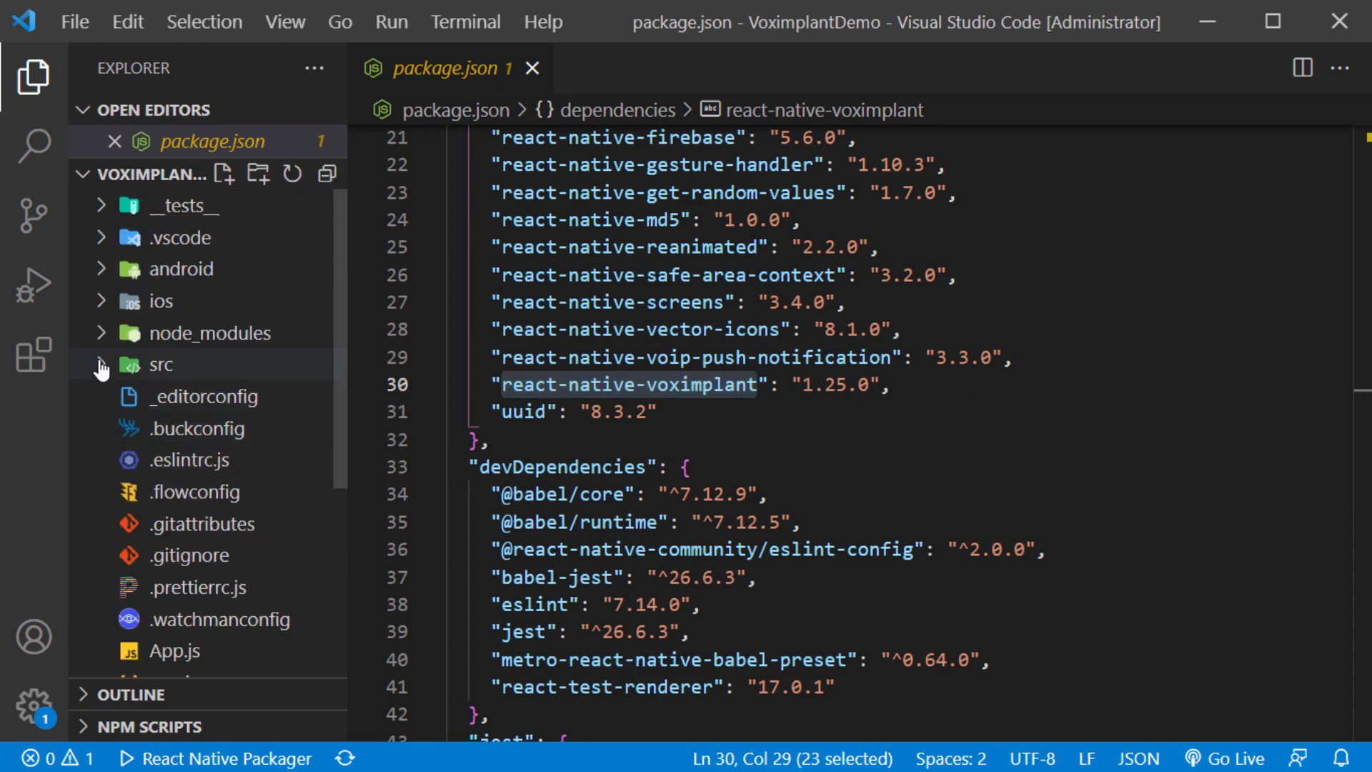
# Expand the src and manager folders and open LoginManager.js.
pyautogui.click(159, 364)
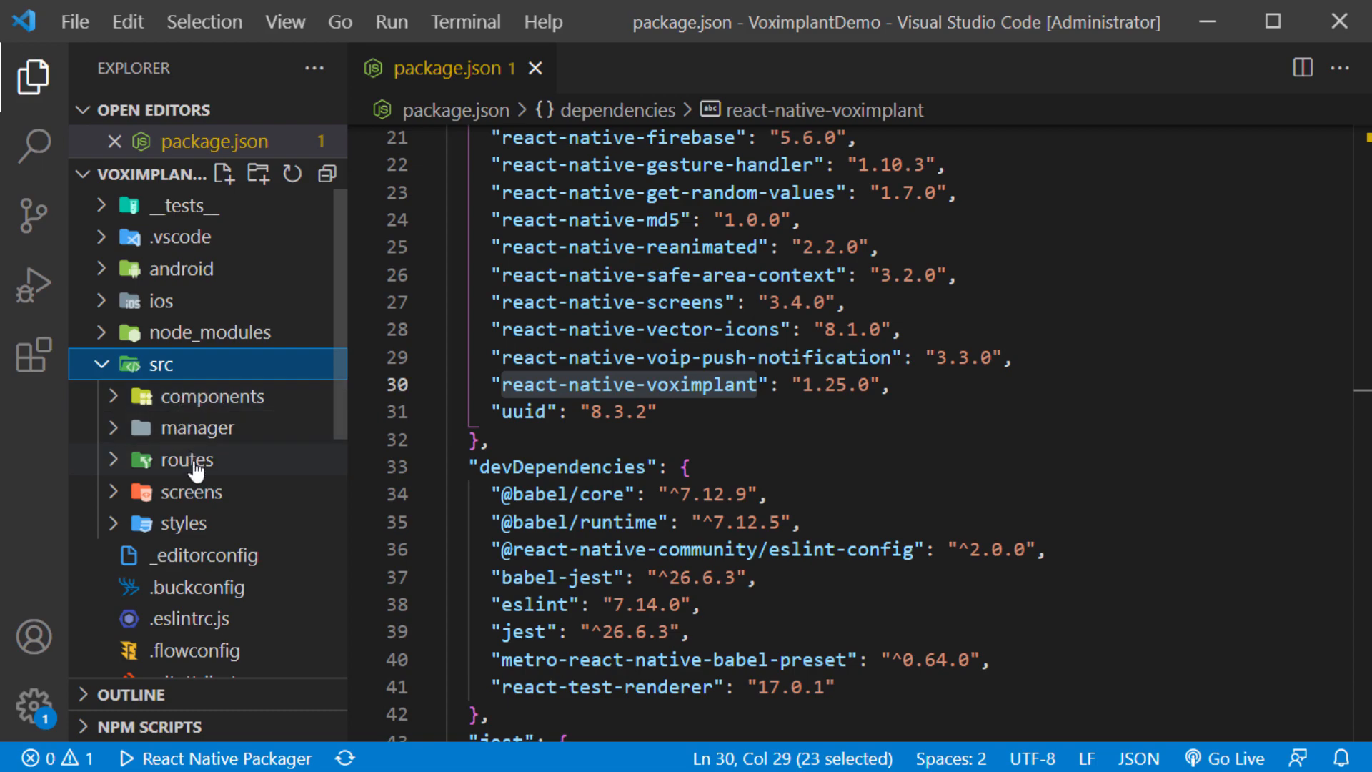
pyautogui.click(197, 428)
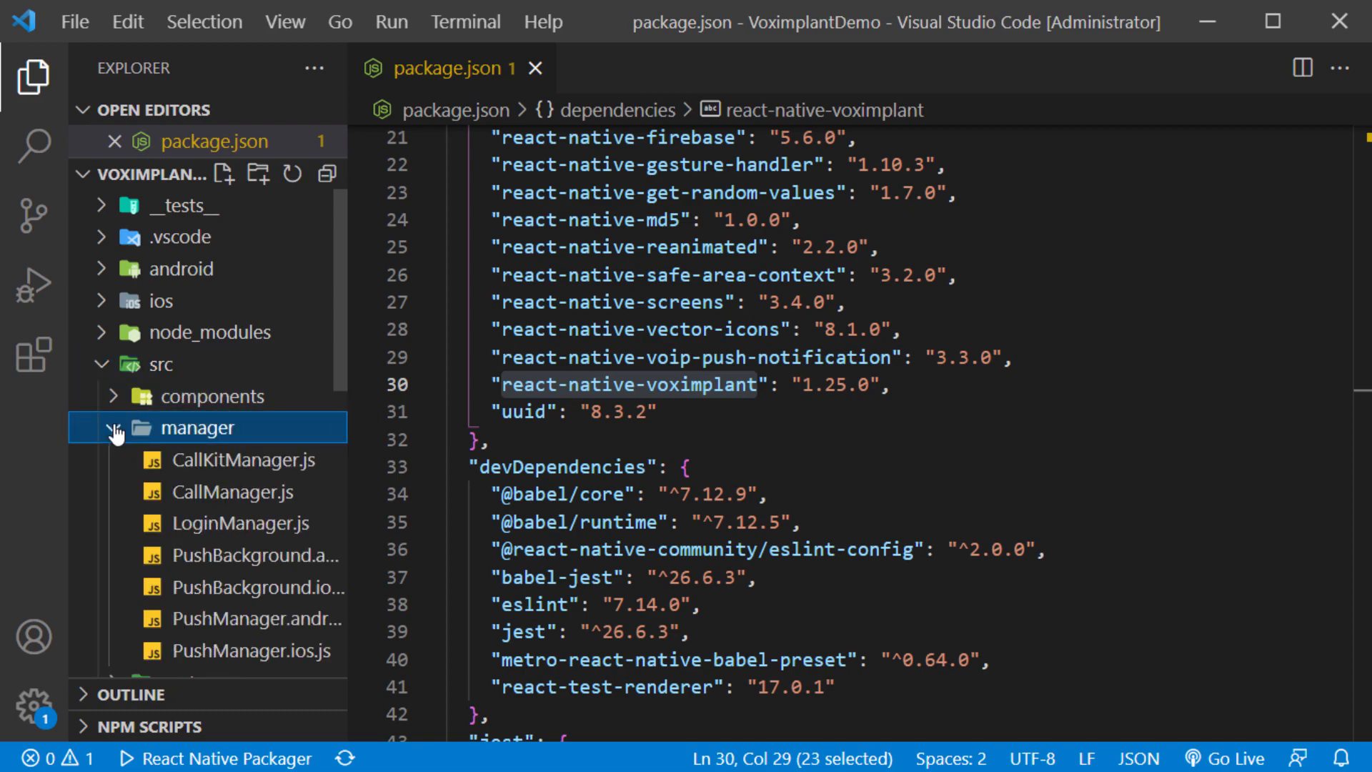
pyautogui.click(238, 522)
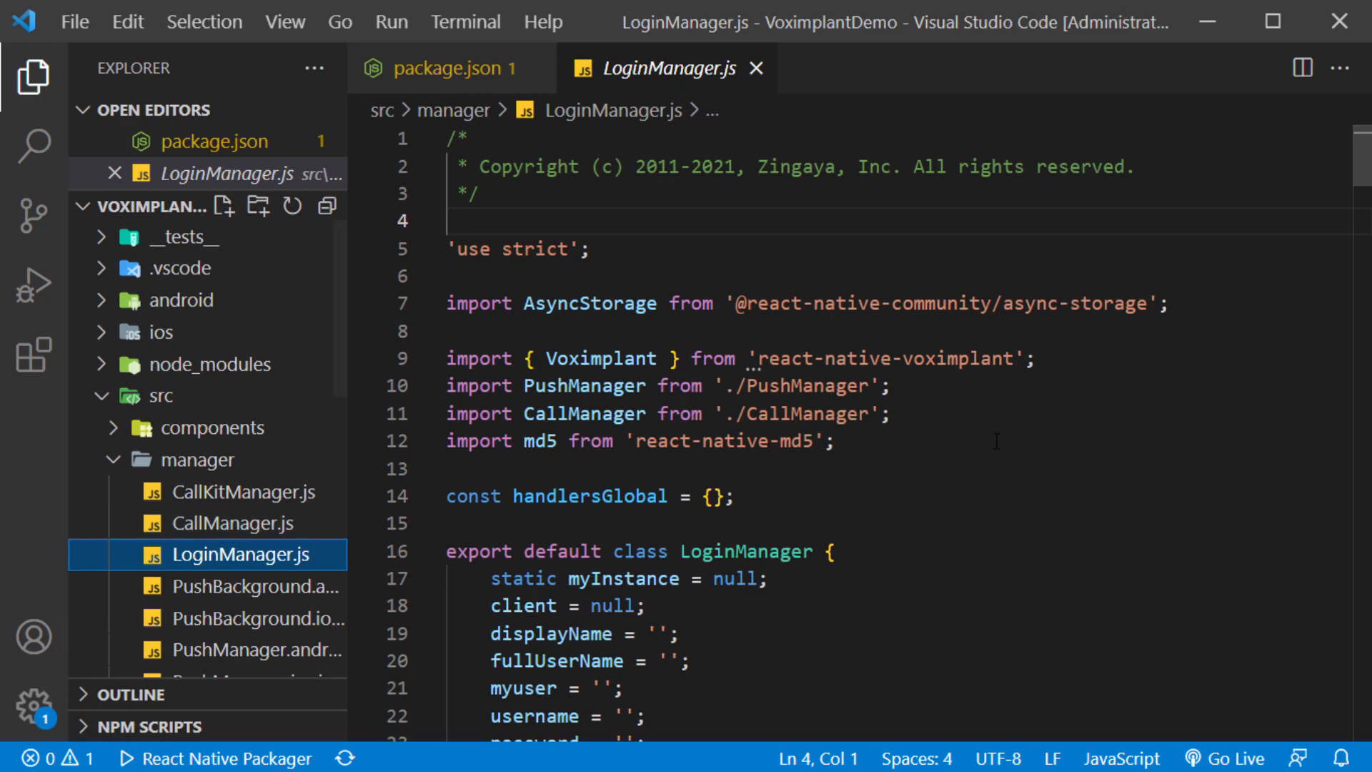
# Highlight Voximplant uses, read the loginWithPassword code, then open CallKitManager.js.
pyautogui.doubleClick(600, 359)
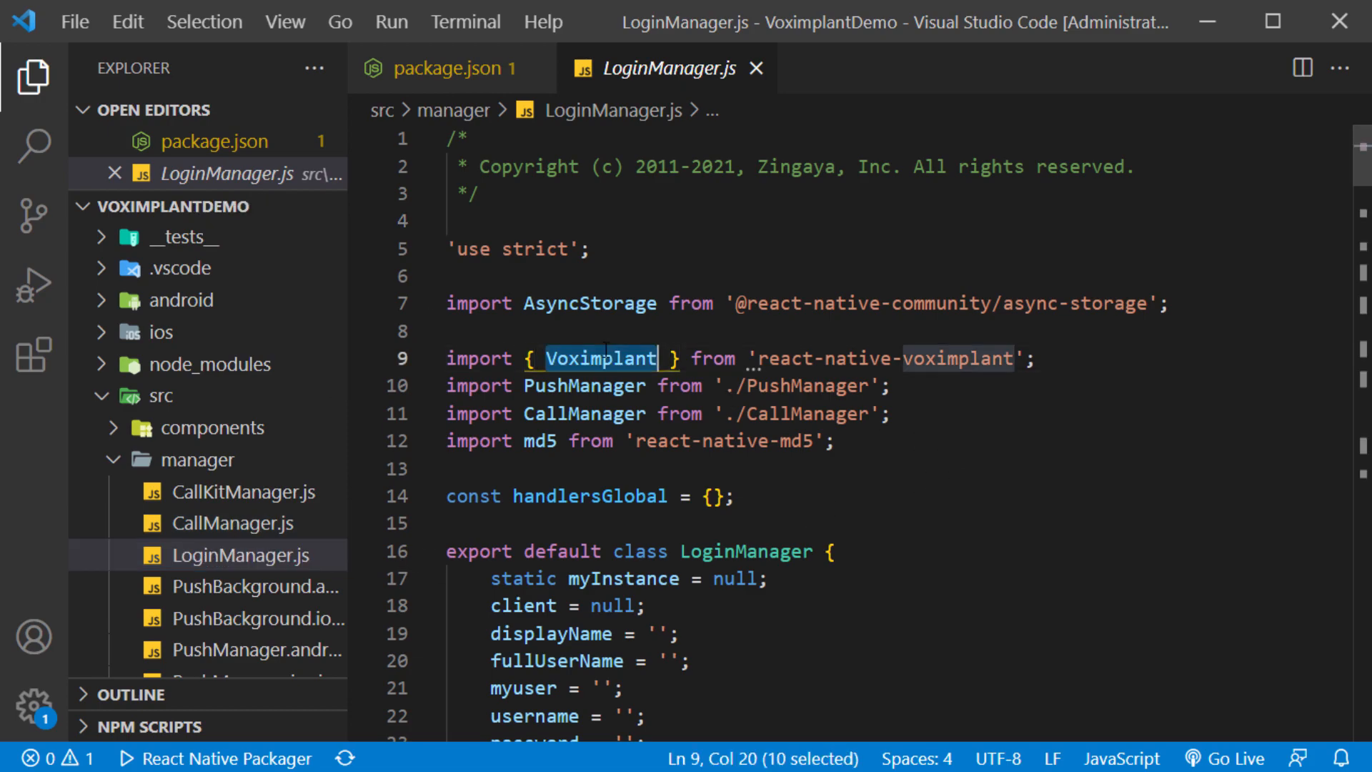
pyautogui.scroll(-3)
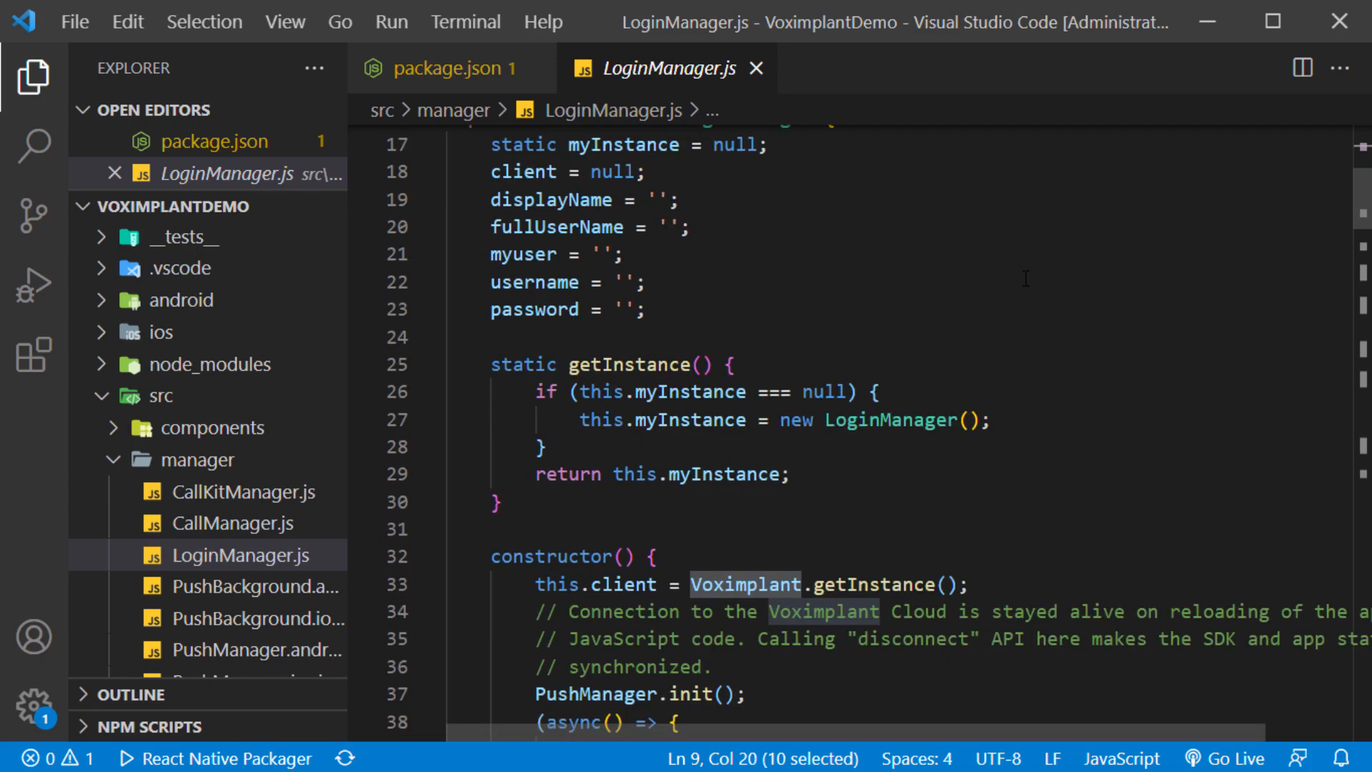
pyautogui.scroll(-3)
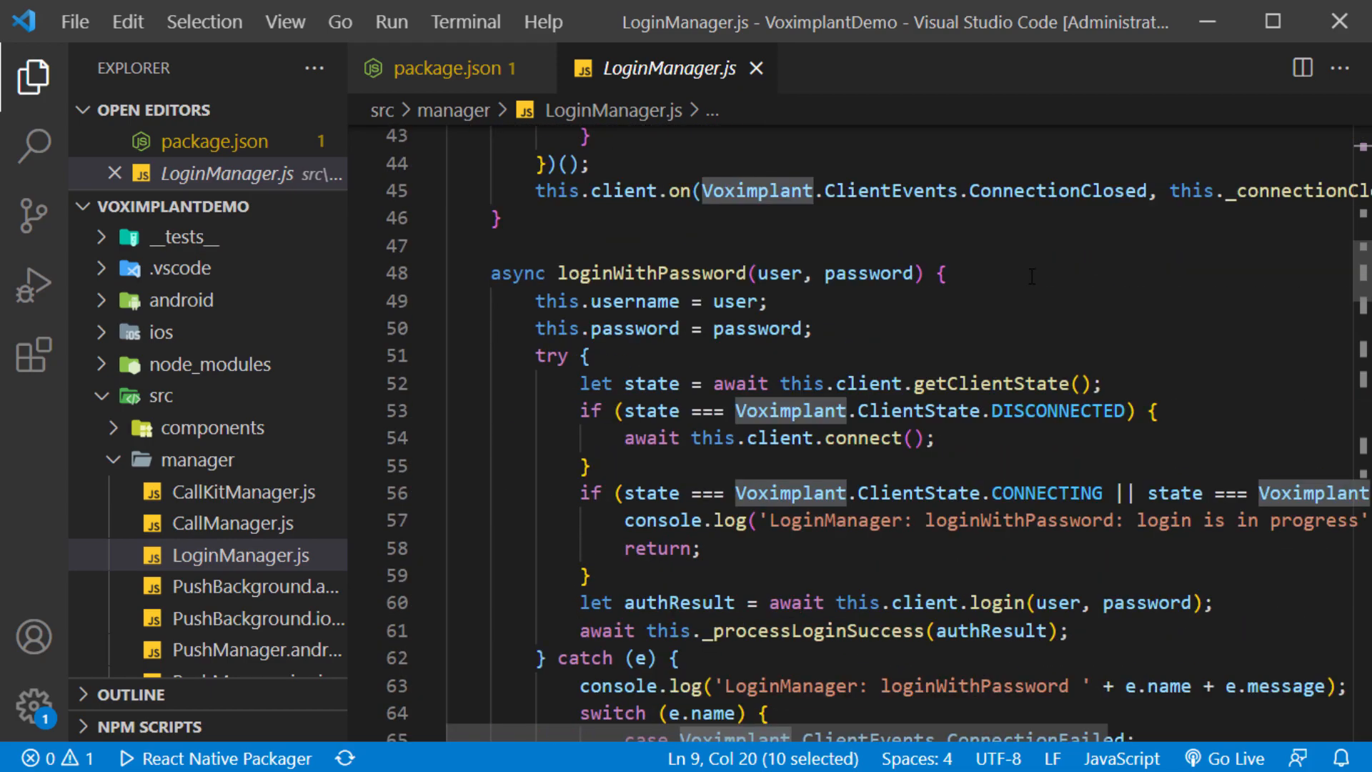
pyautogui.scroll(-3)
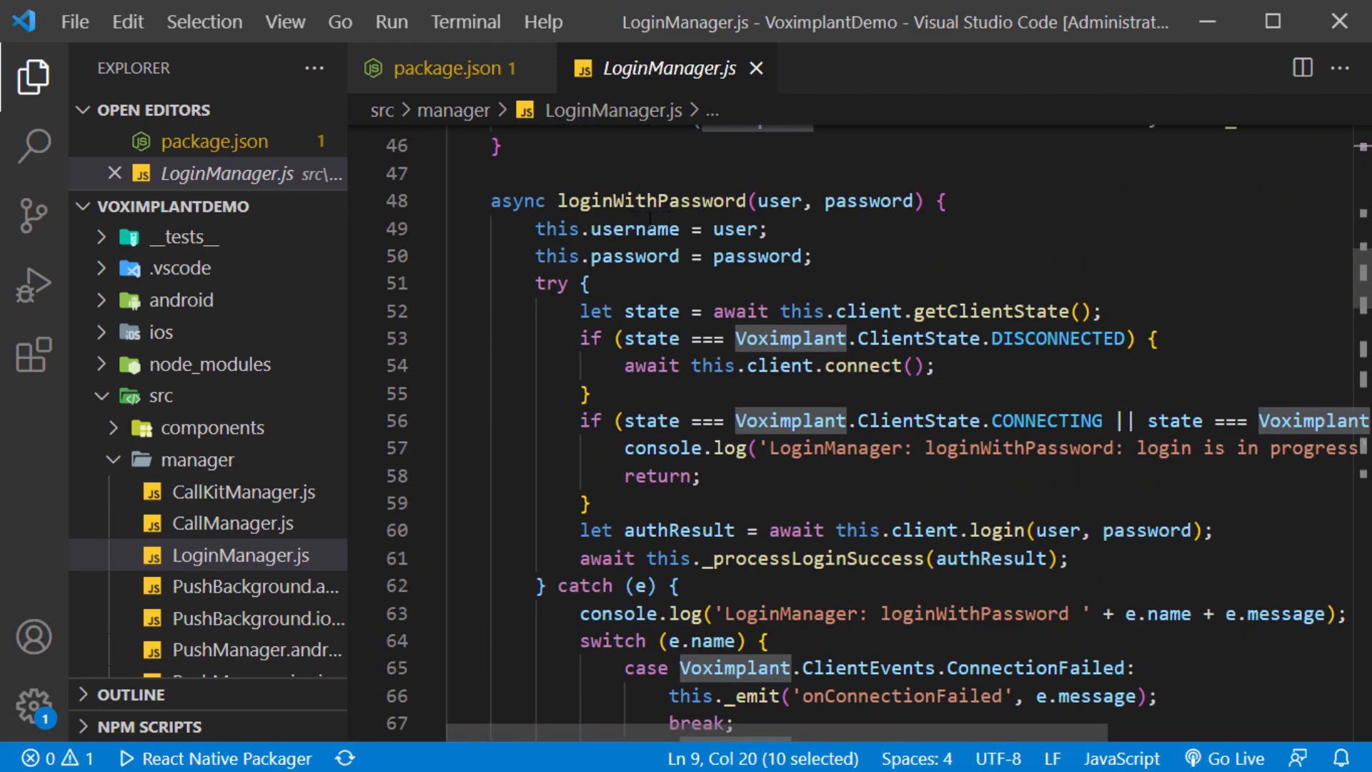
pyautogui.moveTo(1030, 516)
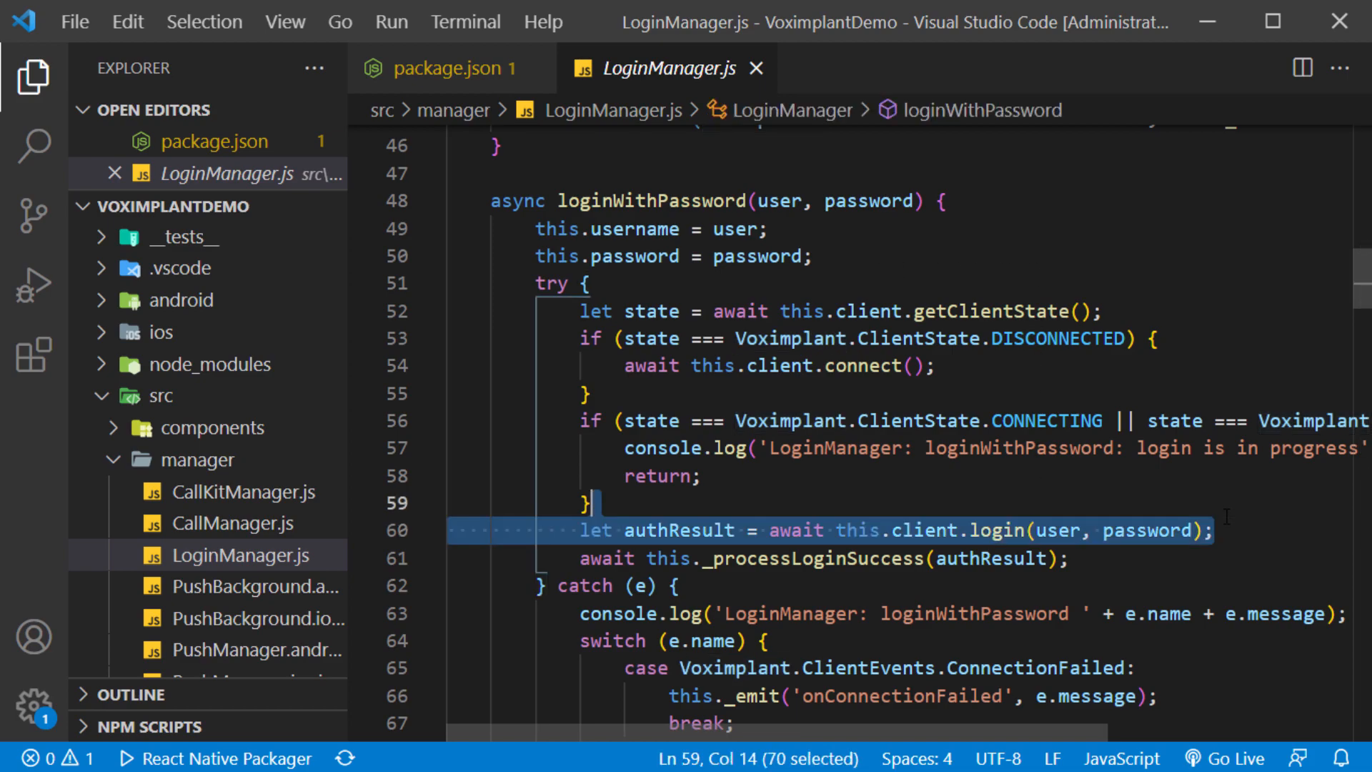
pyautogui.click(1069, 557)
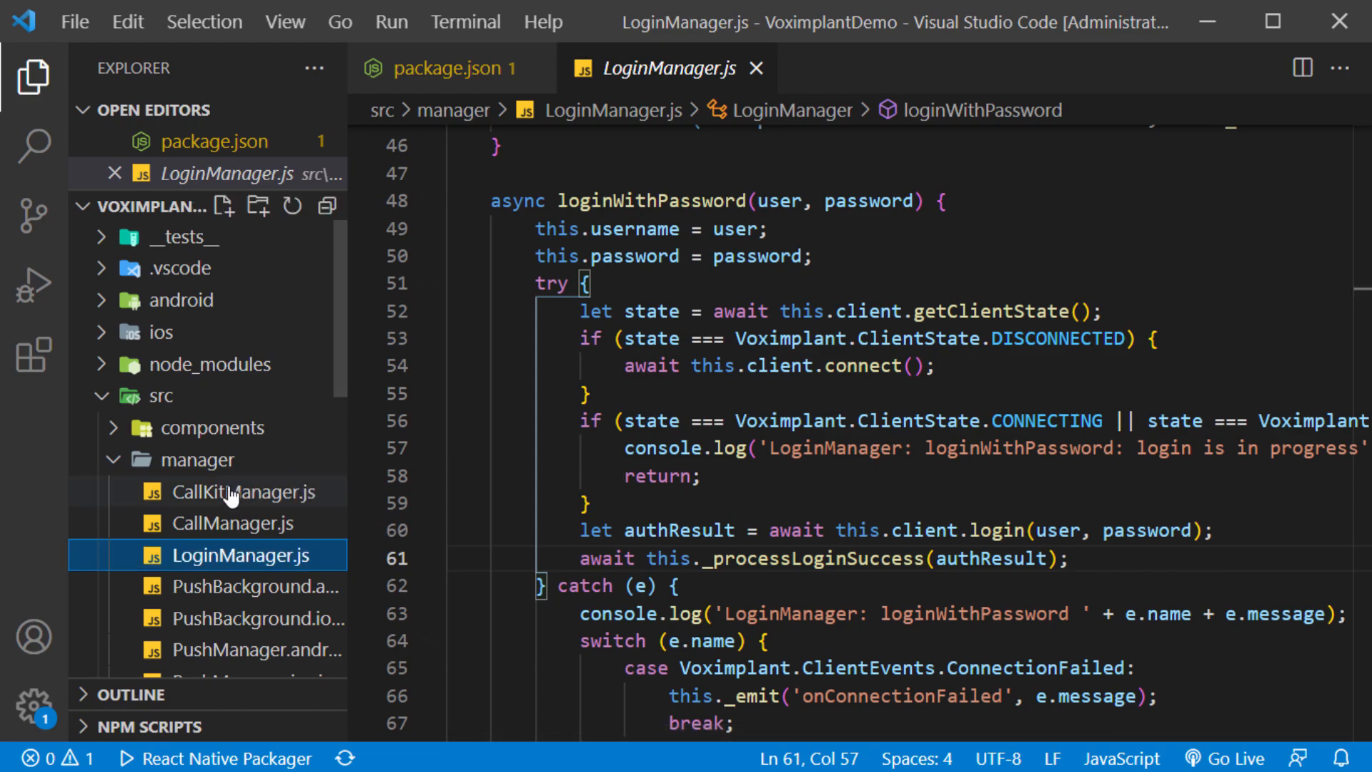
pyautogui.click(241, 491)
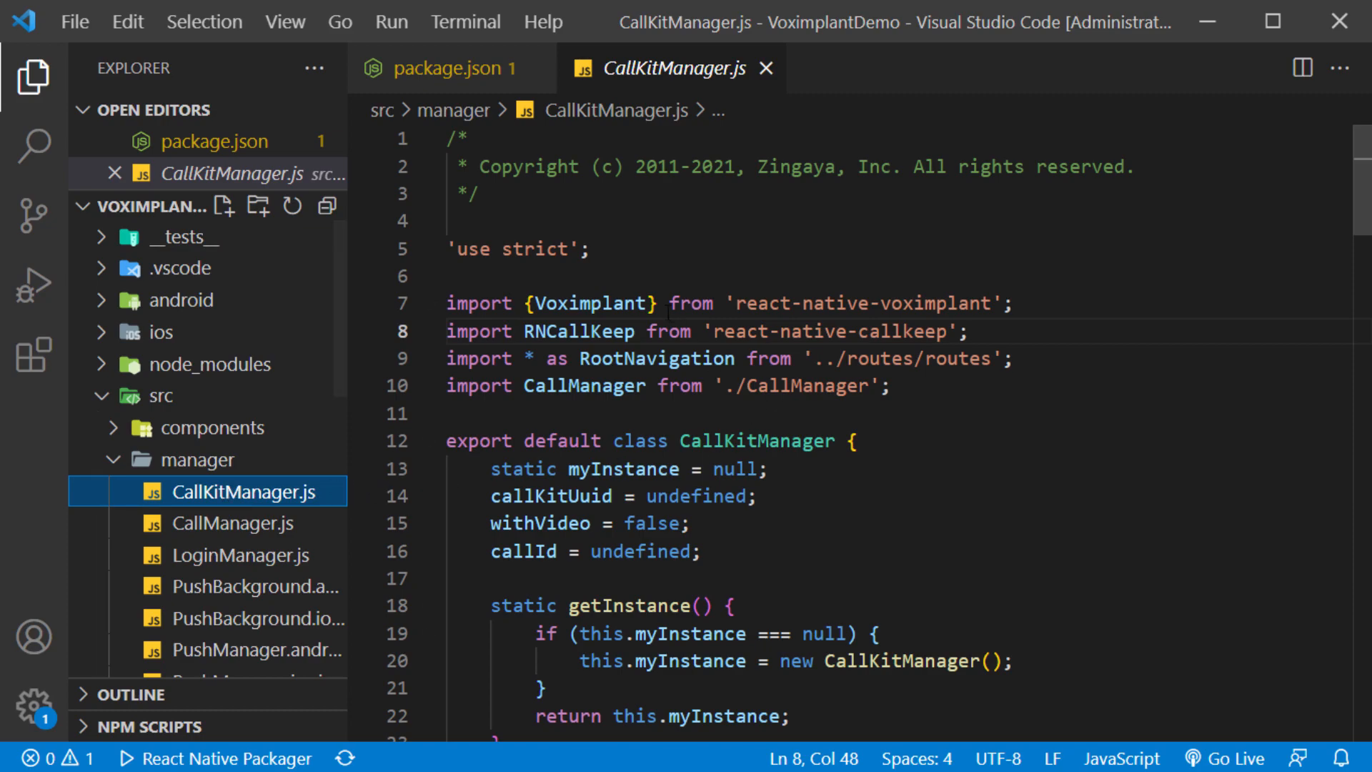
# Select the react-native-callkeep name and read its GitHub README through Demo and Installation.
pyautogui.doubleClick(580, 331)
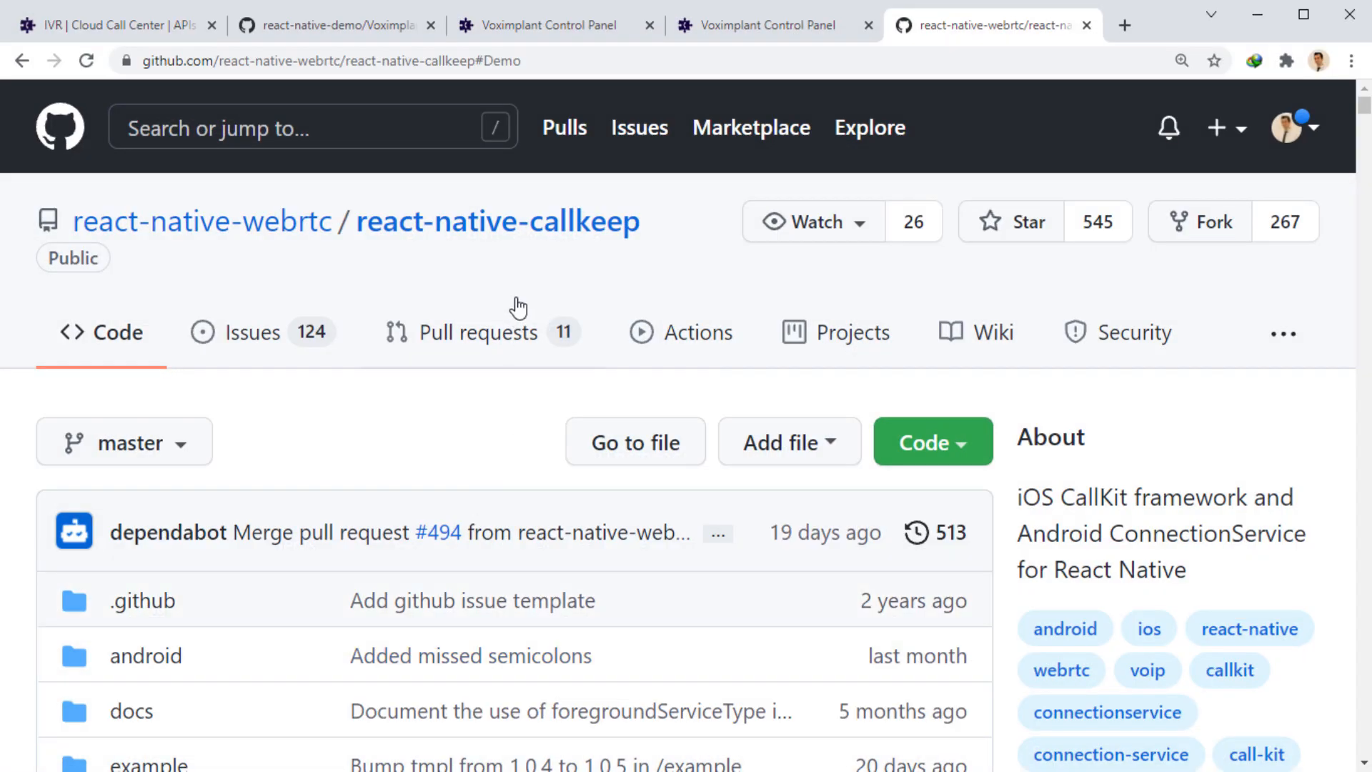
pyautogui.moveTo(124, 449)
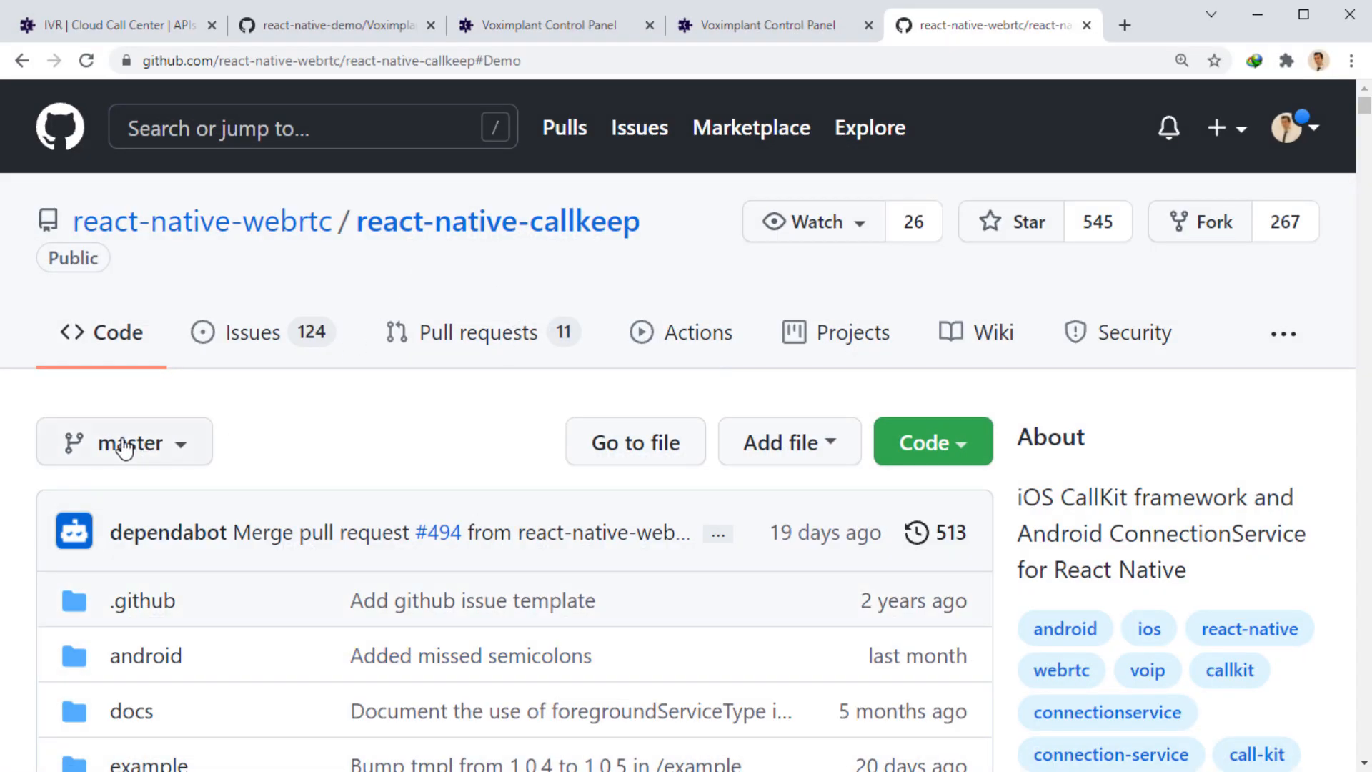
pyautogui.scroll(-3)
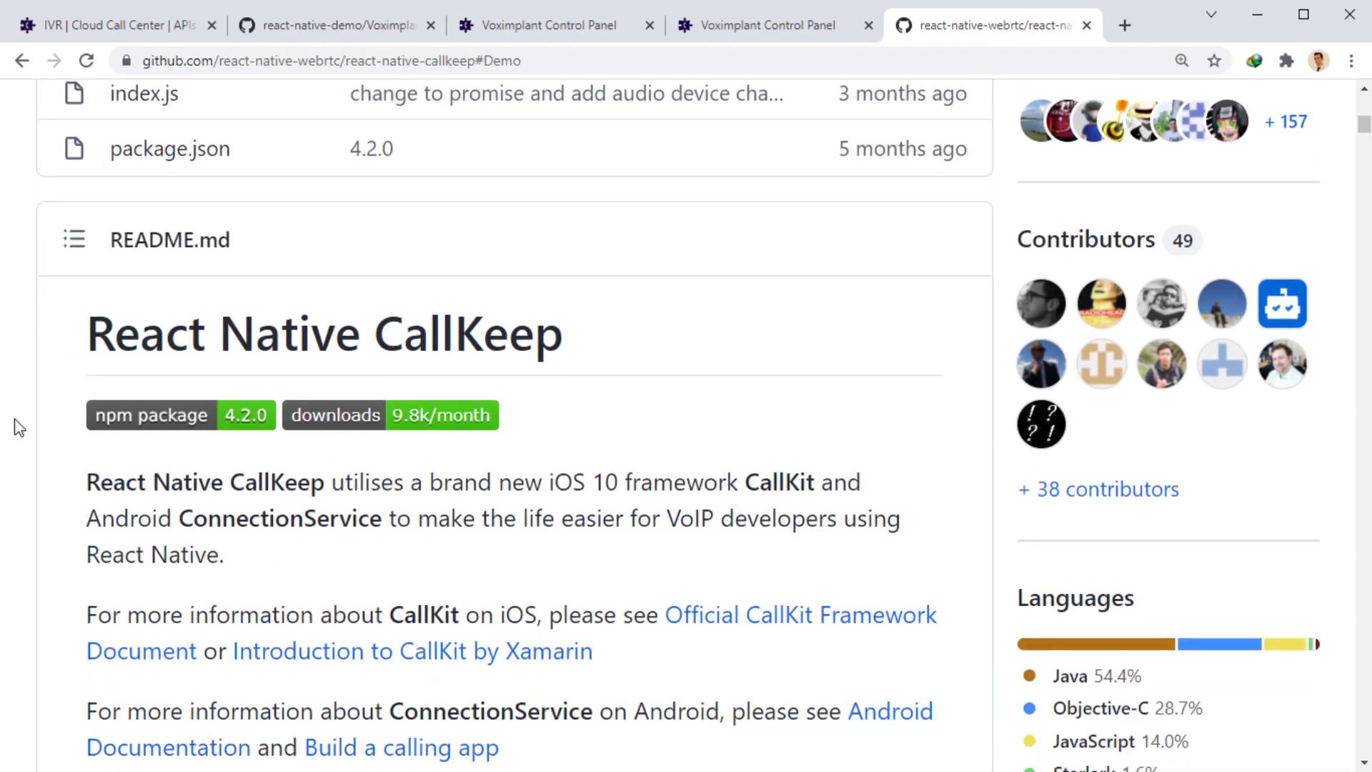
pyautogui.scroll(-3)
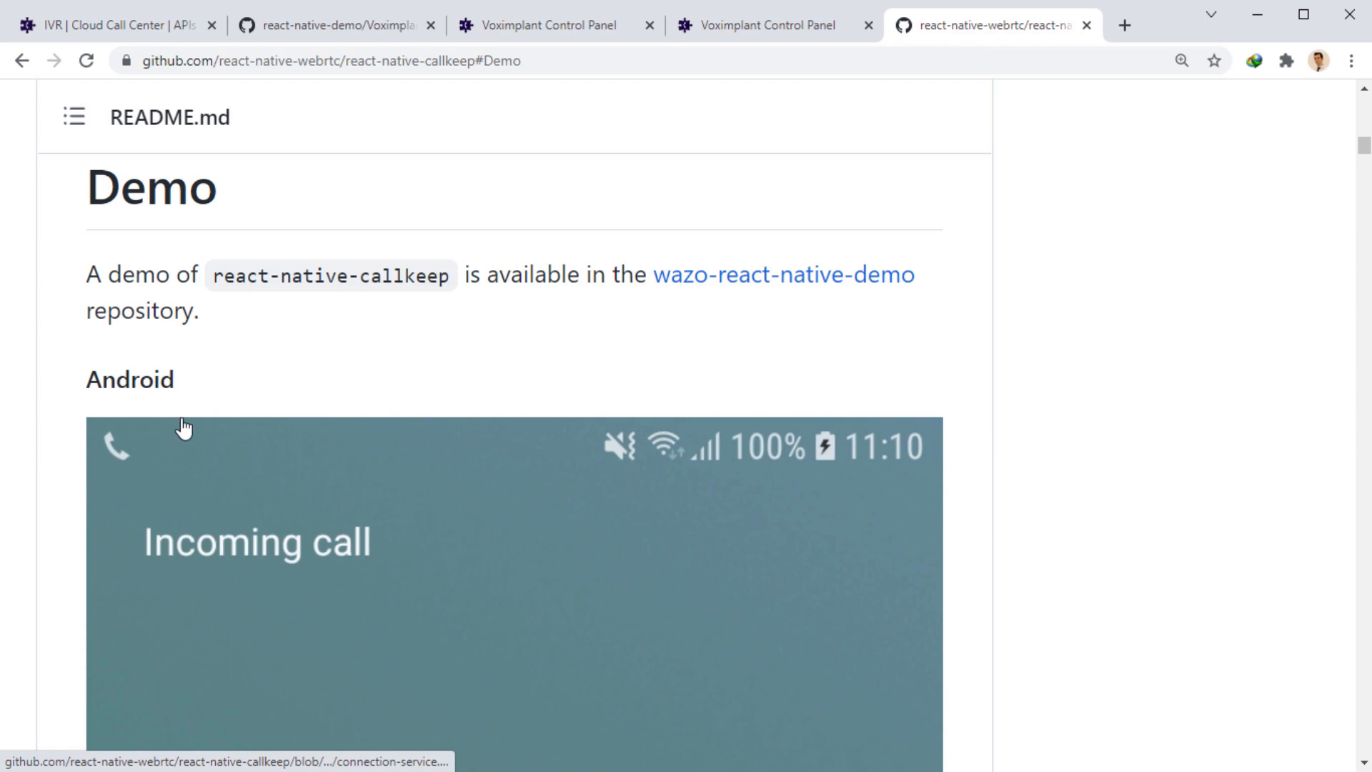
pyautogui.scroll(-3)
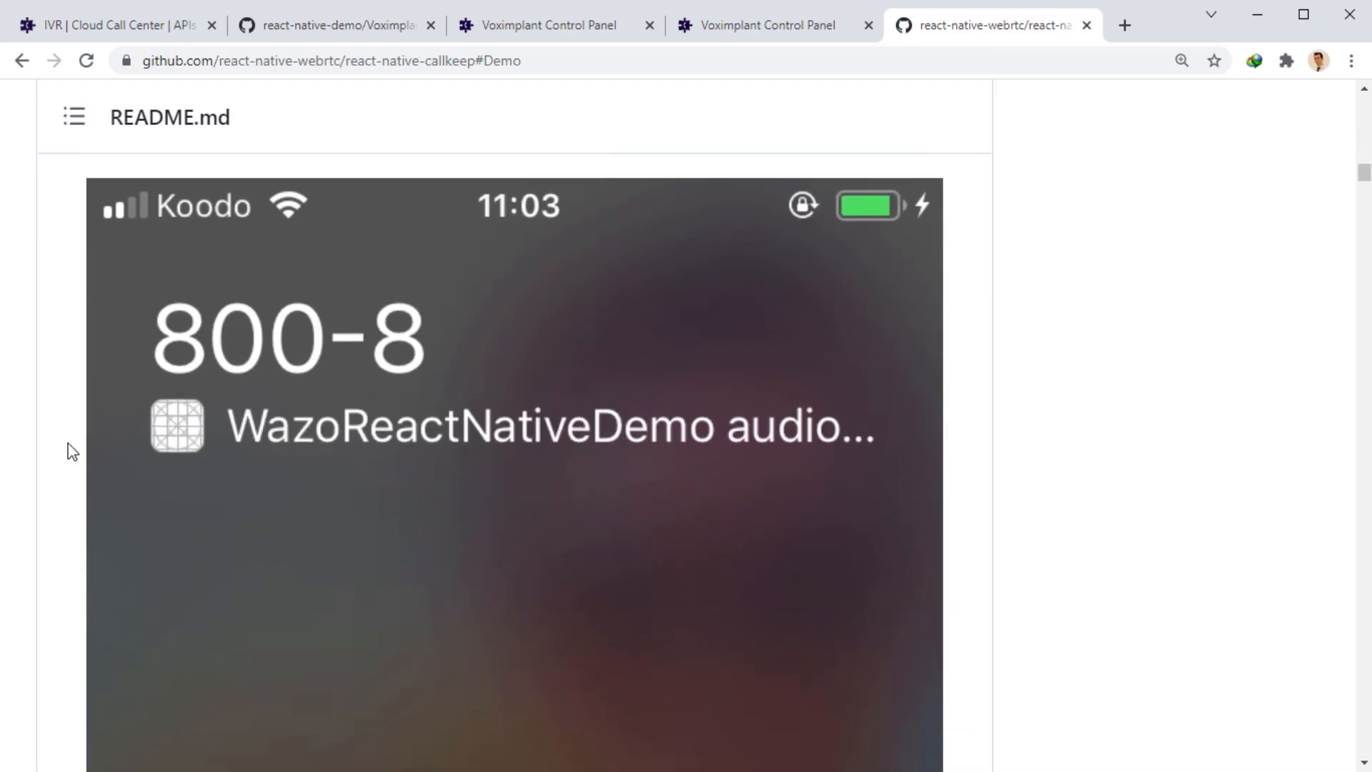
pyautogui.scroll(-3)
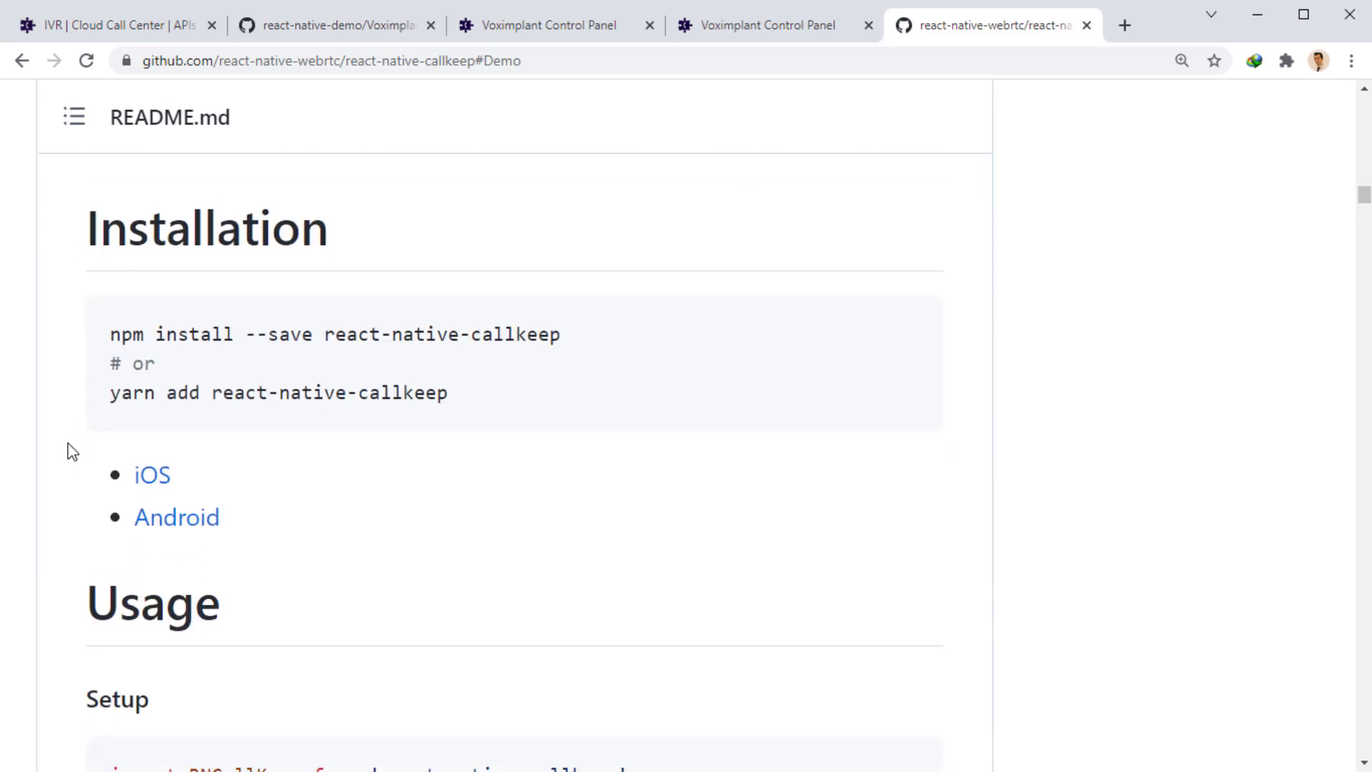
pyautogui.scroll(-3)
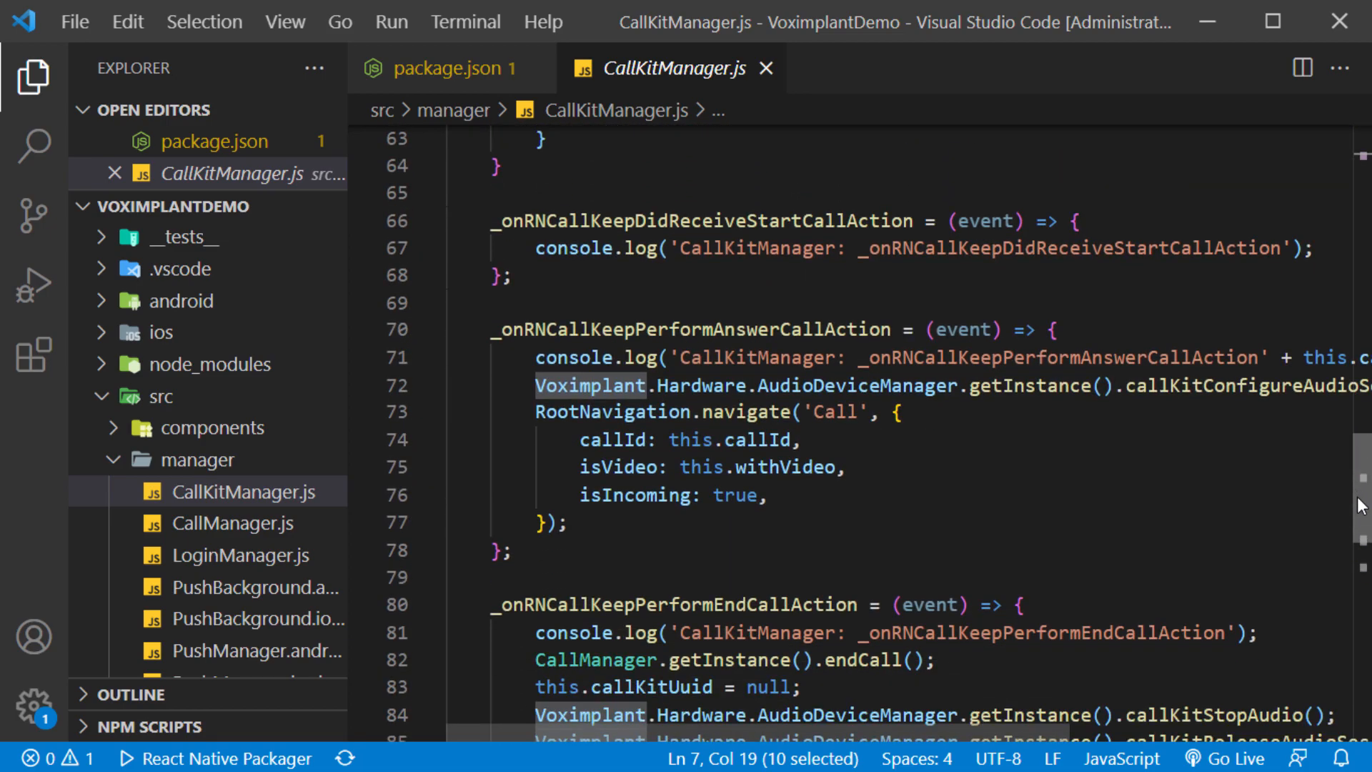
# Scroll CallKitManager.js's answer/end call handlers, then open CallManager.js from its import.
pyautogui.scroll(-3)
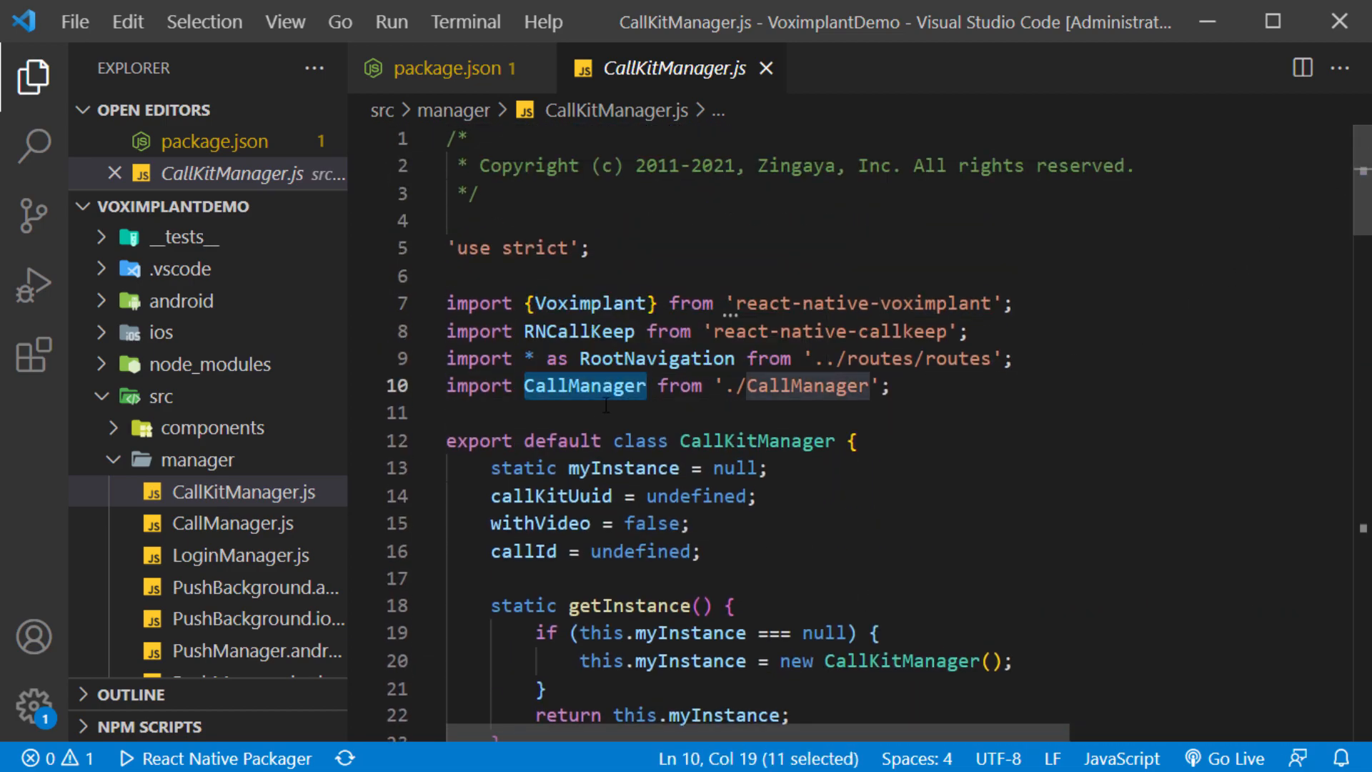
pyautogui.click(241, 523)
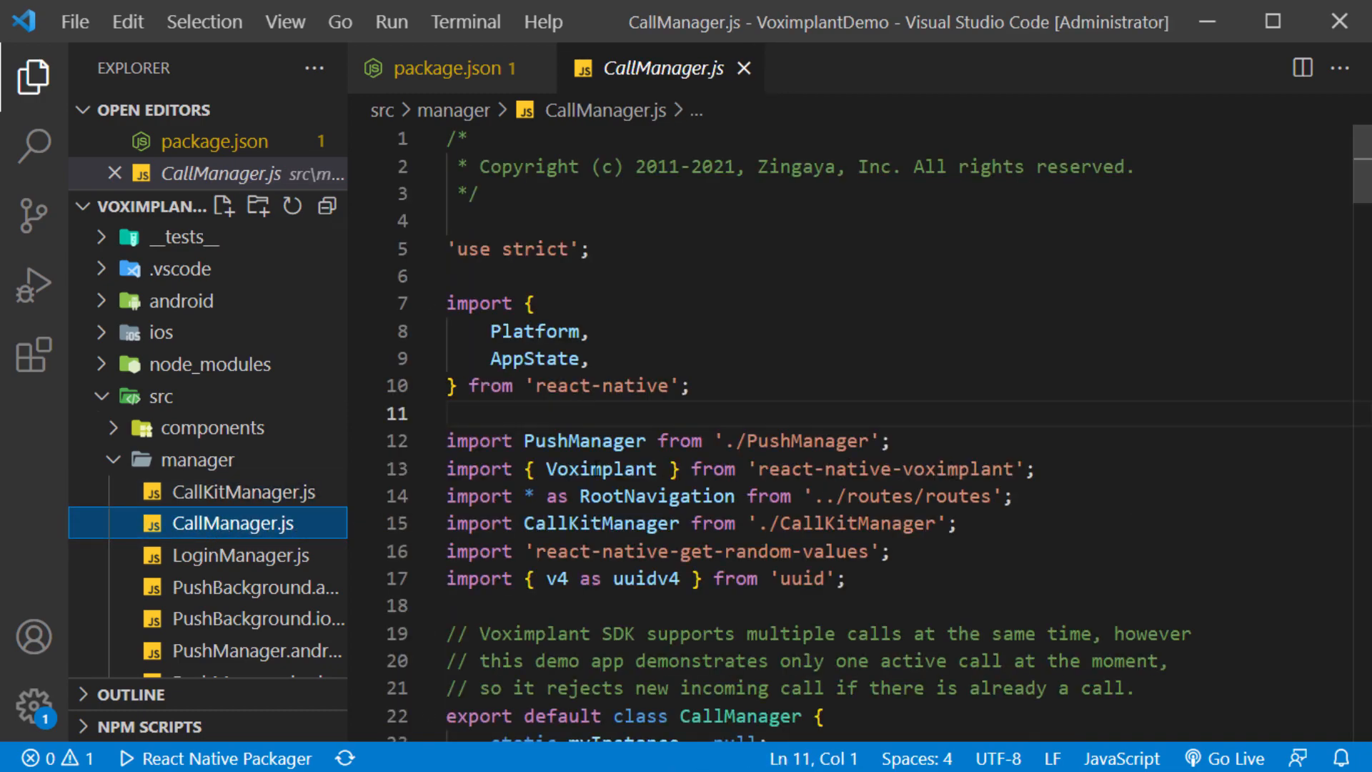
# Highlight Voximplant in CallManager.js, read its call handlers, then expand the screens folder.
pyautogui.doubleClick(601, 469)
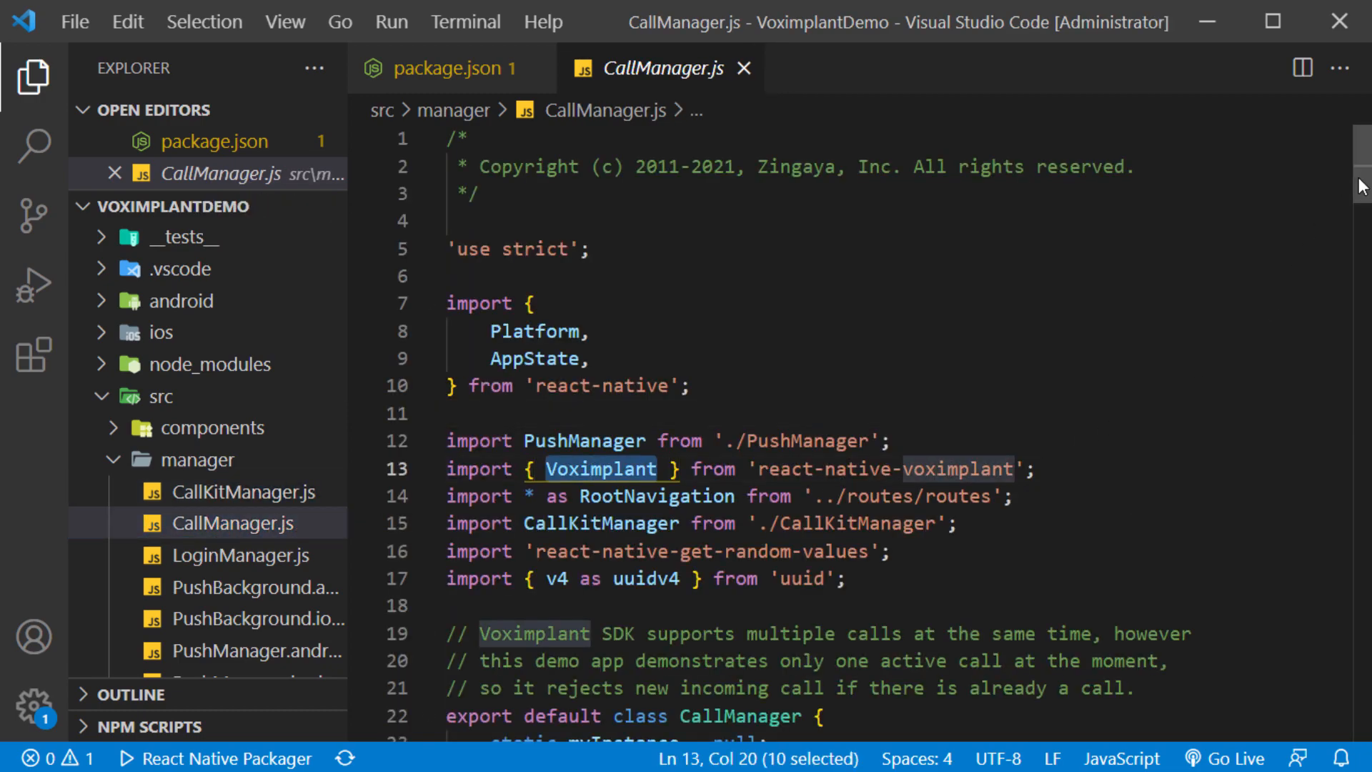
pyautogui.scroll(-3)
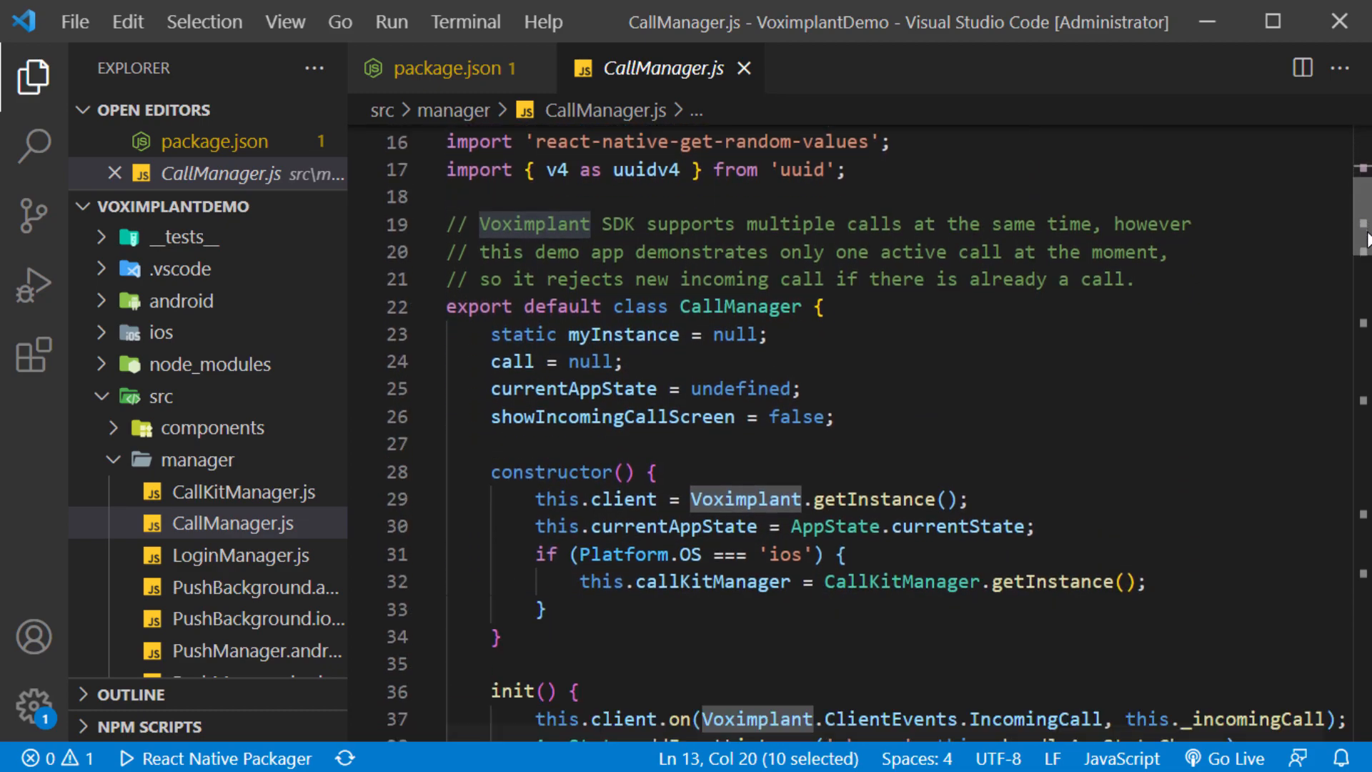
pyautogui.scroll(-3)
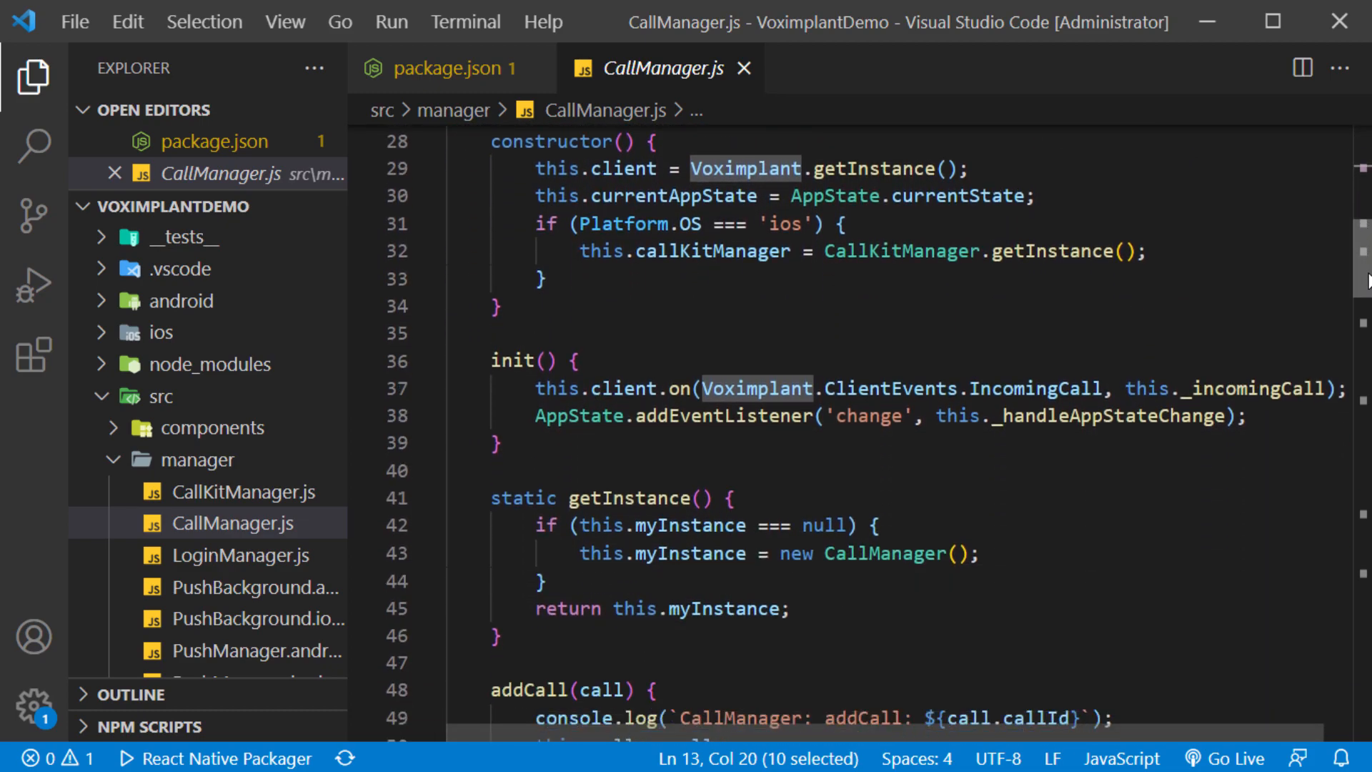
pyautogui.scroll(-3)
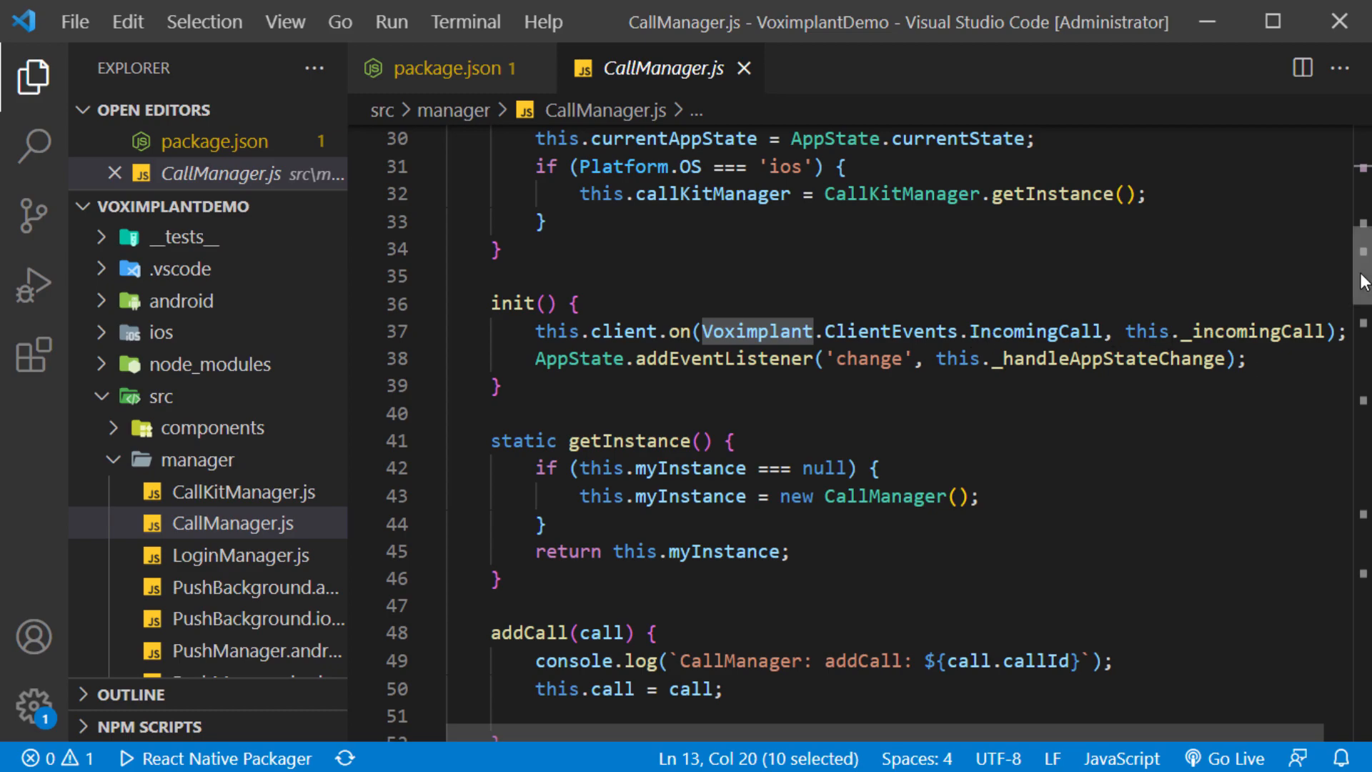
pyautogui.scroll(-3)
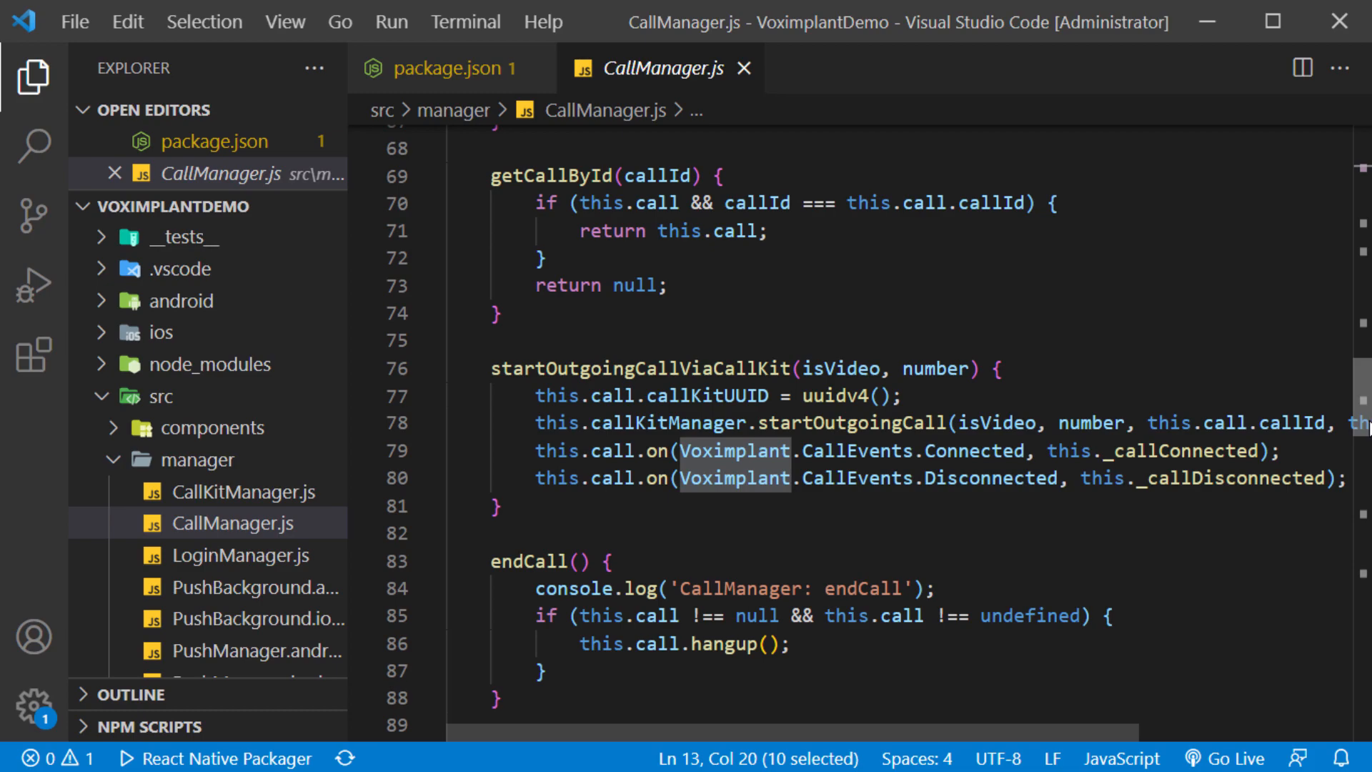
pyautogui.scroll(-3)
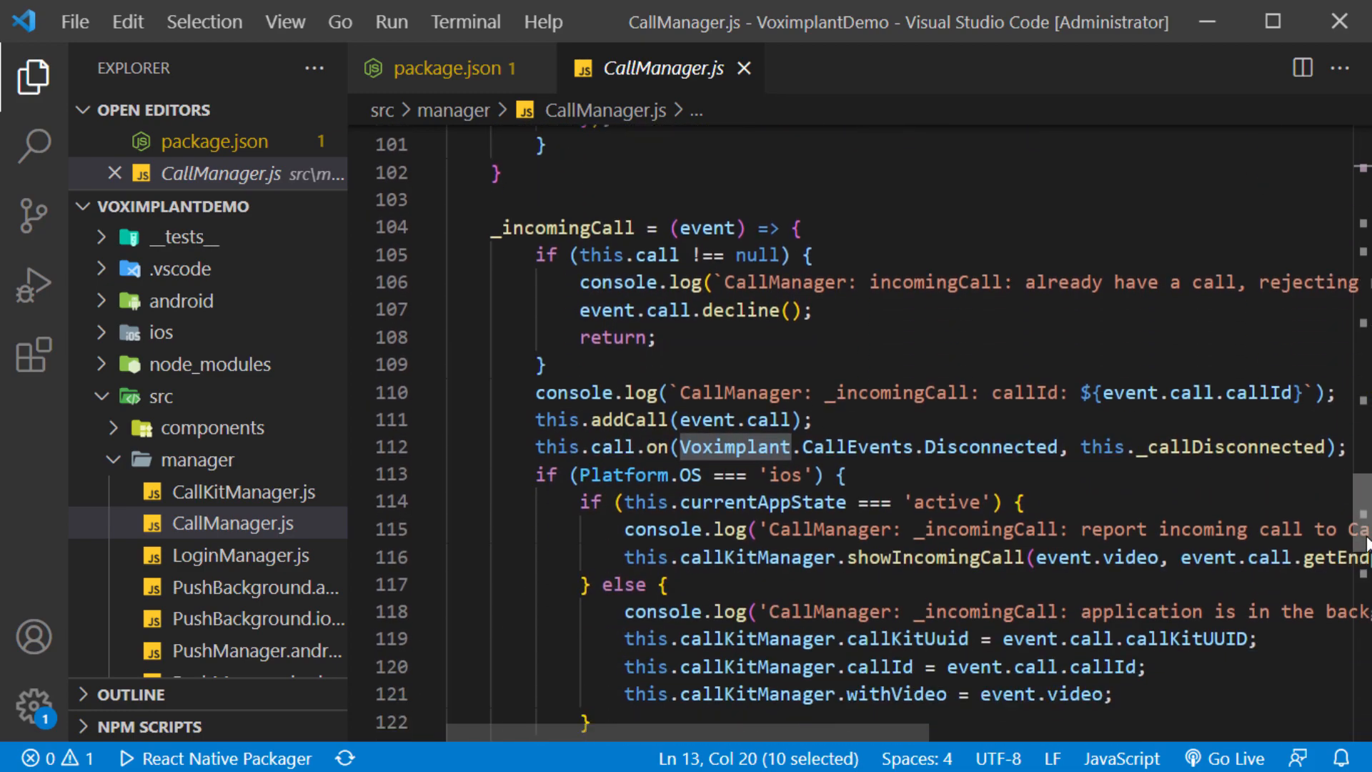
pyautogui.scroll(-3)
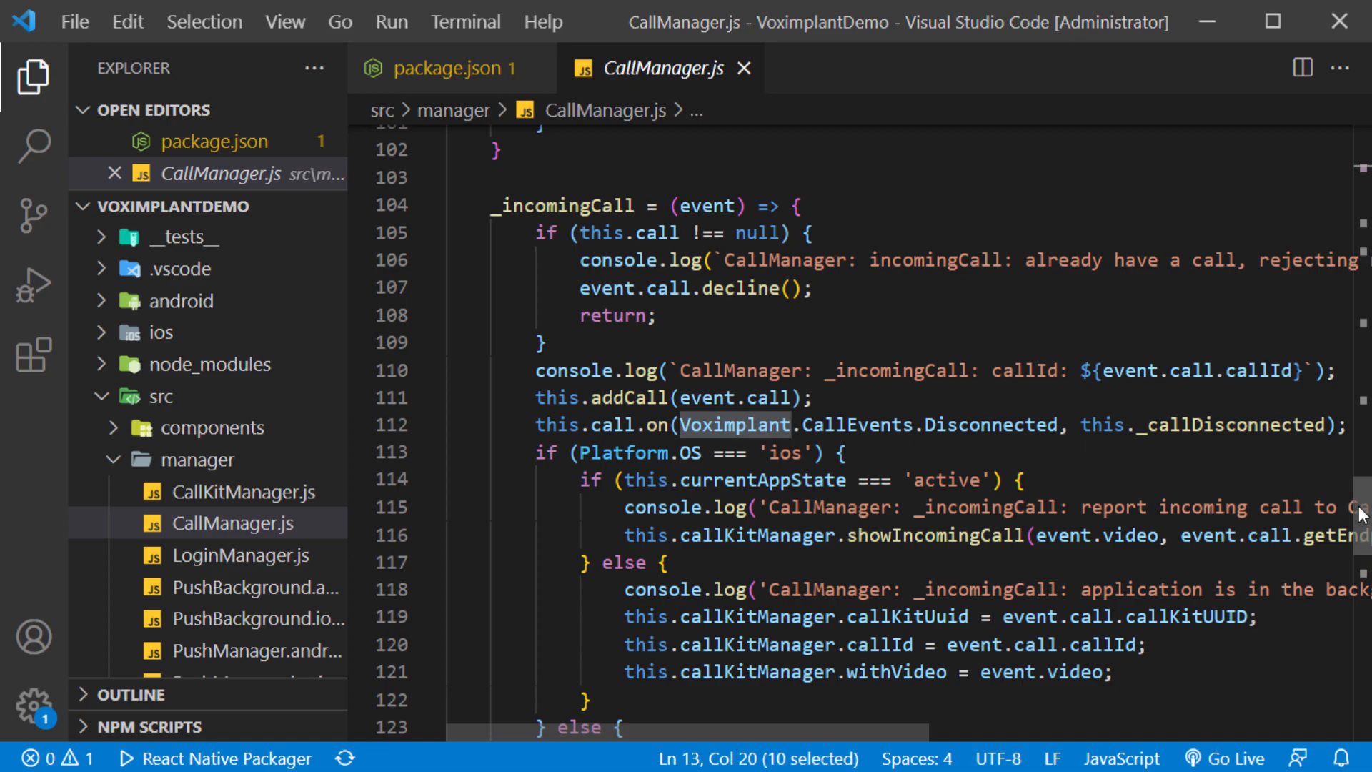
pyautogui.scroll(-3)
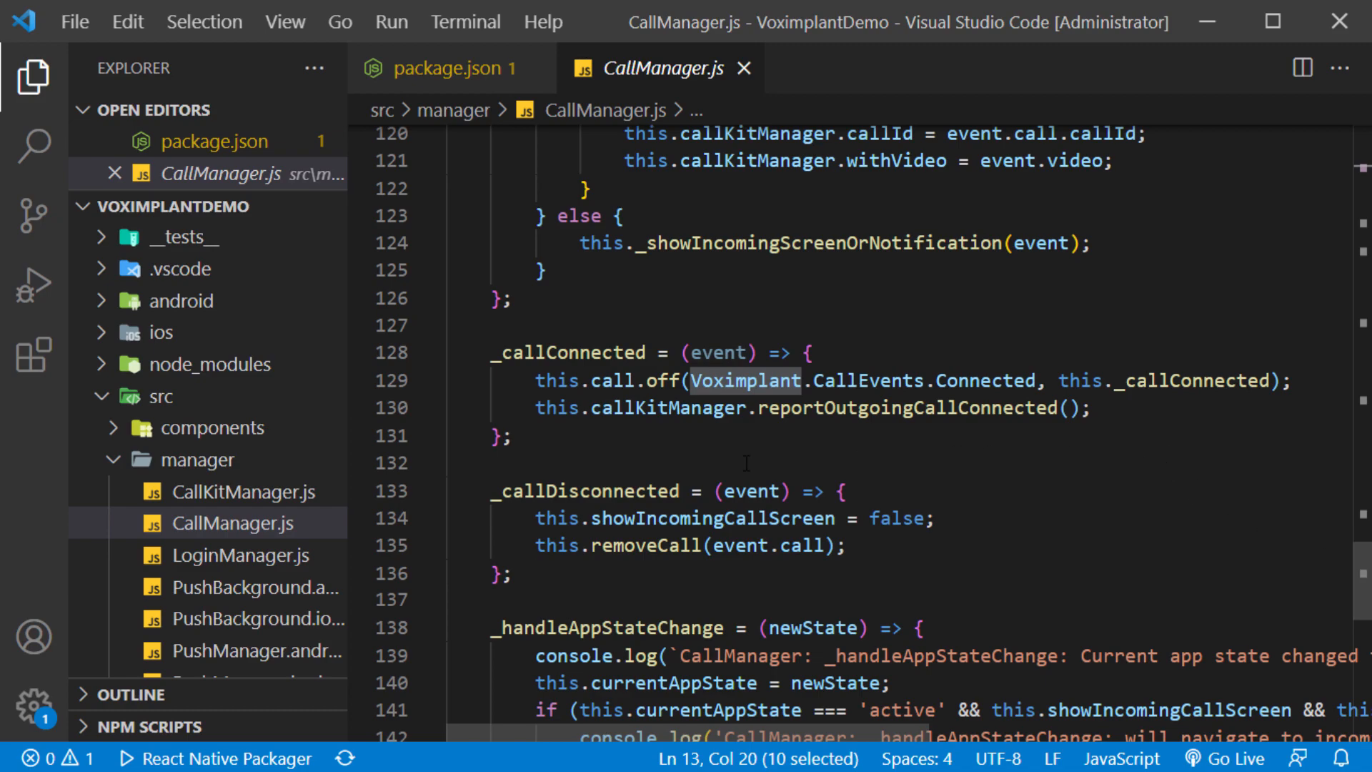
pyautogui.click(199, 460)
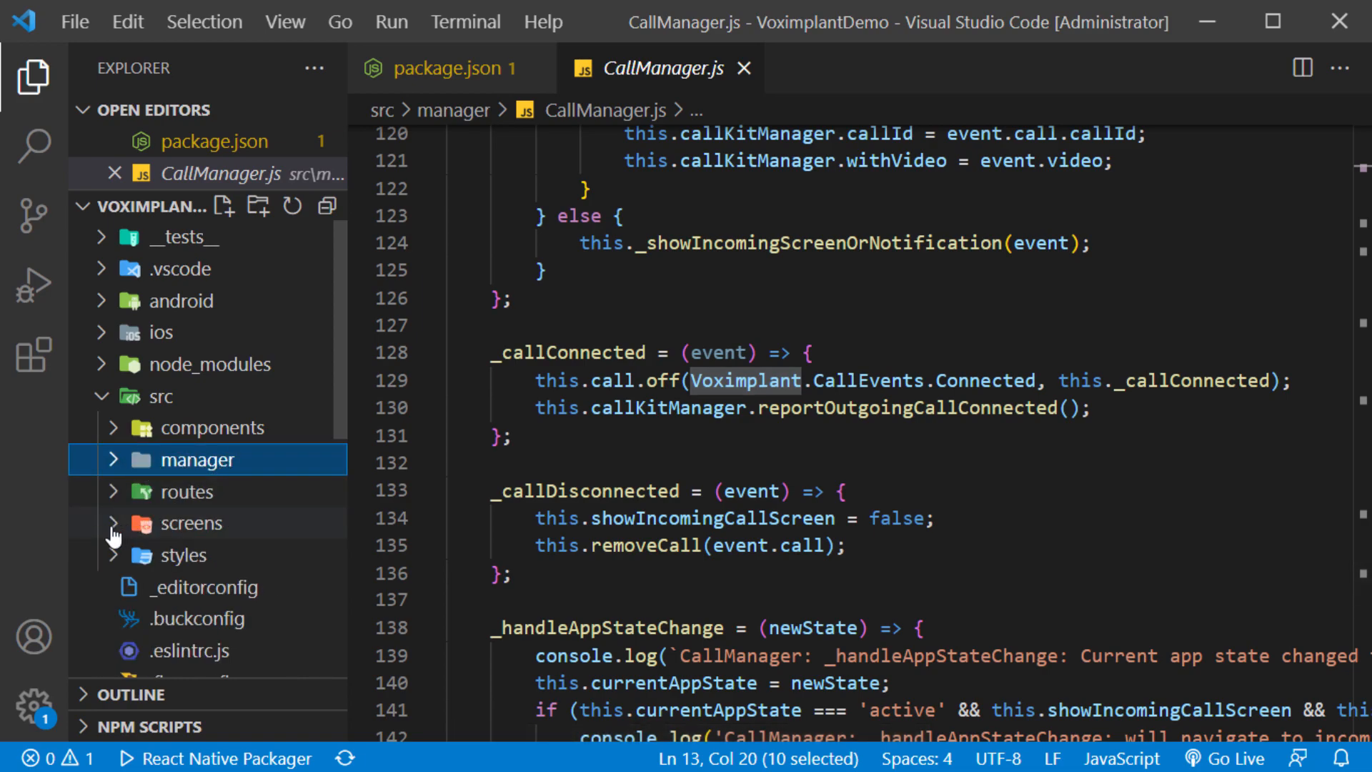
pyautogui.click(189, 523)
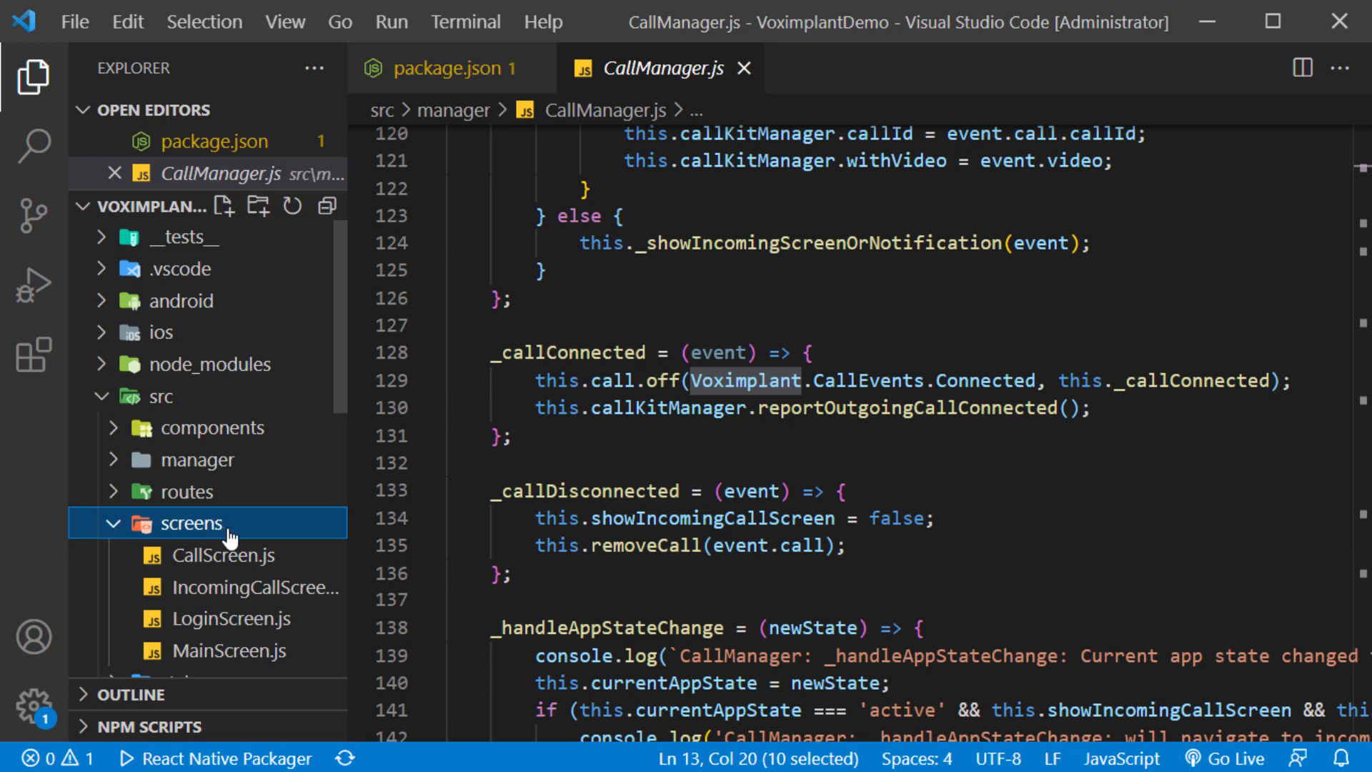
# Open CallScreen.js, highlight every CallManager occurrence and scroll through its uses.
pyautogui.click(229, 554)
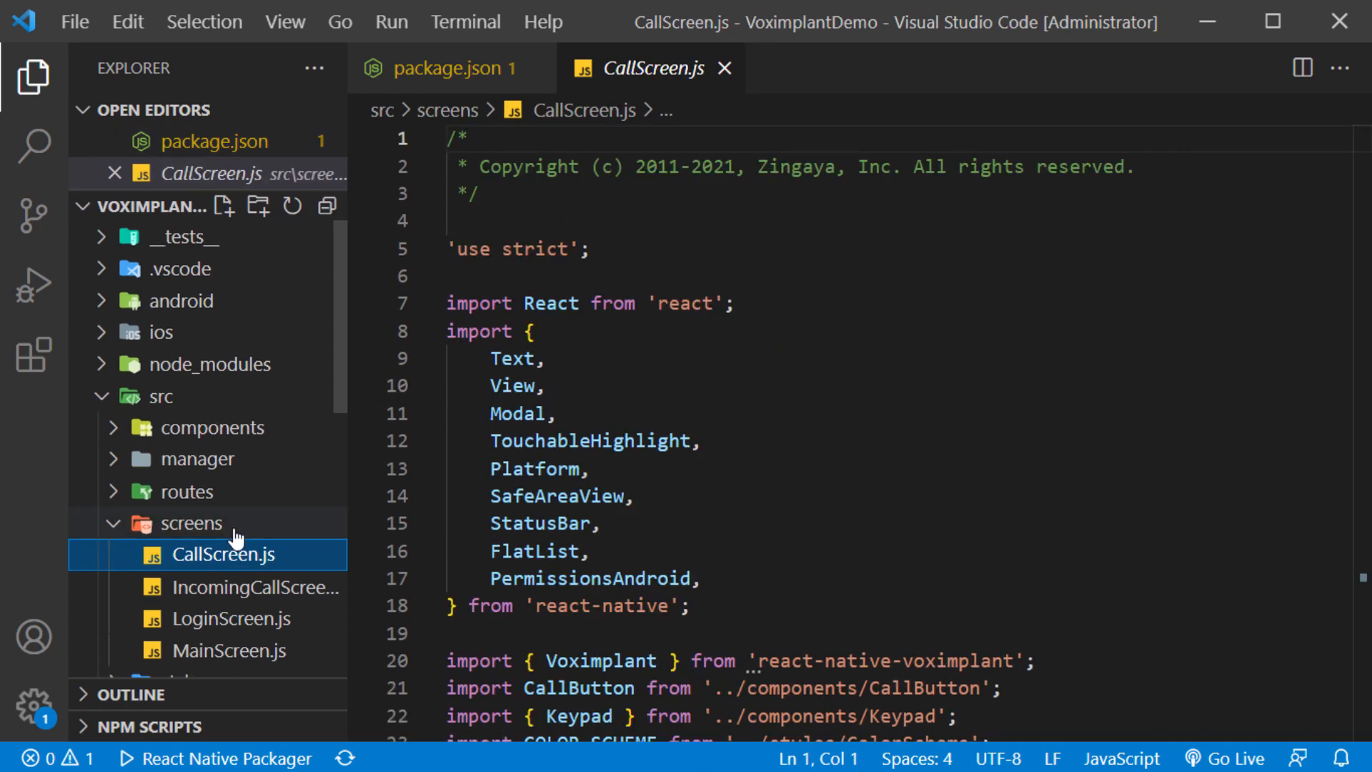
pyautogui.scroll(-3)
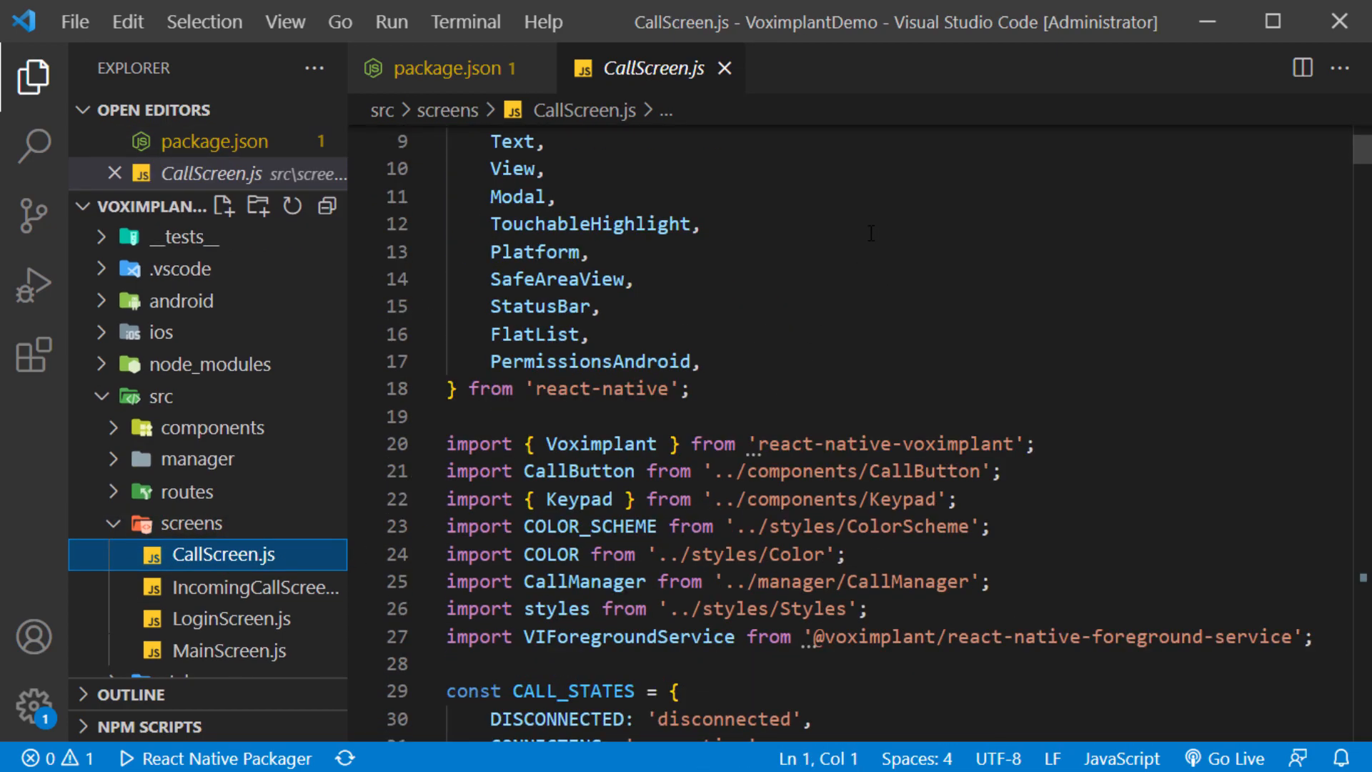
pyautogui.scroll(-3)
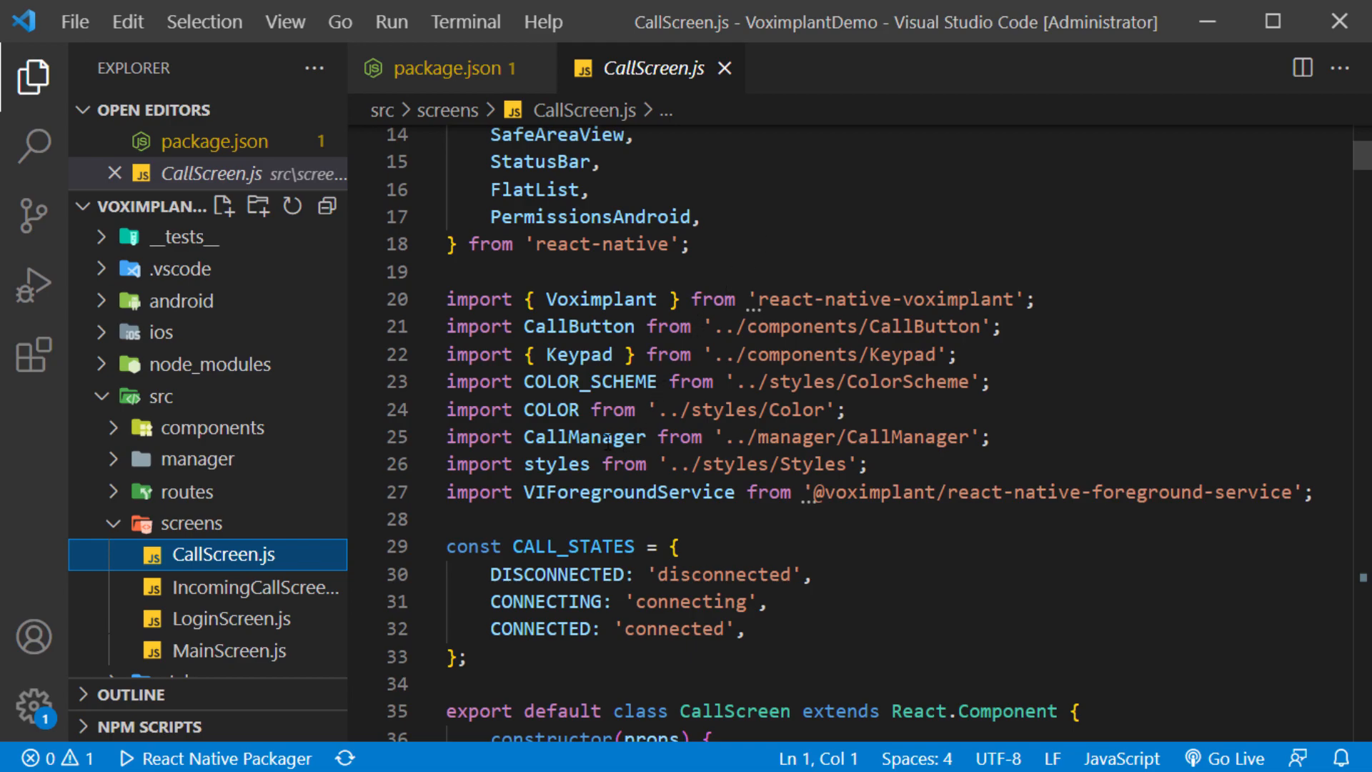
pyautogui.doubleClick(577, 437)
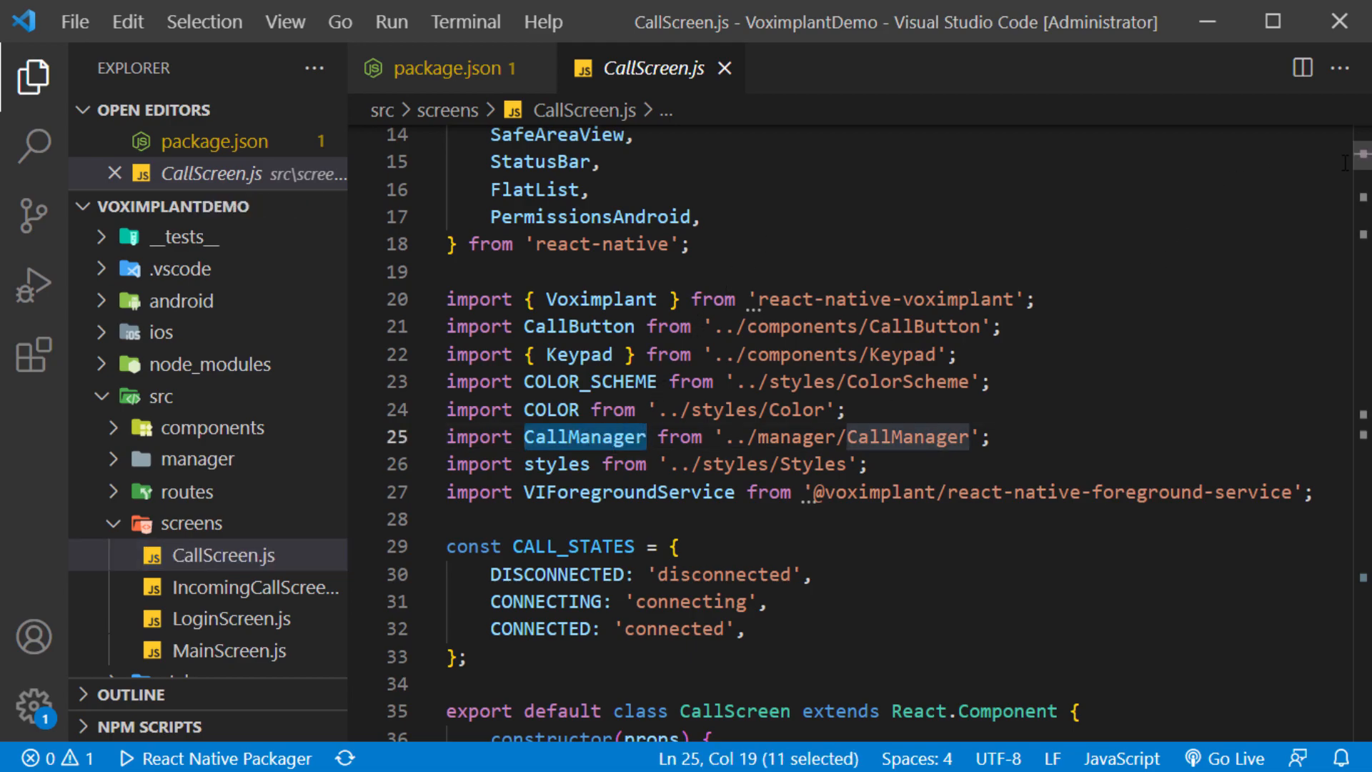
pyautogui.scroll(-3)
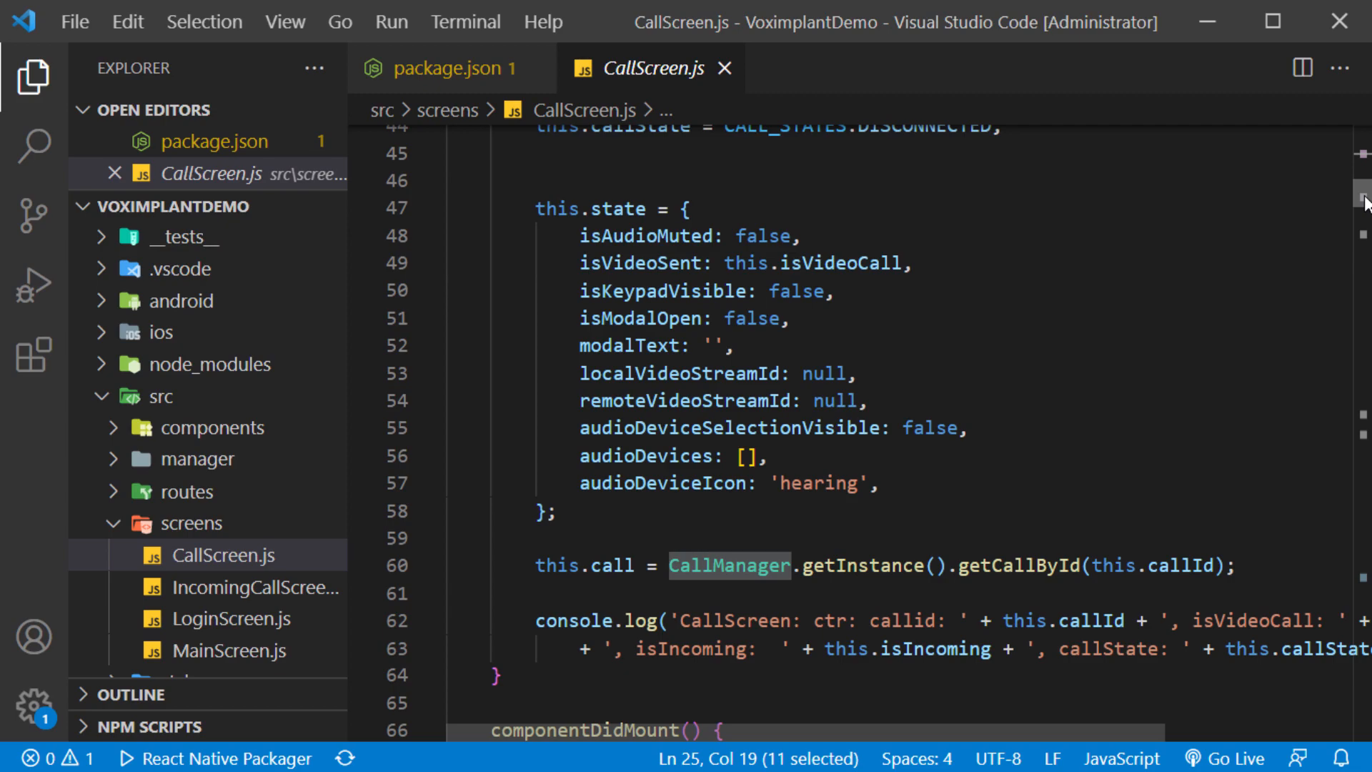
pyautogui.scroll(-3)
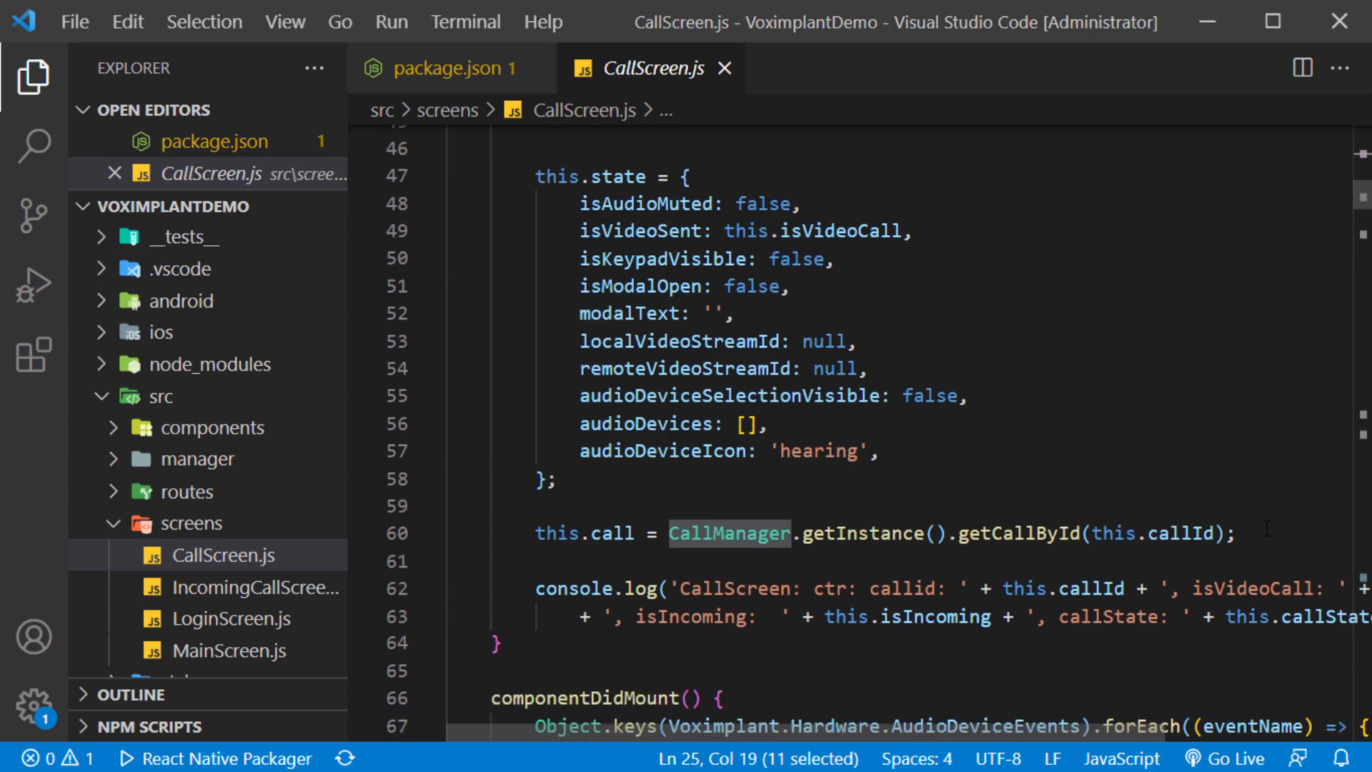
pyautogui.scroll(-3)
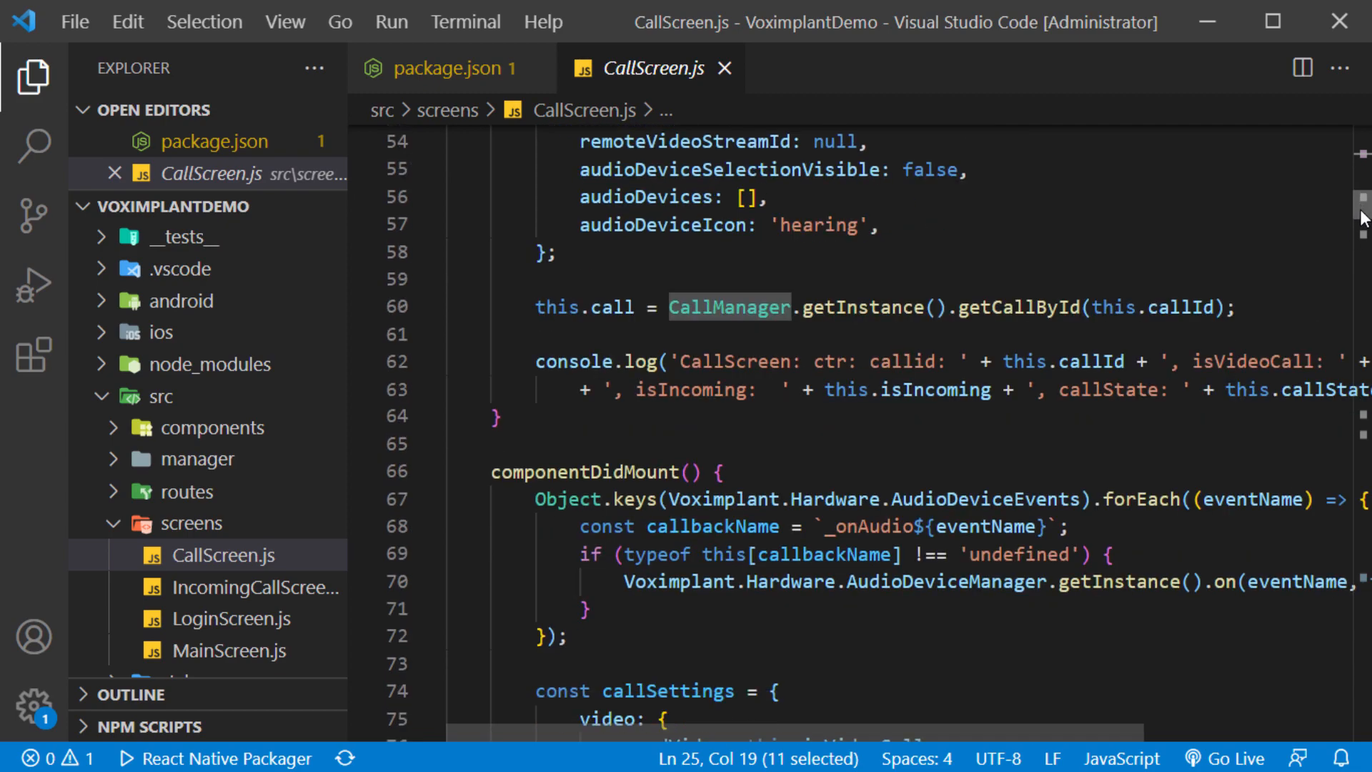
pyautogui.scroll(-3)
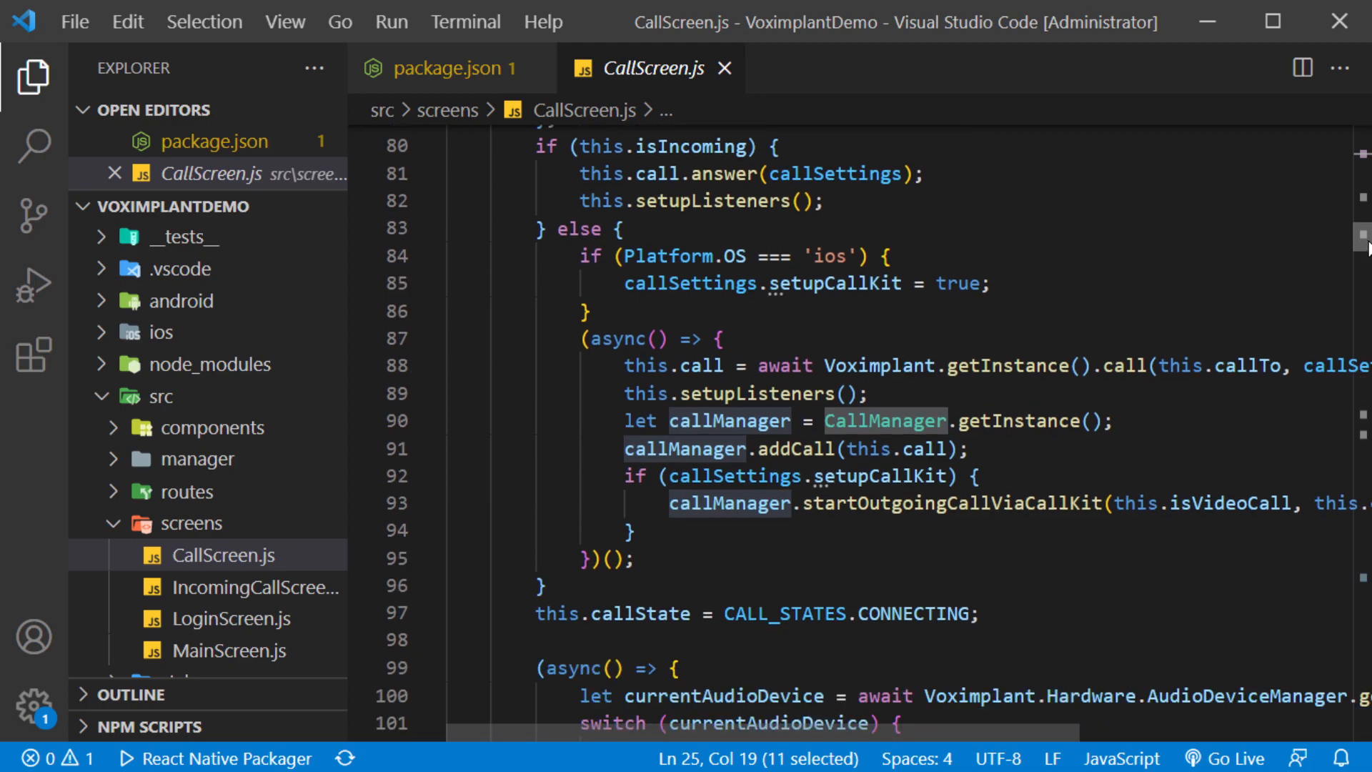
pyautogui.scroll(-3)
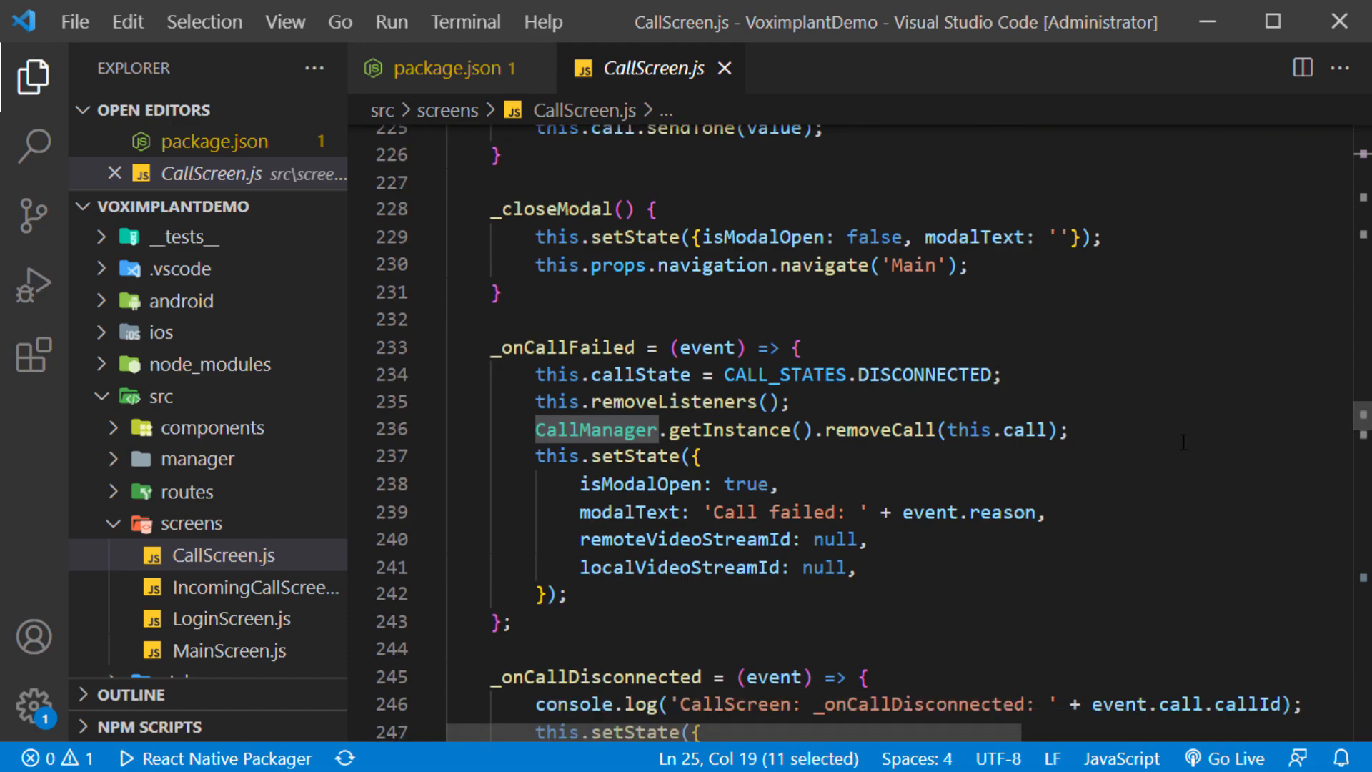
pyautogui.scroll(-3)
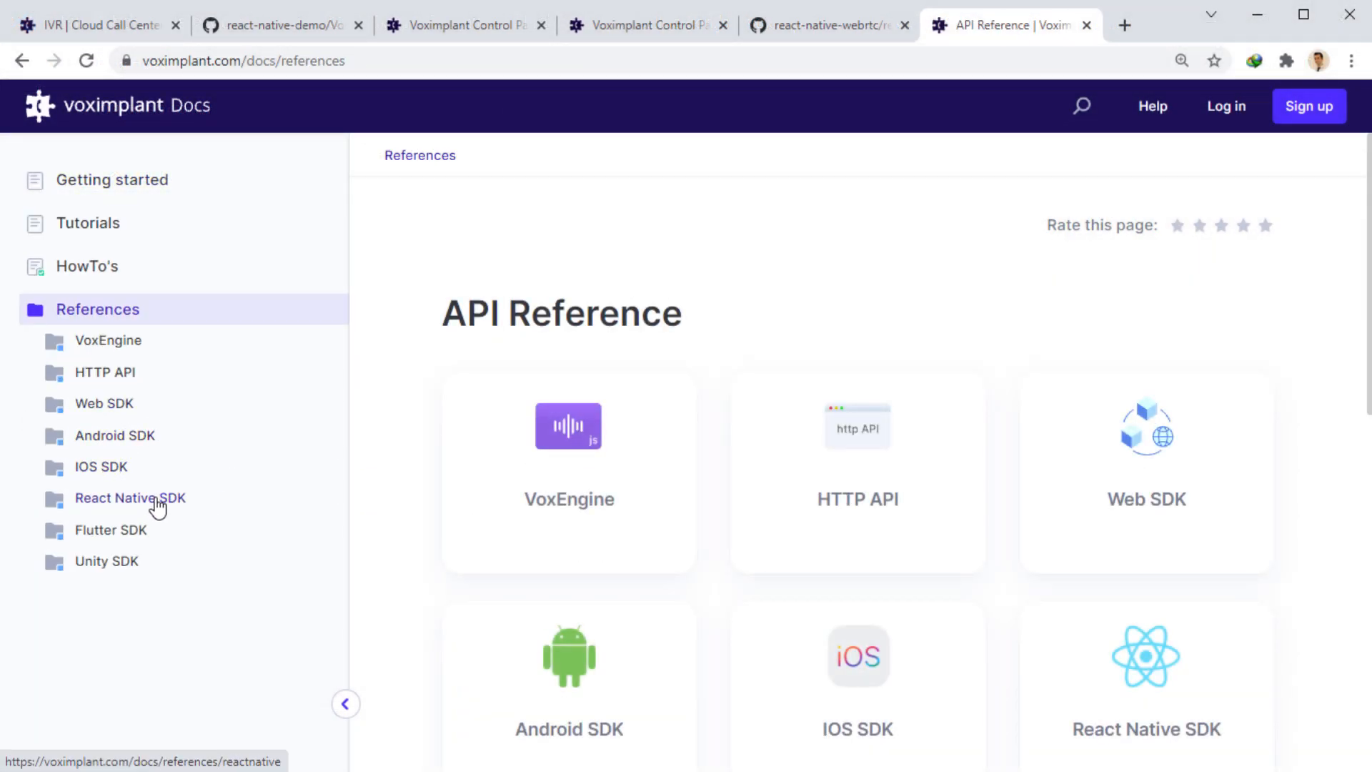
# Open the React Native SDK reference and scroll its Voximplant module page.
pyautogui.click(129, 497)
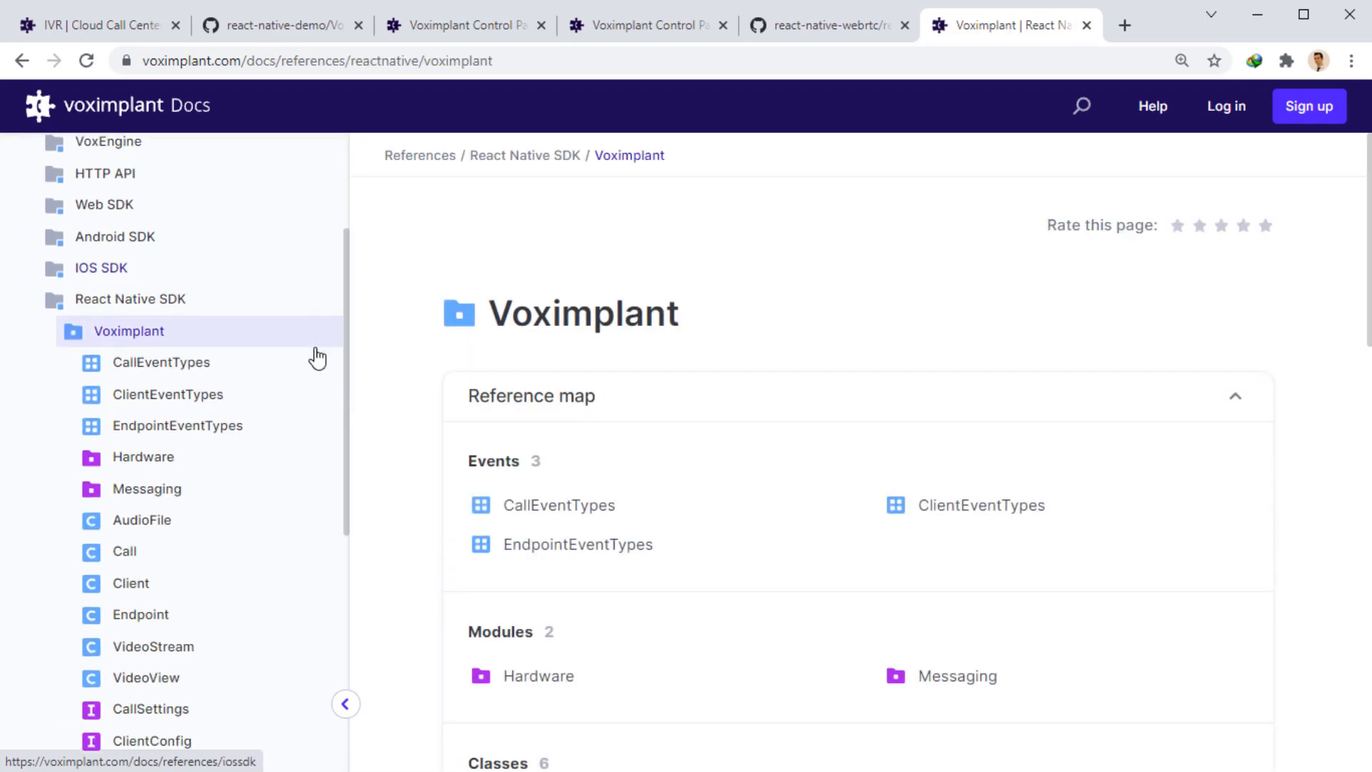
pyautogui.scroll(-3)
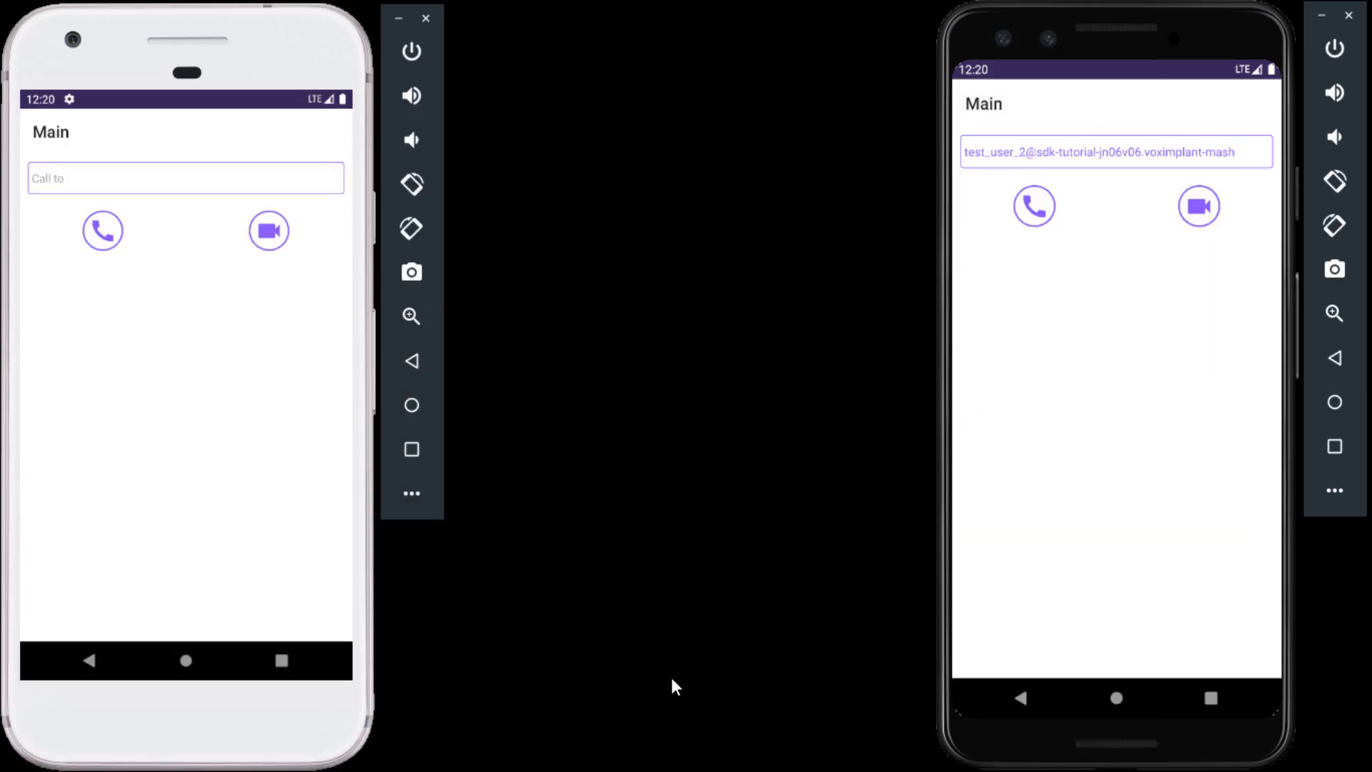
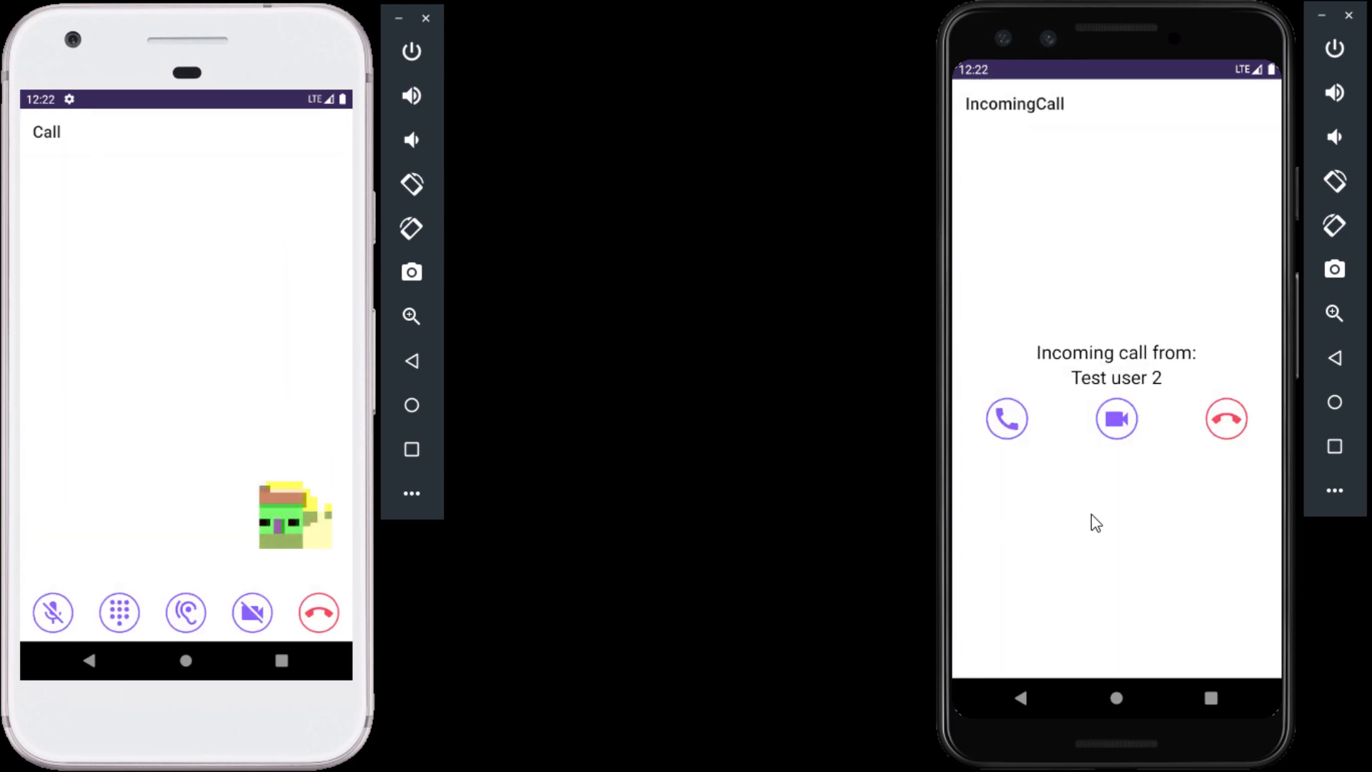
pyautogui.click(1007, 418)
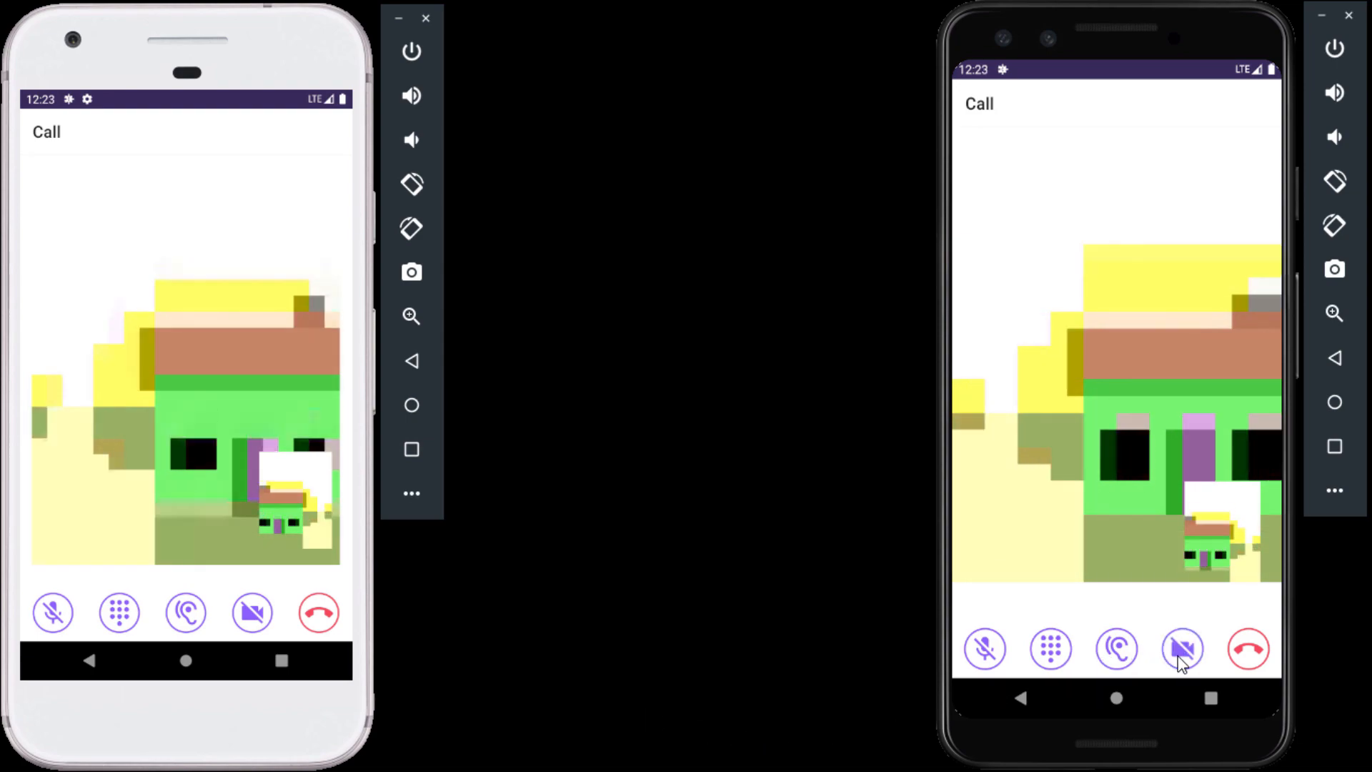
pyautogui.click(1181, 648)
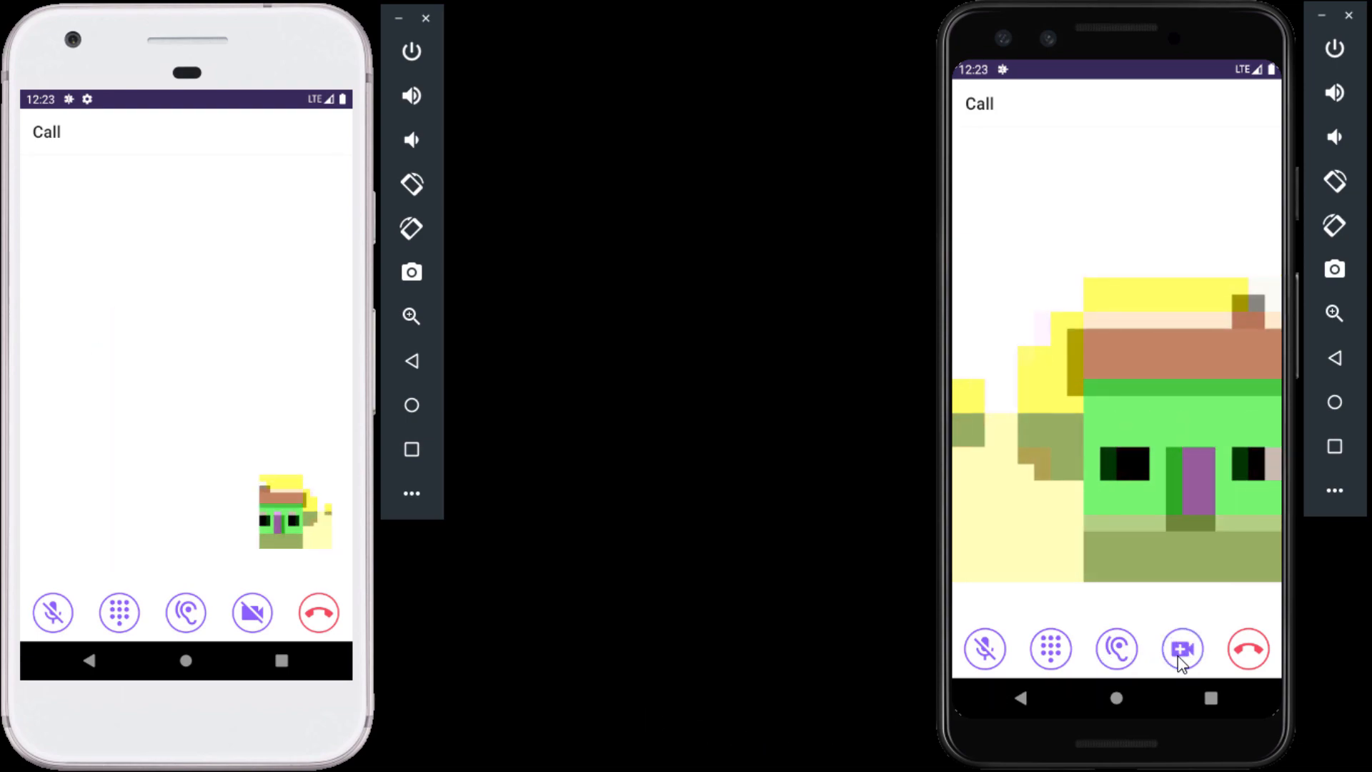
pyautogui.click(253, 612)
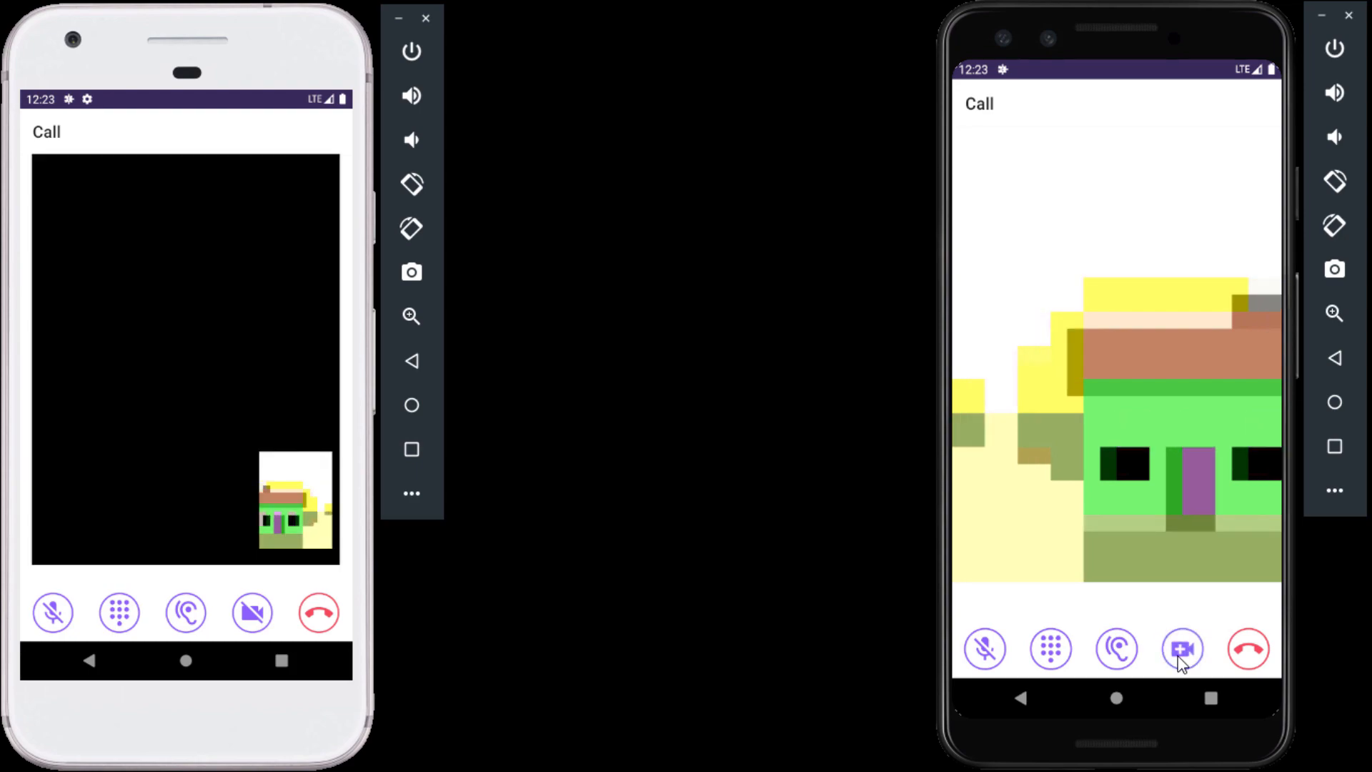